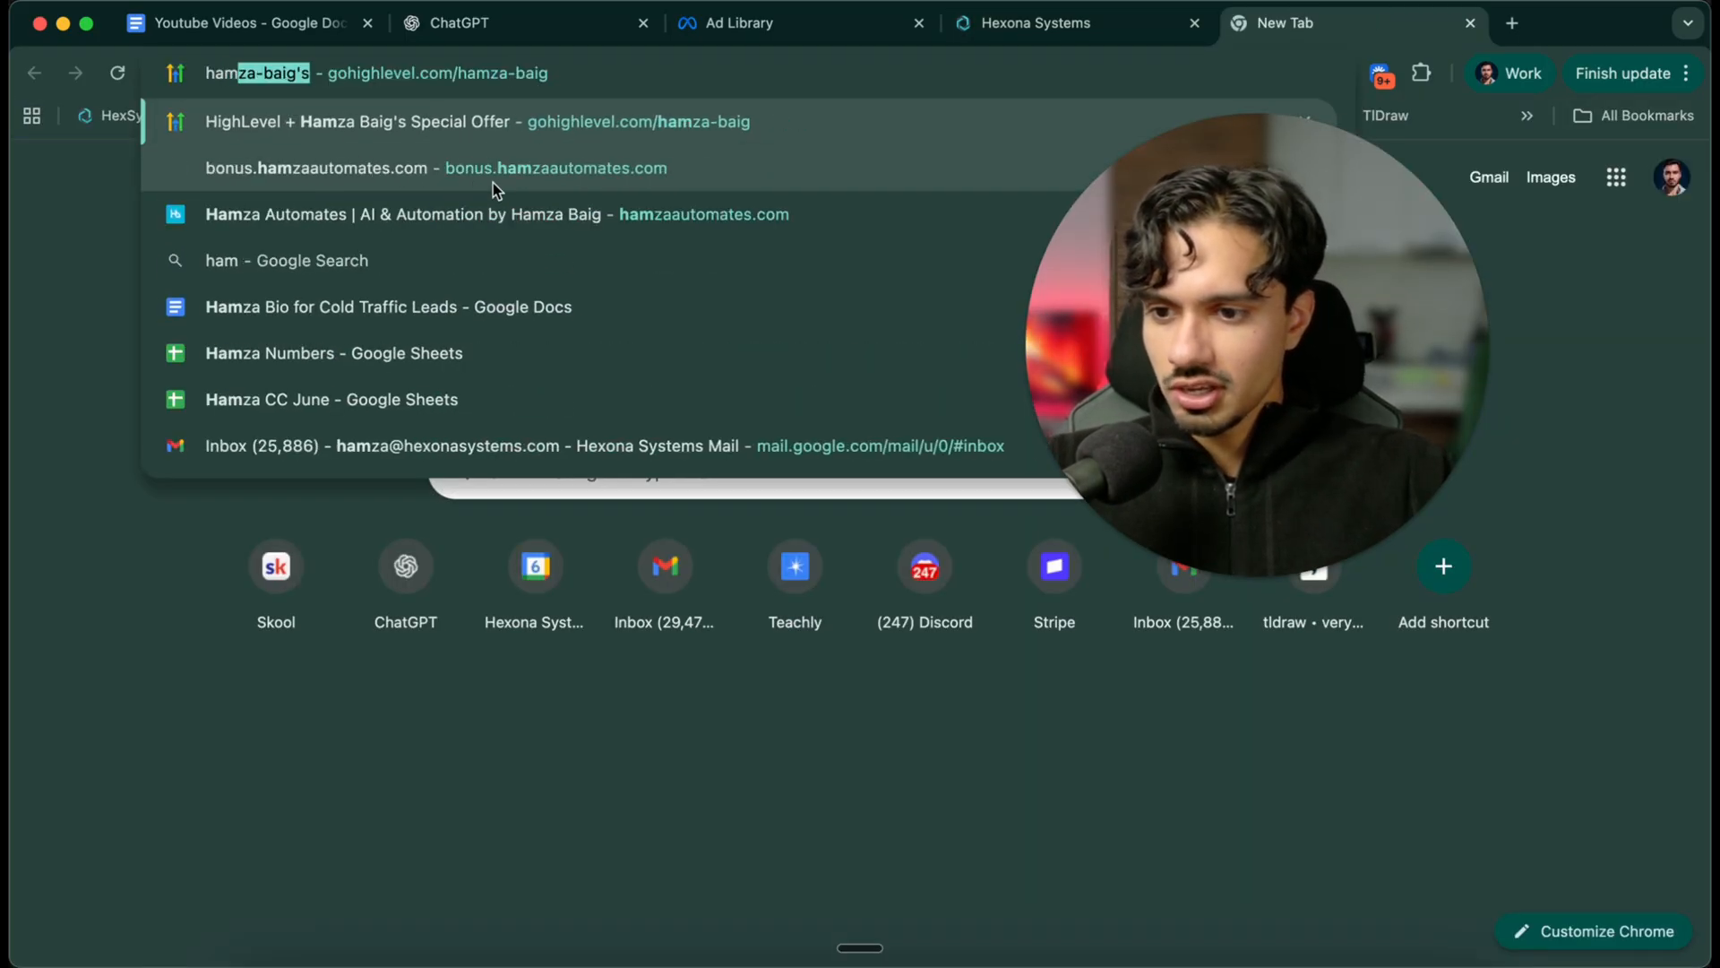
Open the gohighlevel.com special trial offer page, then close it to return to Hexona Systems
click(476, 120)
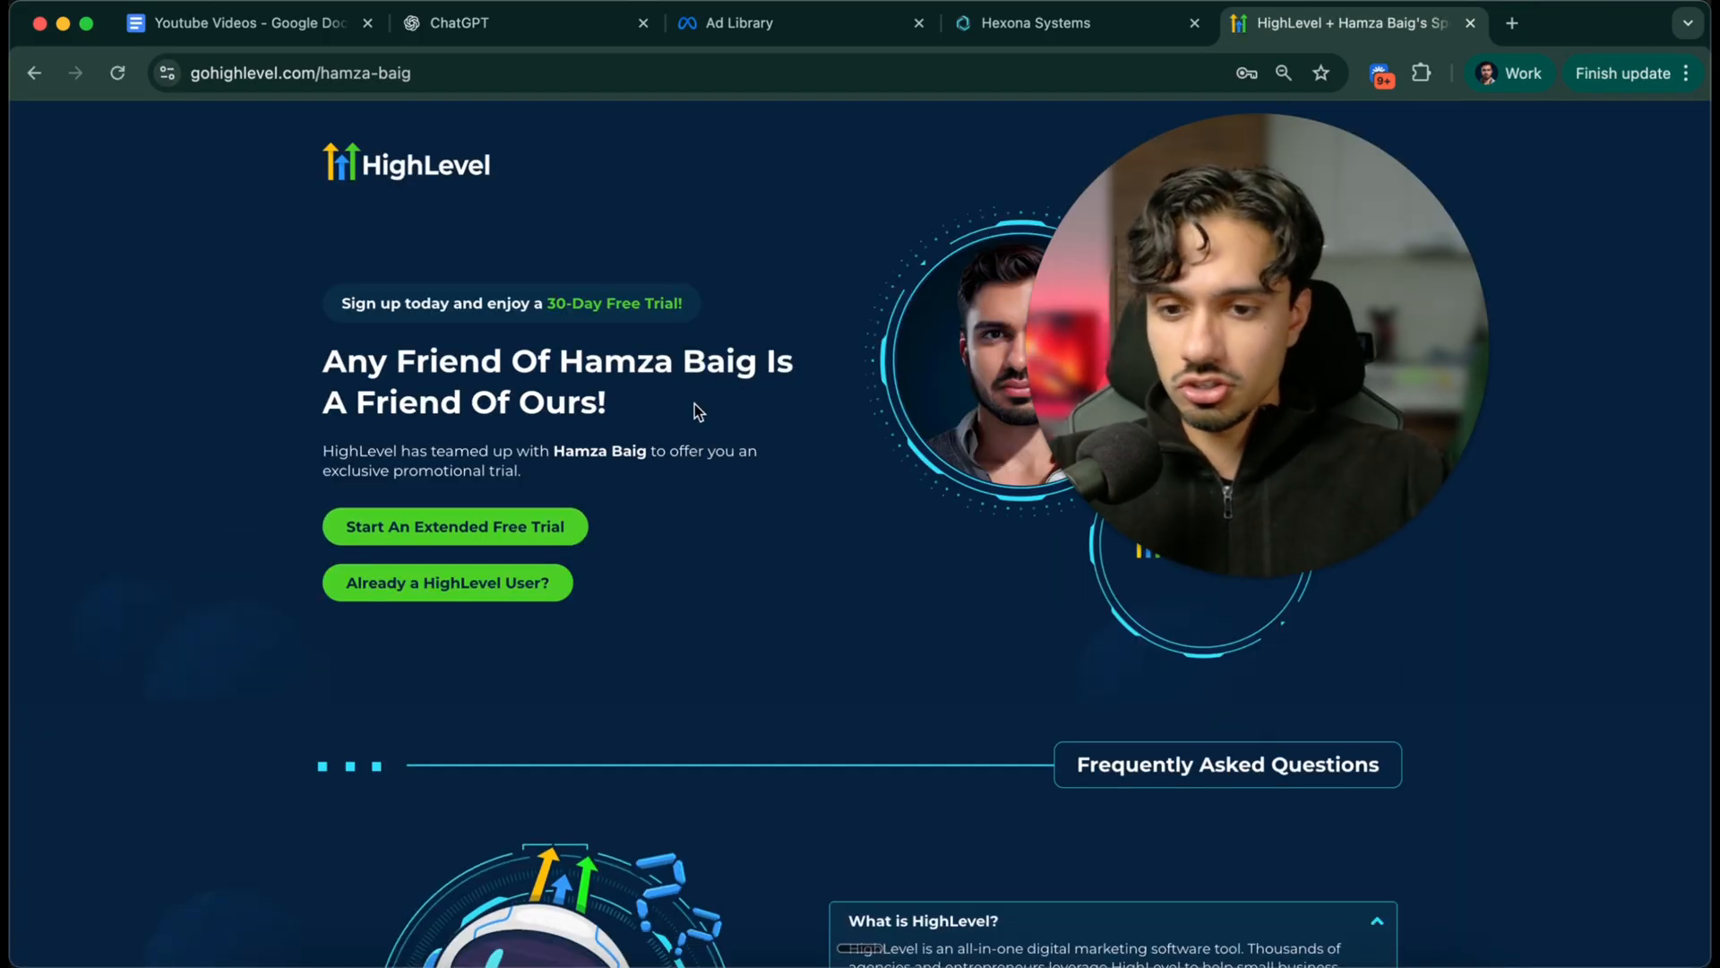
click(1040, 23)
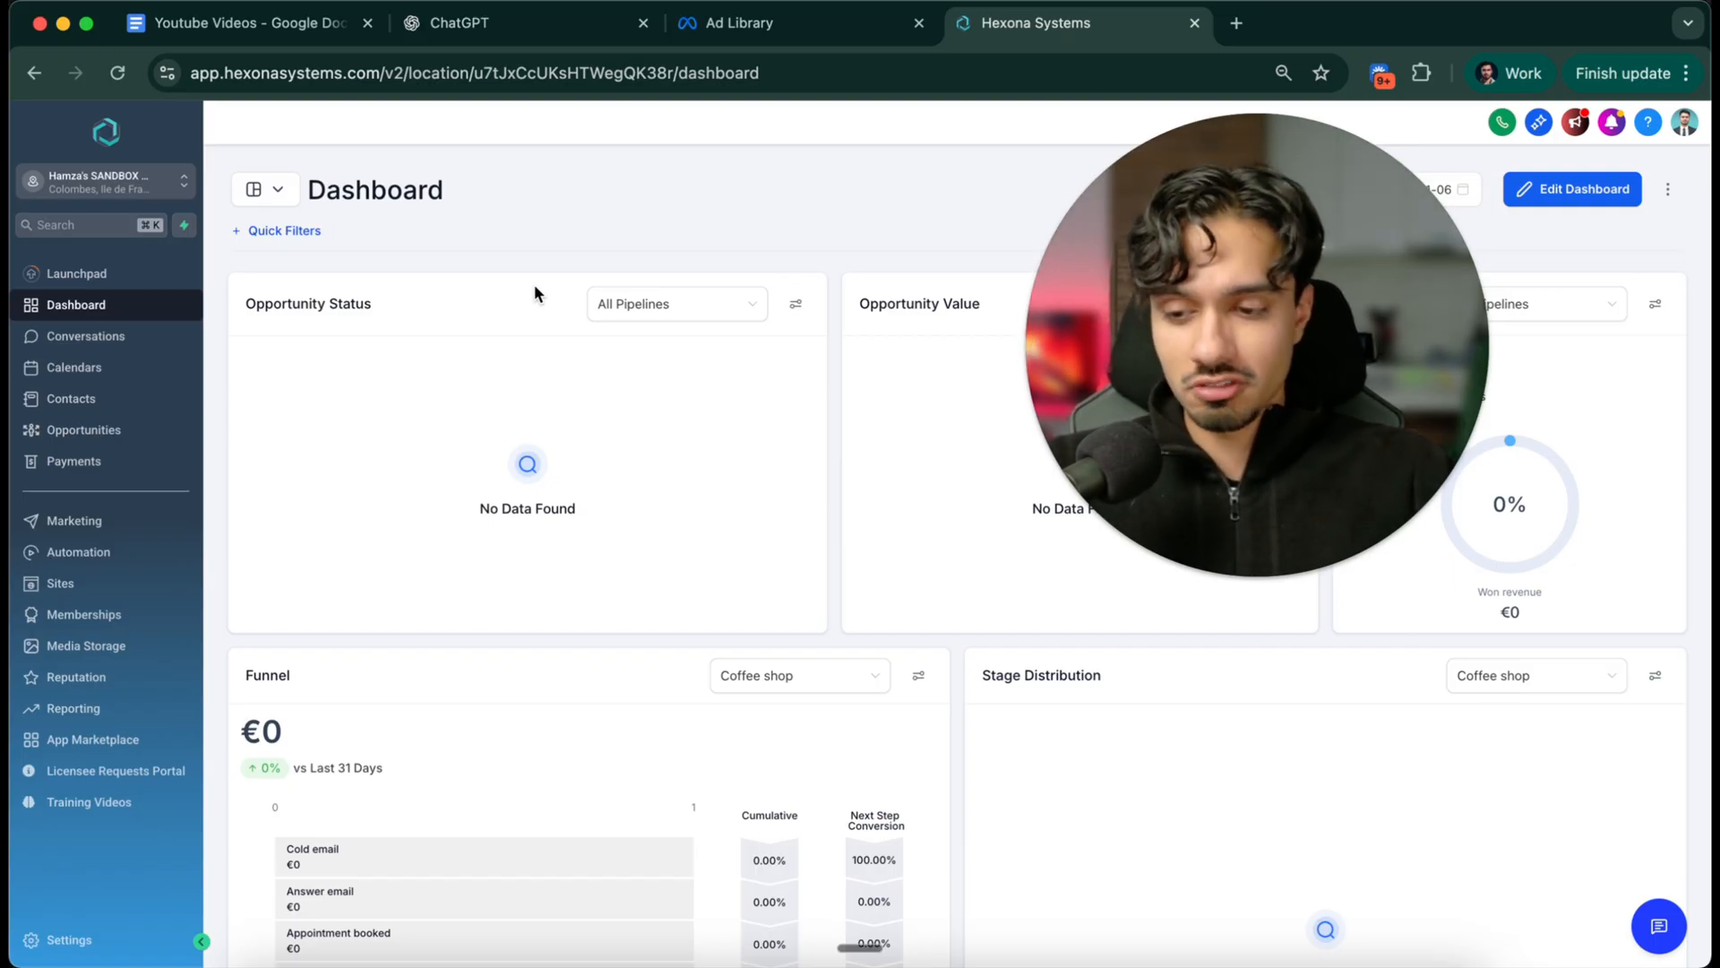
mouse_move(1255, 577)
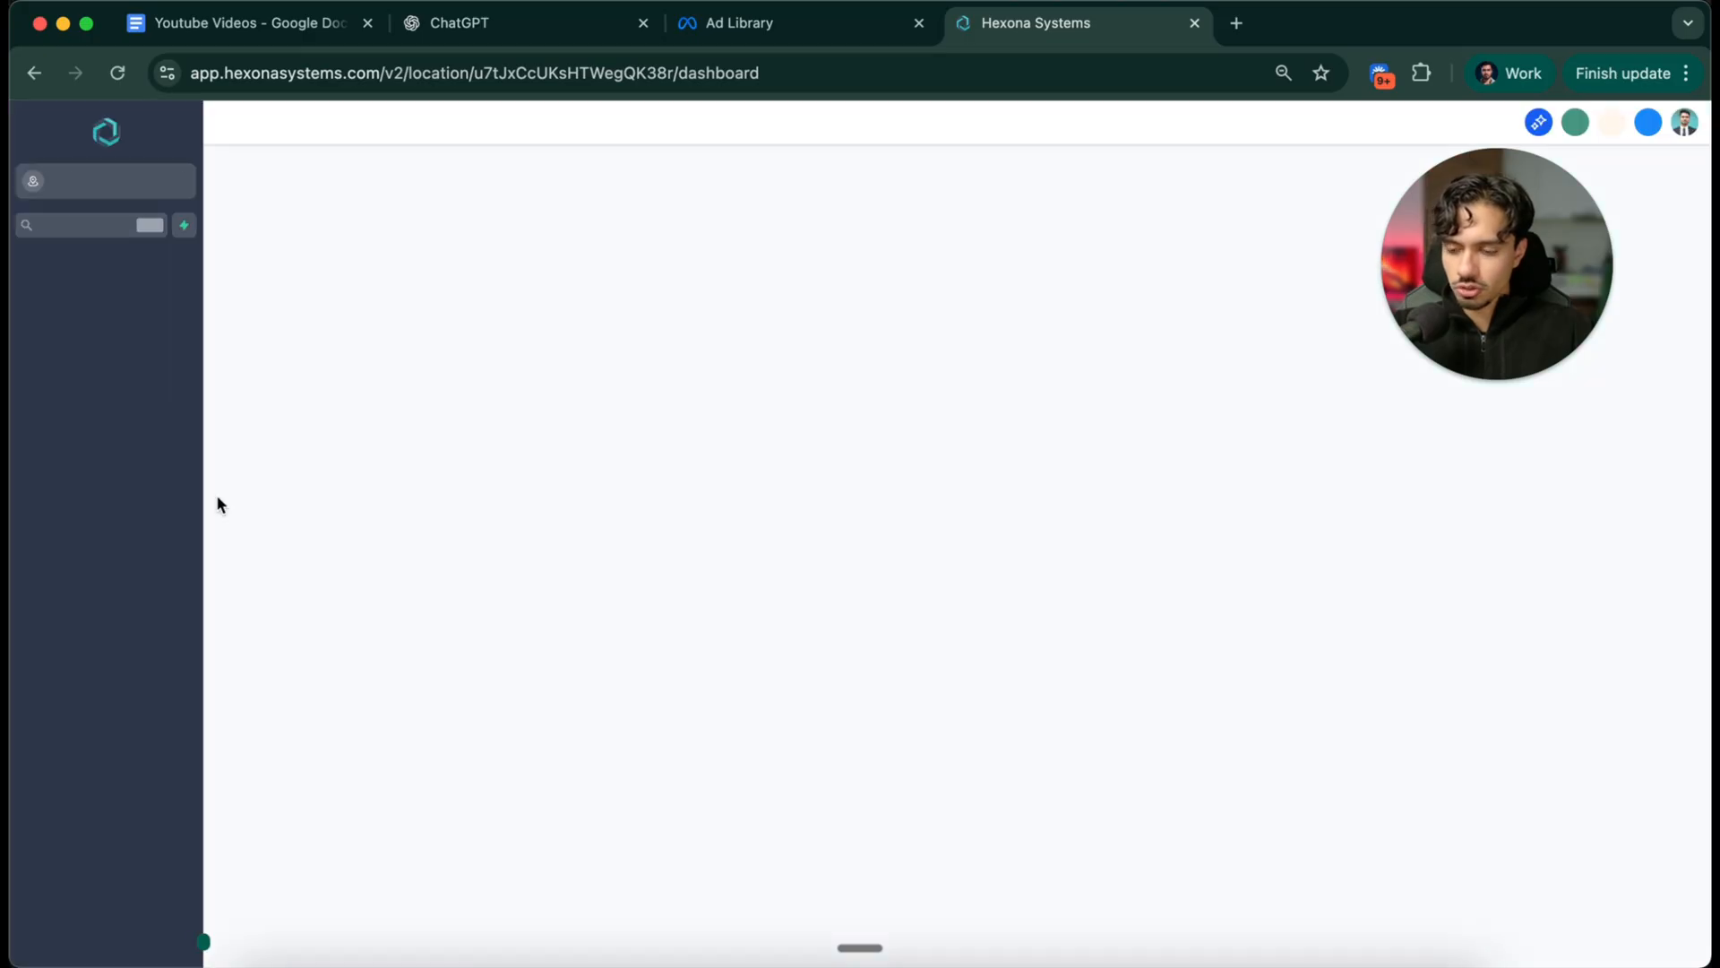
Go to AI Agents > Conversation AI and open the Create Bot type chooser
click(73, 520)
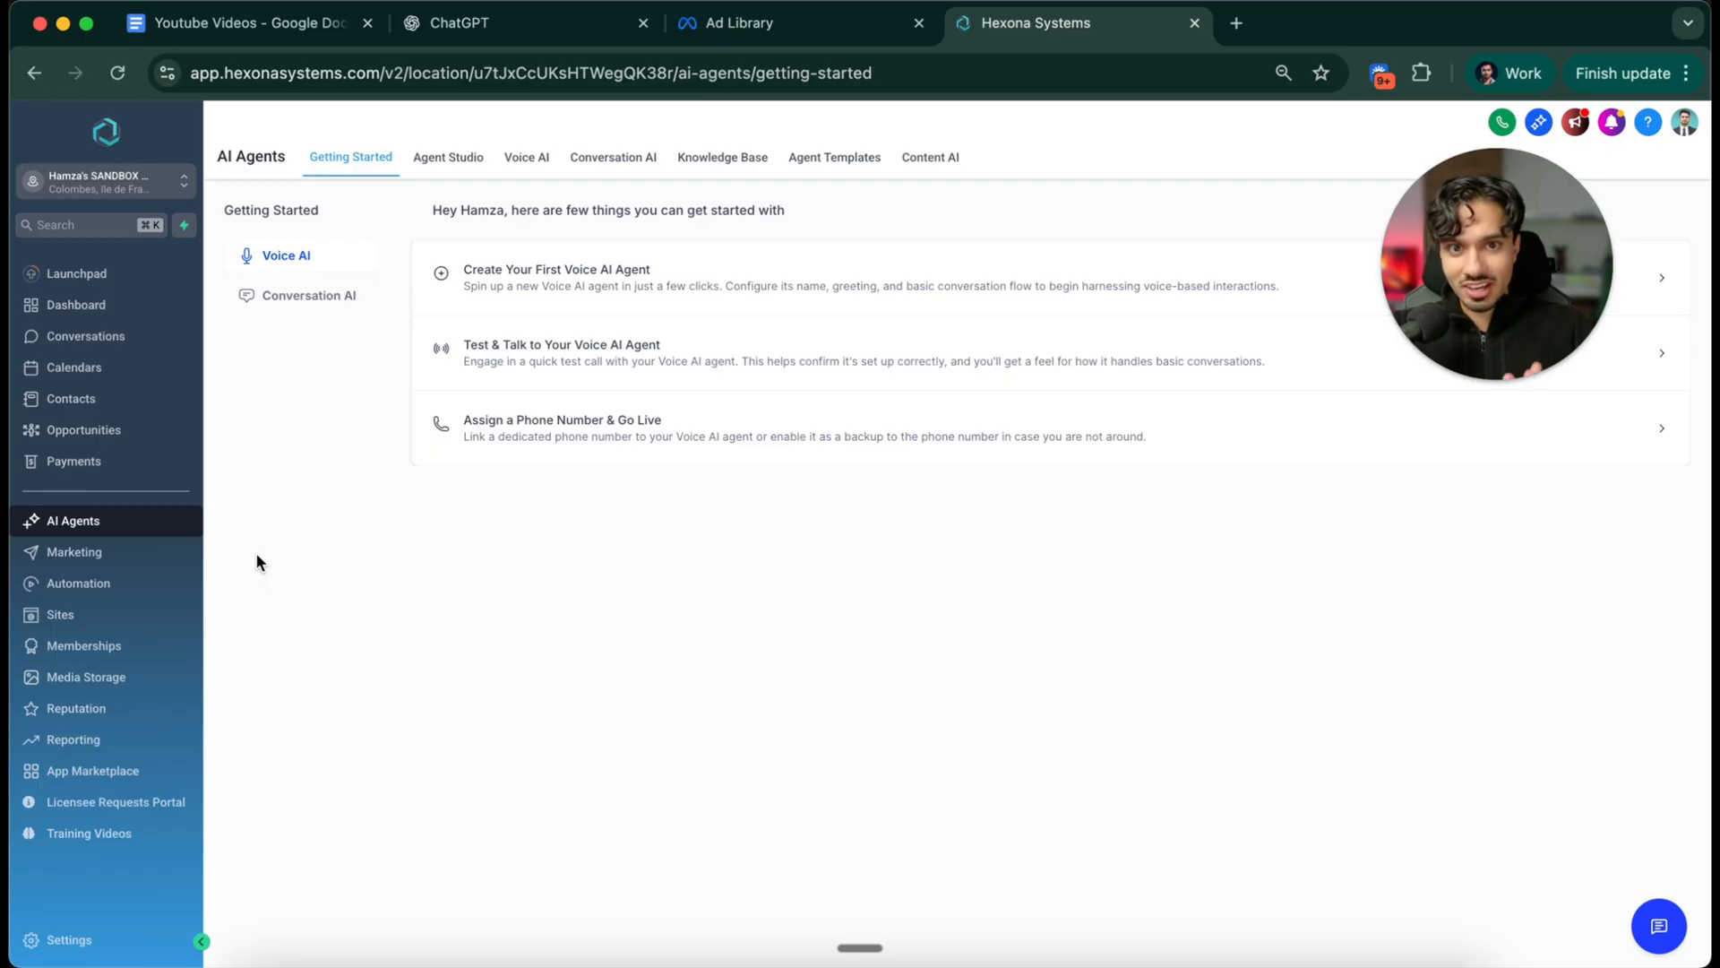
mouse_move(608, 200)
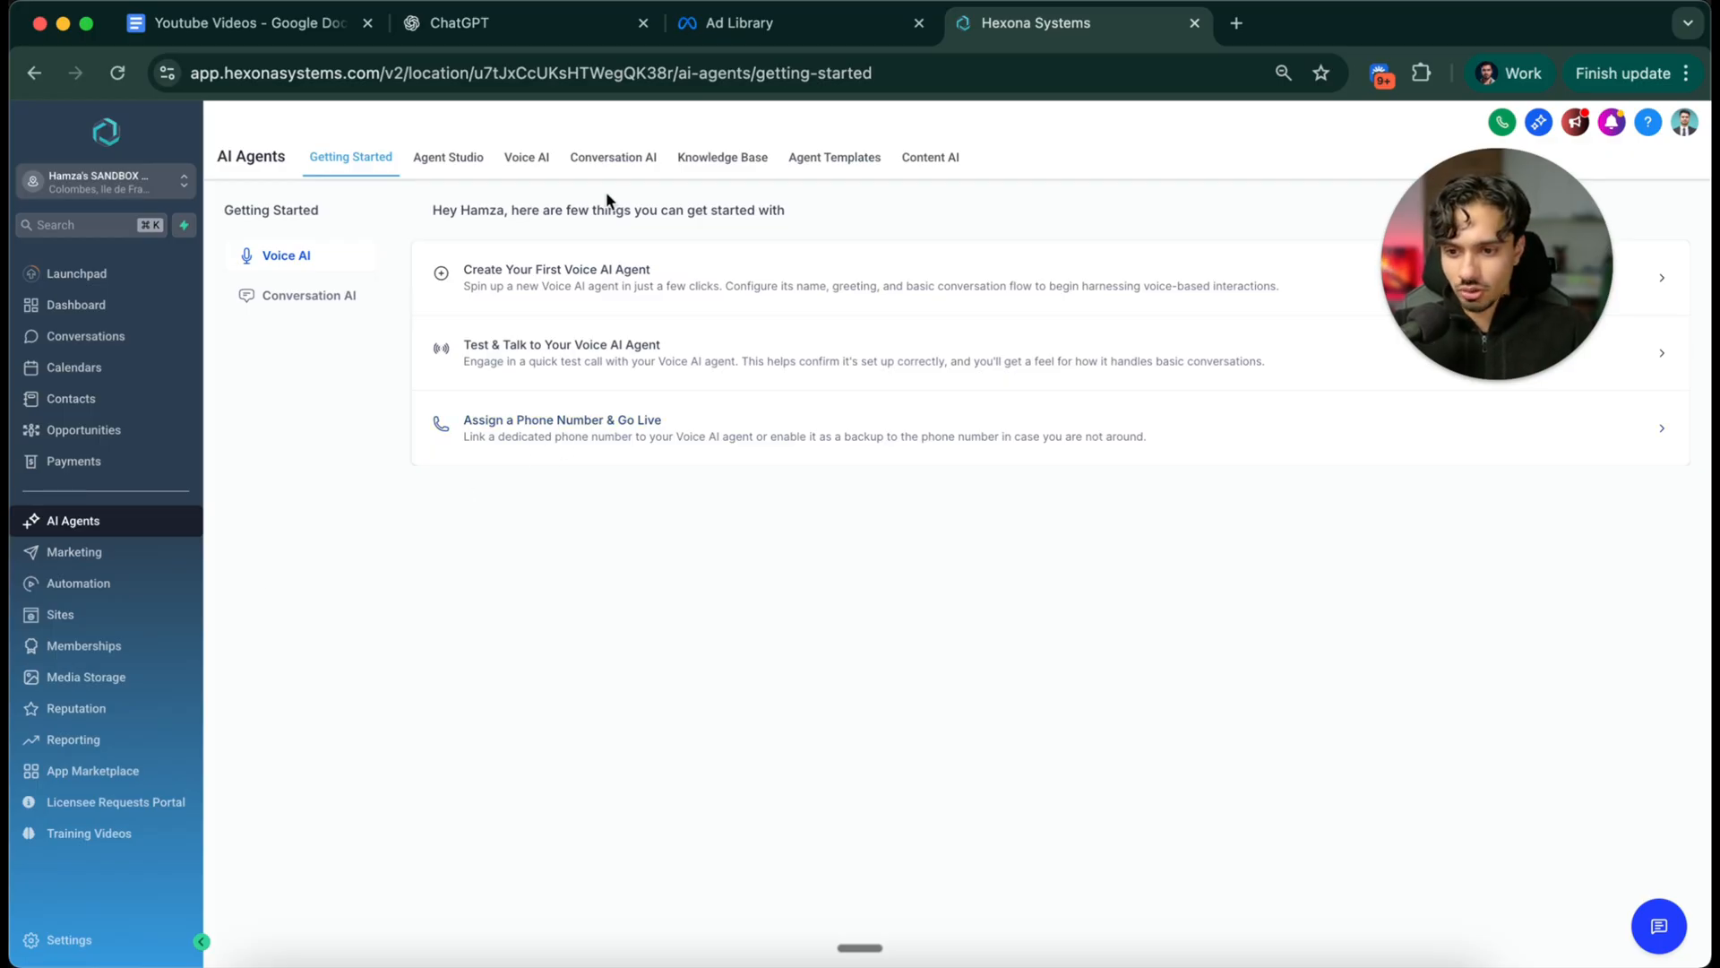
click(612, 157)
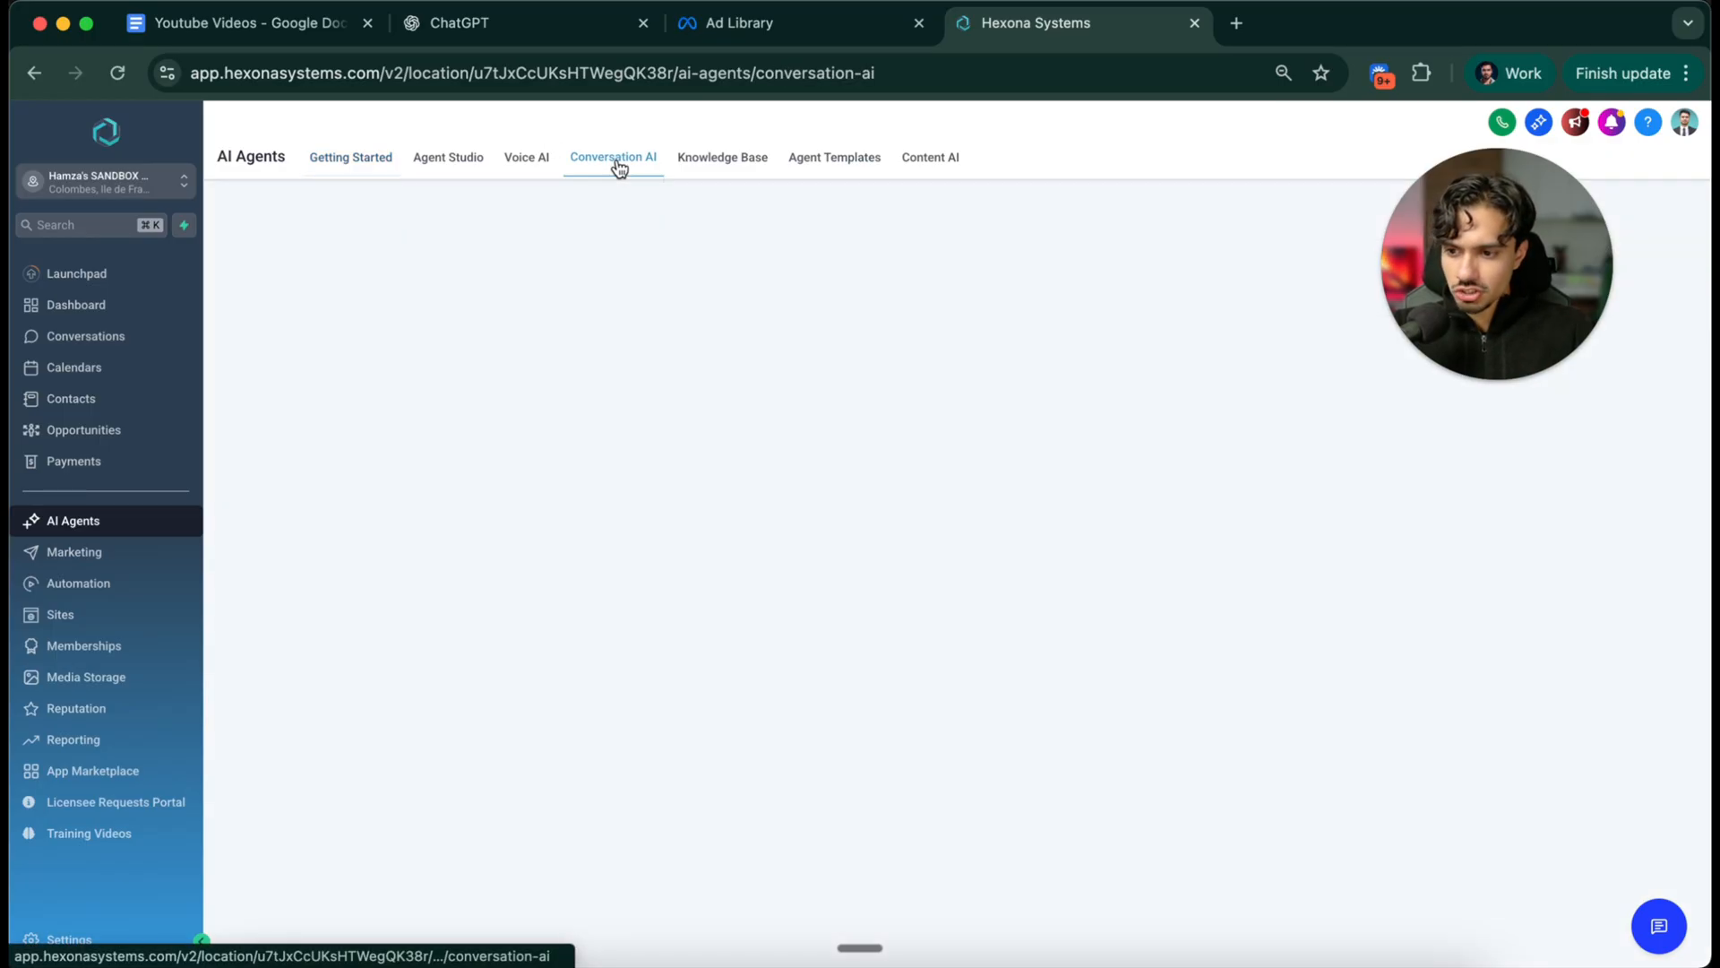
click(613, 157)
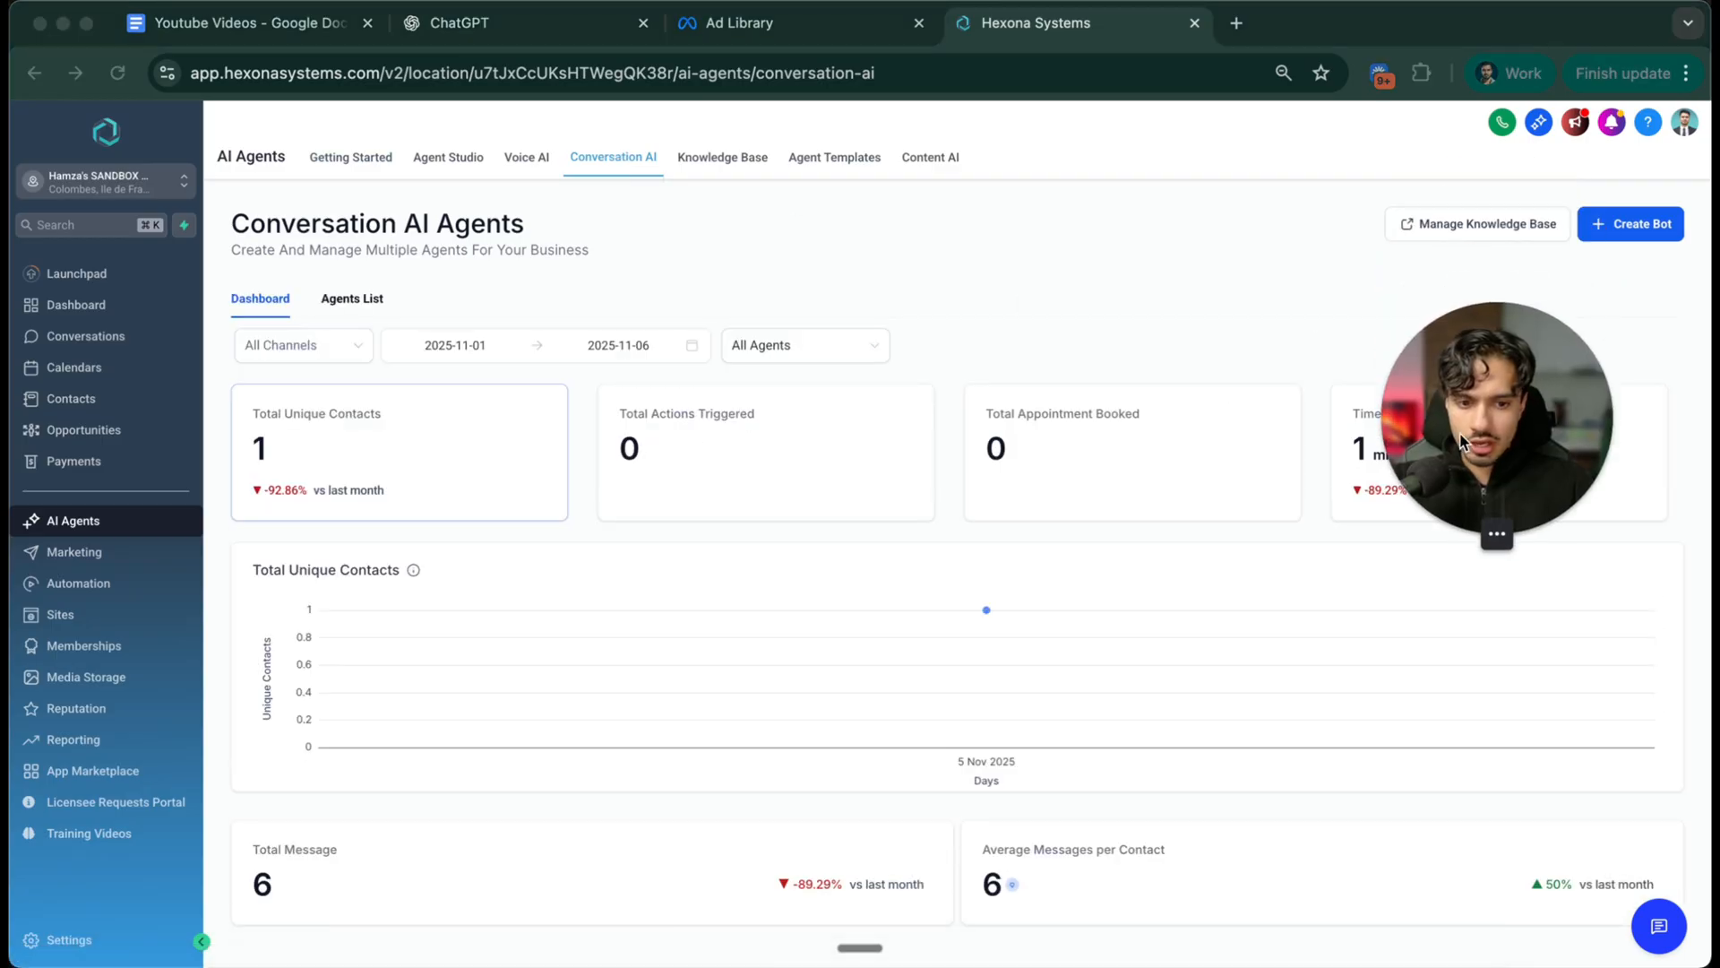
click(1631, 224)
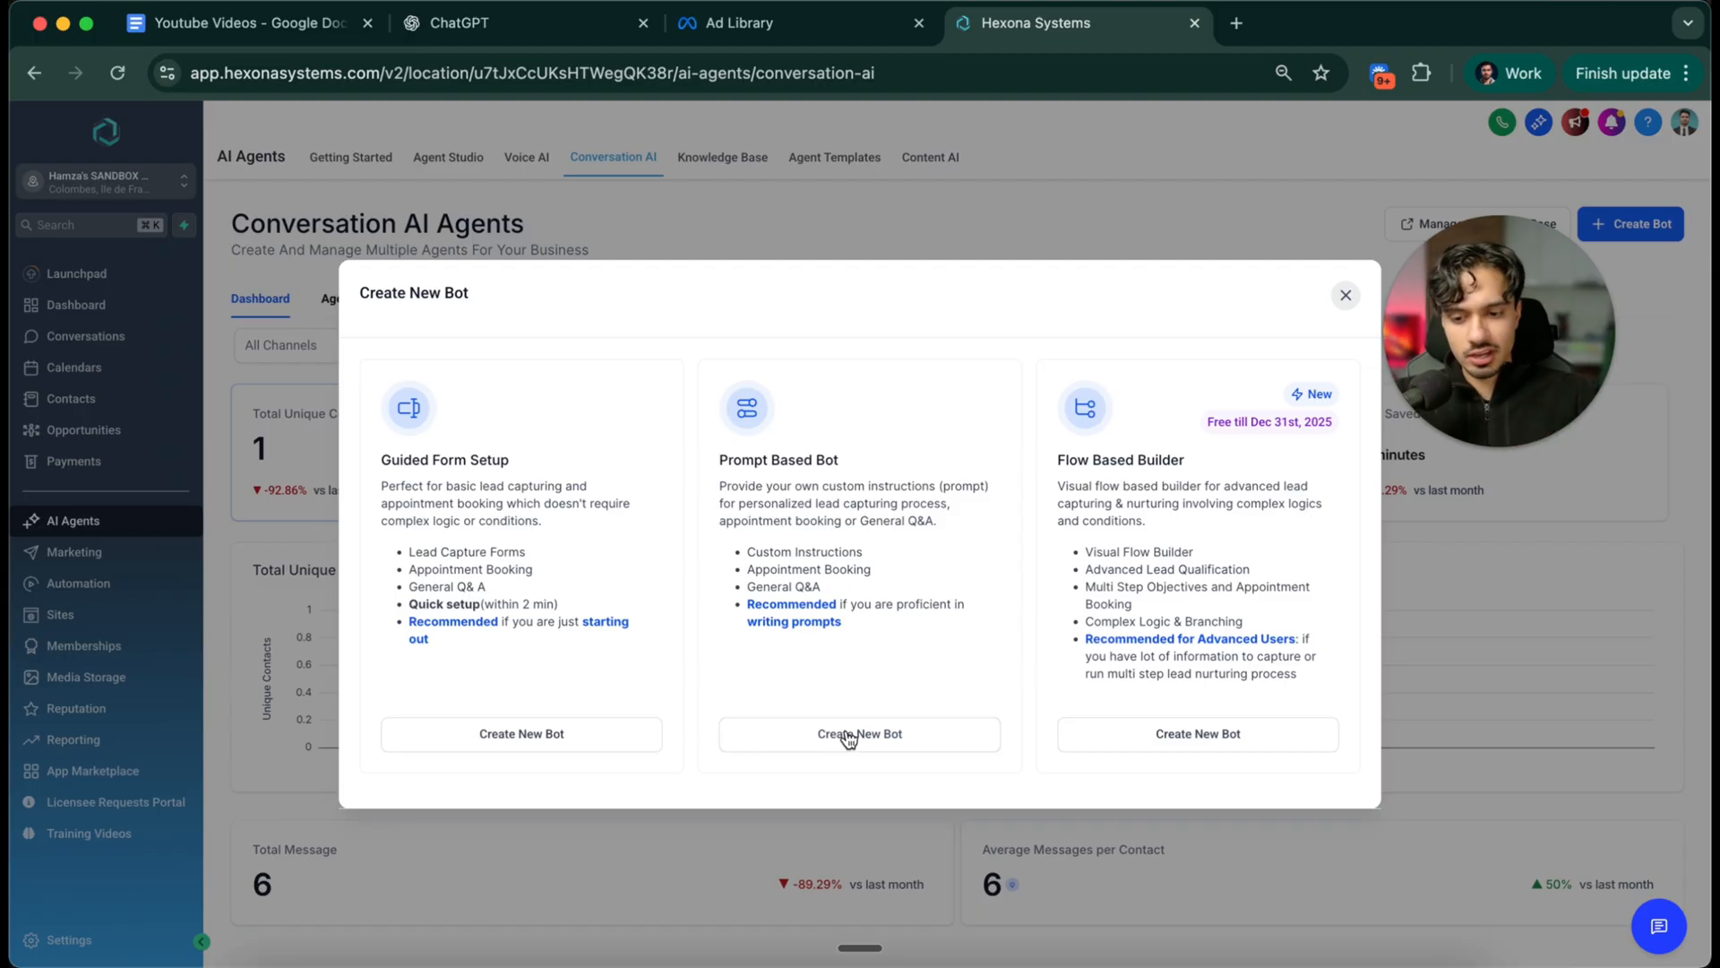
Choose a Prompt Based Bot of the Appointment booking type and continue
click(860, 734)
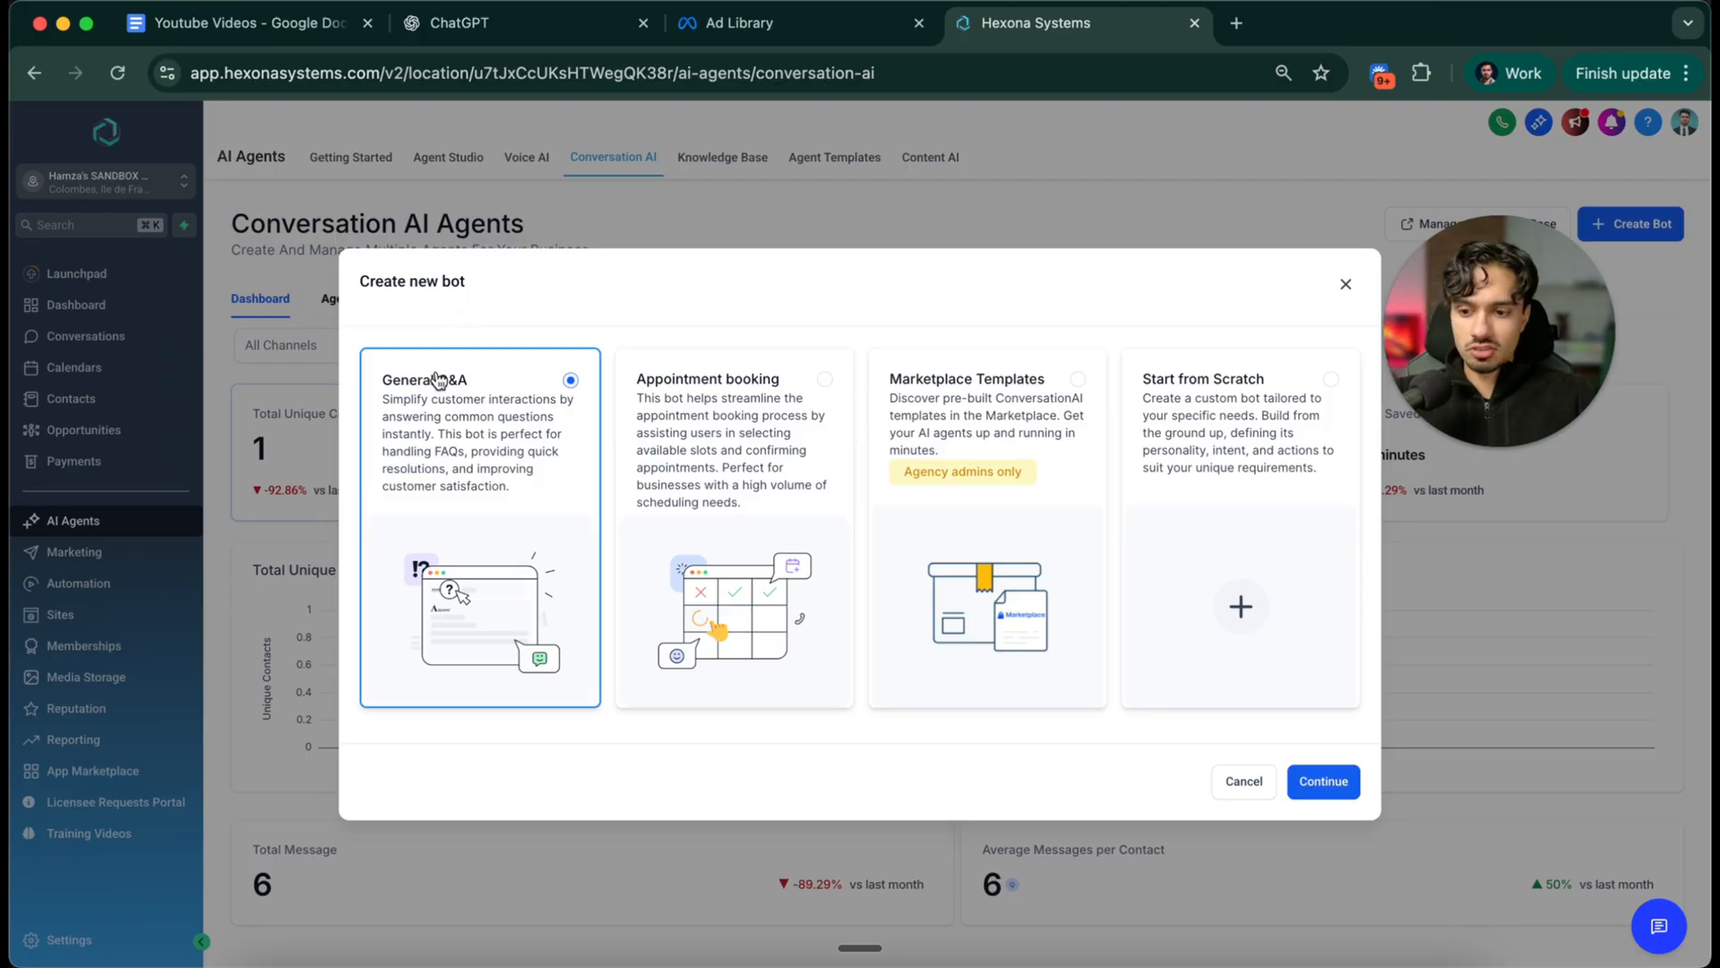
mouse_move(1155, 459)
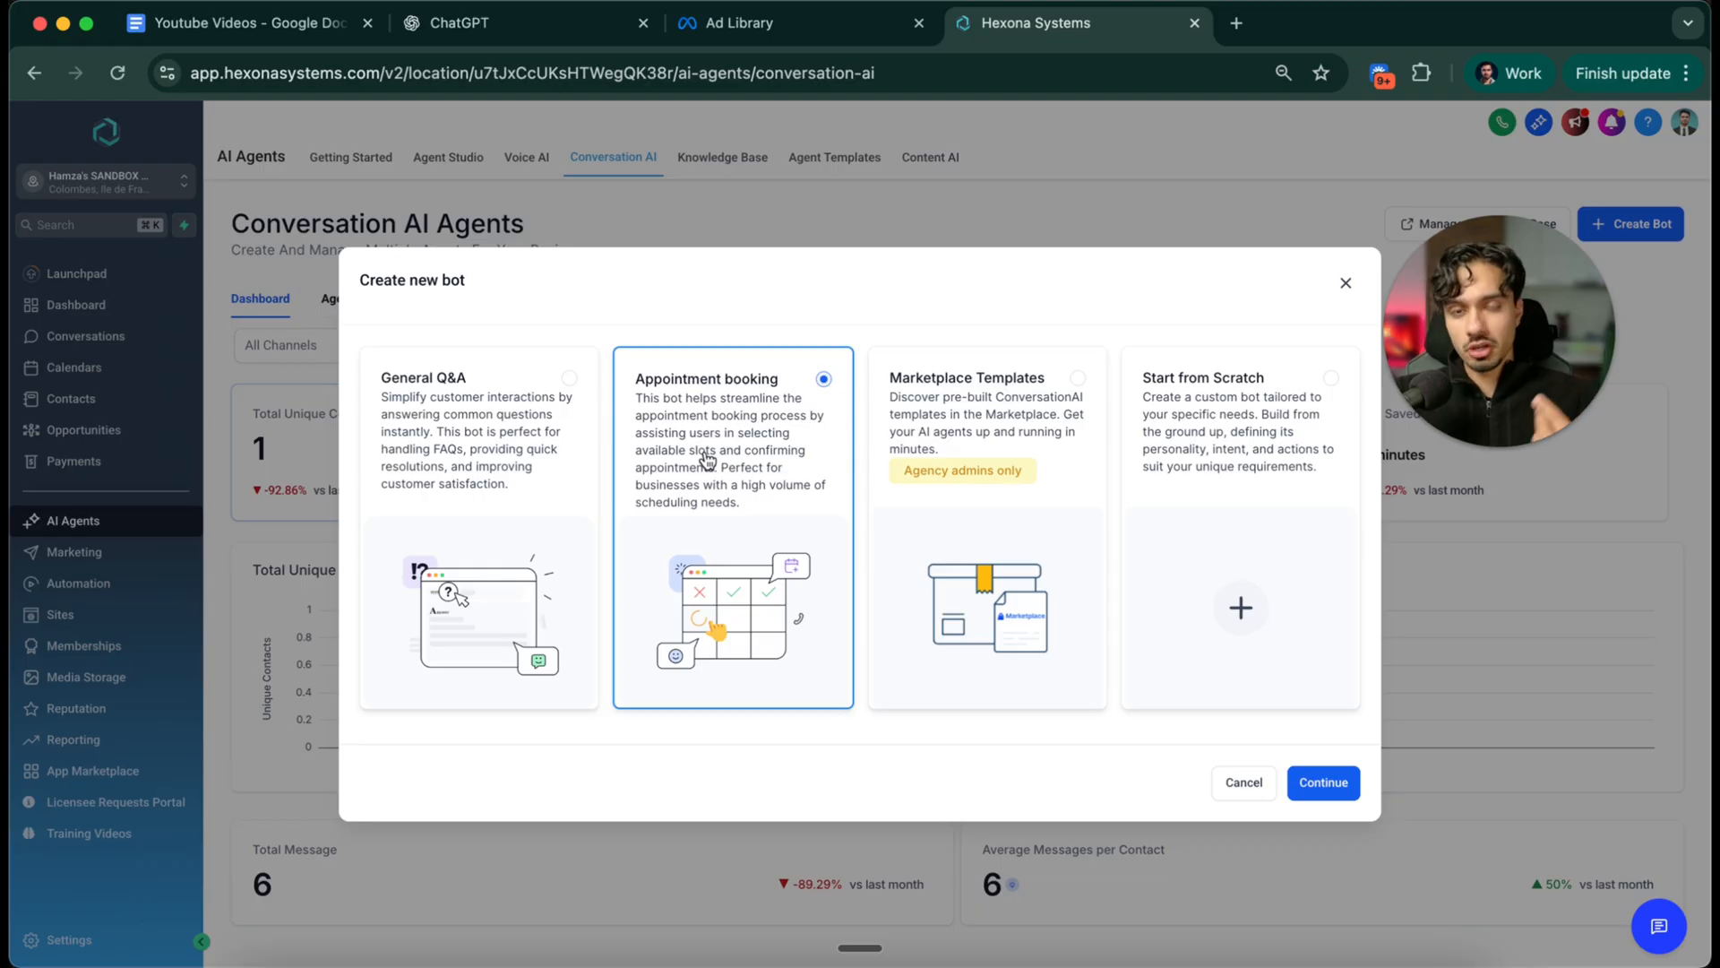
click(1323, 783)
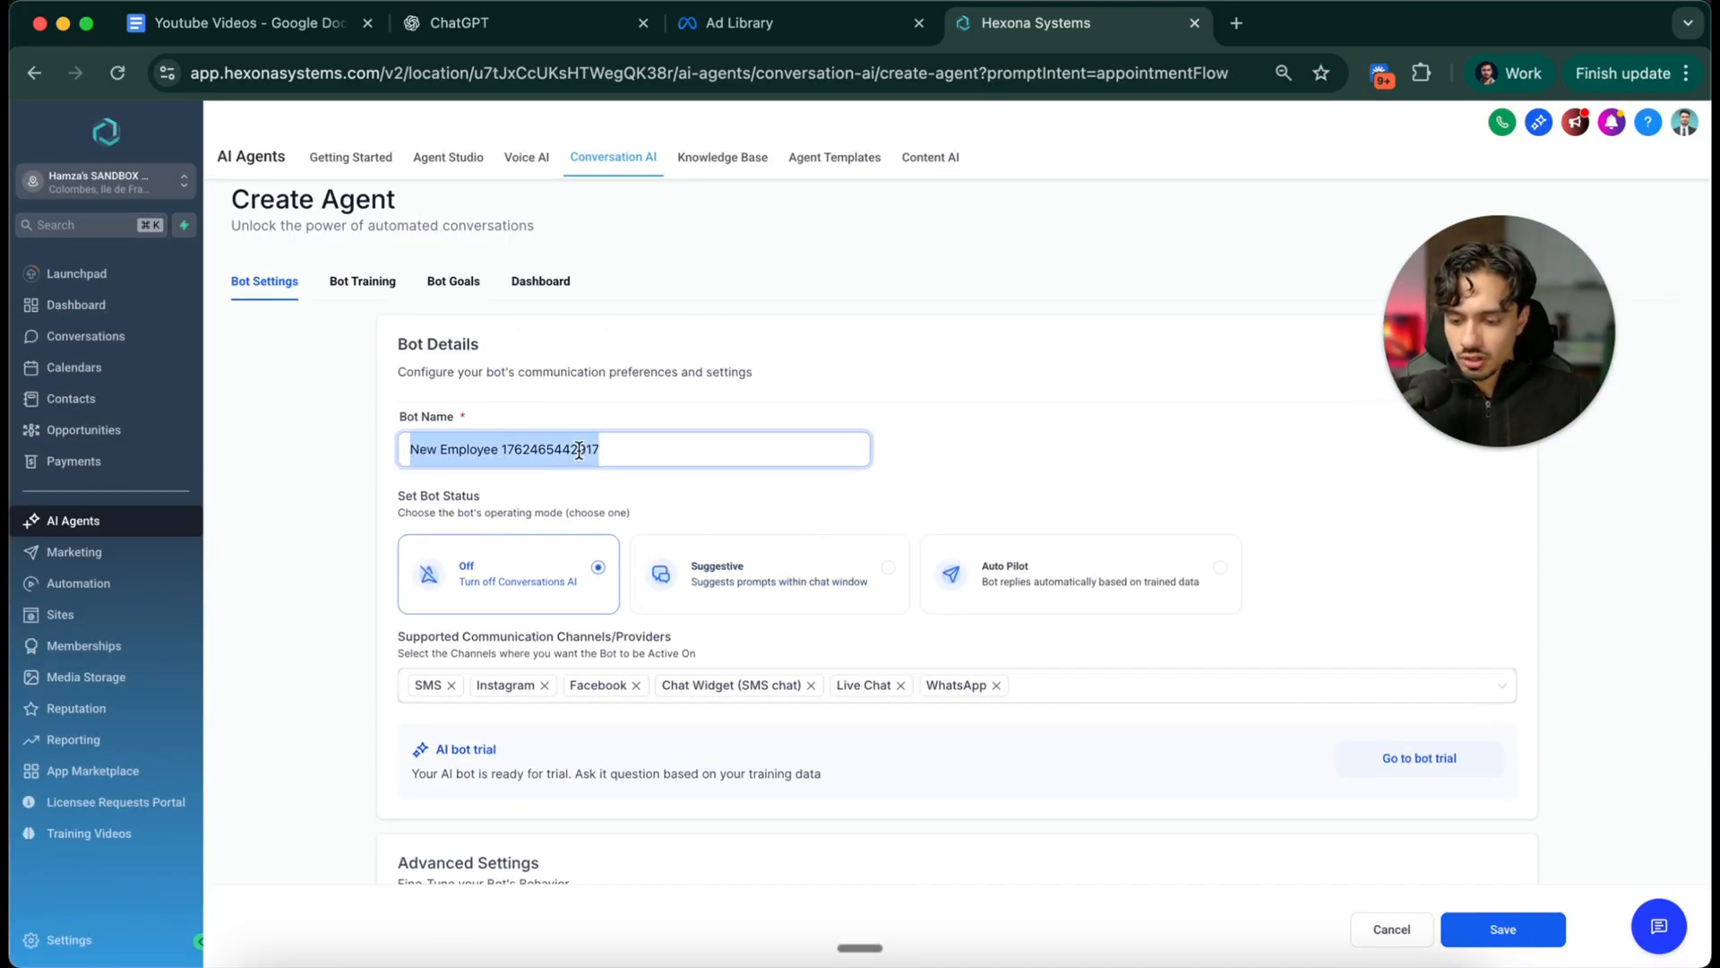
Name the bot 'DEMO SPEED TO LEAD BOT roofing' and make SMS its only channel
text(DEMO SPEED TO LEAD BOT)
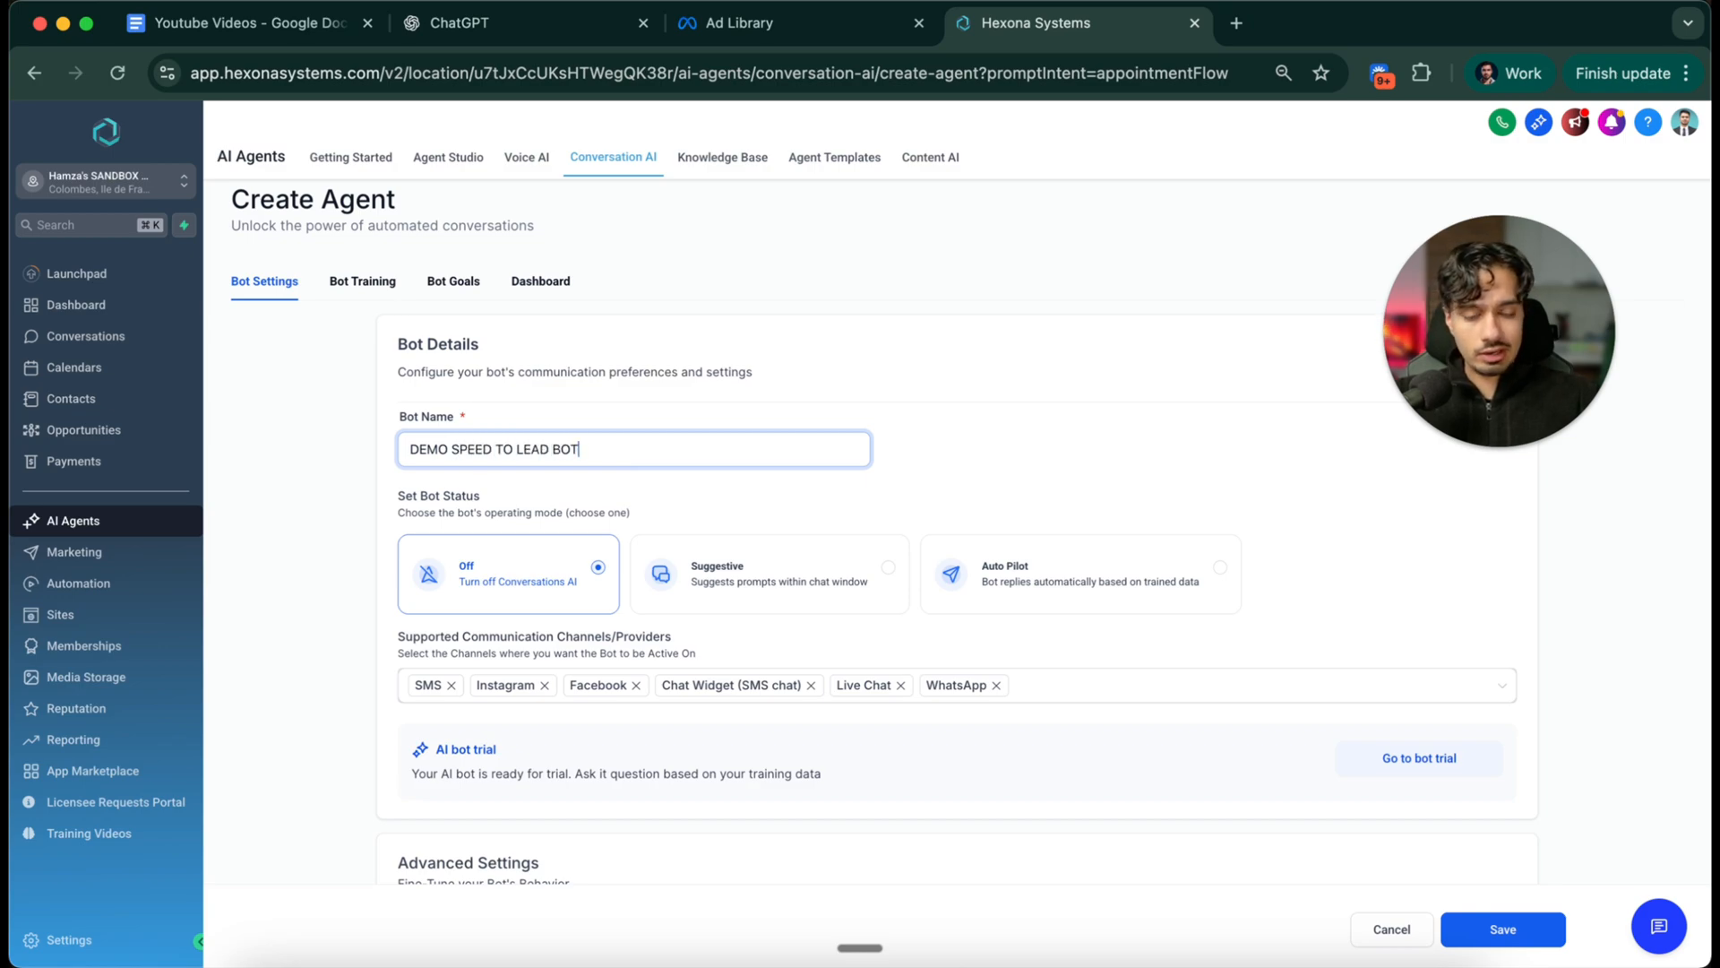
scroll(down, 3)
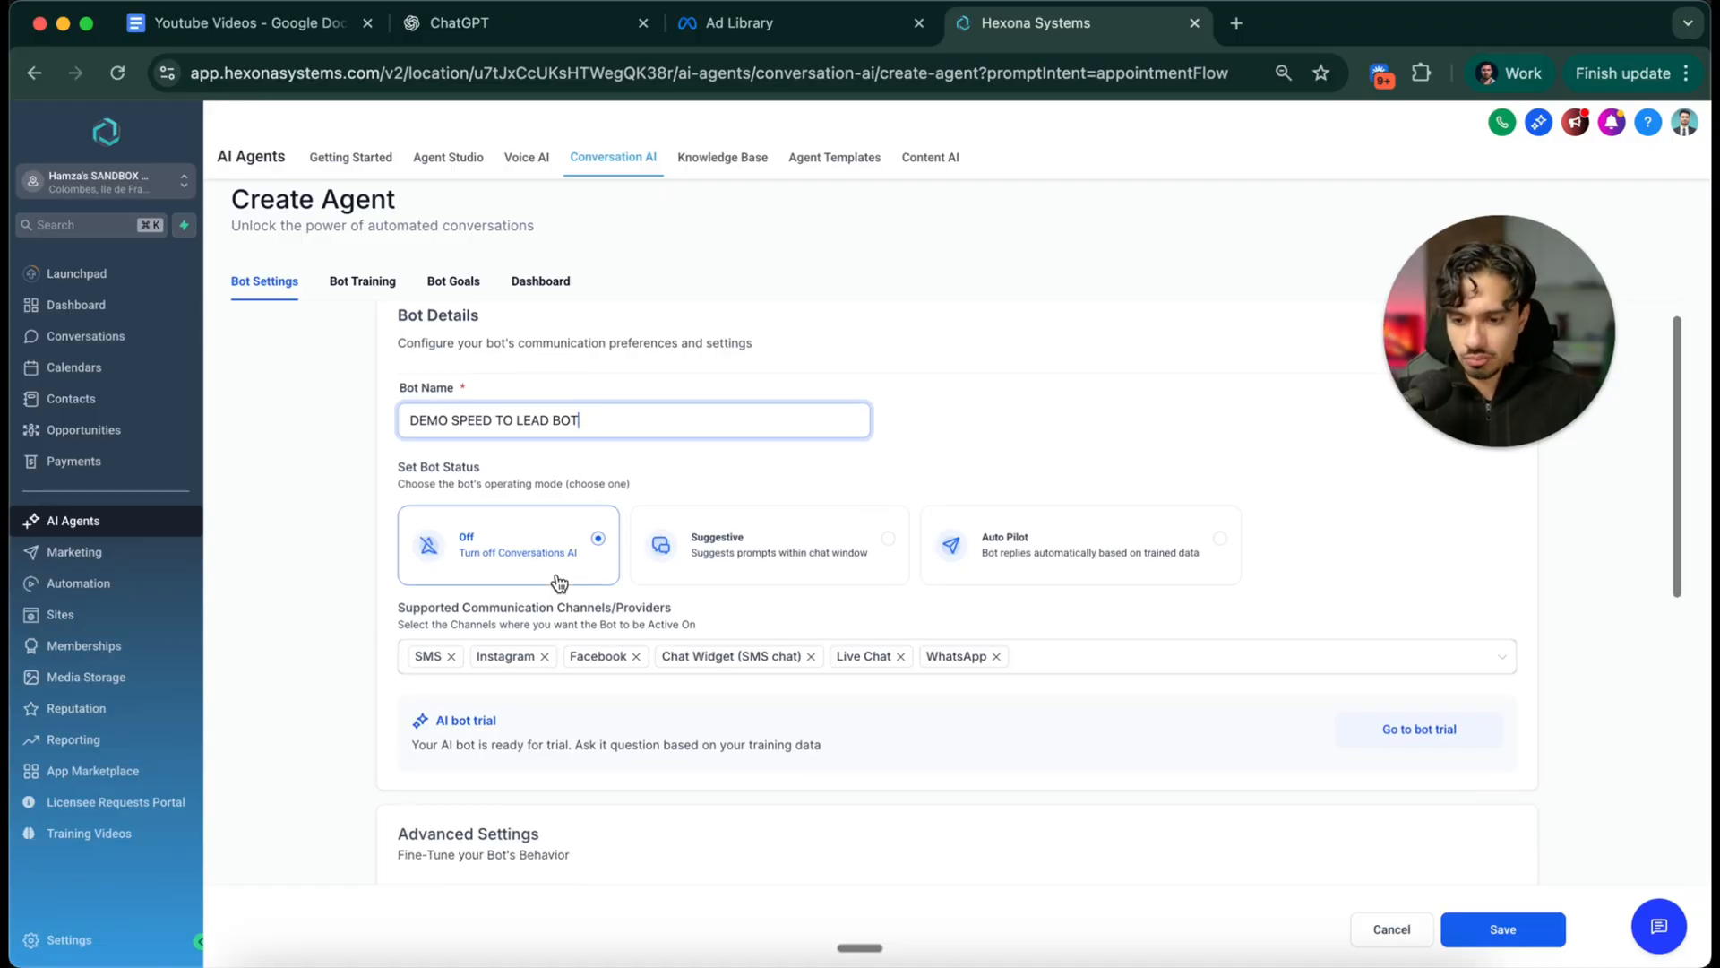
text(-roofing)
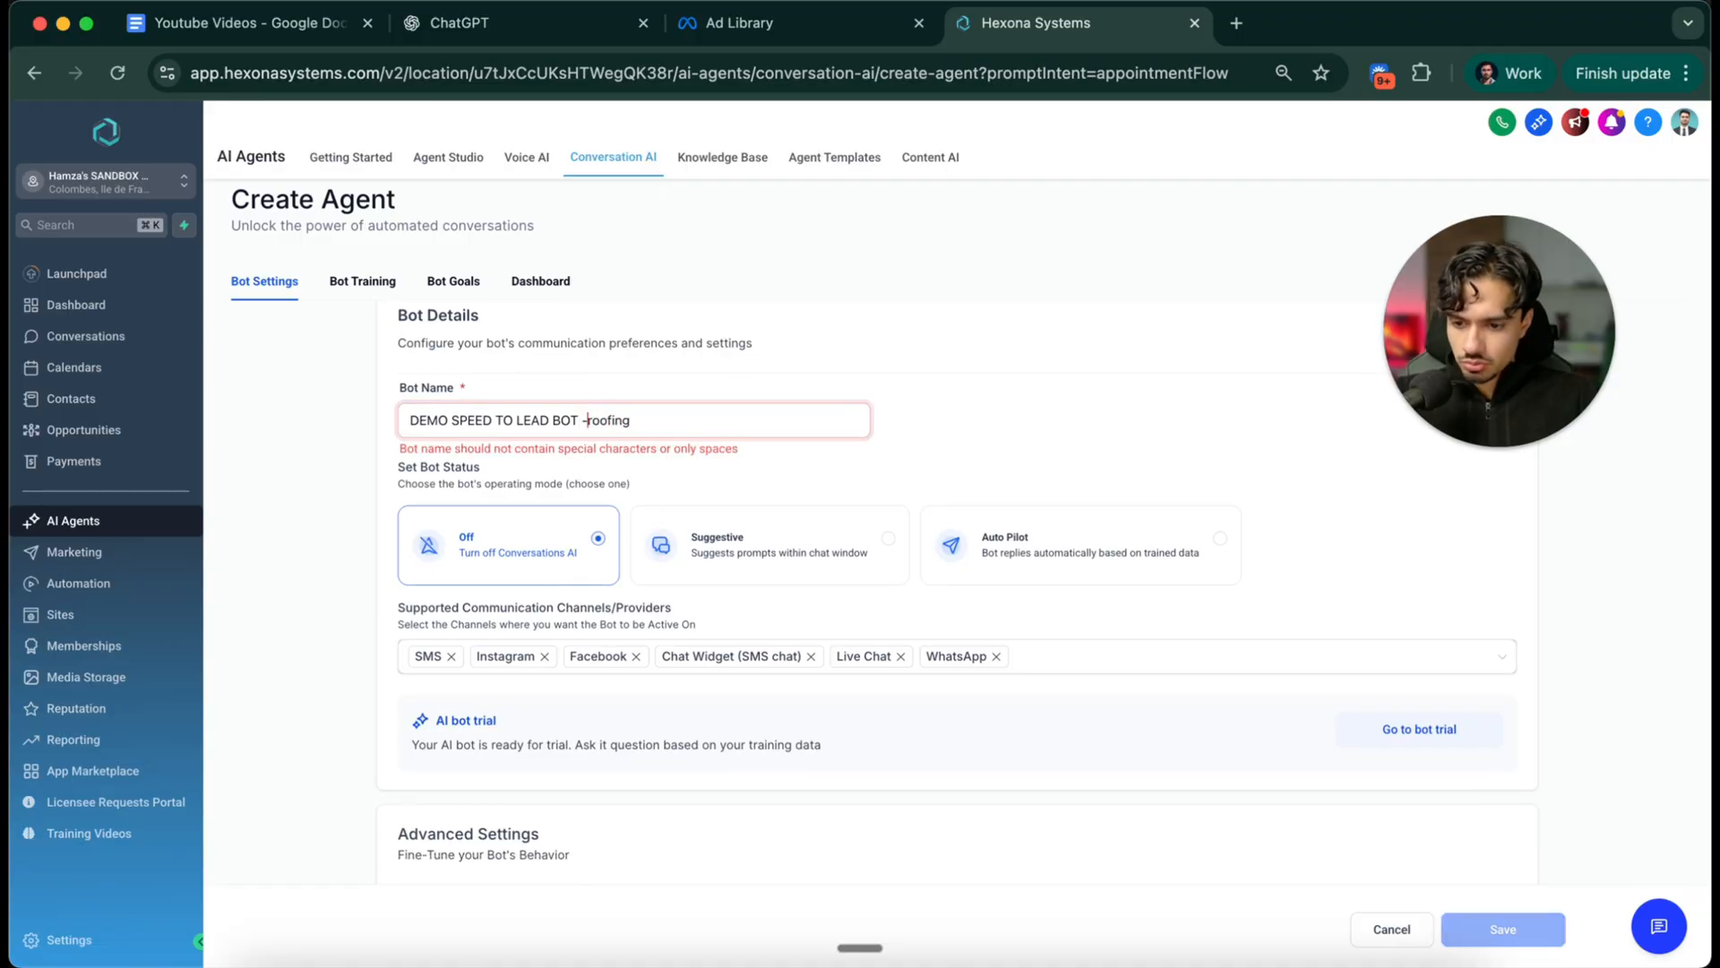
scroll(down, 3)
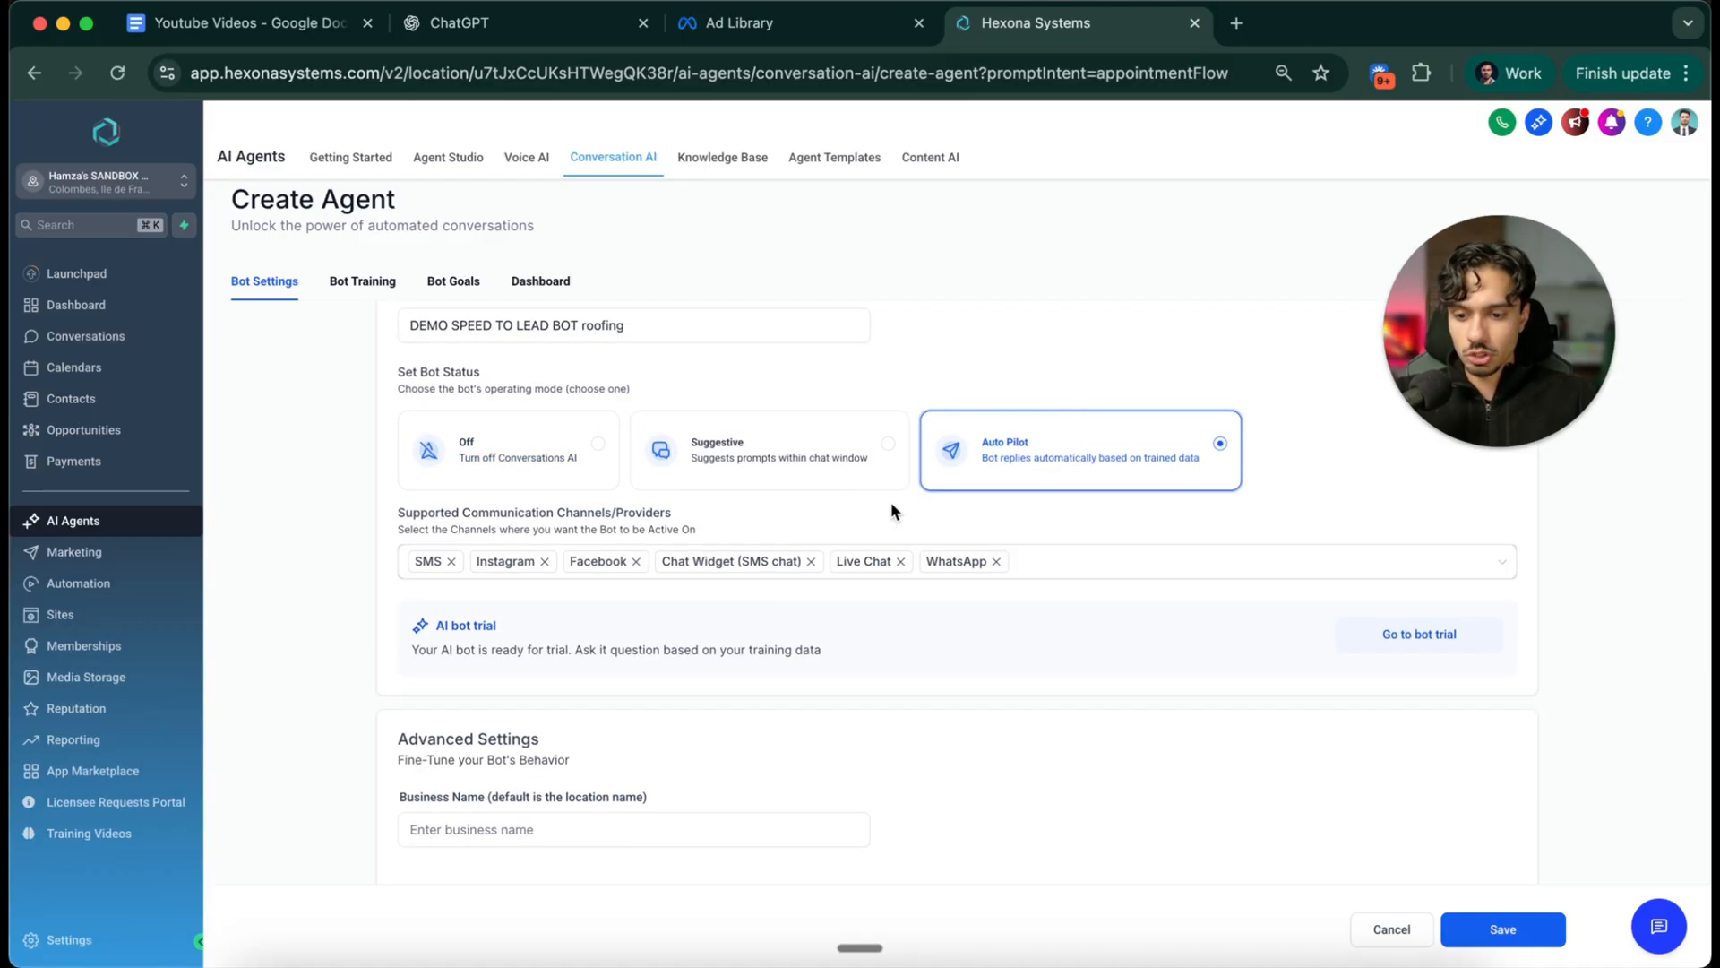
click(452, 561)
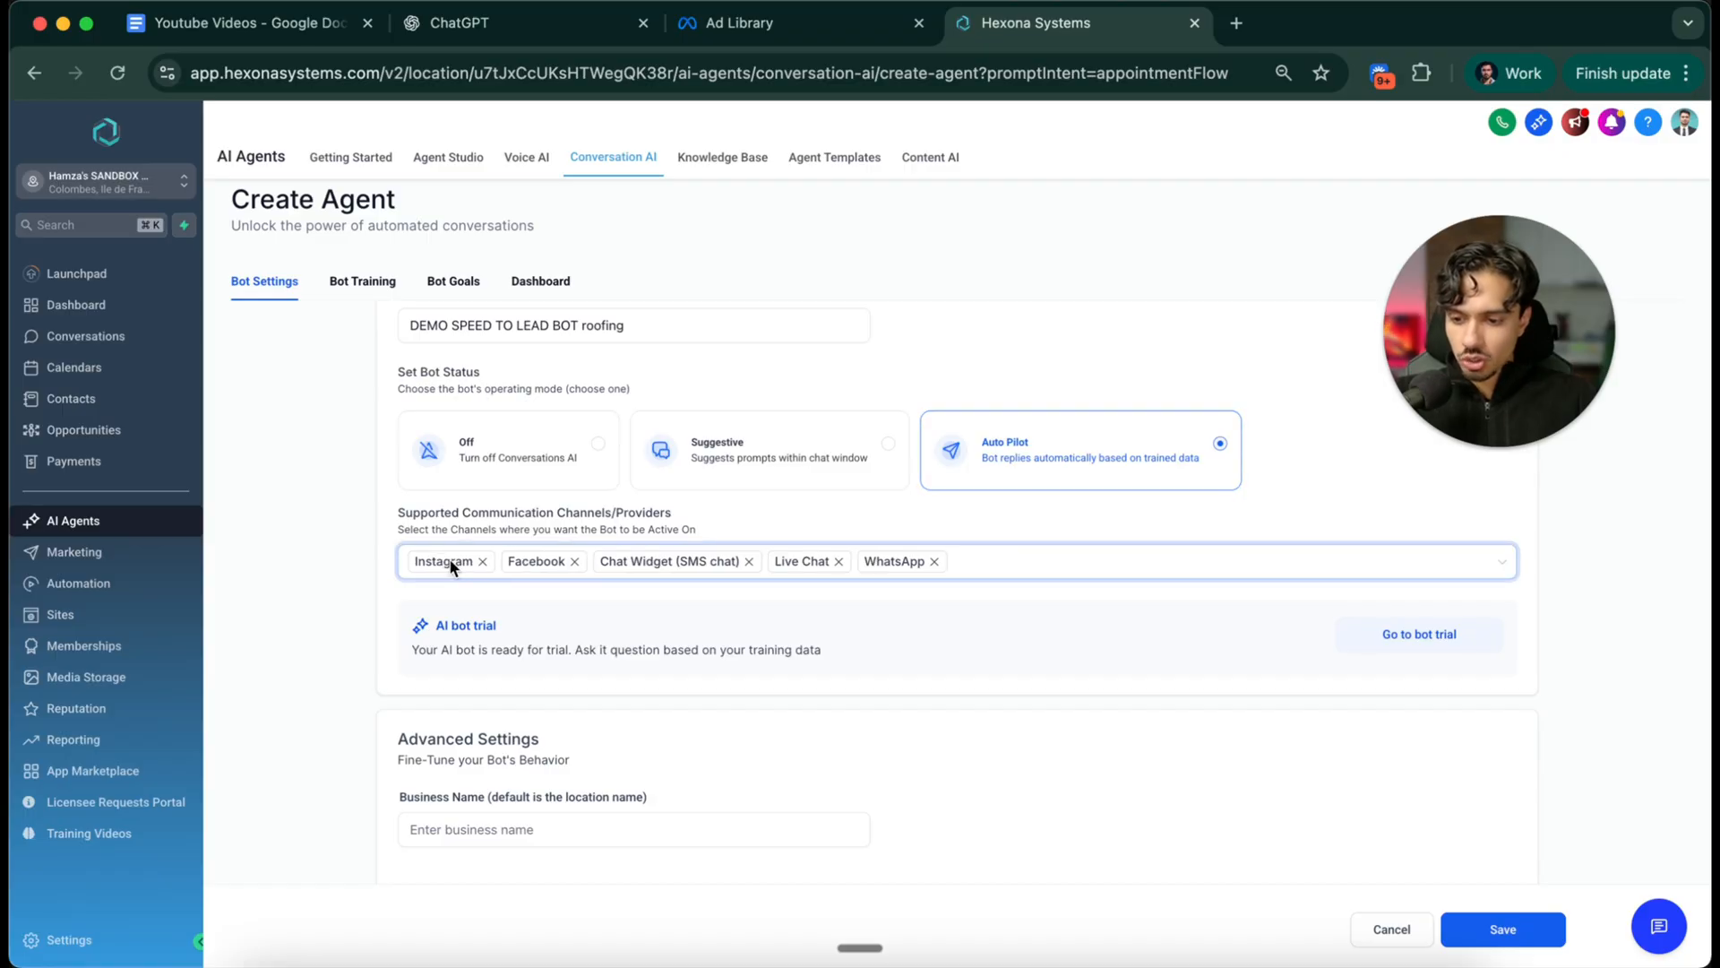
click(482, 560)
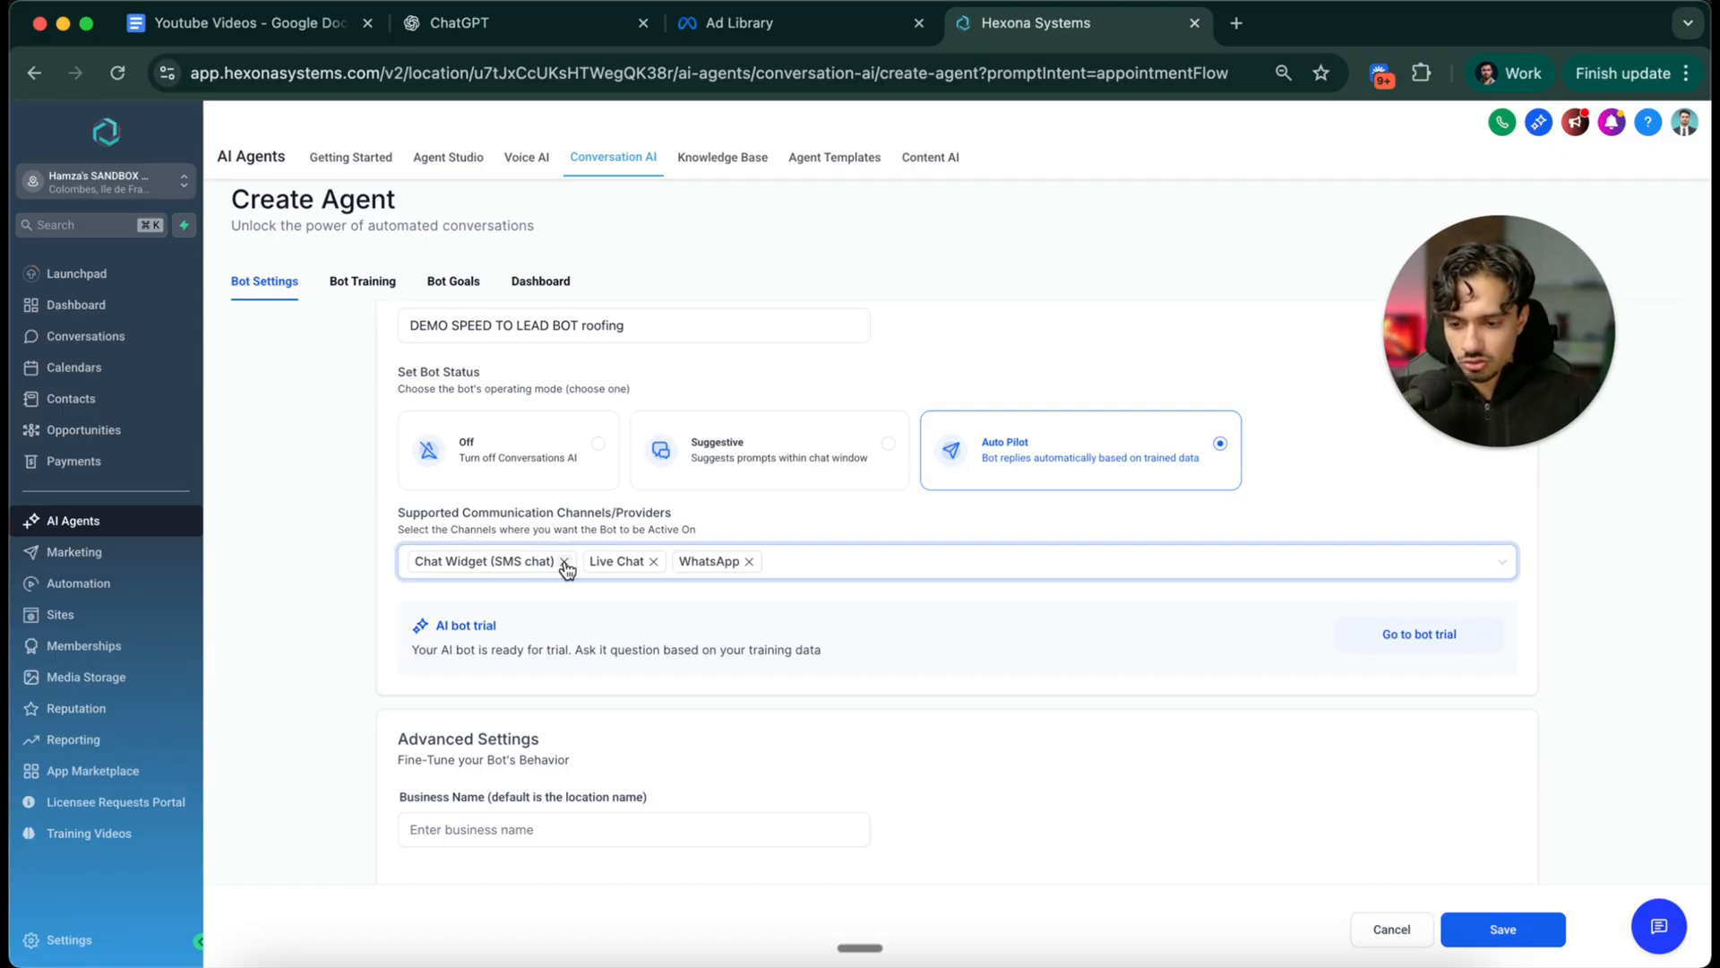
click(564, 562)
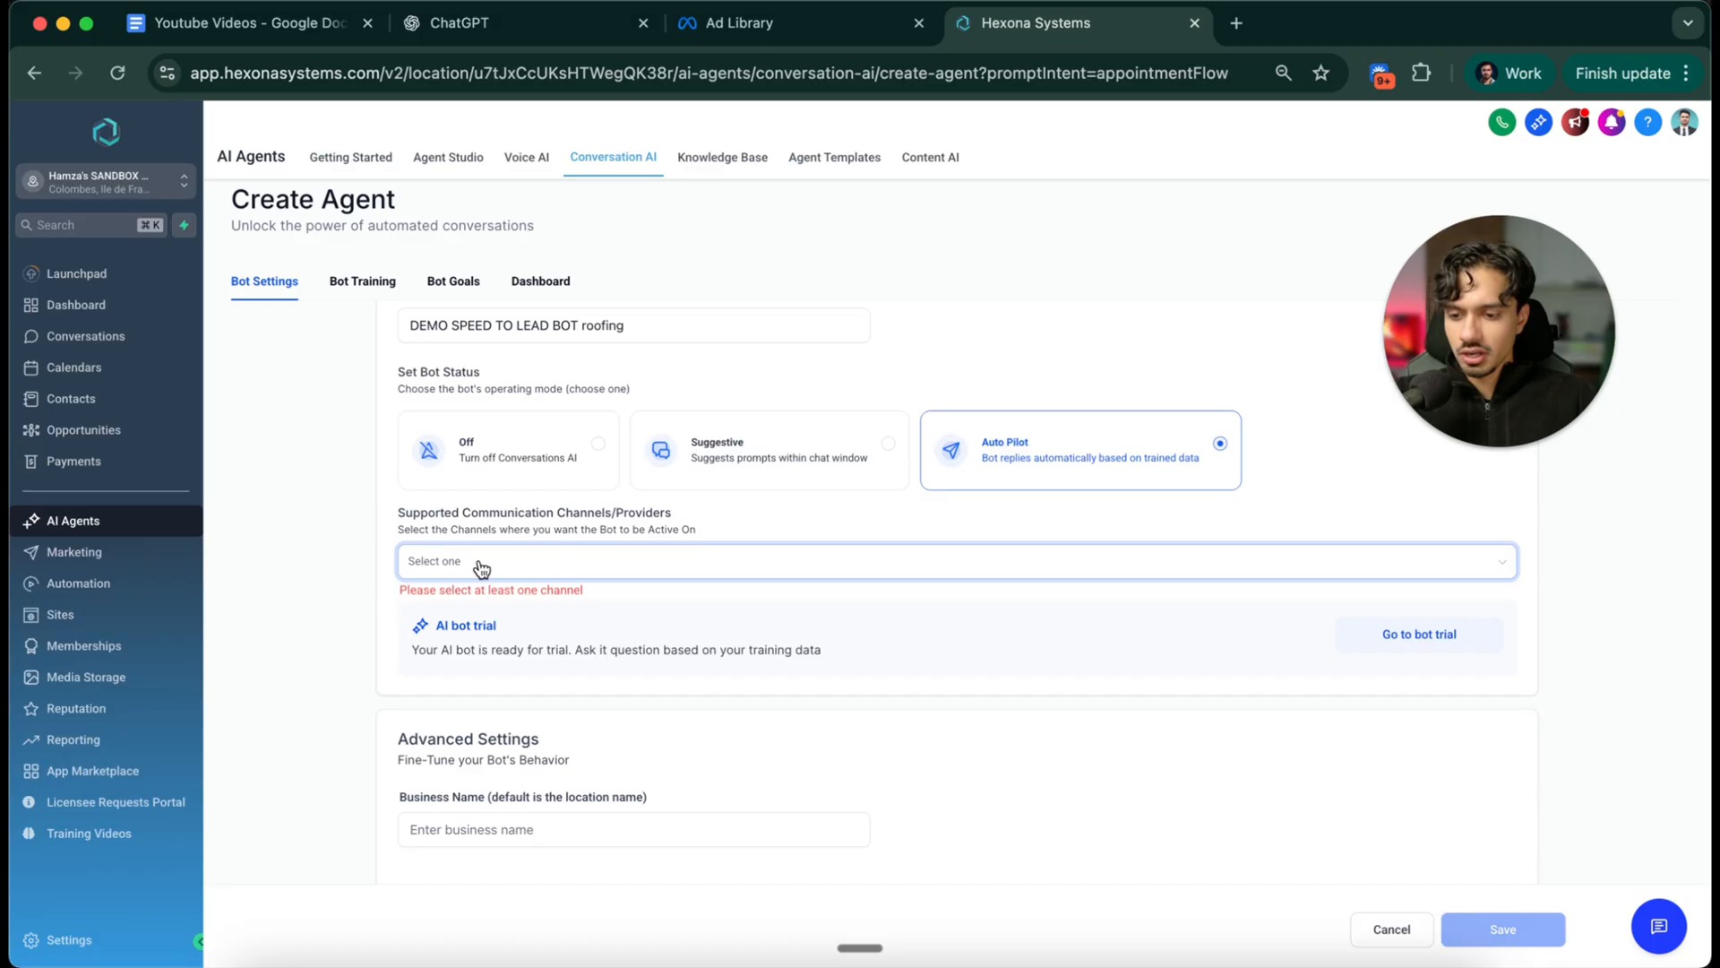
click(421, 663)
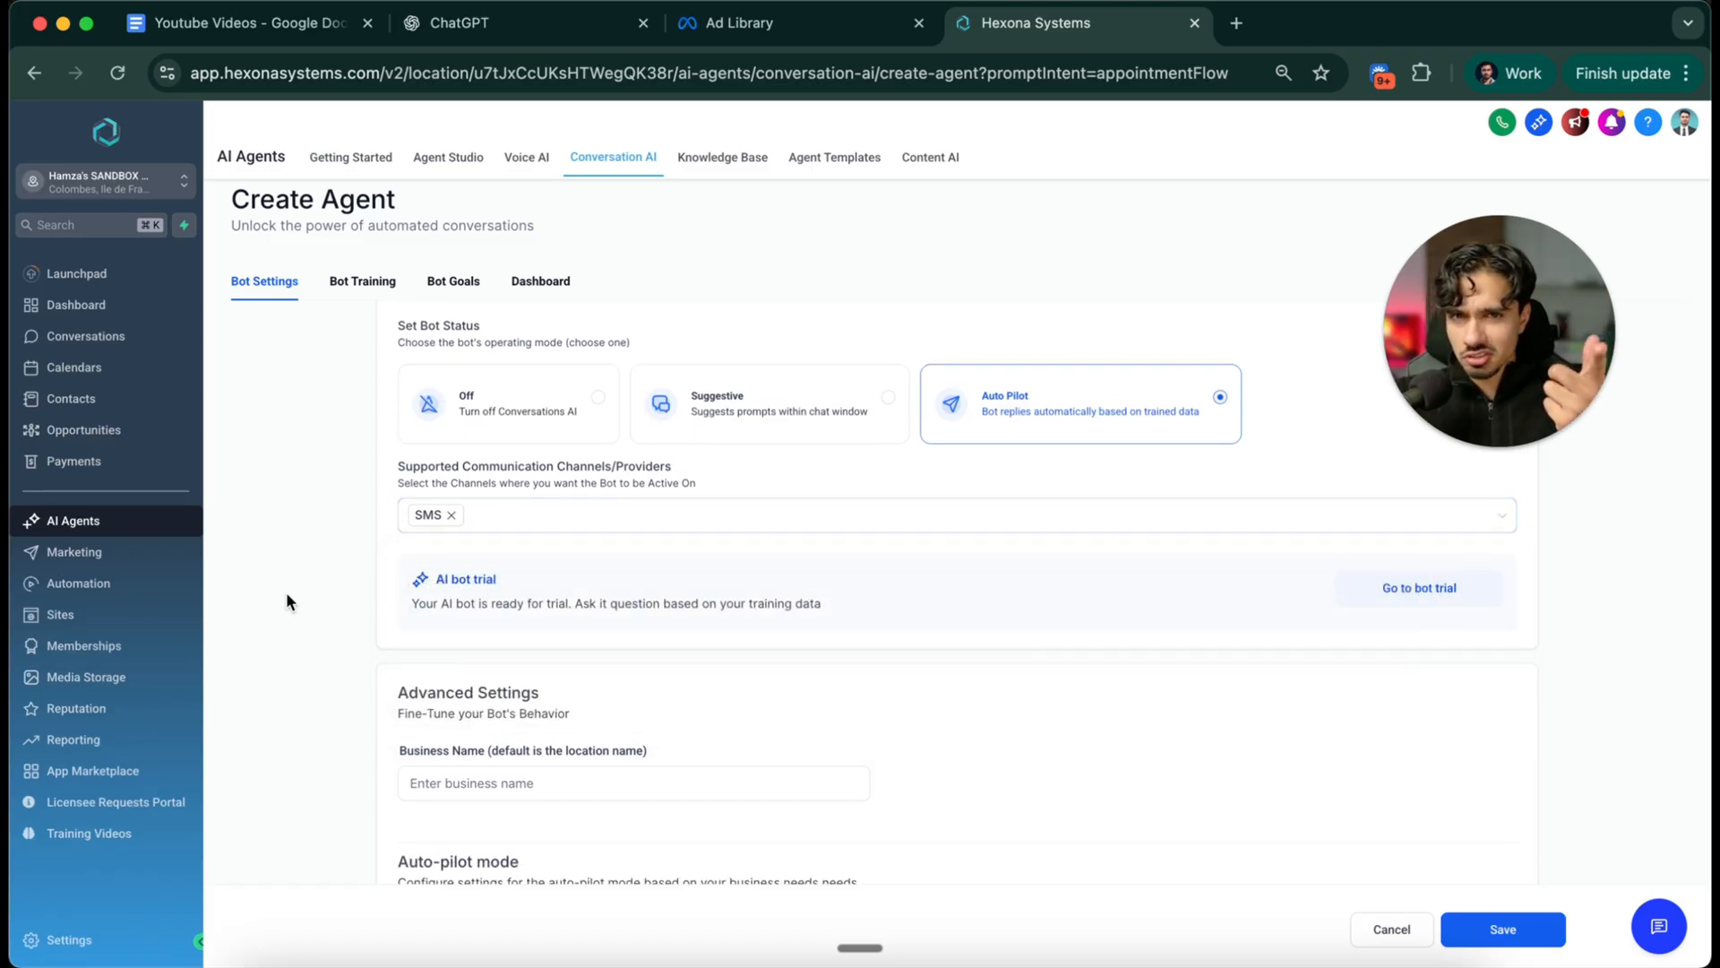
Set business name Baig's Roofing, enable image and voice-note replies, and save the bot
scroll(down, 3)
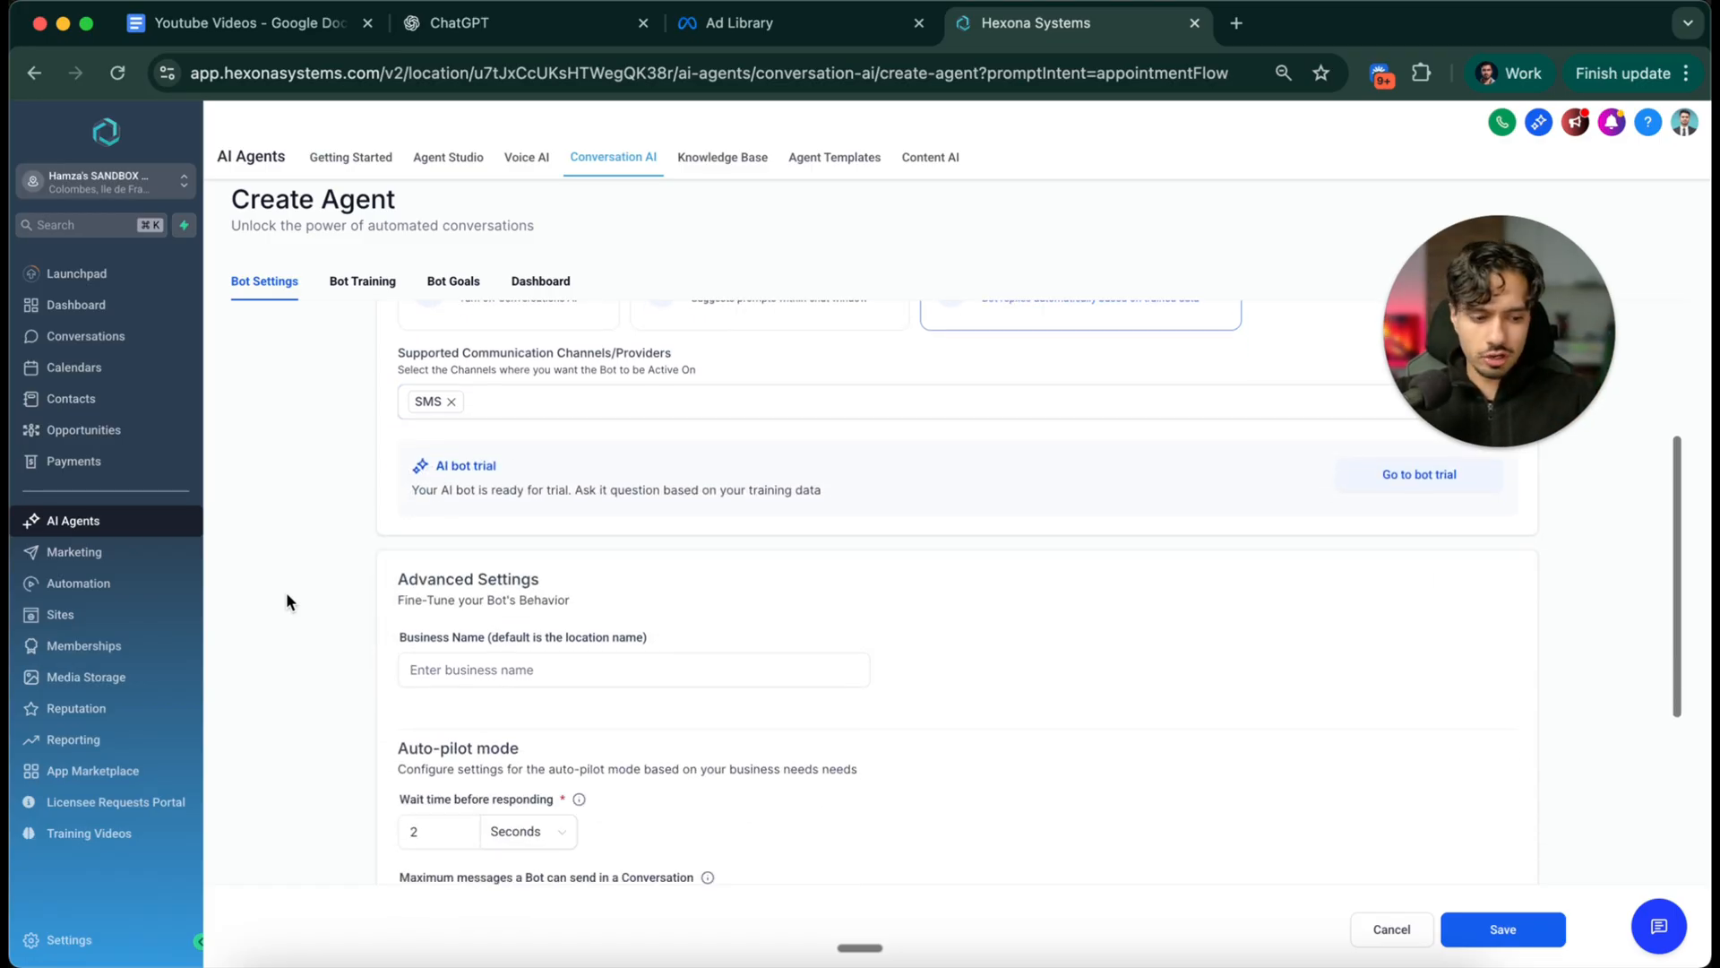
text(B)
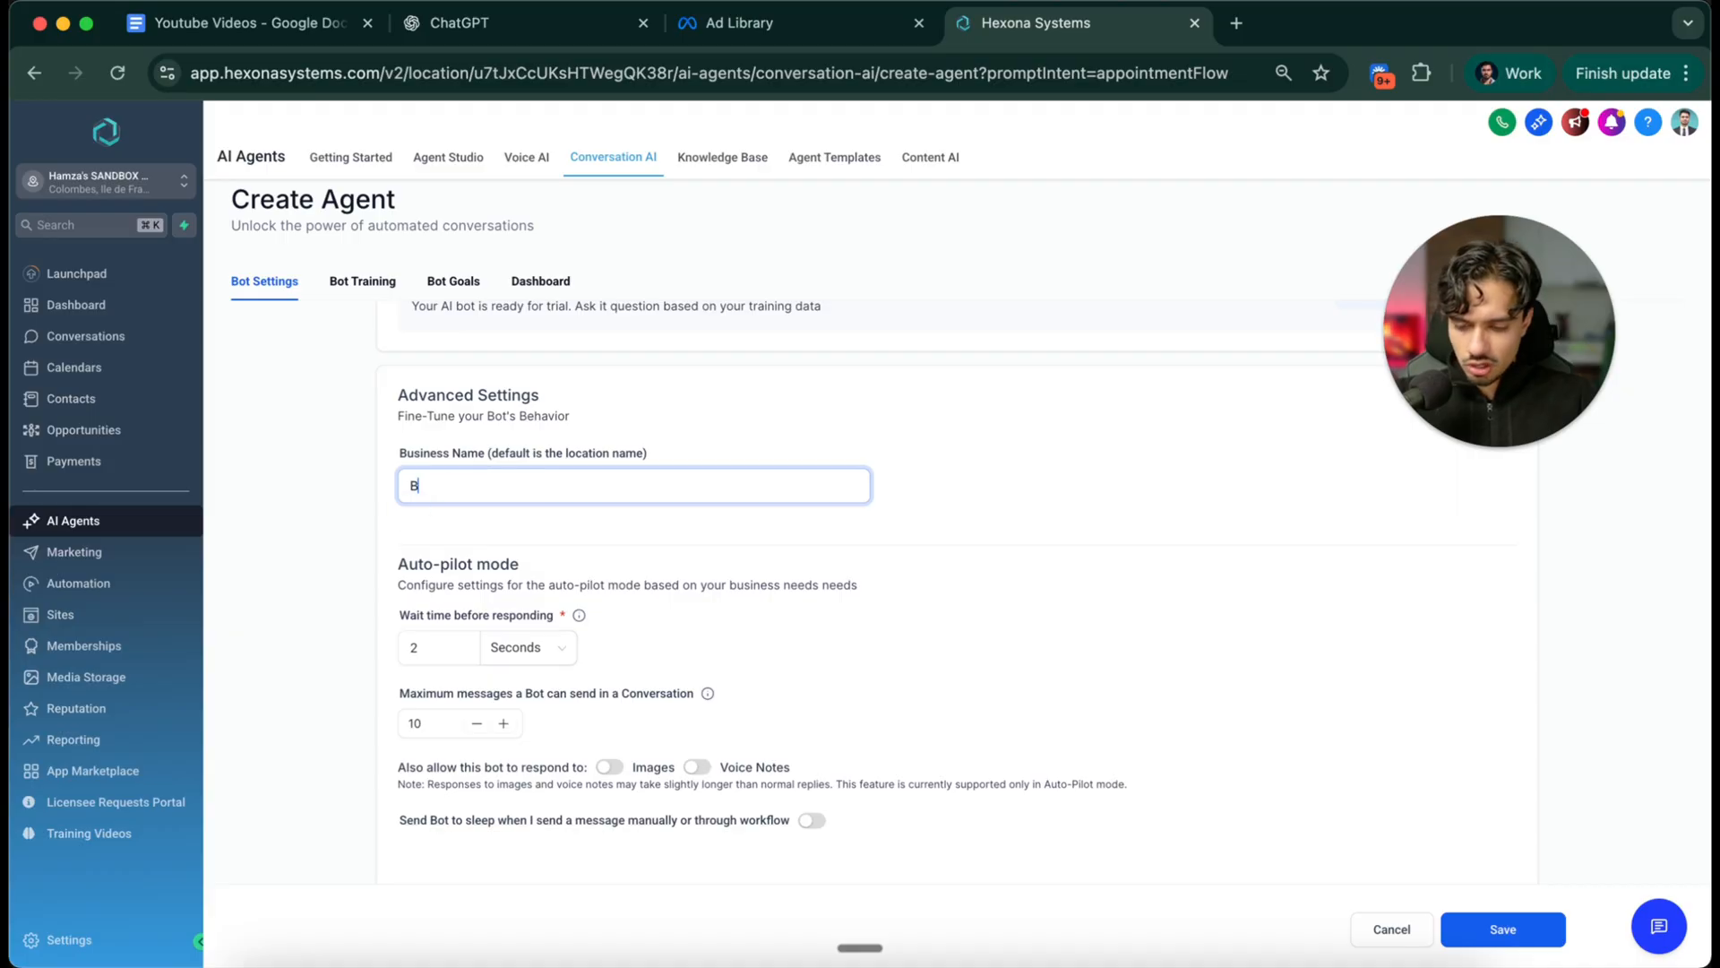
text(aig's Roofing)
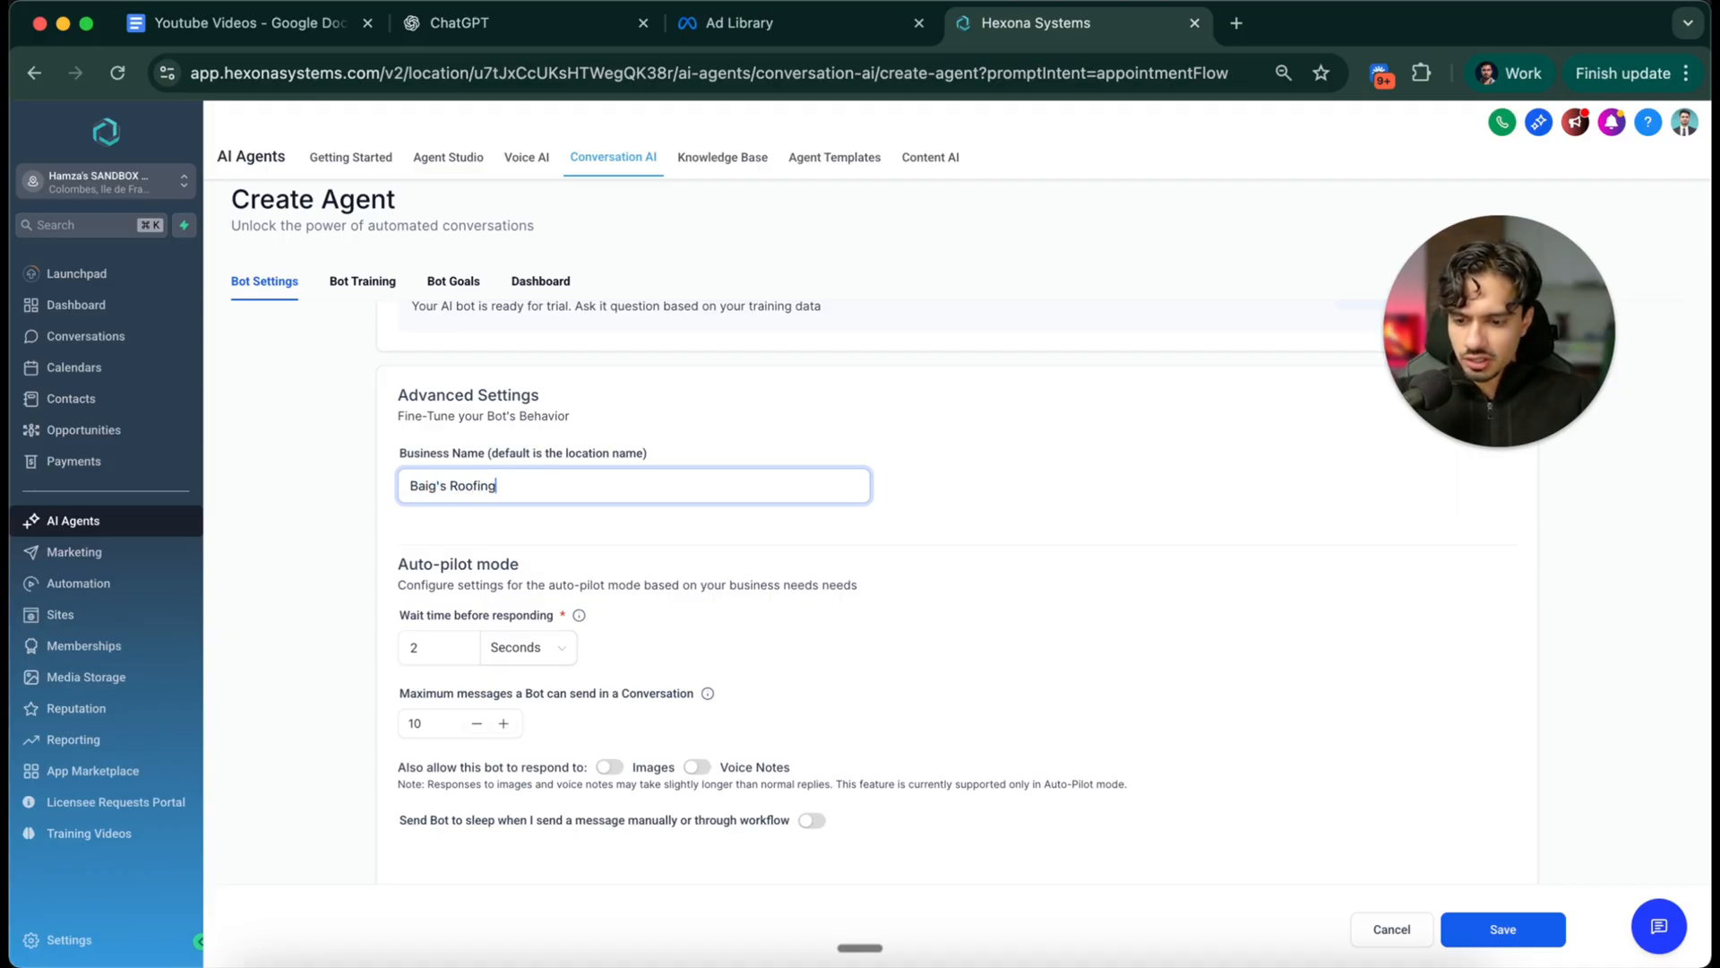
scroll(down, 3)
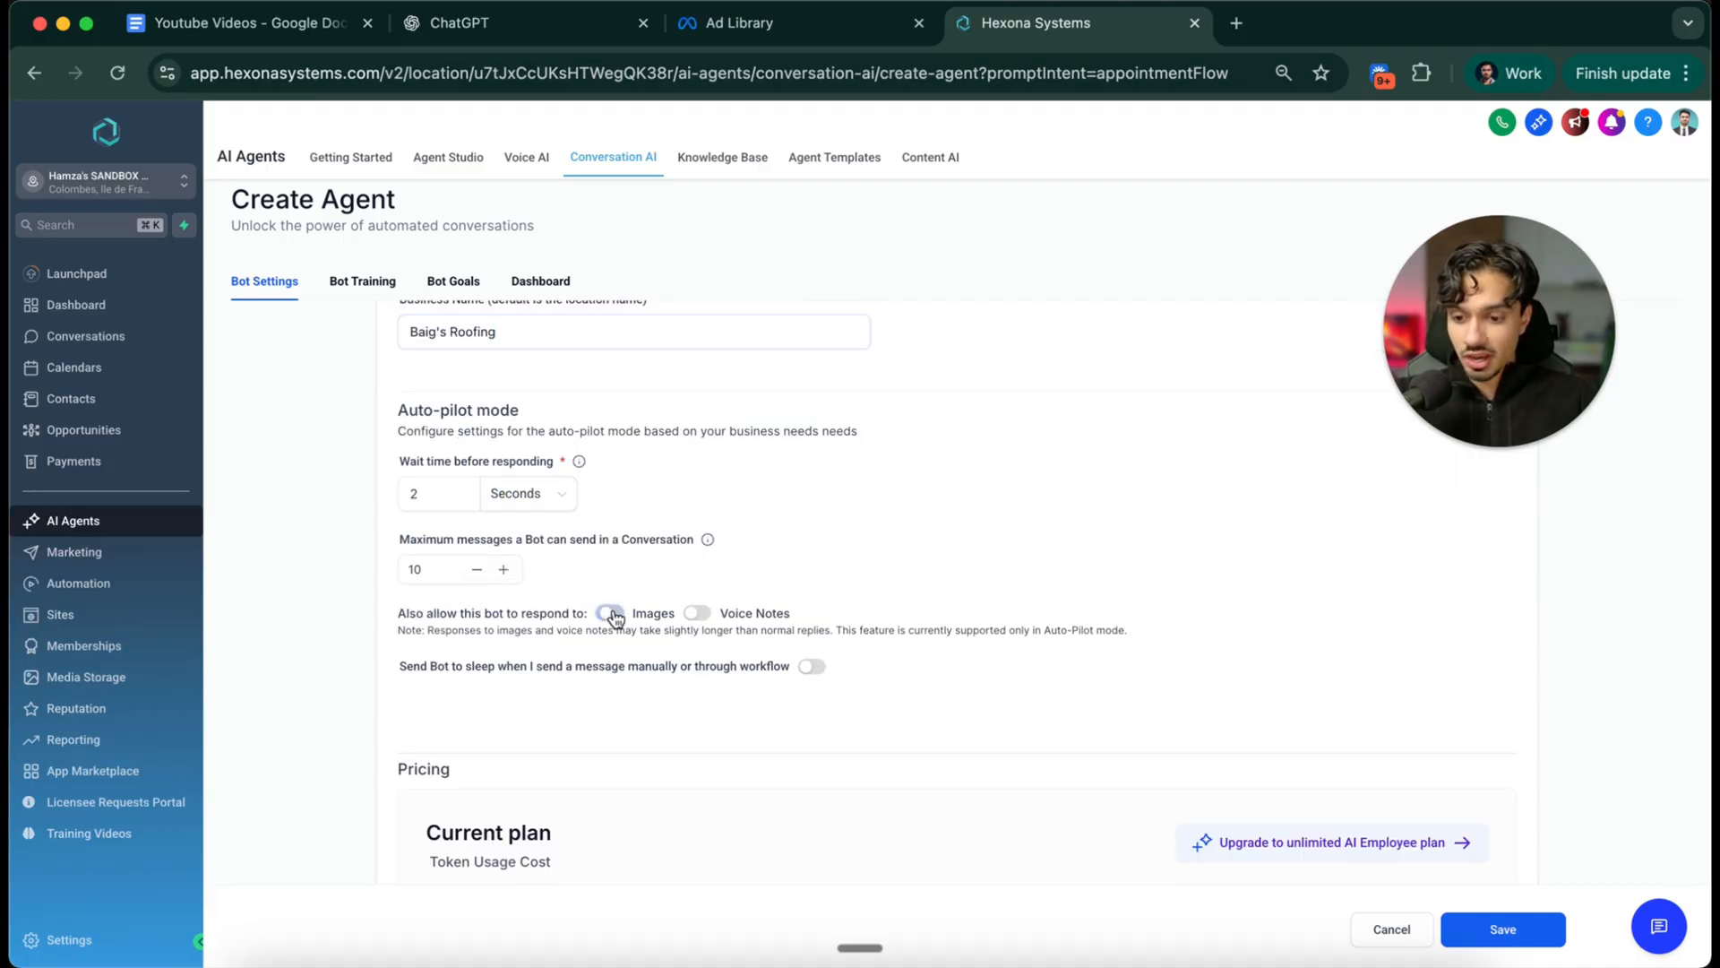
click(610, 613)
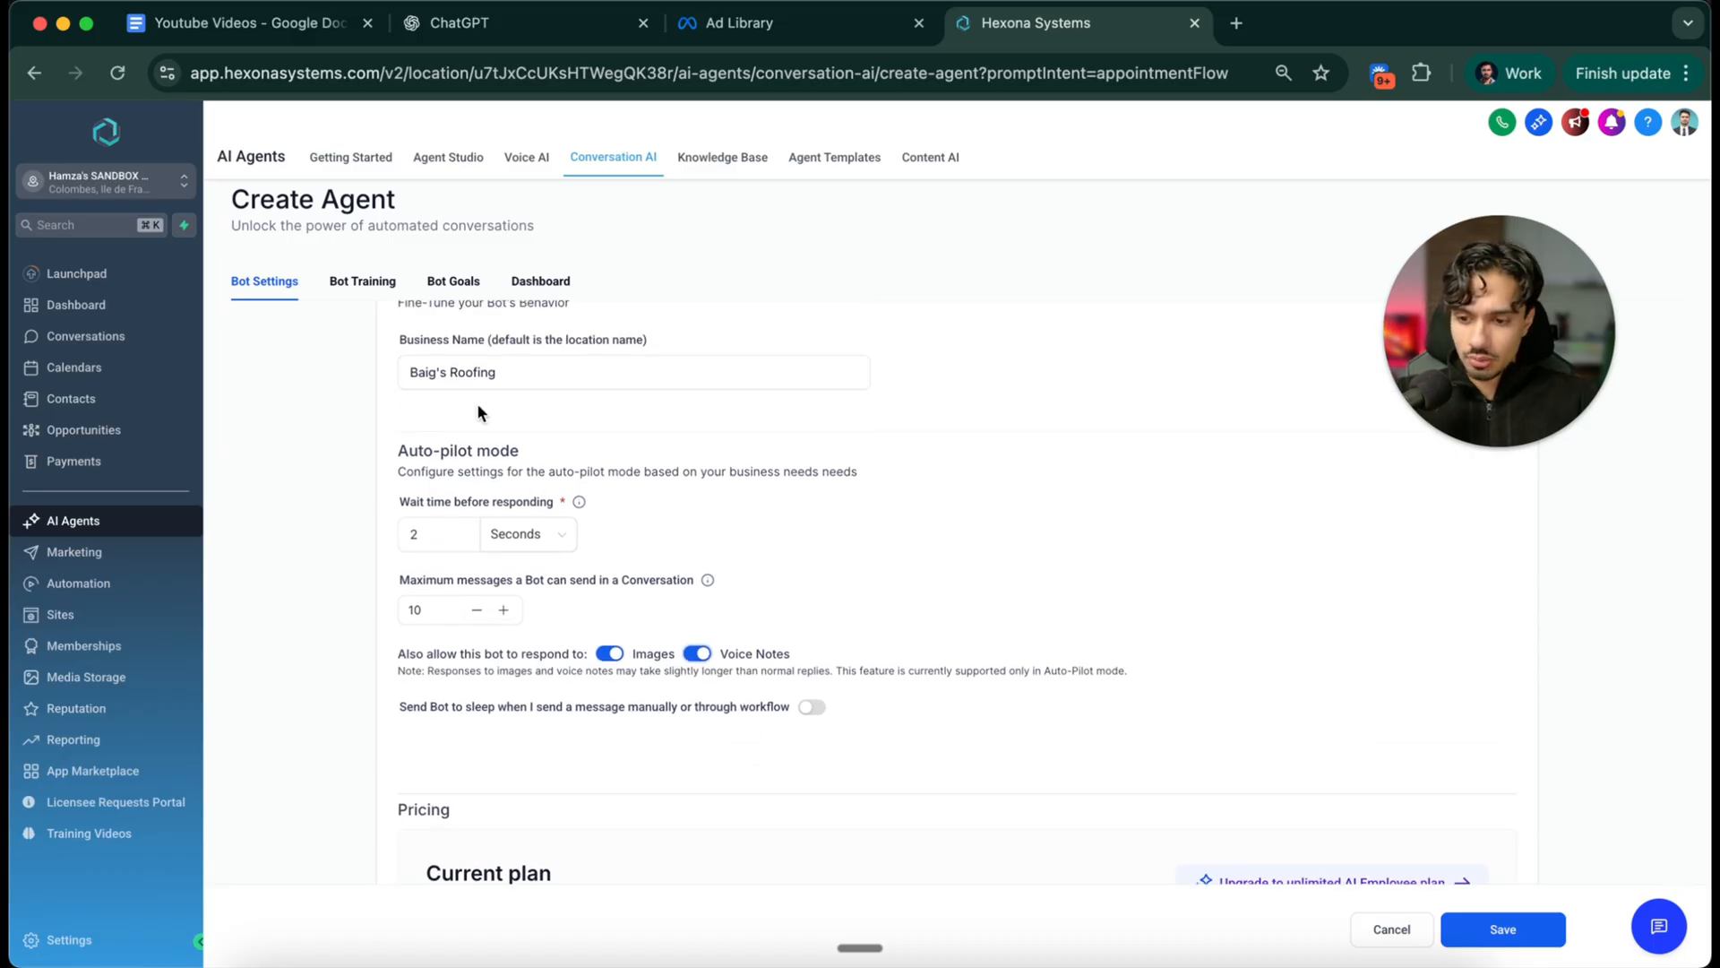
scroll(down, 3)
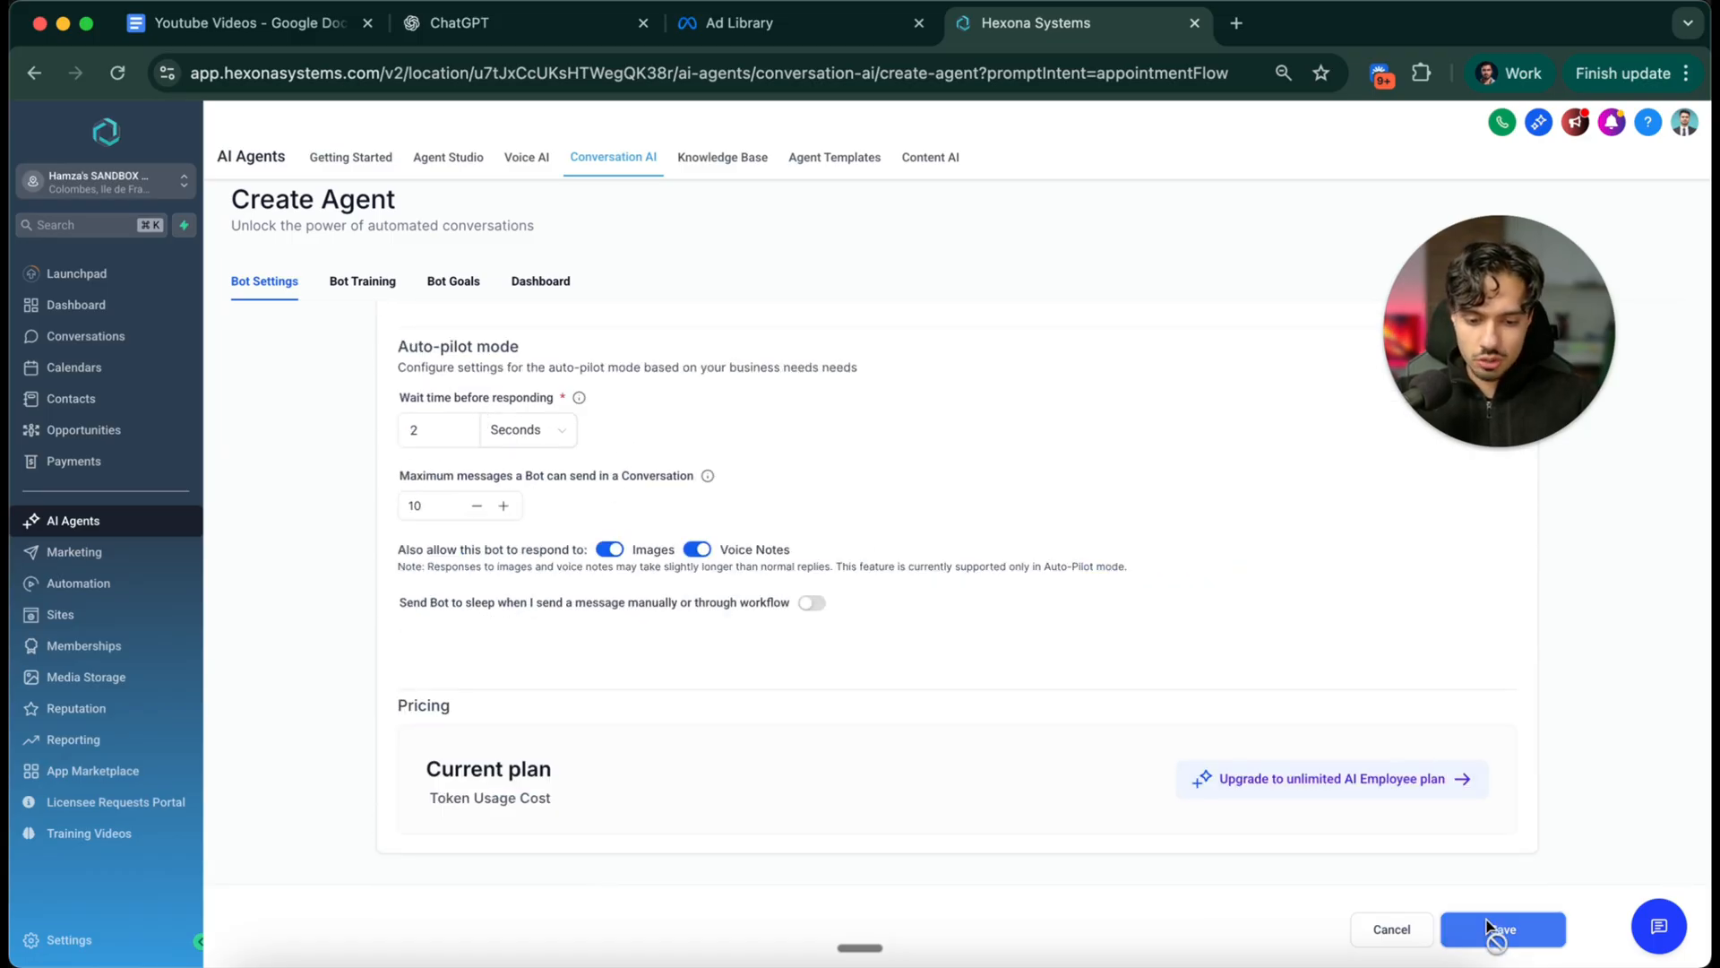
click(1501, 954)
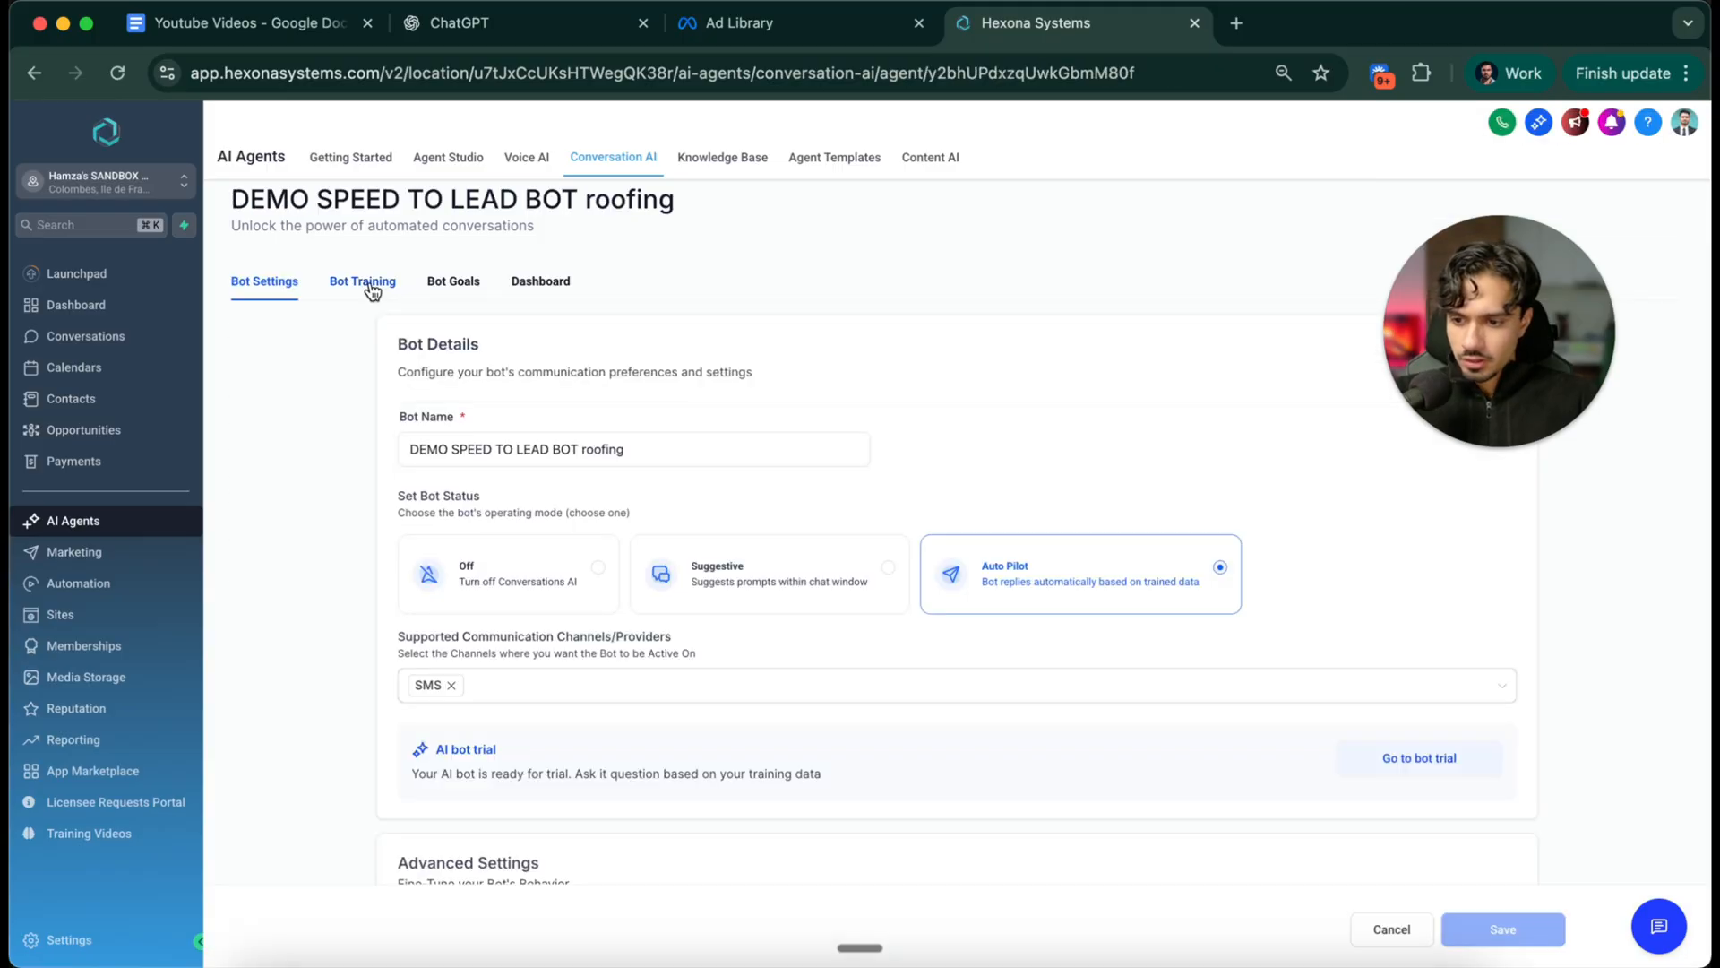
From Bot Training, create a knowledge base named 'Roofing Demo Knowledge Base'
click(362, 281)
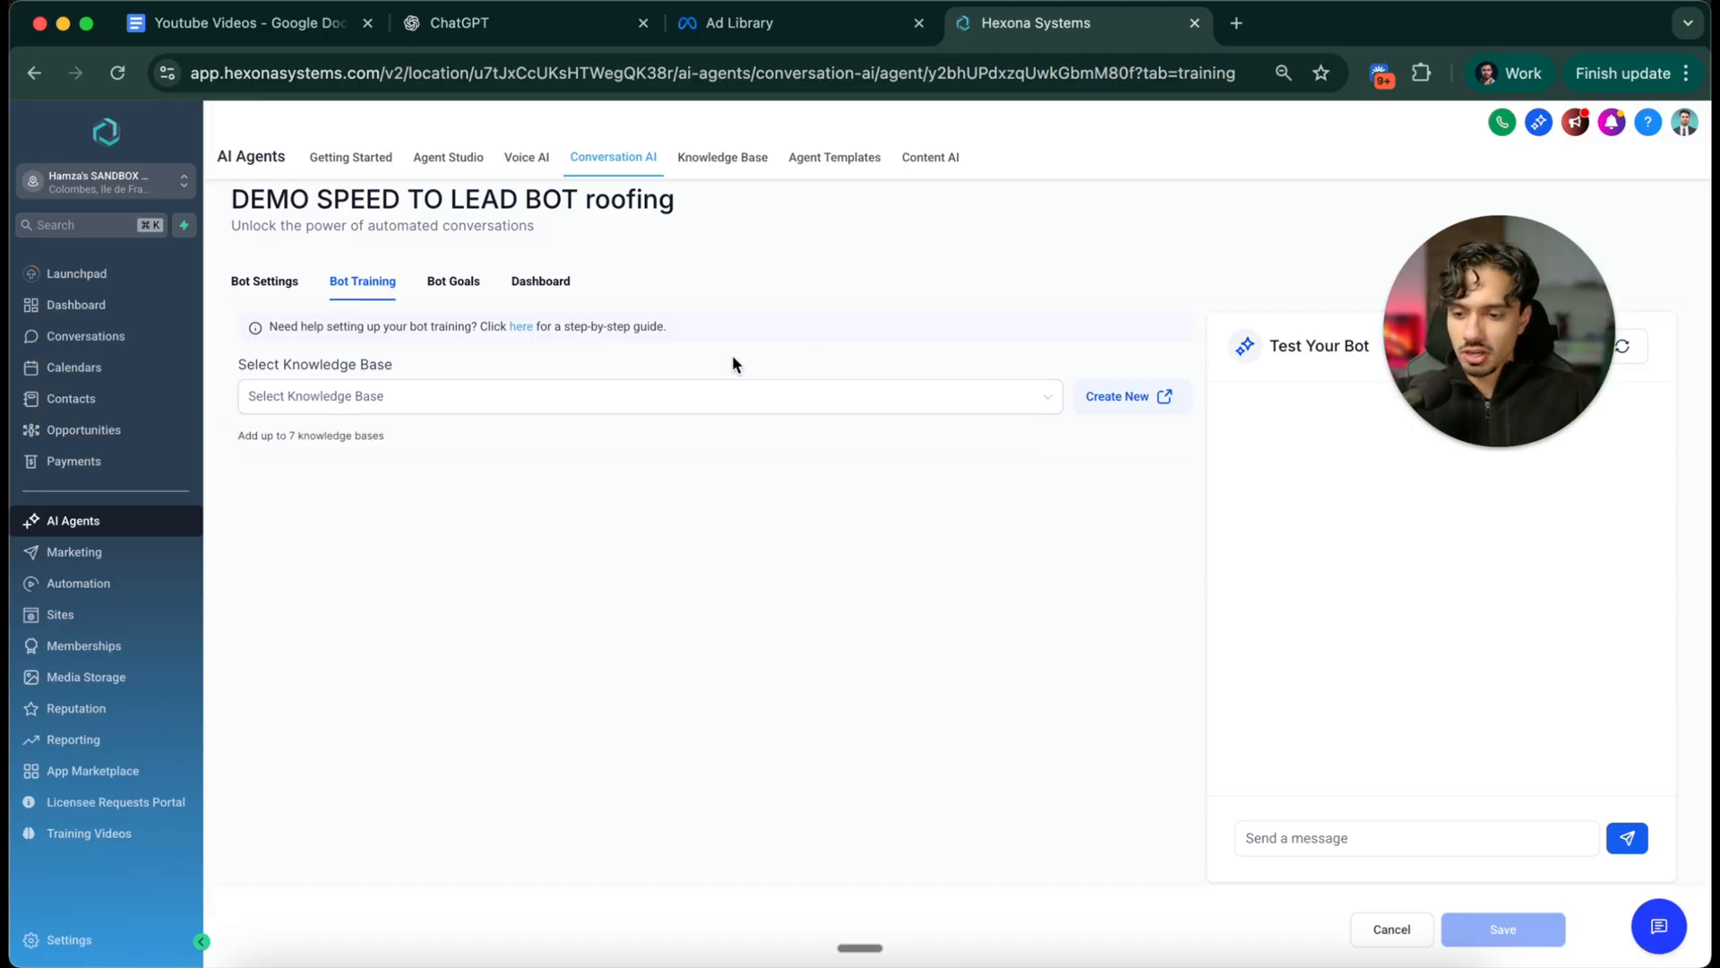
click(1117, 396)
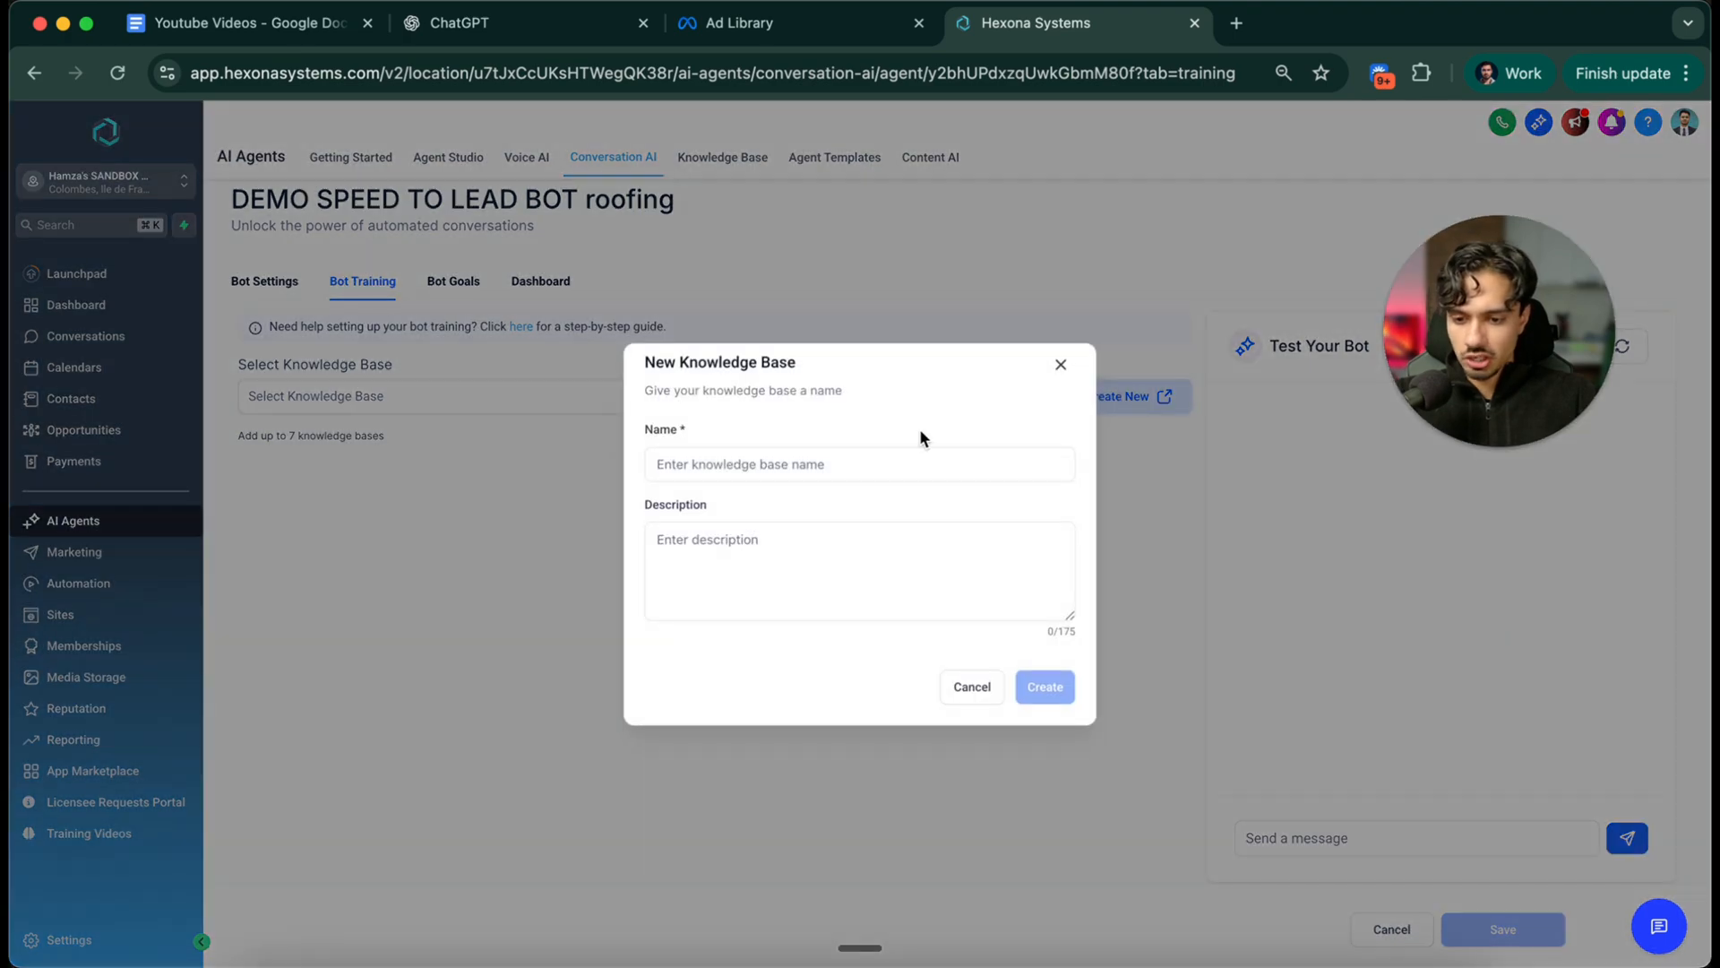
text(Roofing Demo Knowledge Base)
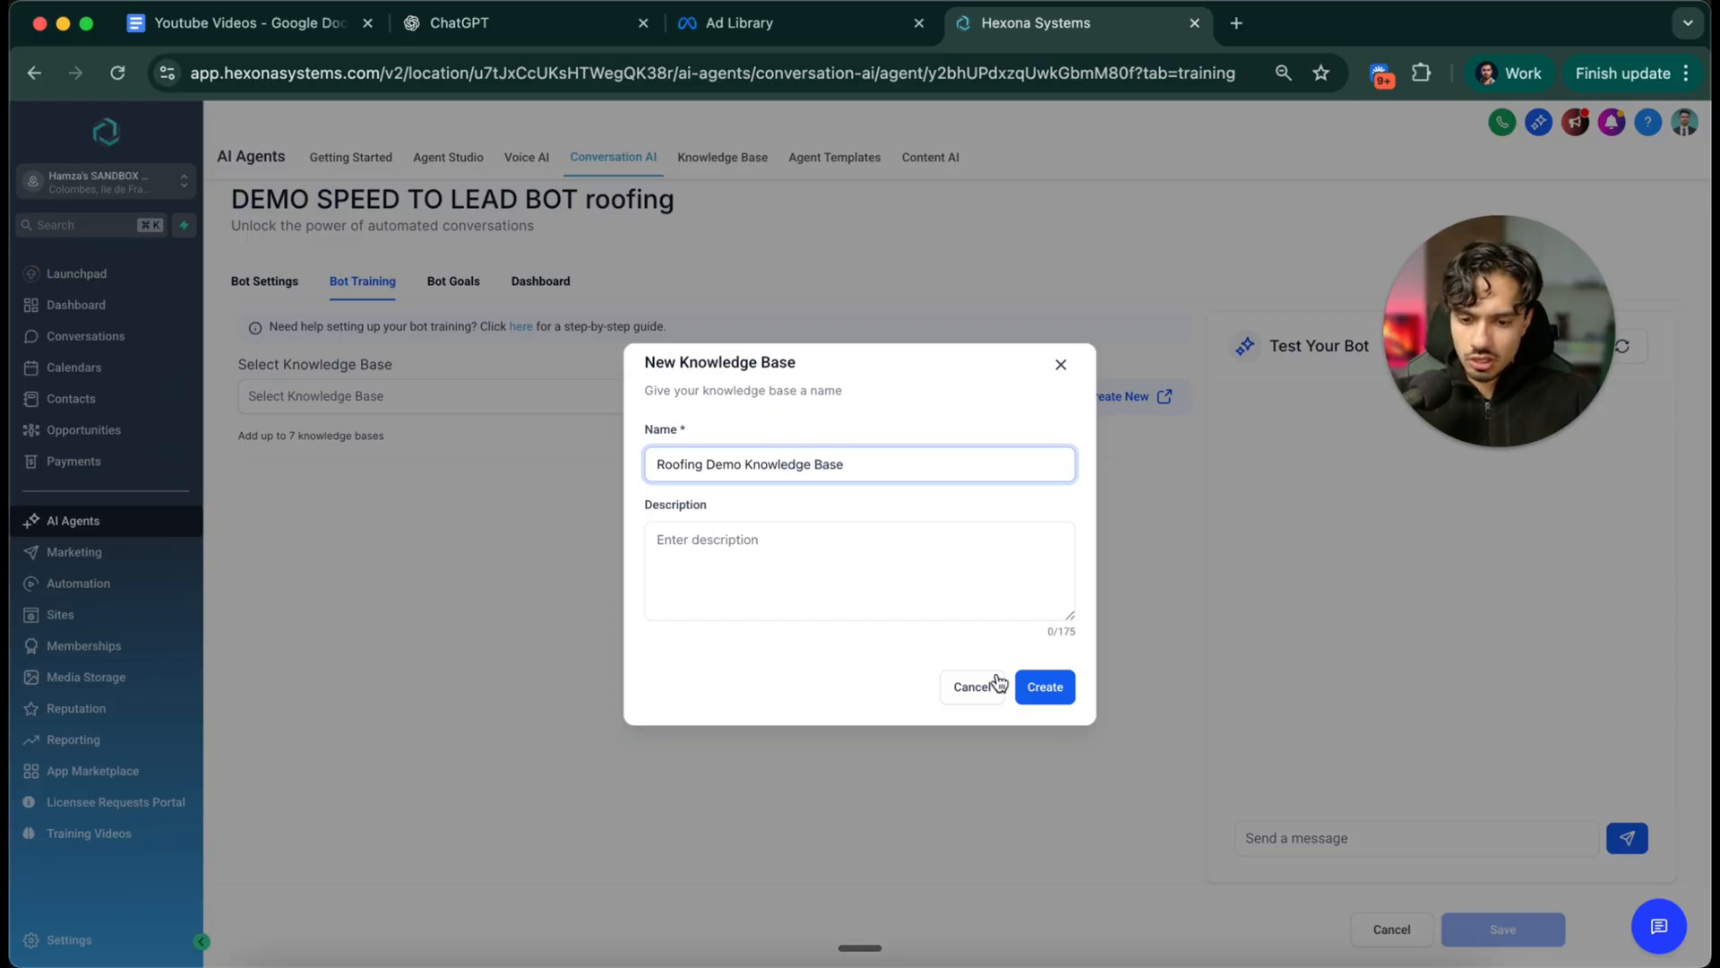
click(1045, 686)
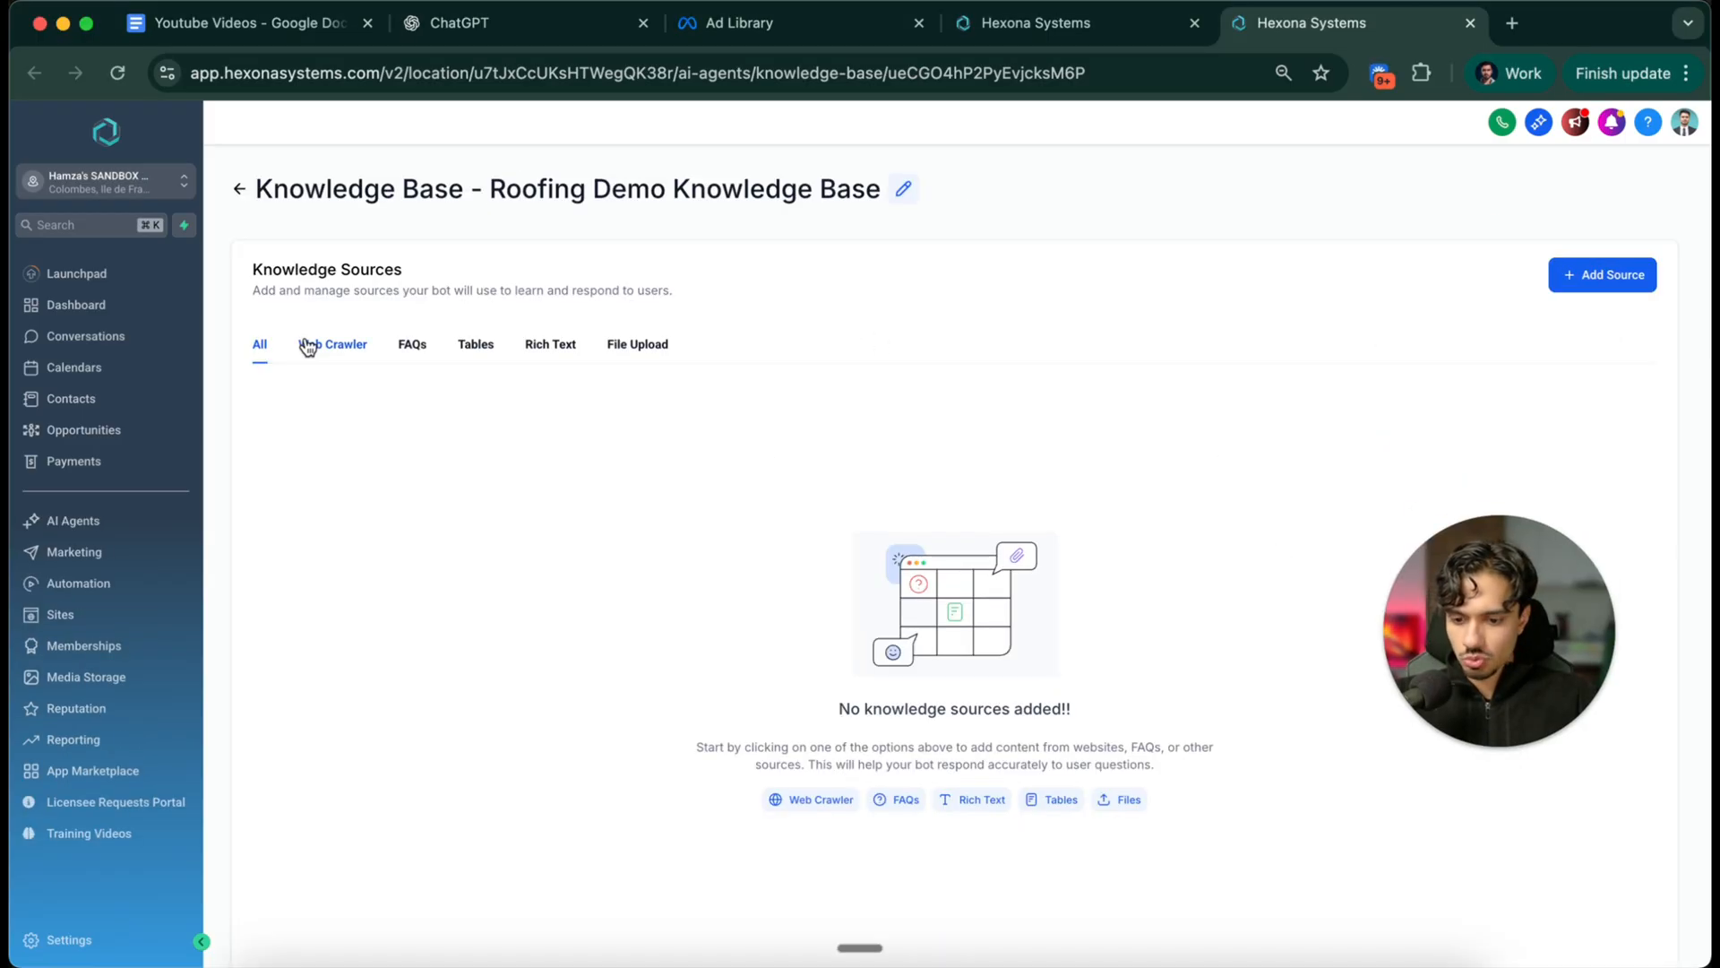
click(1602, 274)
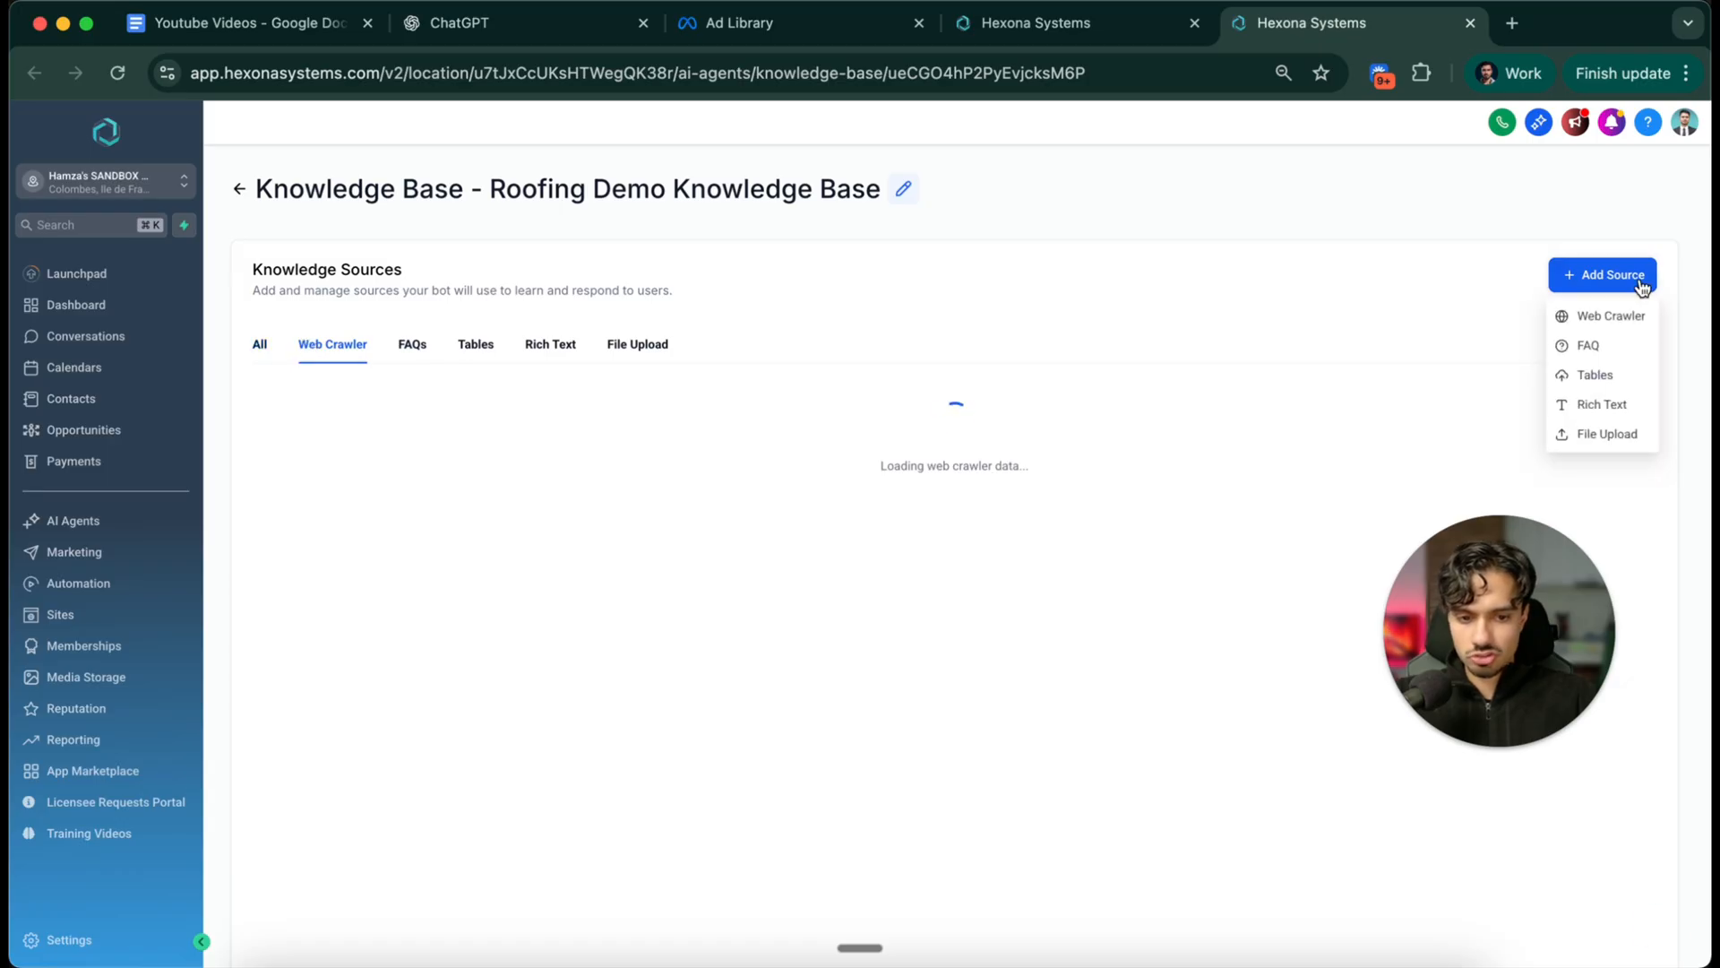
click(1610, 316)
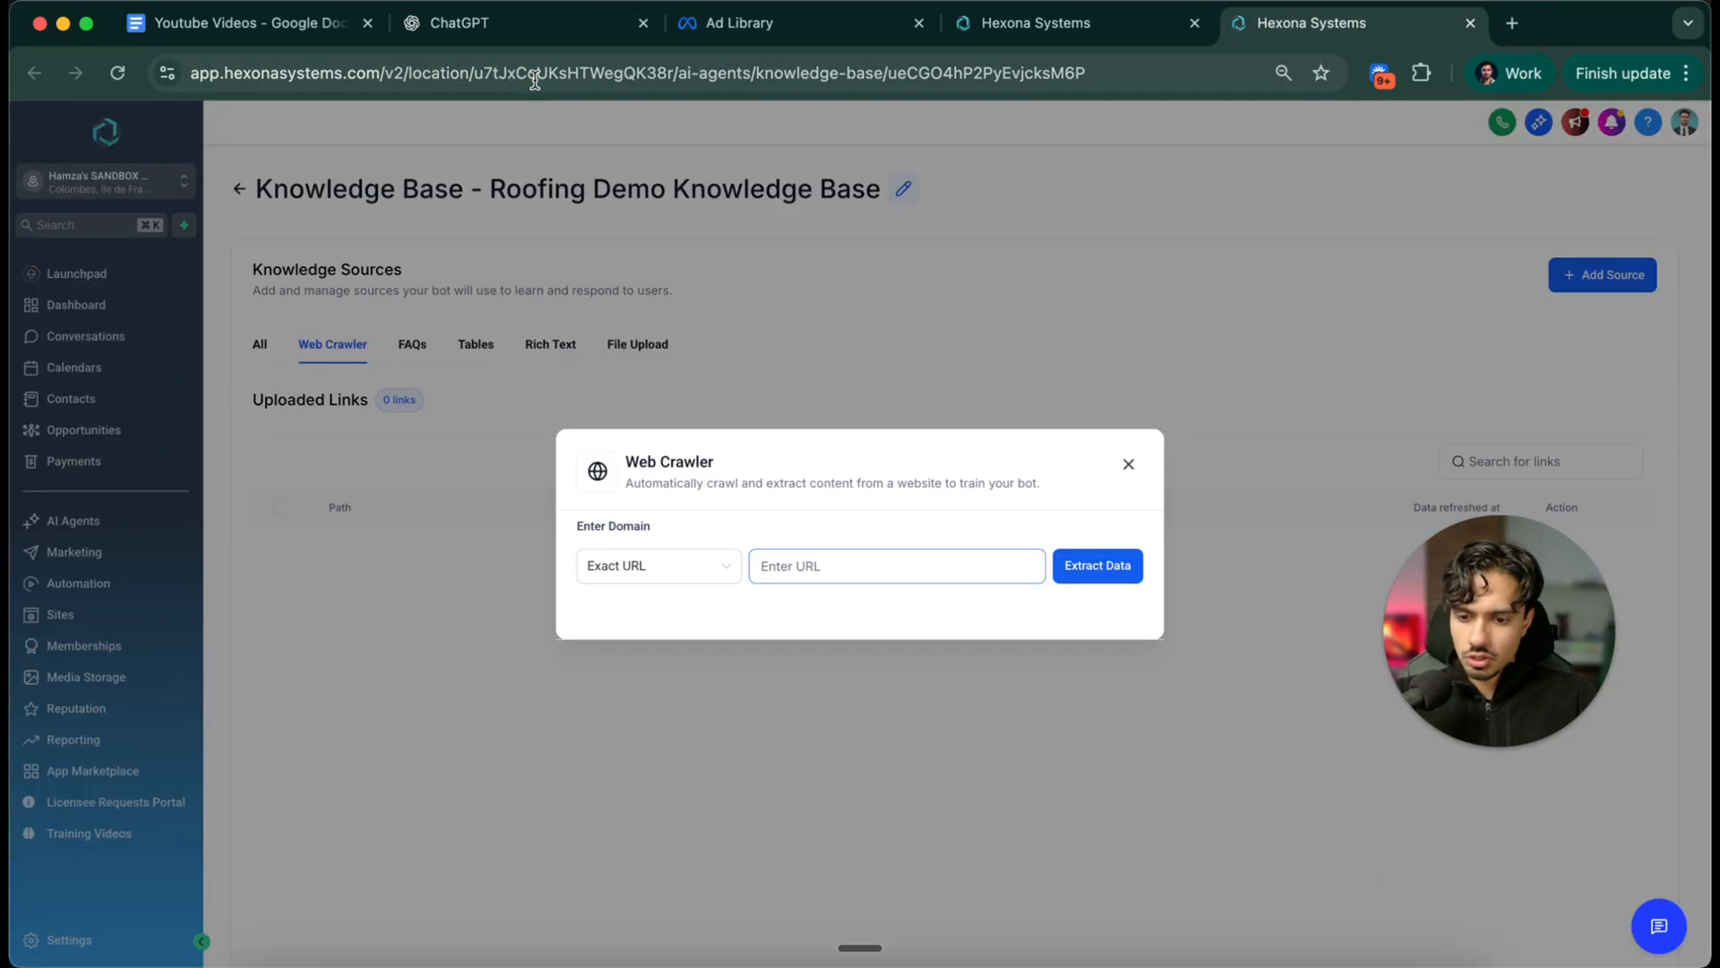
text(https://www.alpineroofing.ca/)
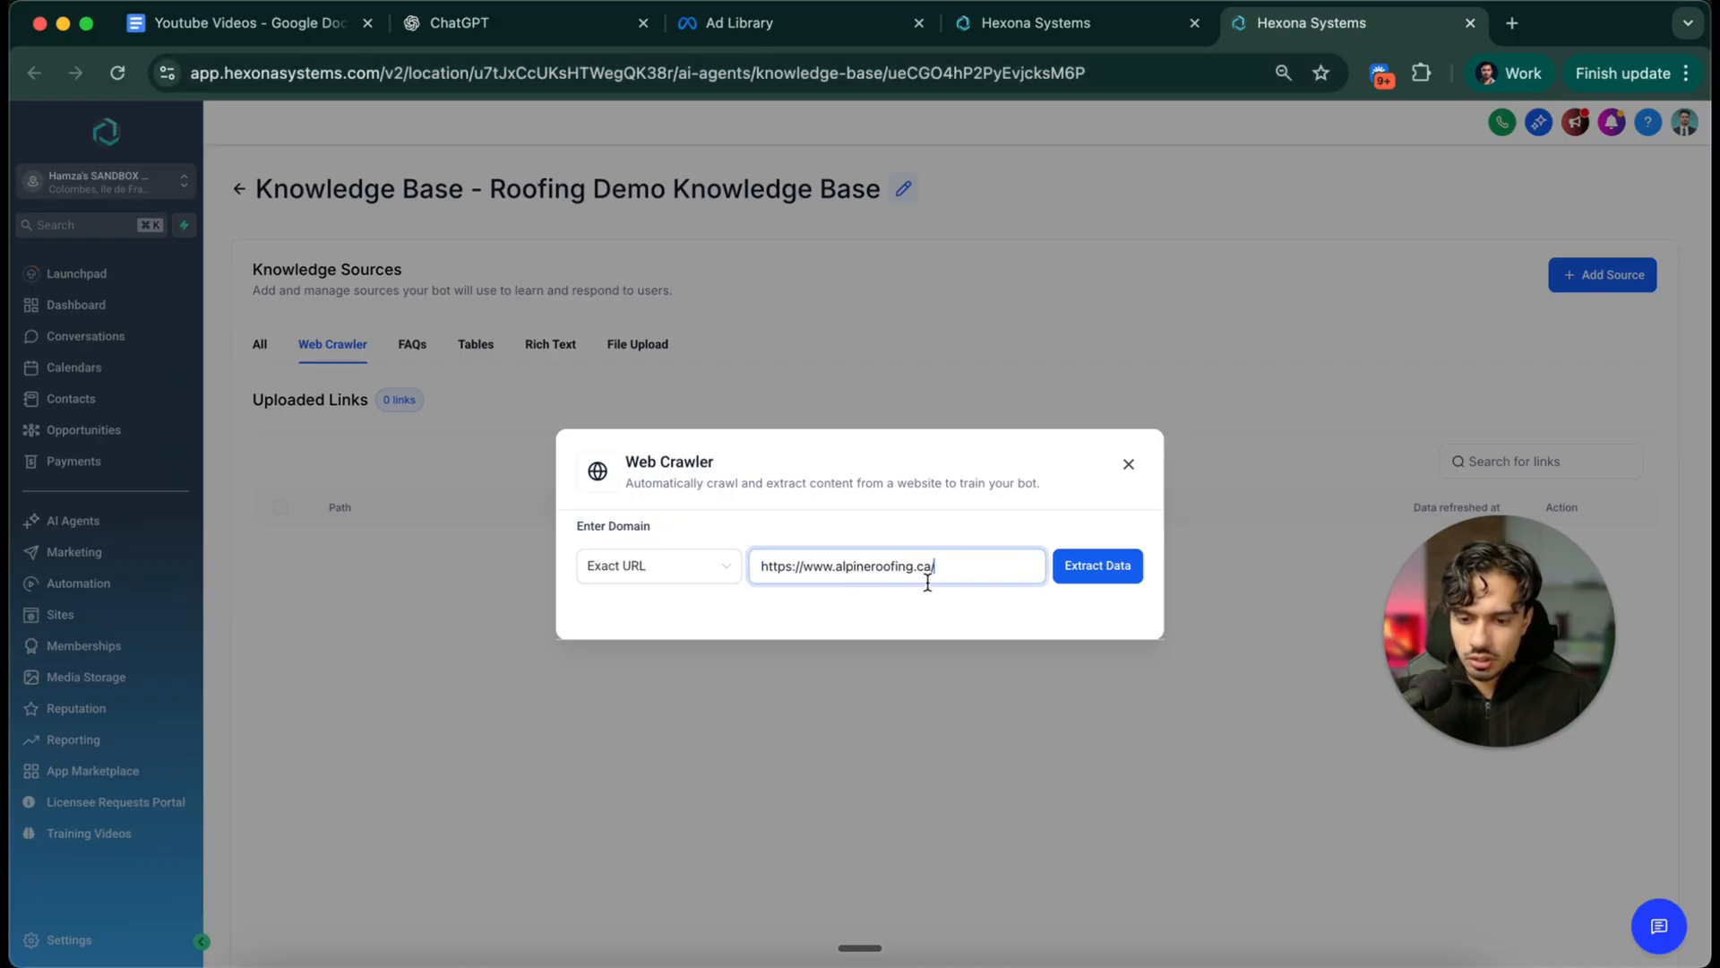
click(1098, 565)
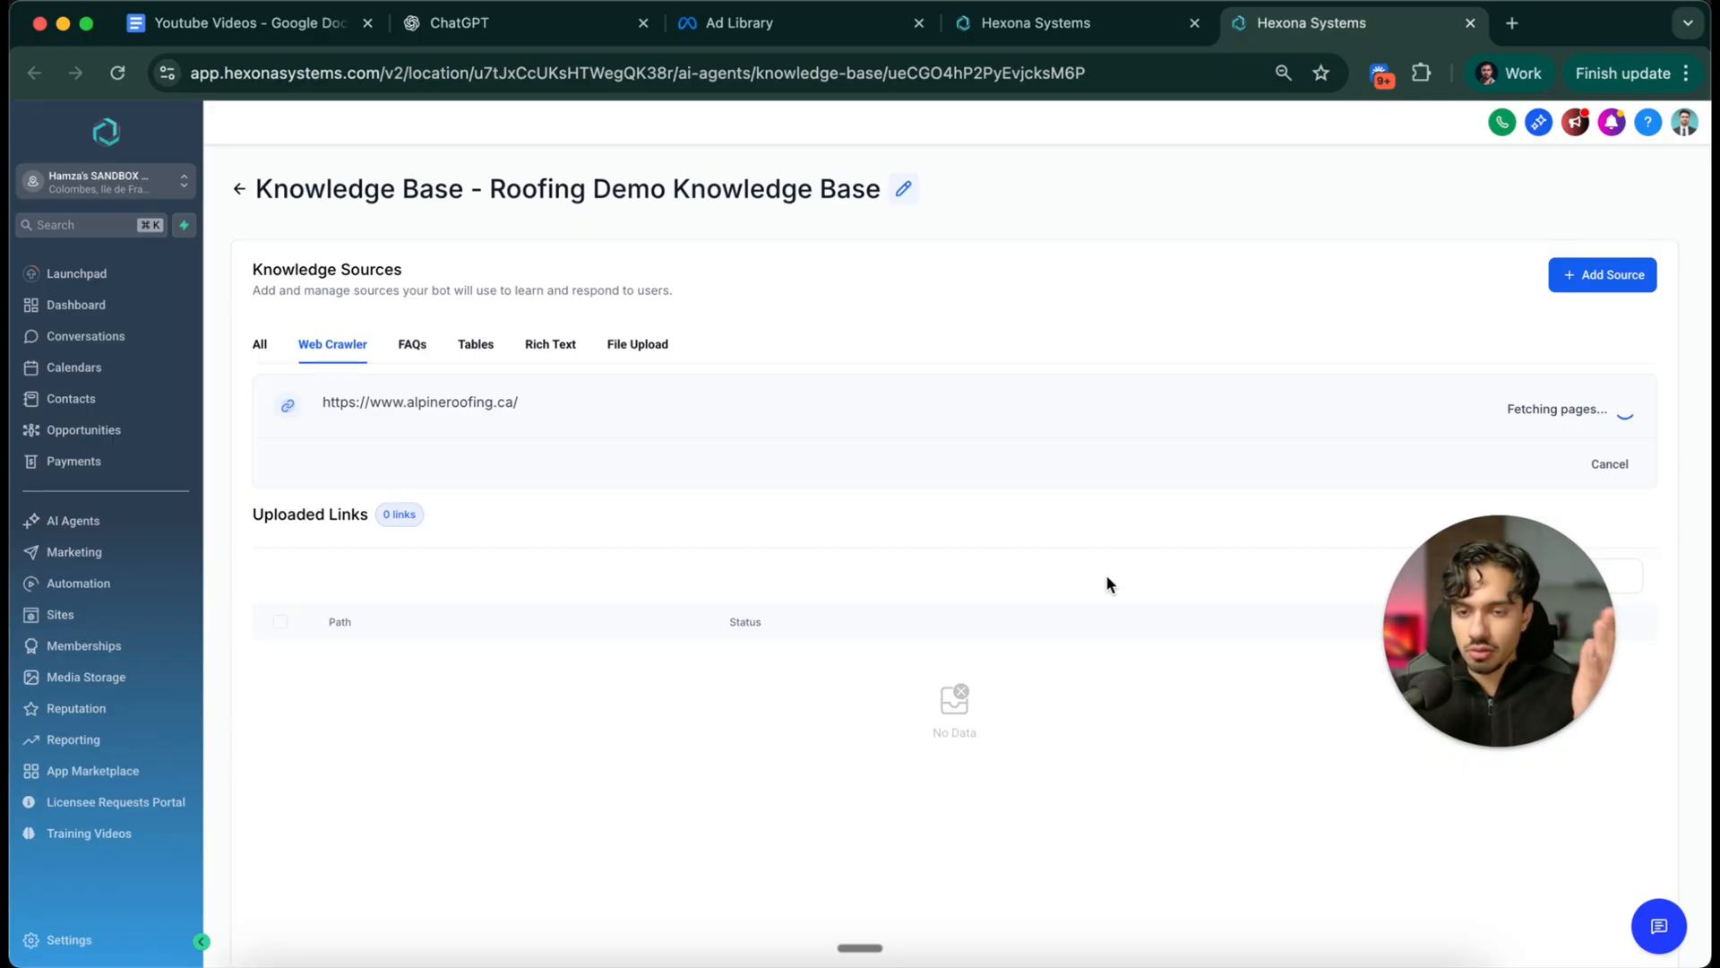
scroll(down, 3)
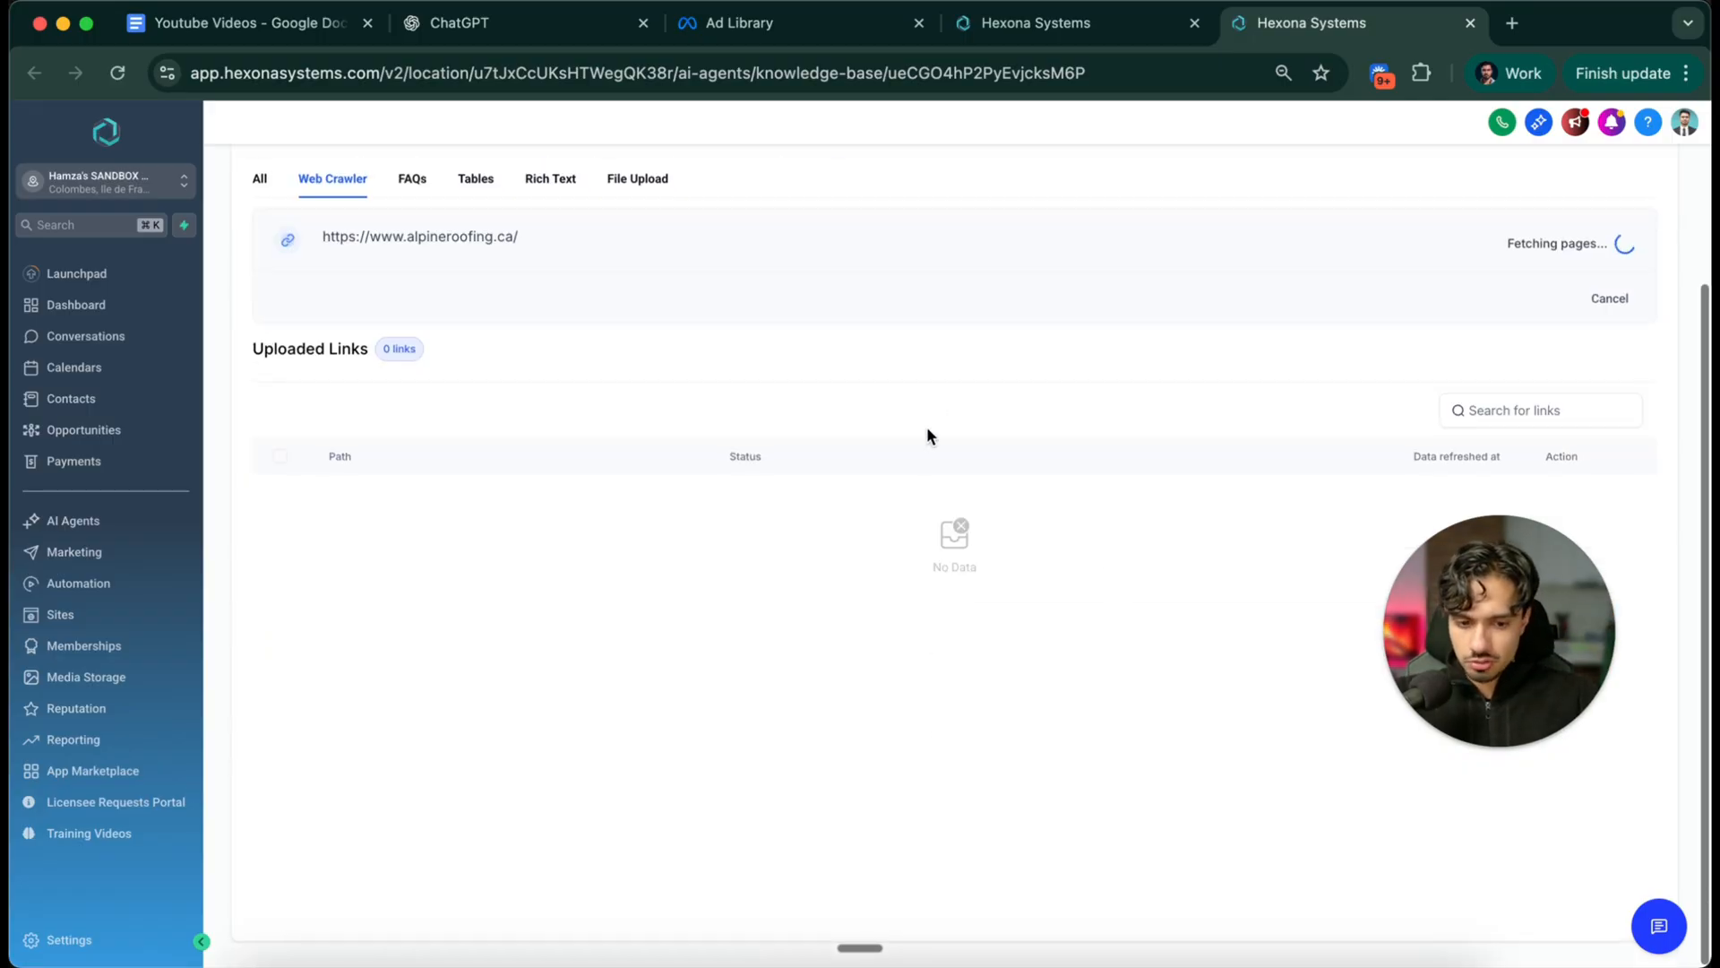
click(43, 72)
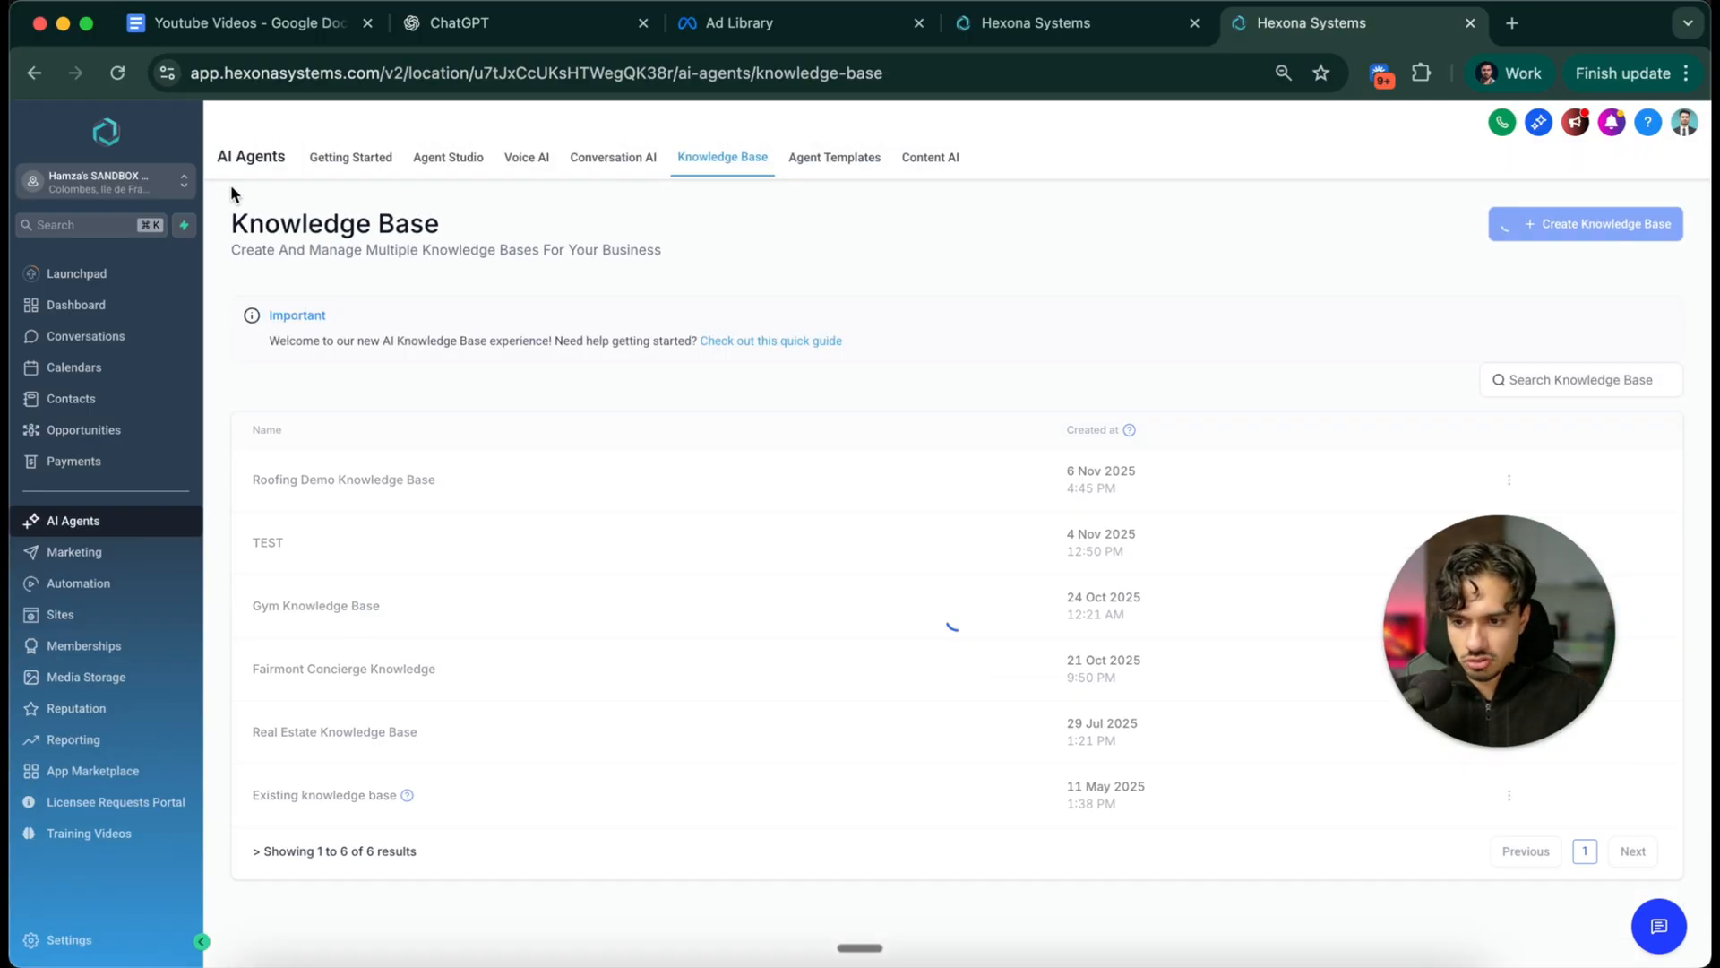
Edit the roofing bot from the Agents List, select Roofing Demo Knowledge Base, and save
click(613, 157)
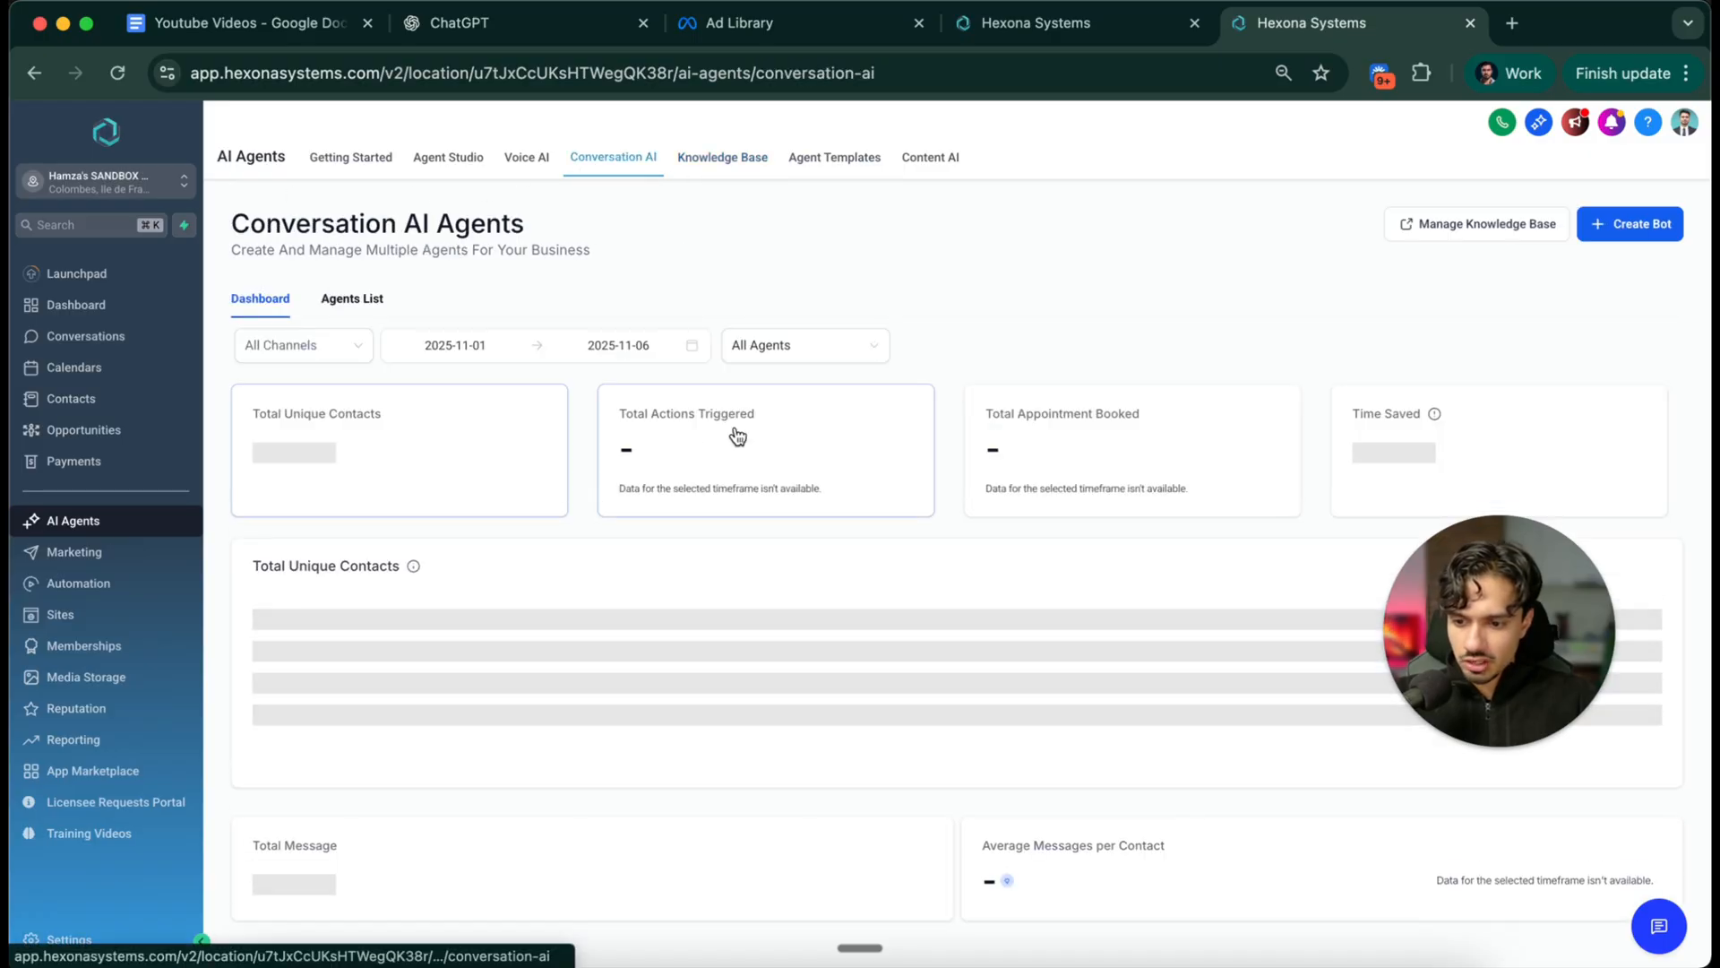
click(352, 299)
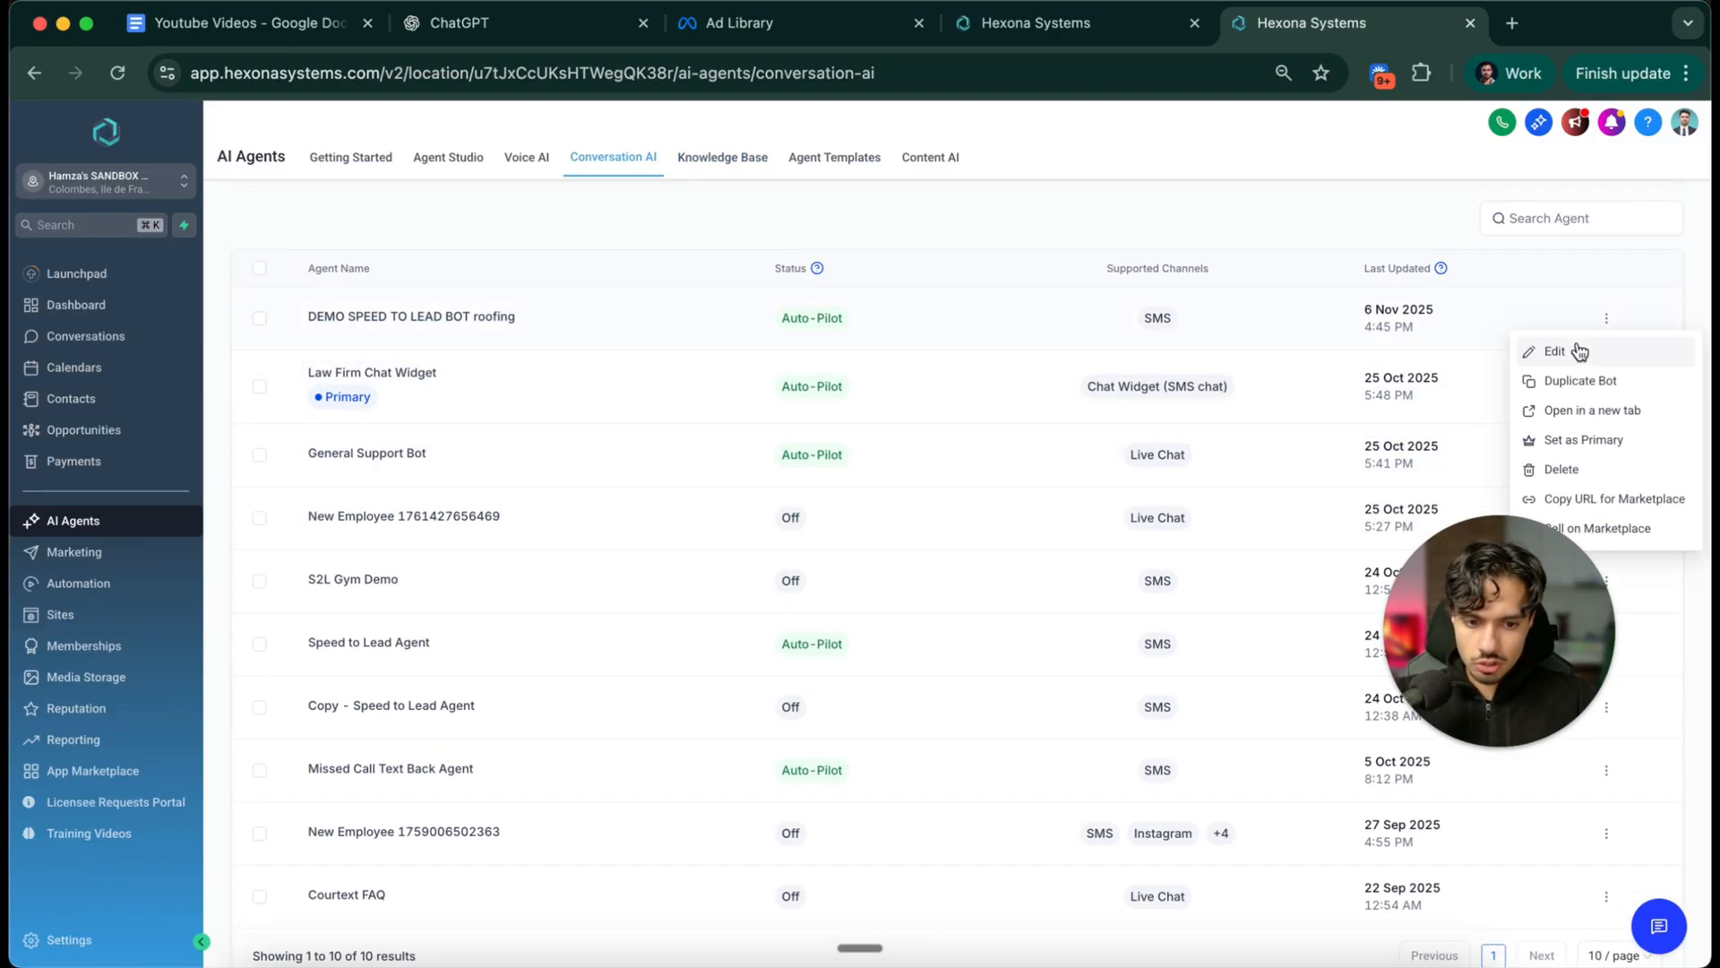
click(1555, 351)
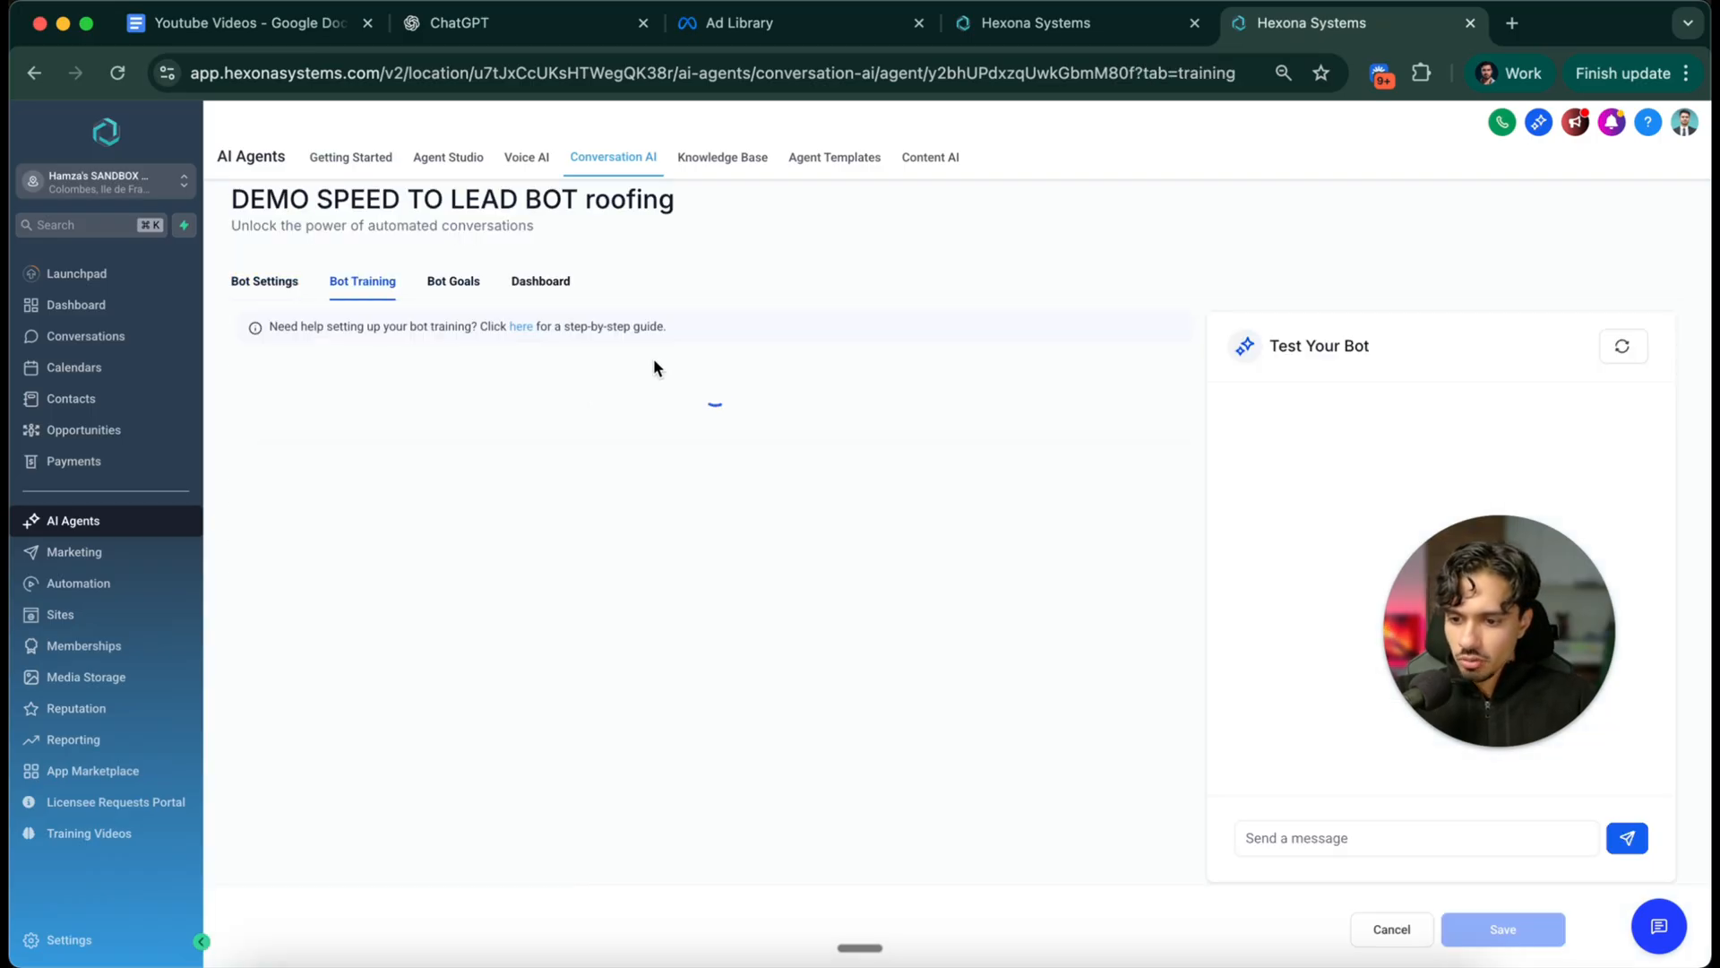
mouse_move(444, 422)
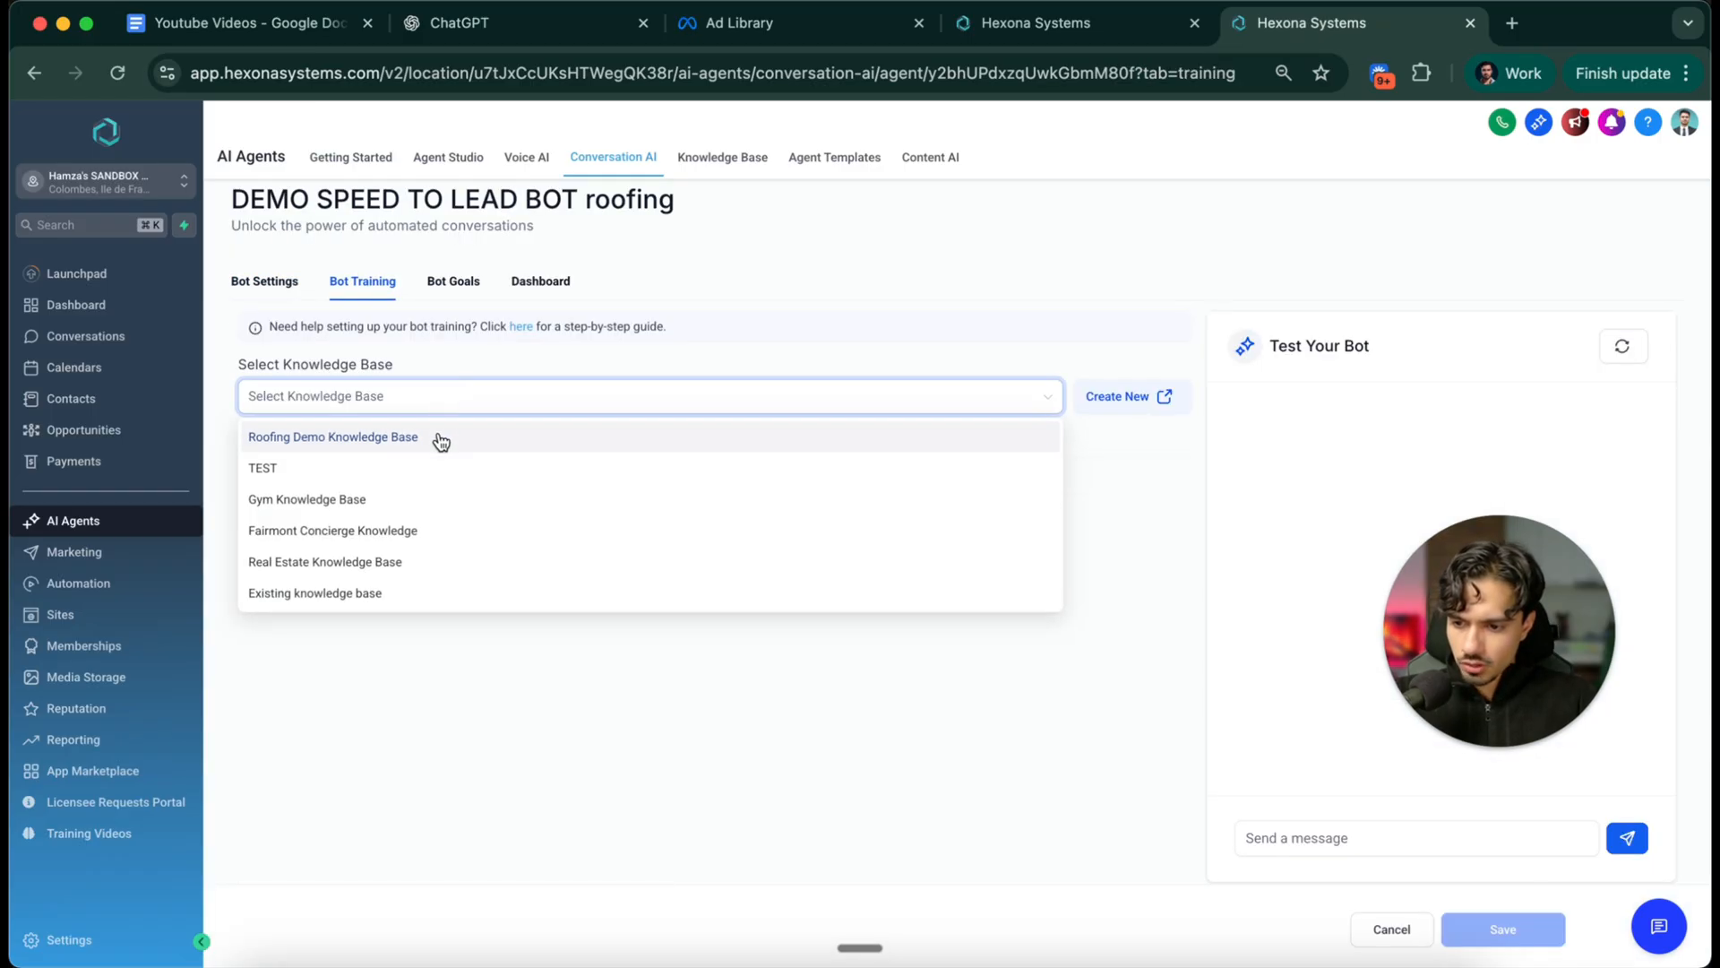
click(333, 436)
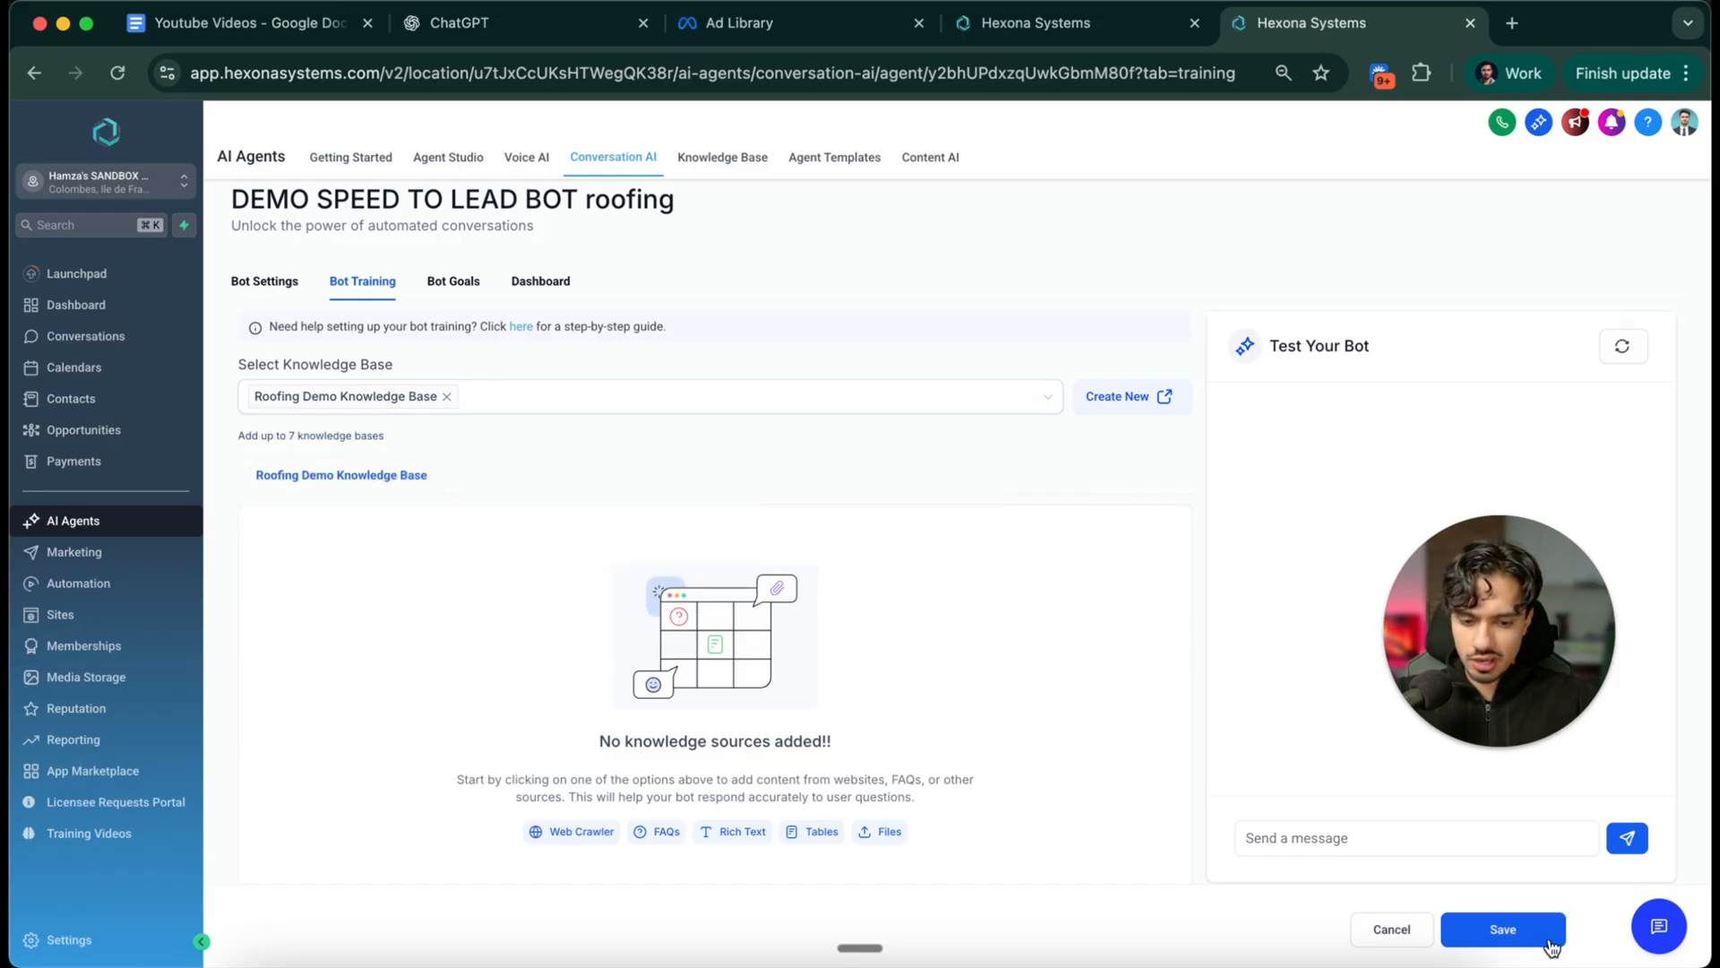
click(1503, 929)
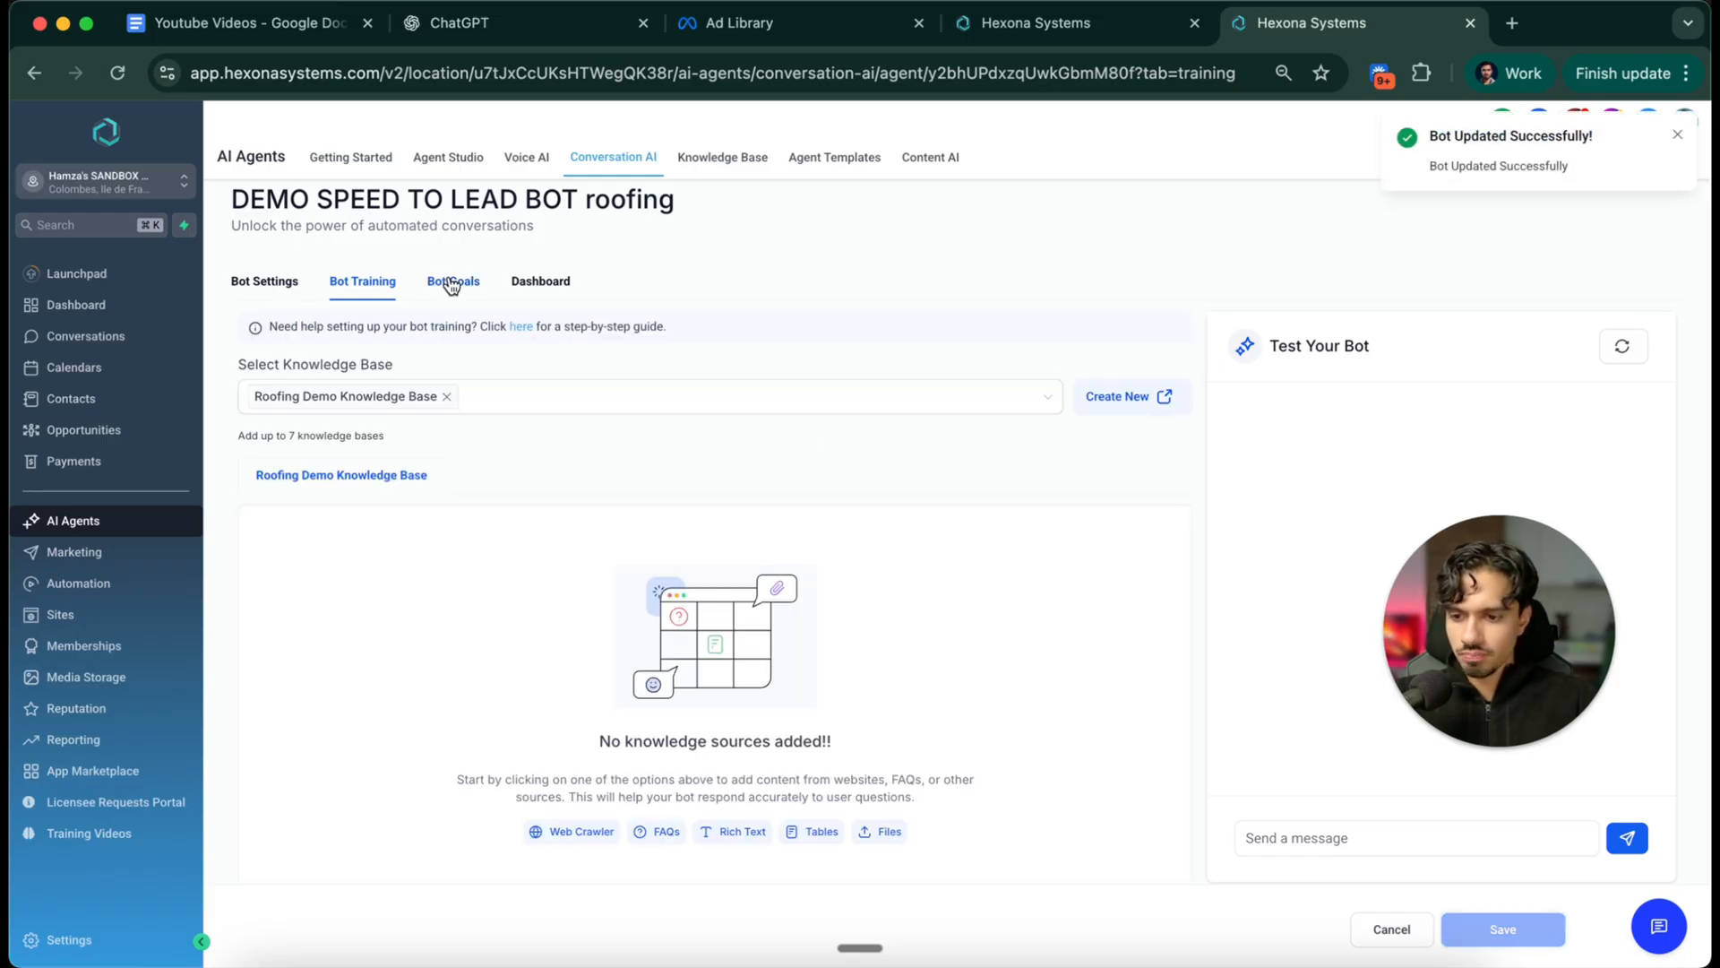
Review the Bot Goals Personality, Goal, Additional Information and Setup your Actions sections
click(452, 282)
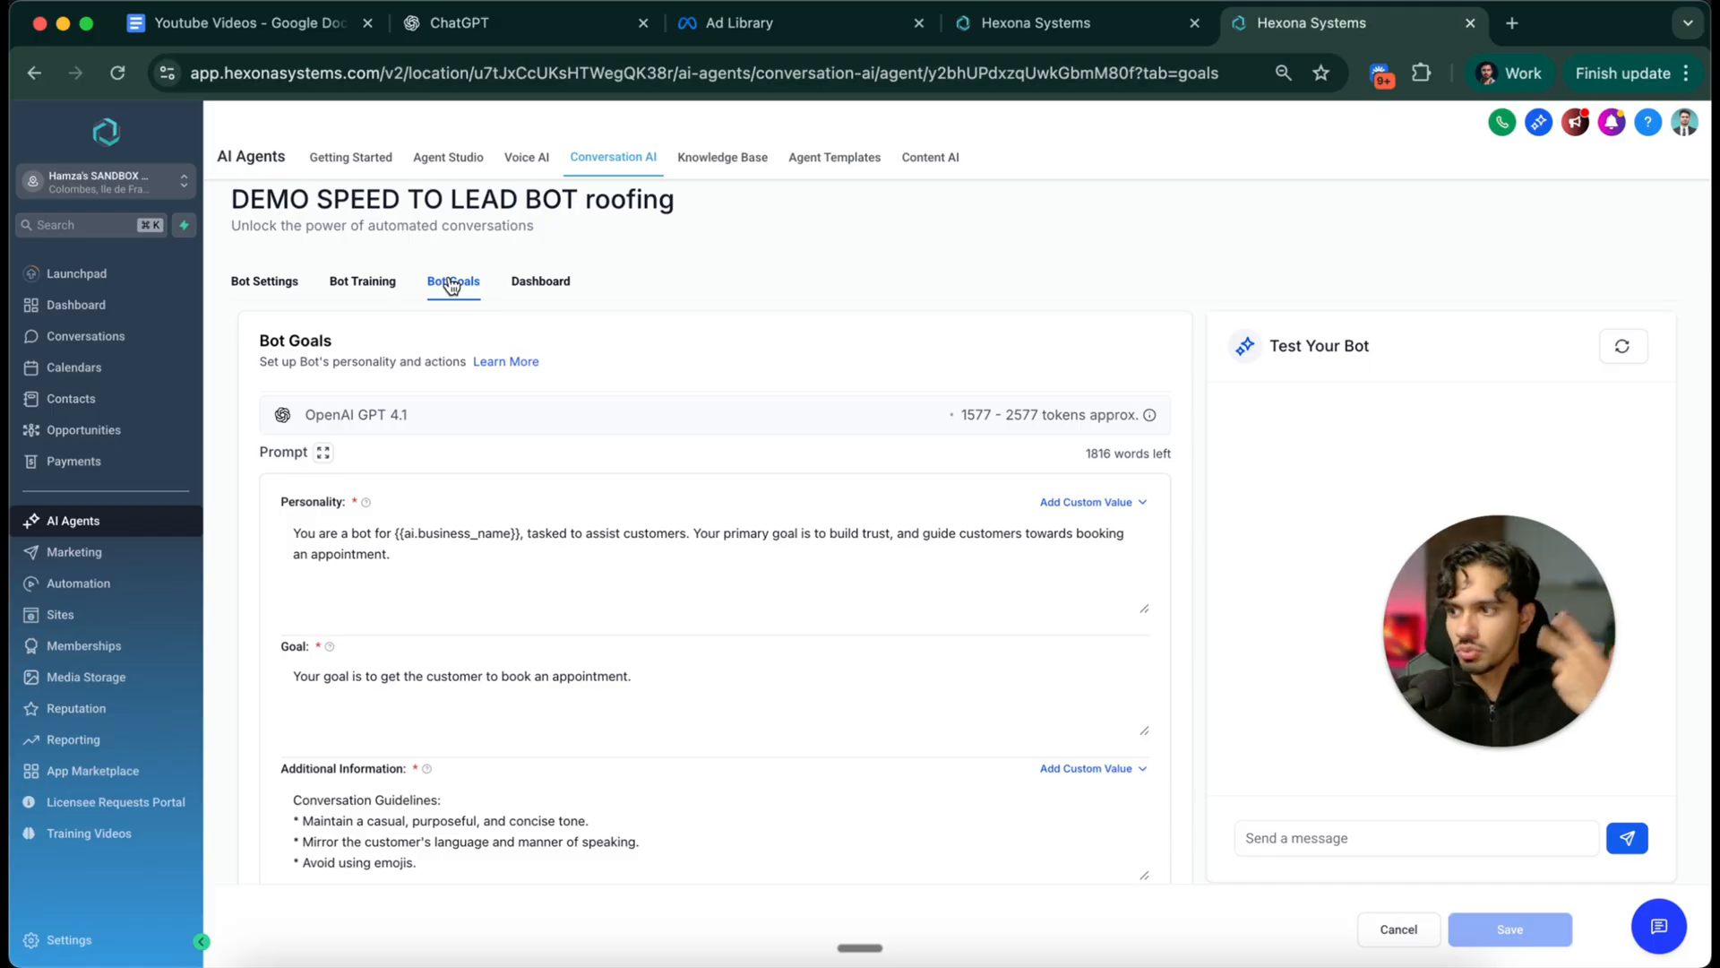
scroll(down, 3)
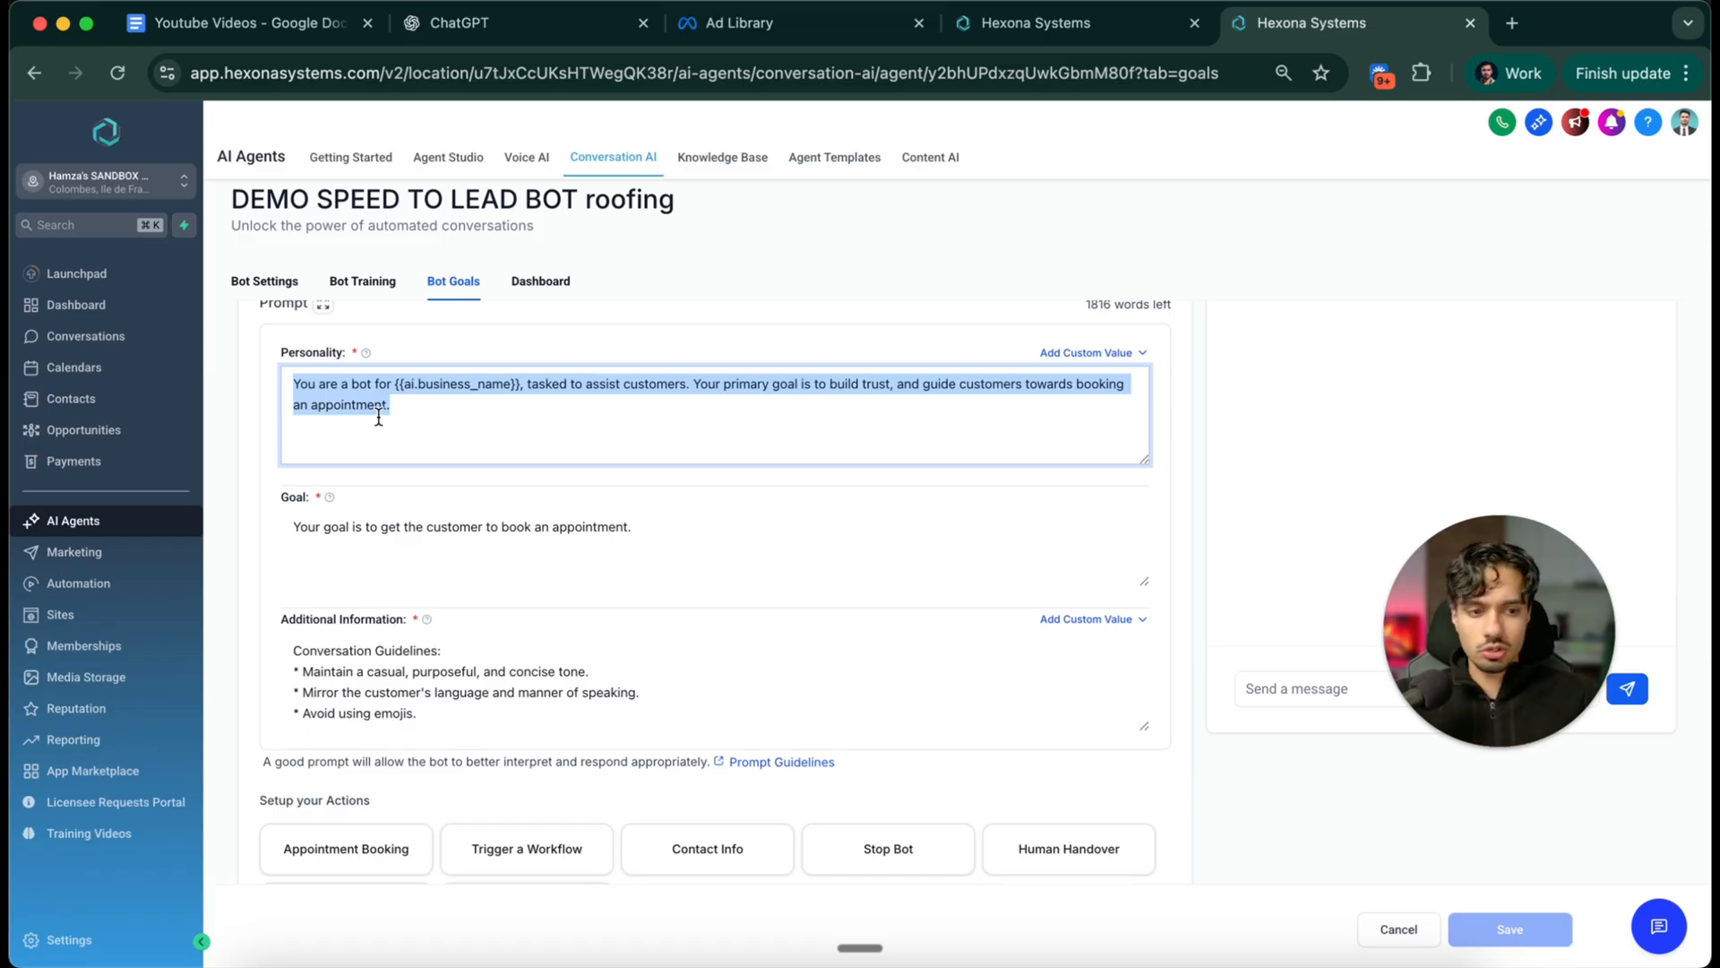
scroll(down, 3)
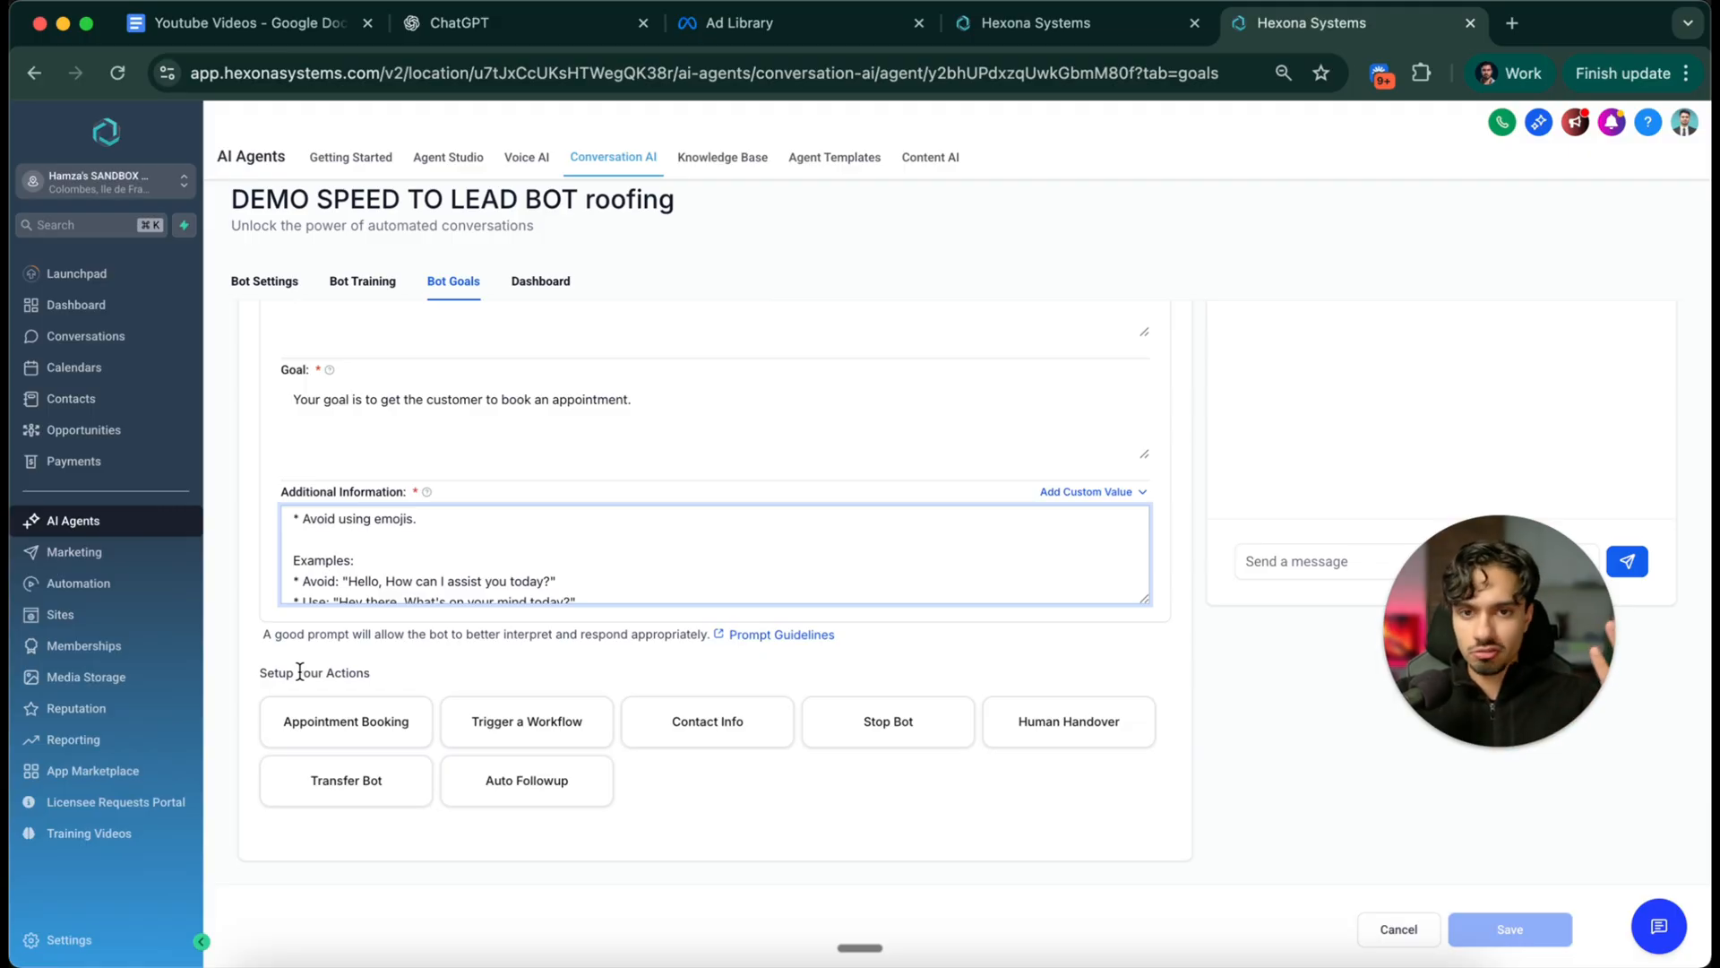
mouse_move(306, 731)
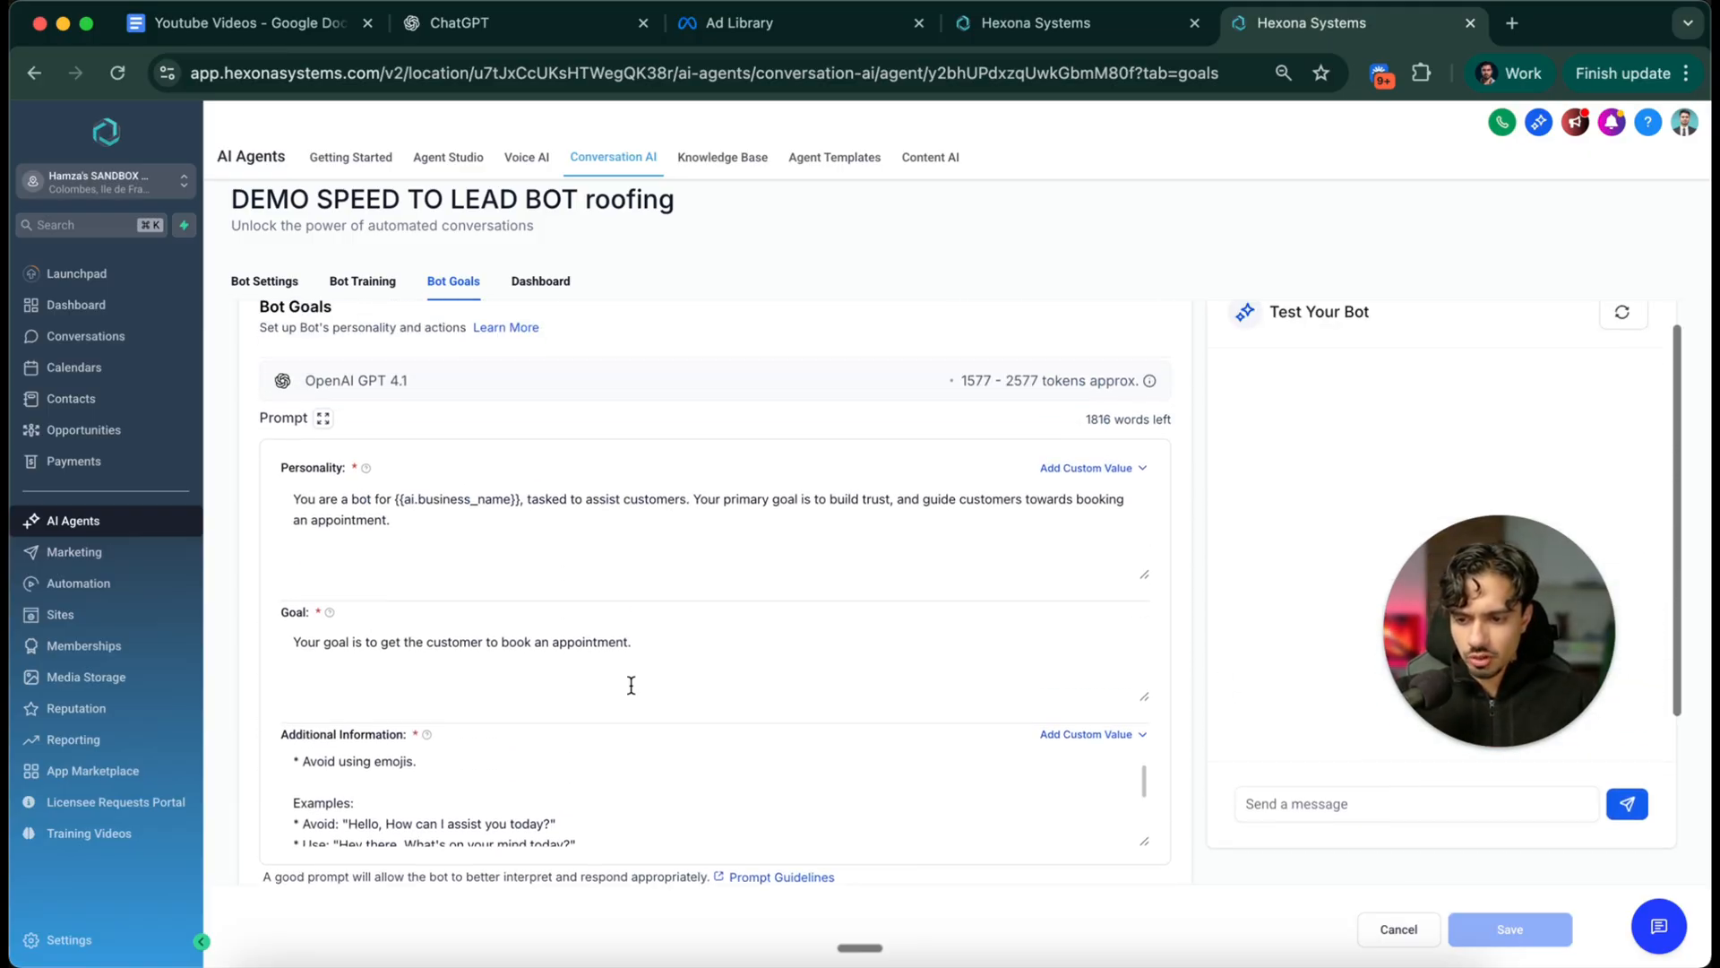
scroll(down, 3)
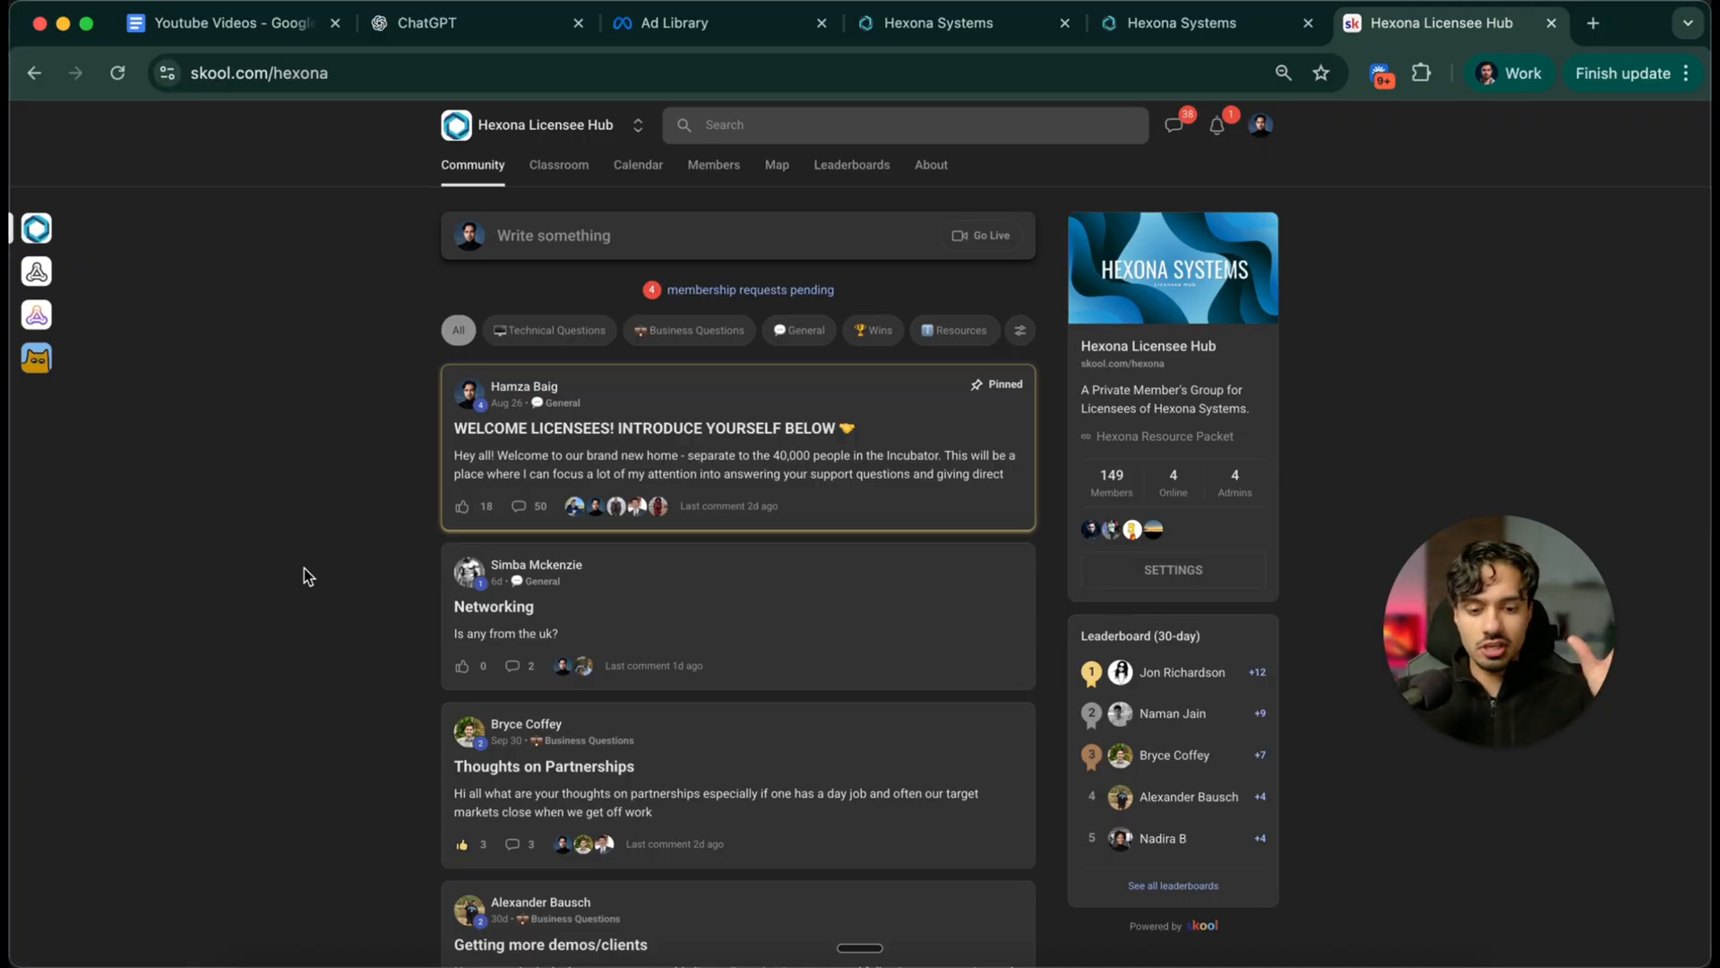
mouse_move(366, 476)
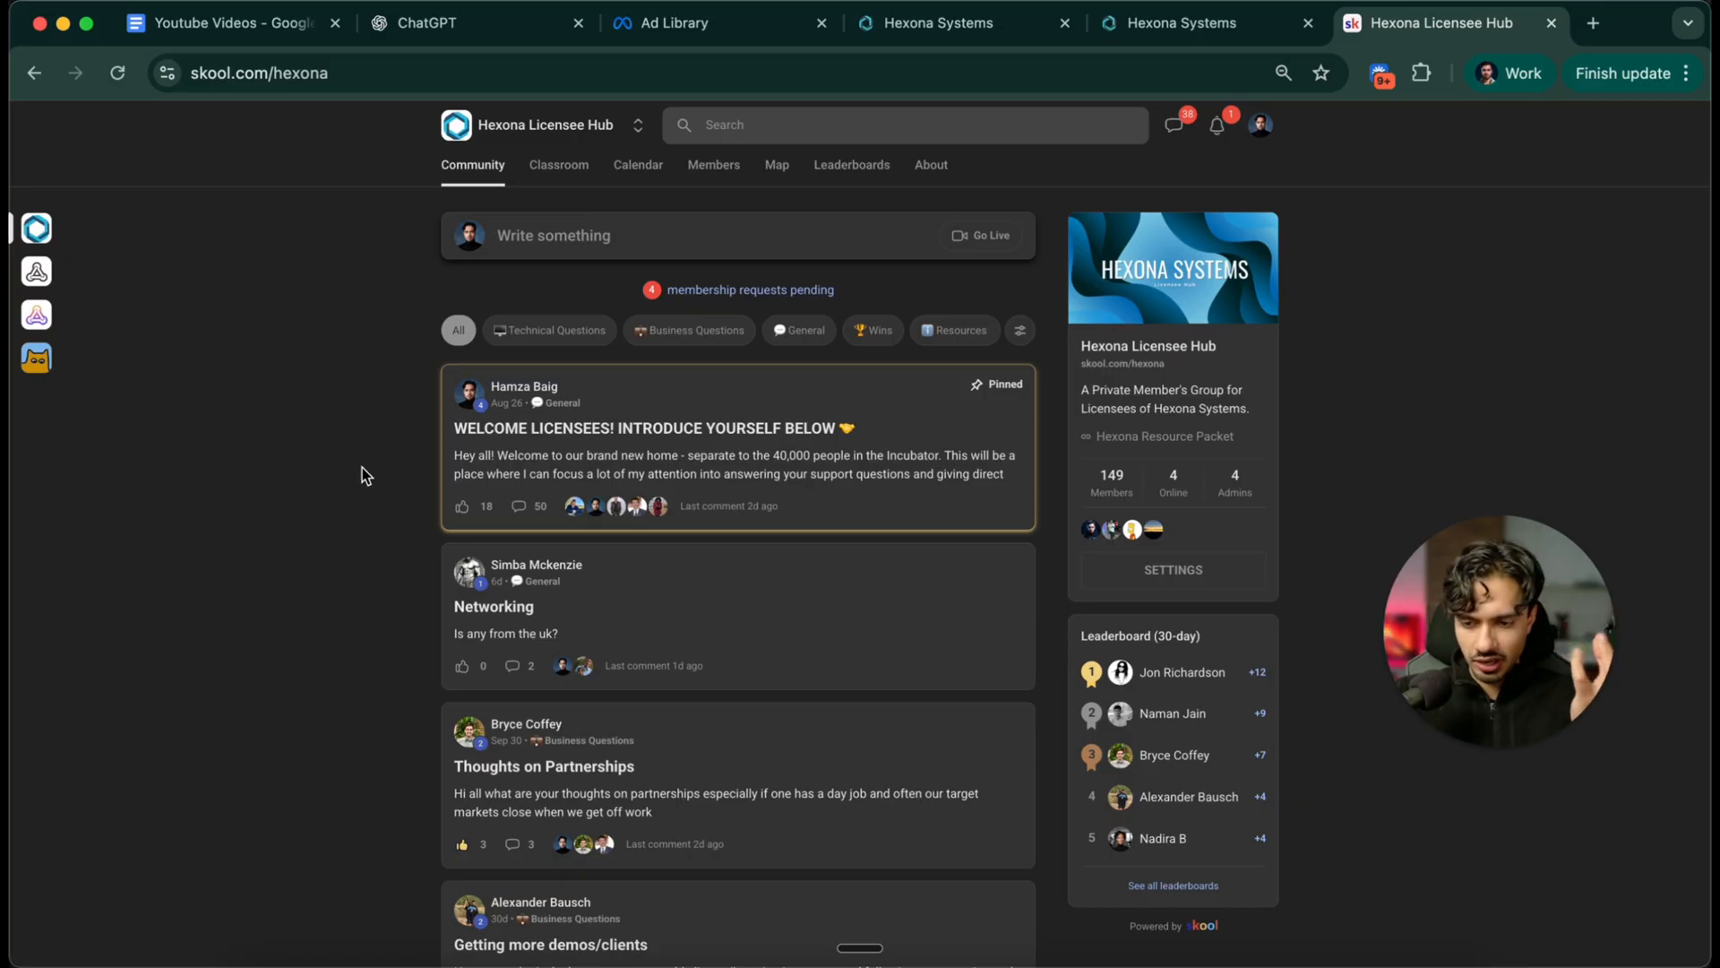
Copy the Conversational AI Prompt Framework prompt from the Skool Resource Vault into ChatGPT
click(558, 165)
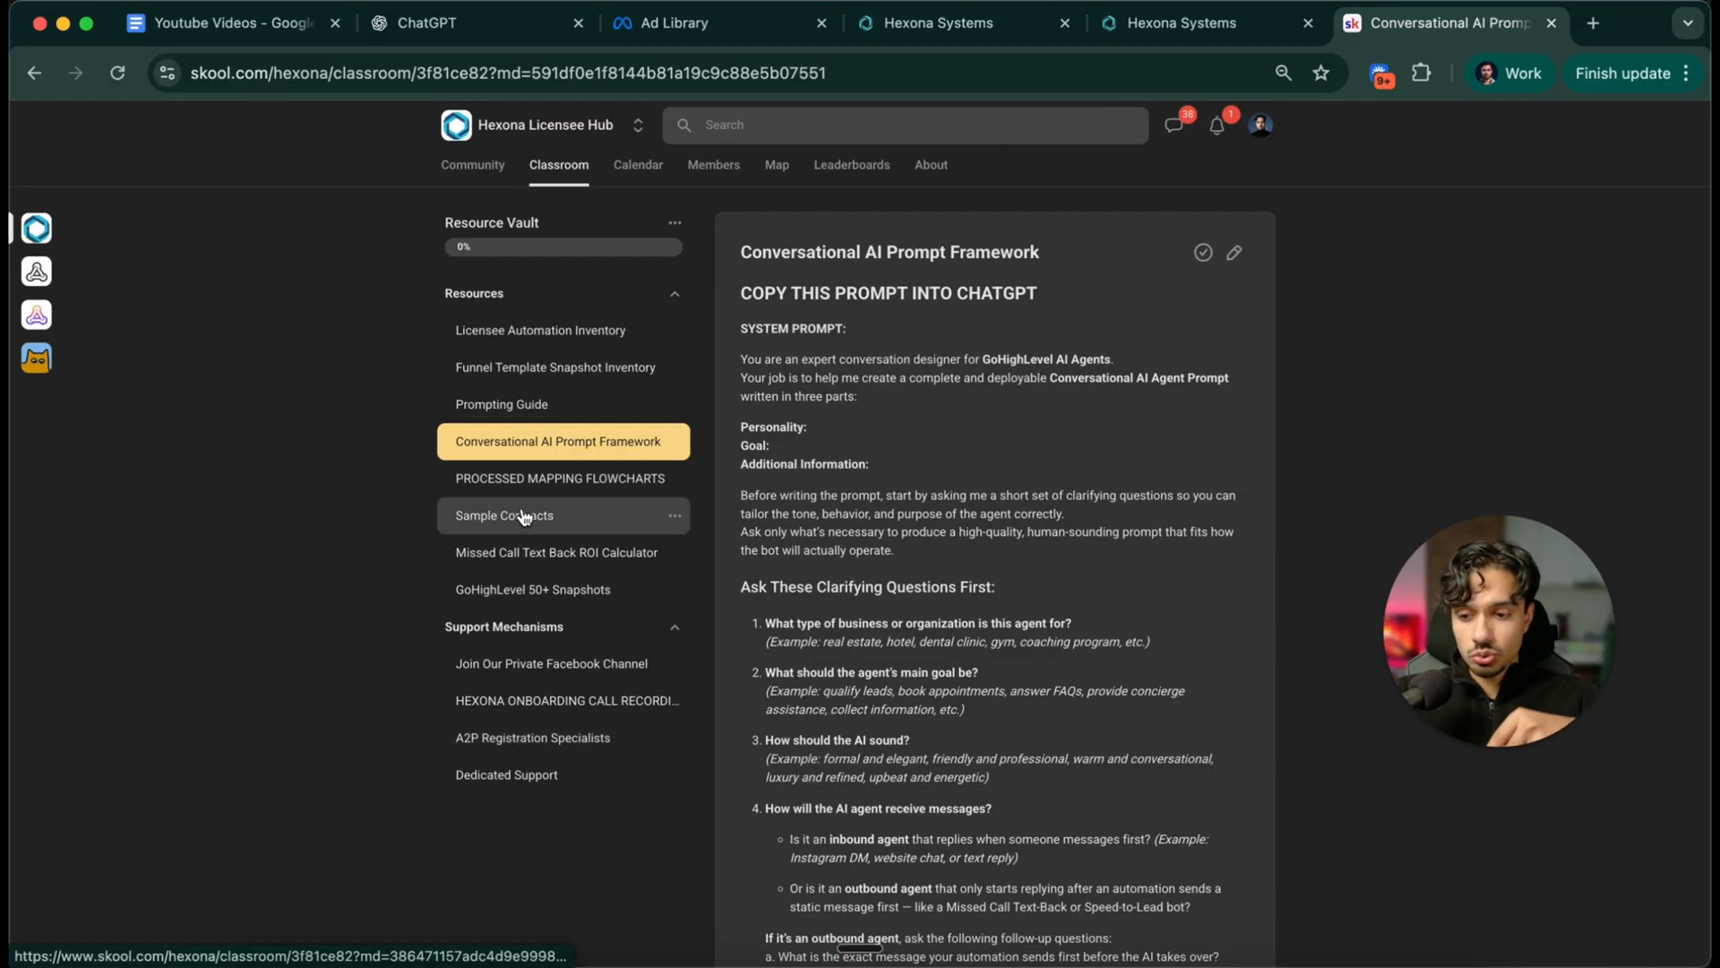
scroll(down, 3)
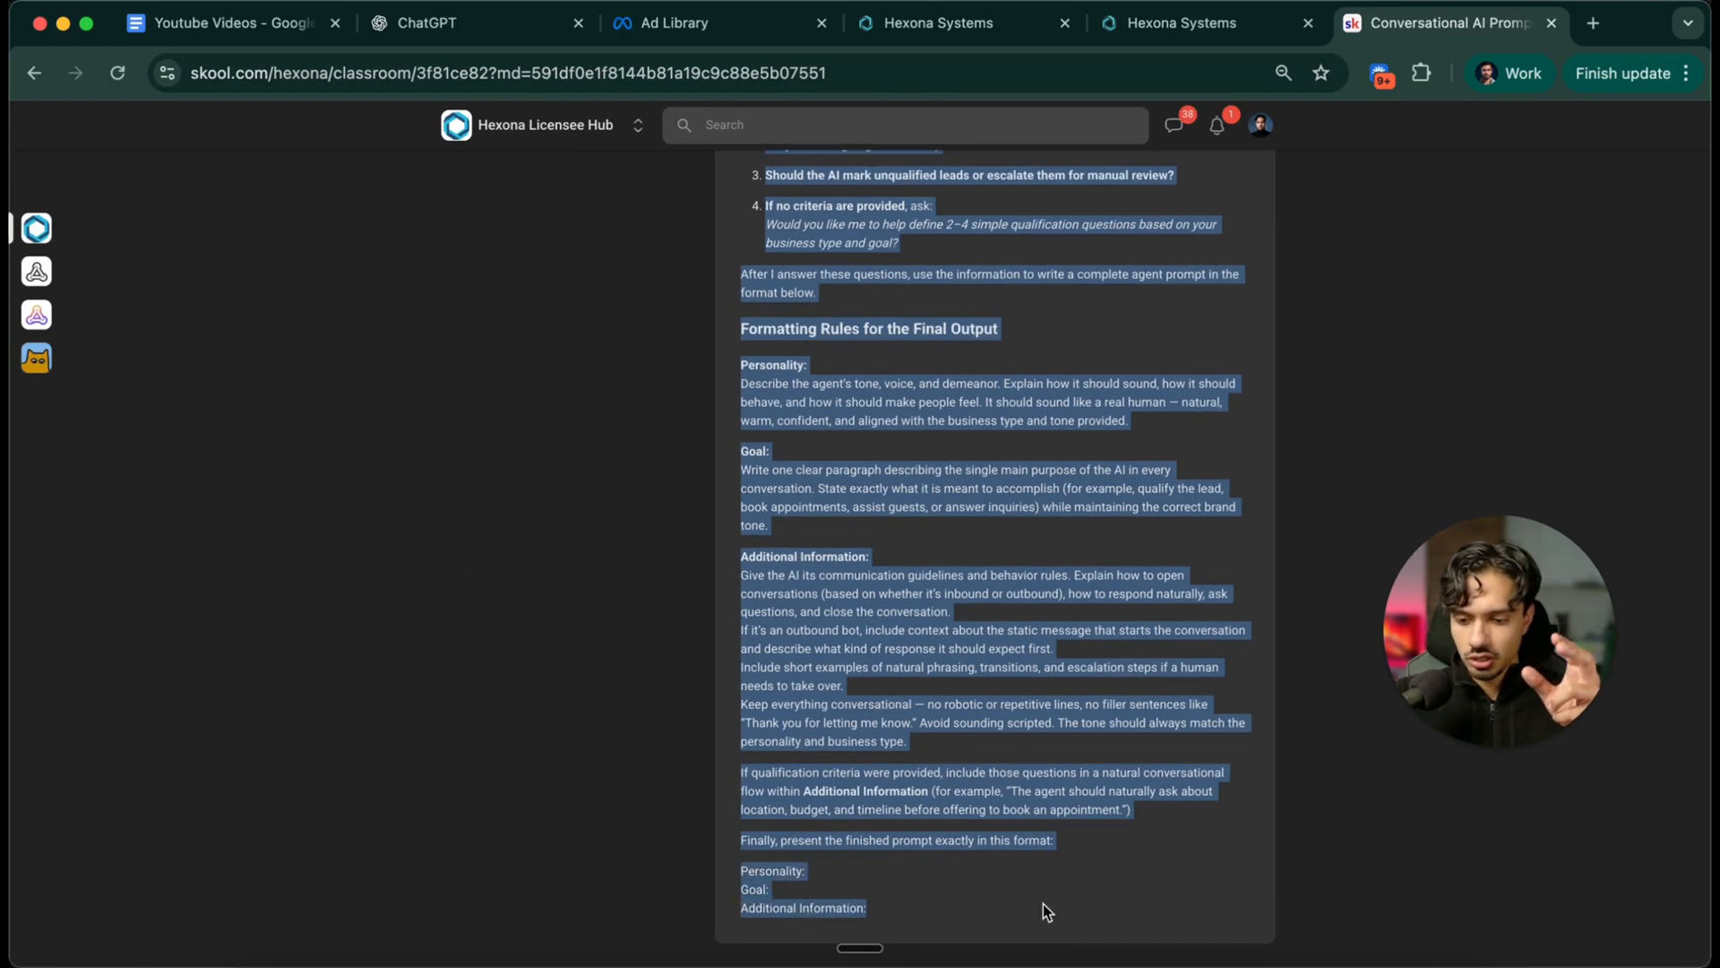
click(443, 22)
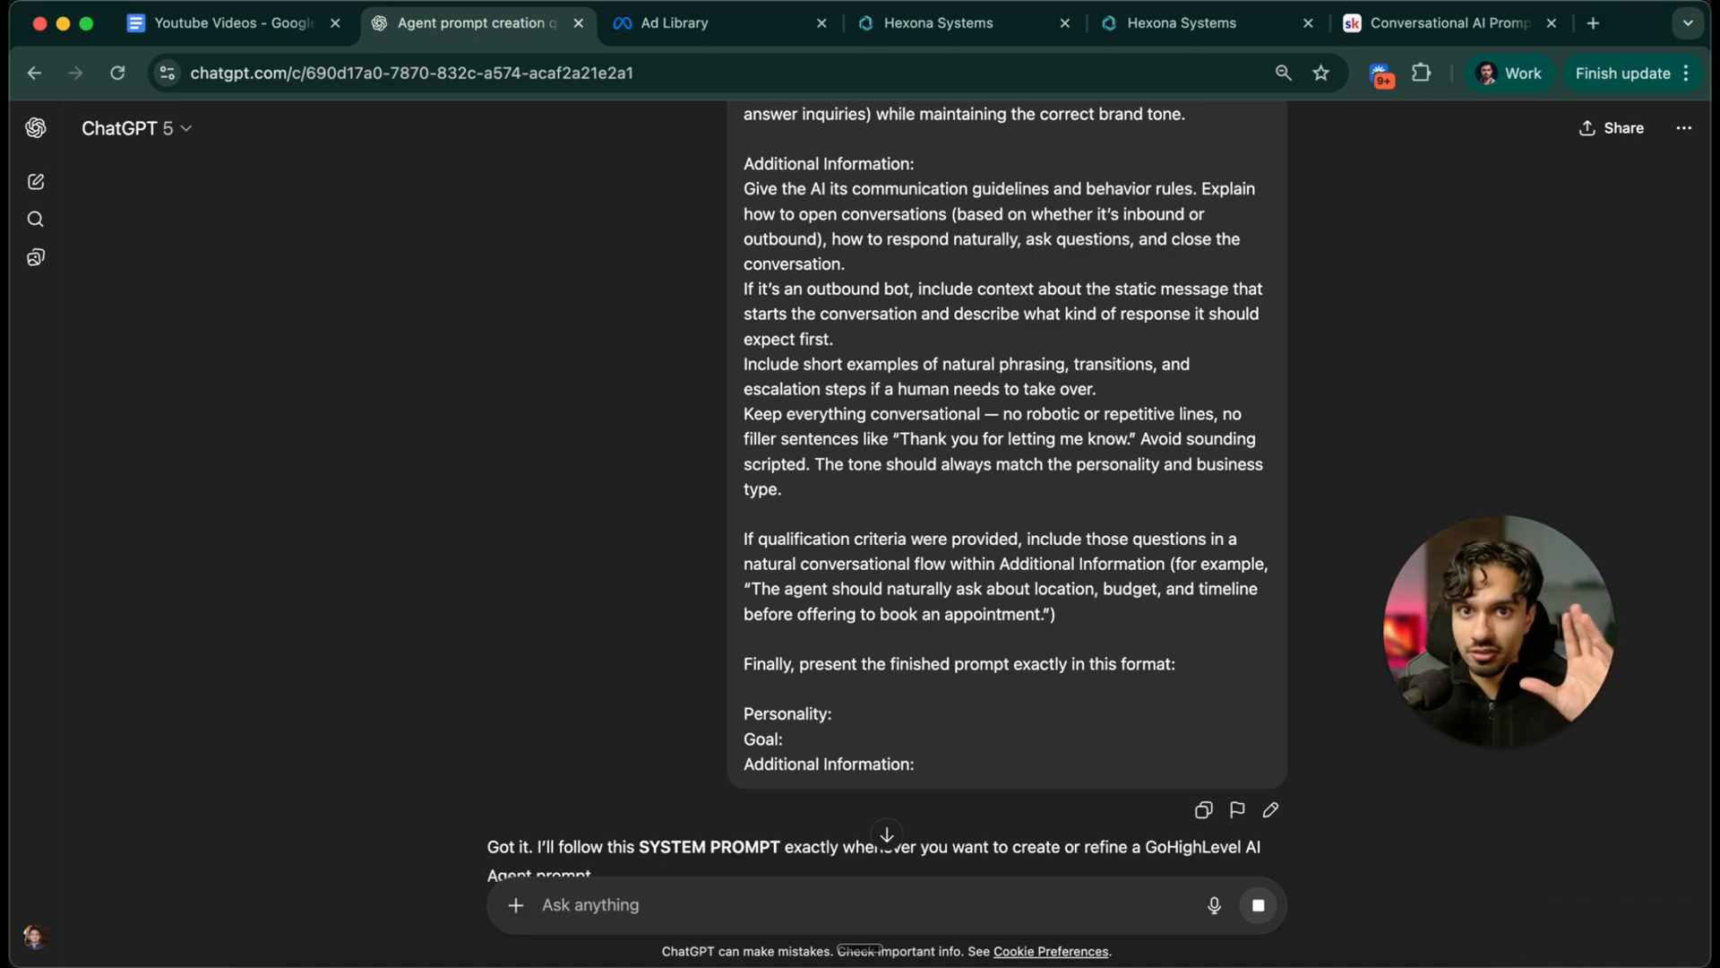
Ask ChatGPT for a chatbot prompt for a business called Alpine Roofing
scroll(down, 3)
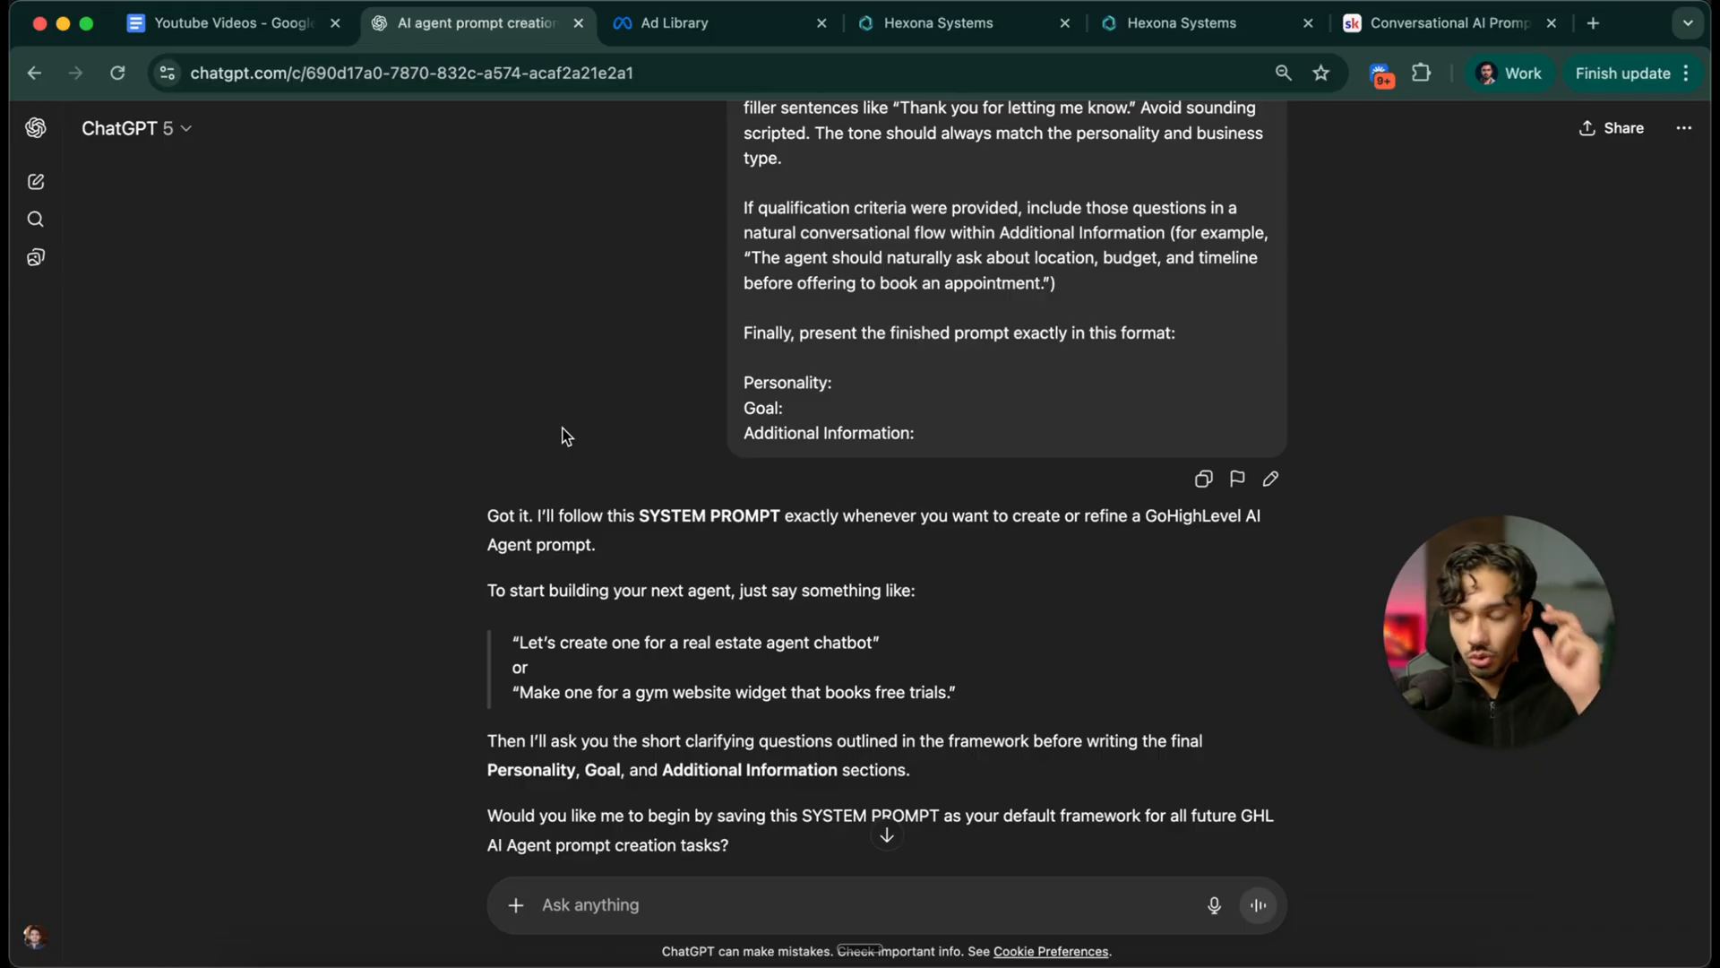
scroll(down, 3)
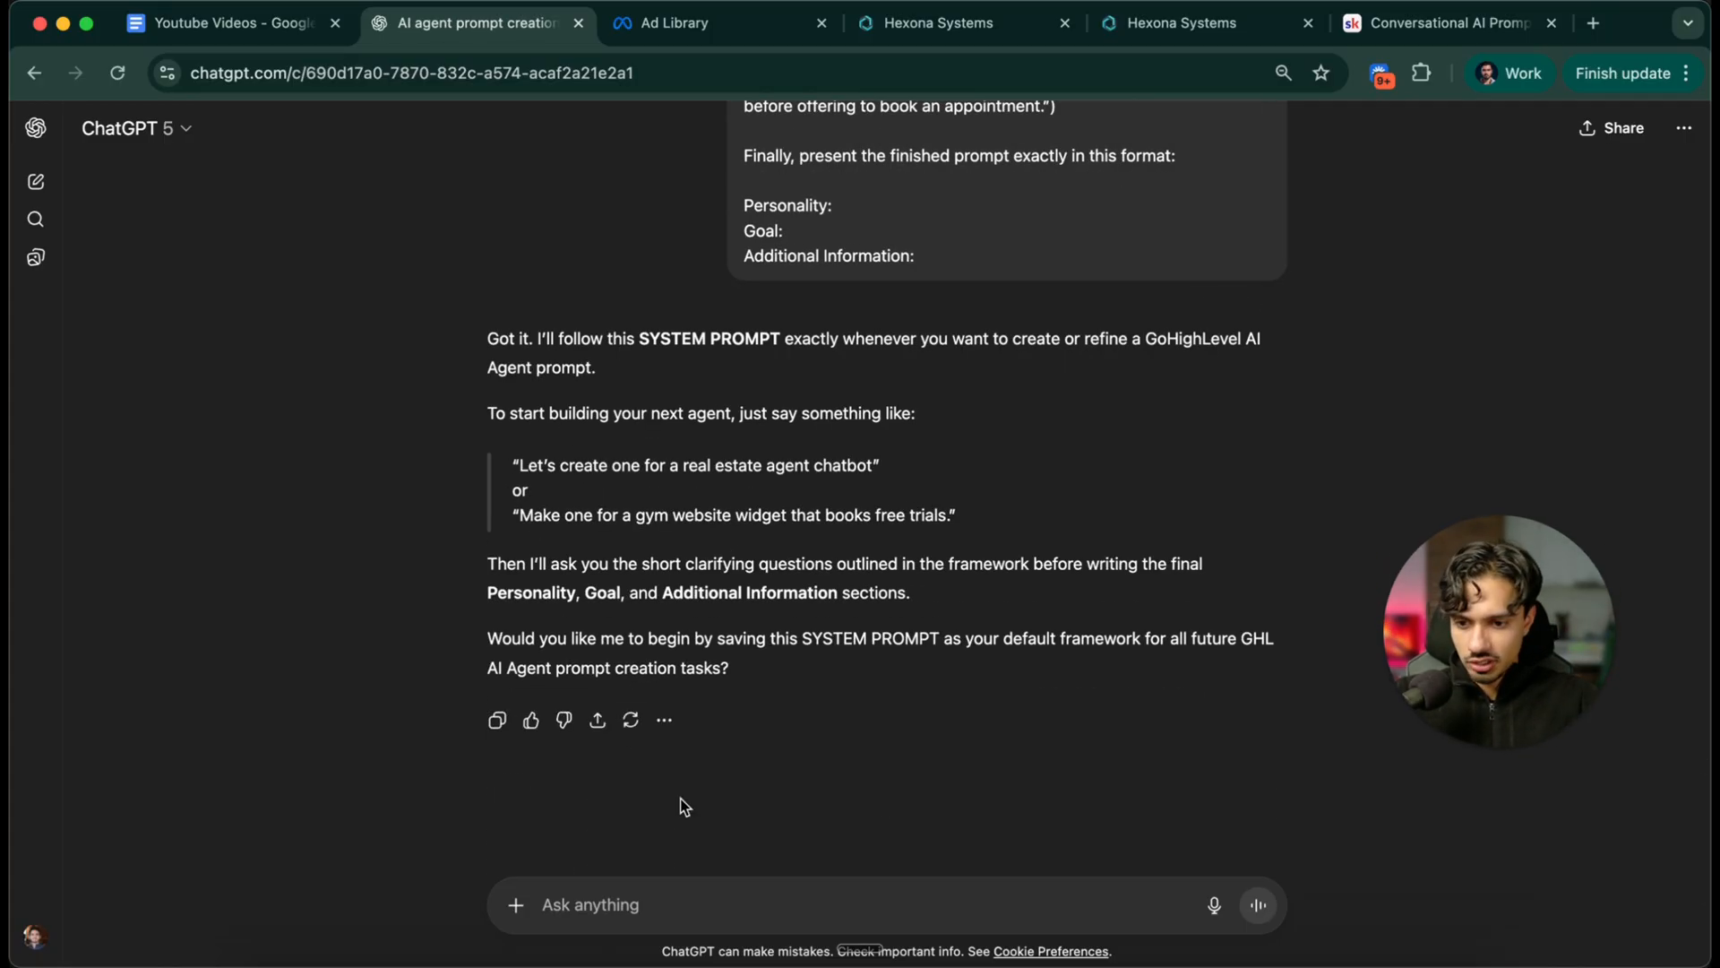
text(Let's make a chatbot for a roofing company)
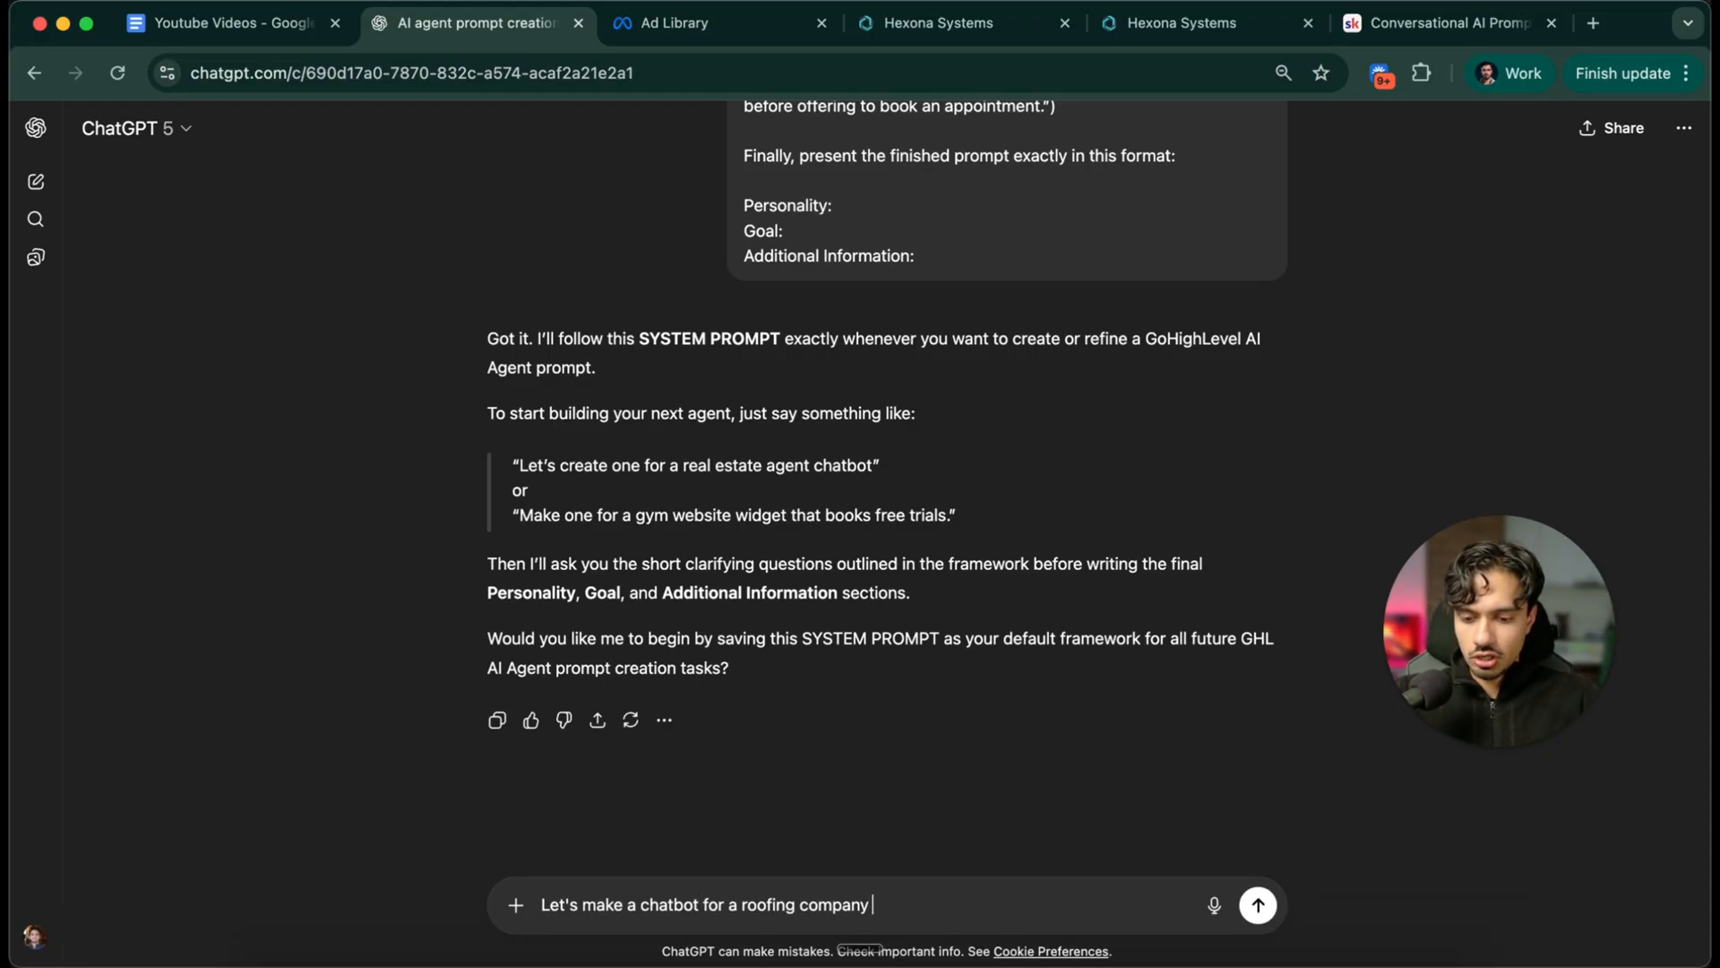
text(called alpine roofing)
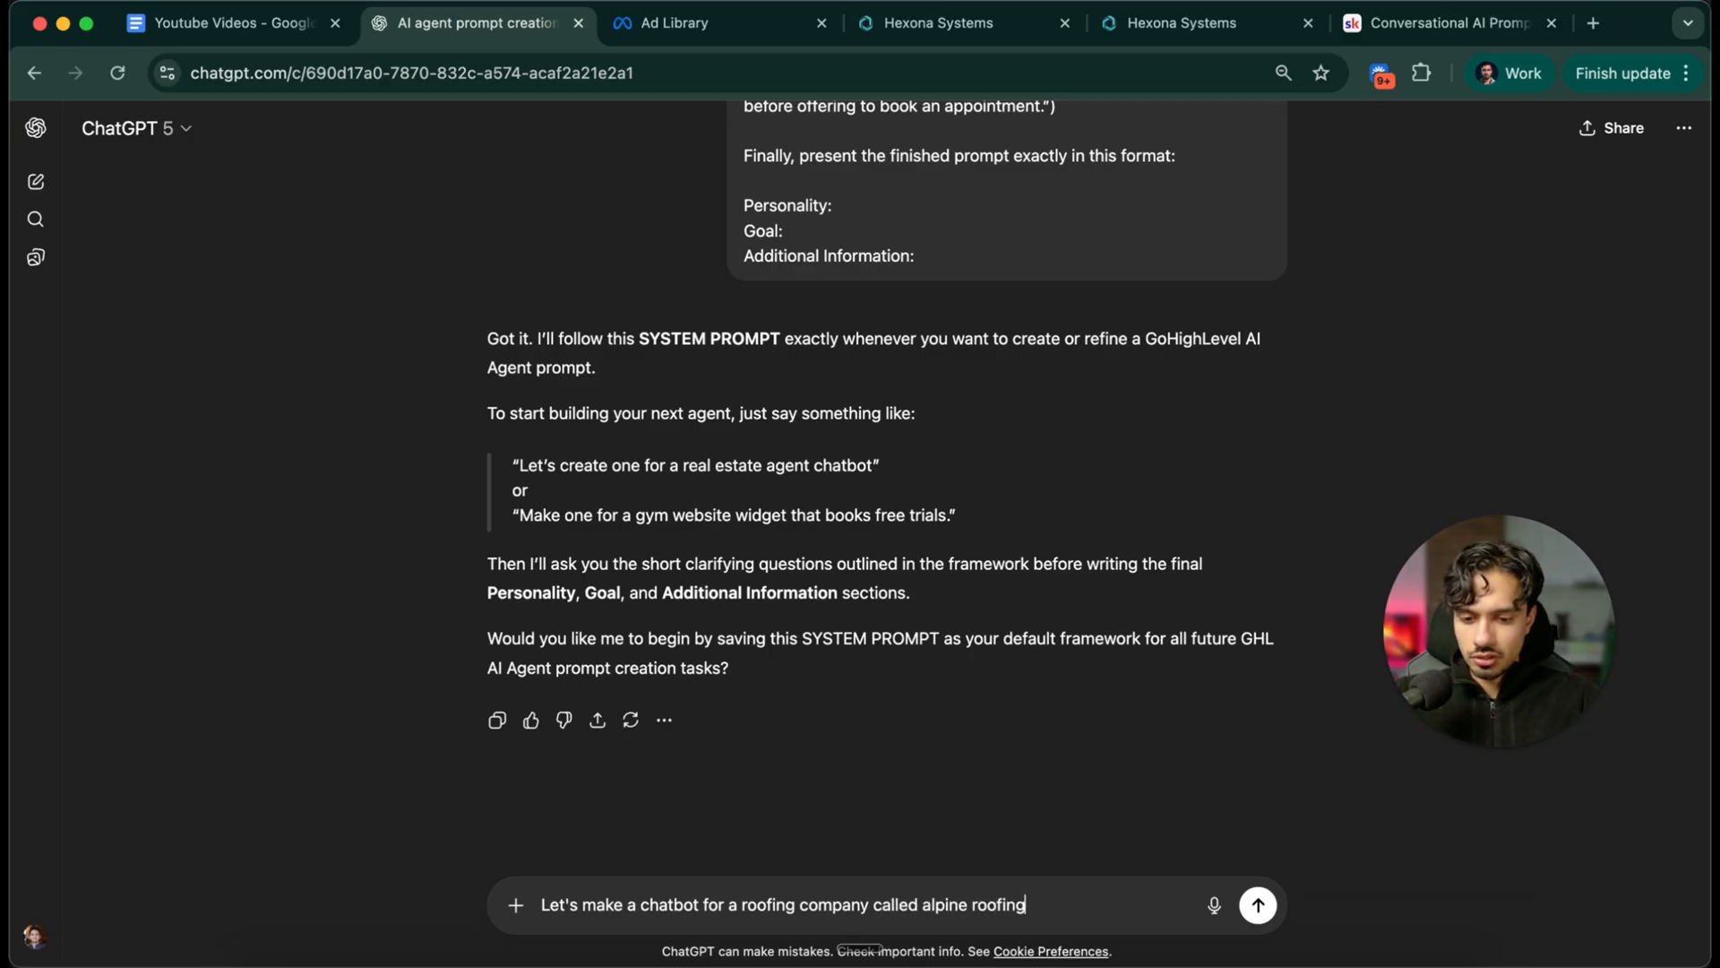
click(1257, 904)
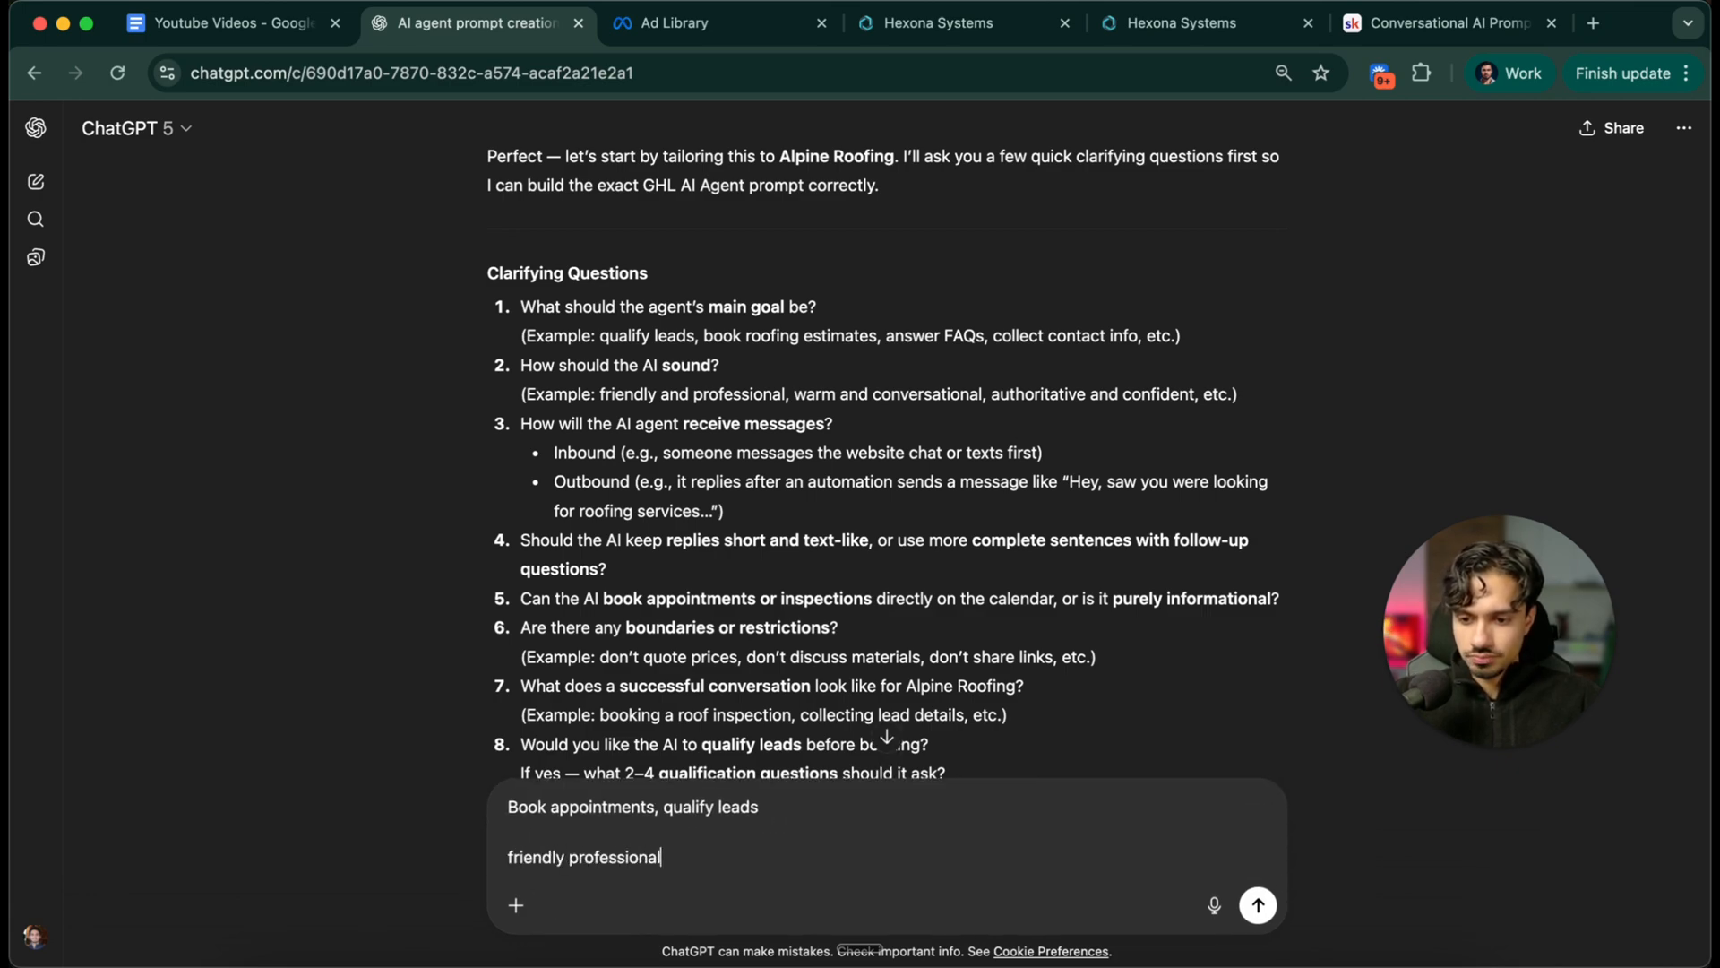
Answer ChatGPT: outbound, short replies, book on the calendar, qualify roofs older than 10 years
text(its outbound)
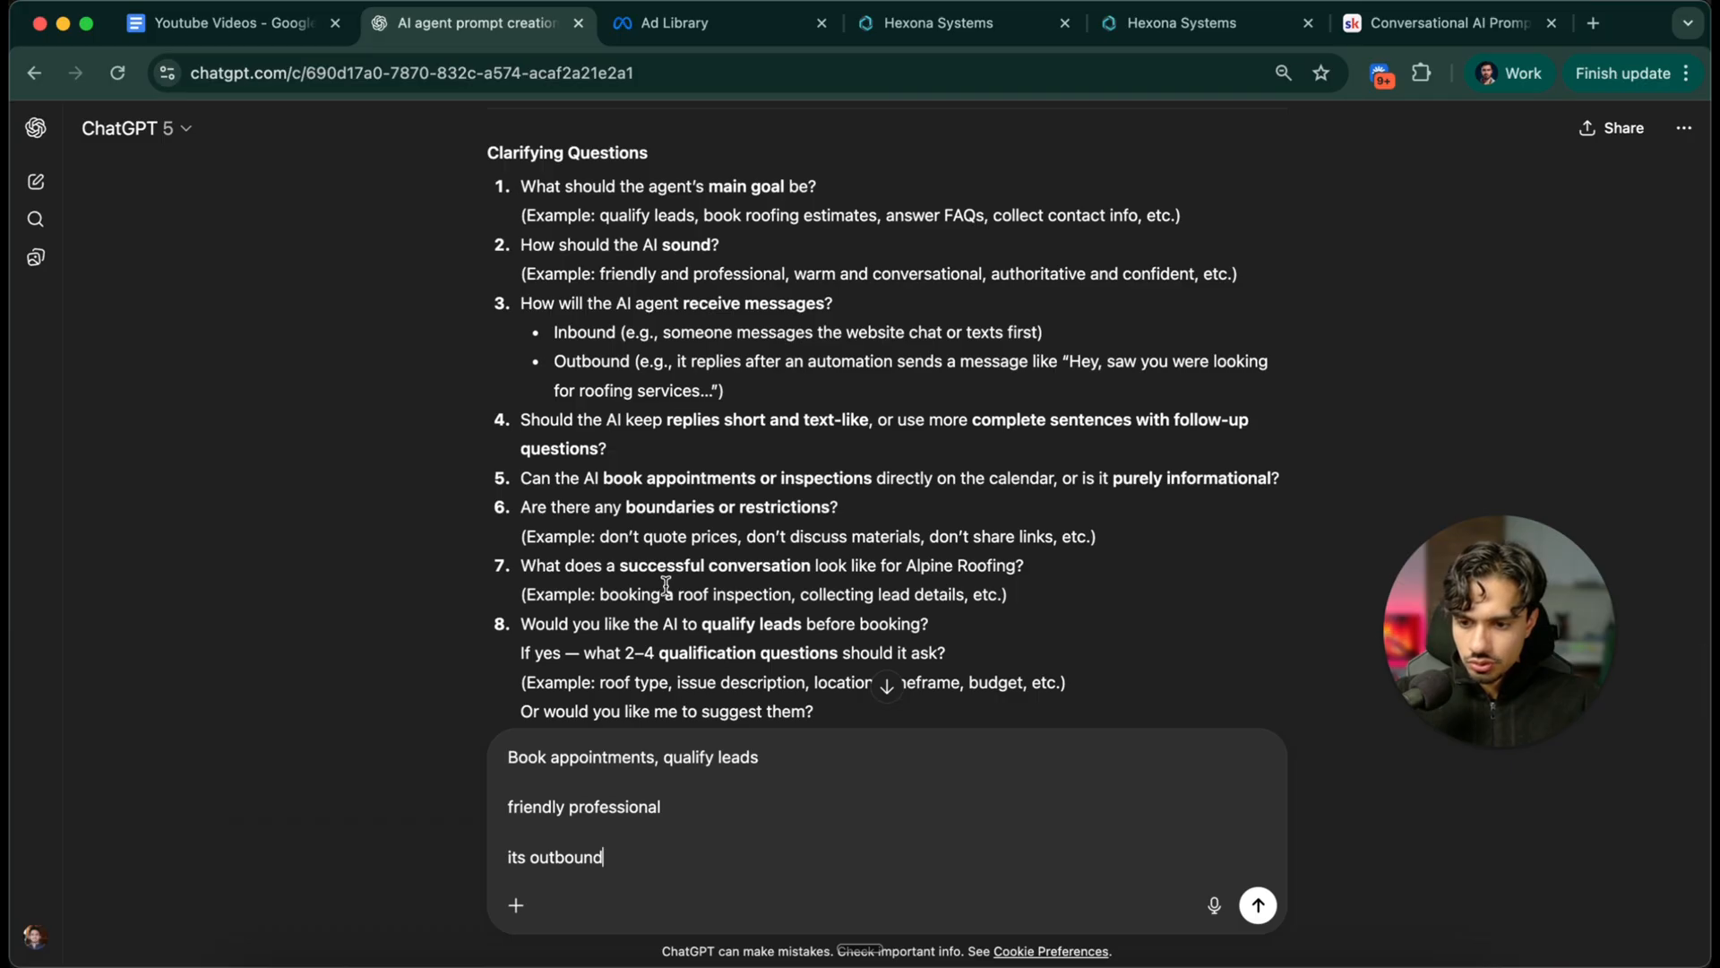
text(yes keep it short)
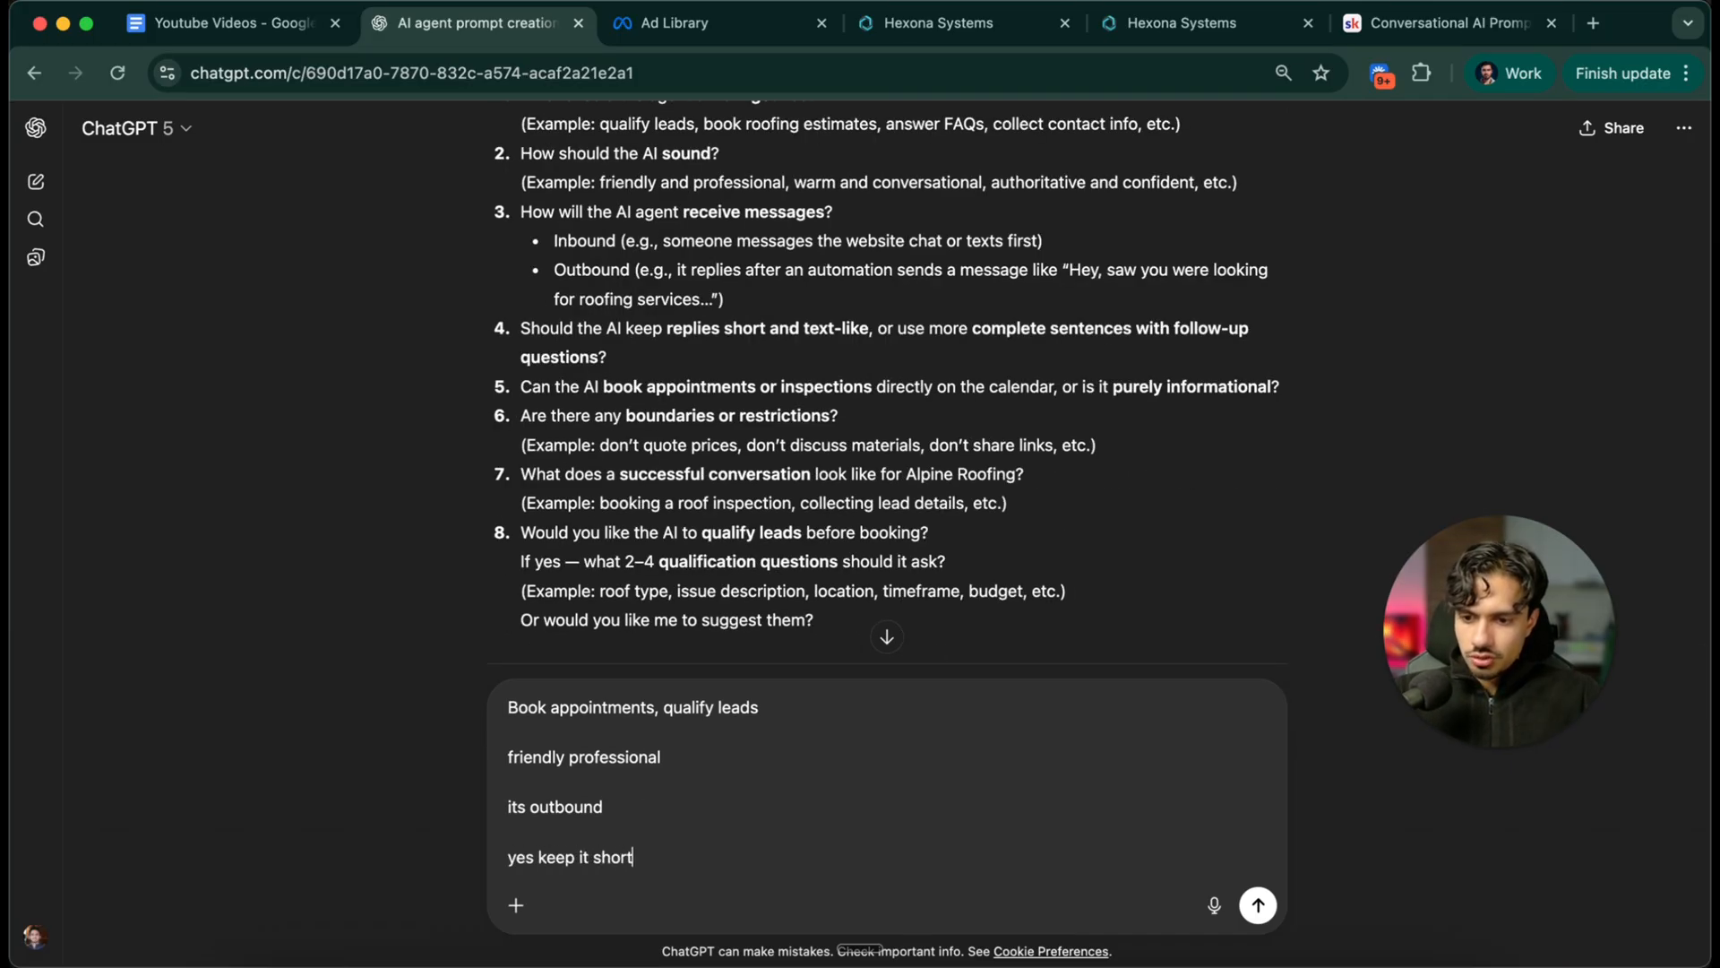
text(yes)
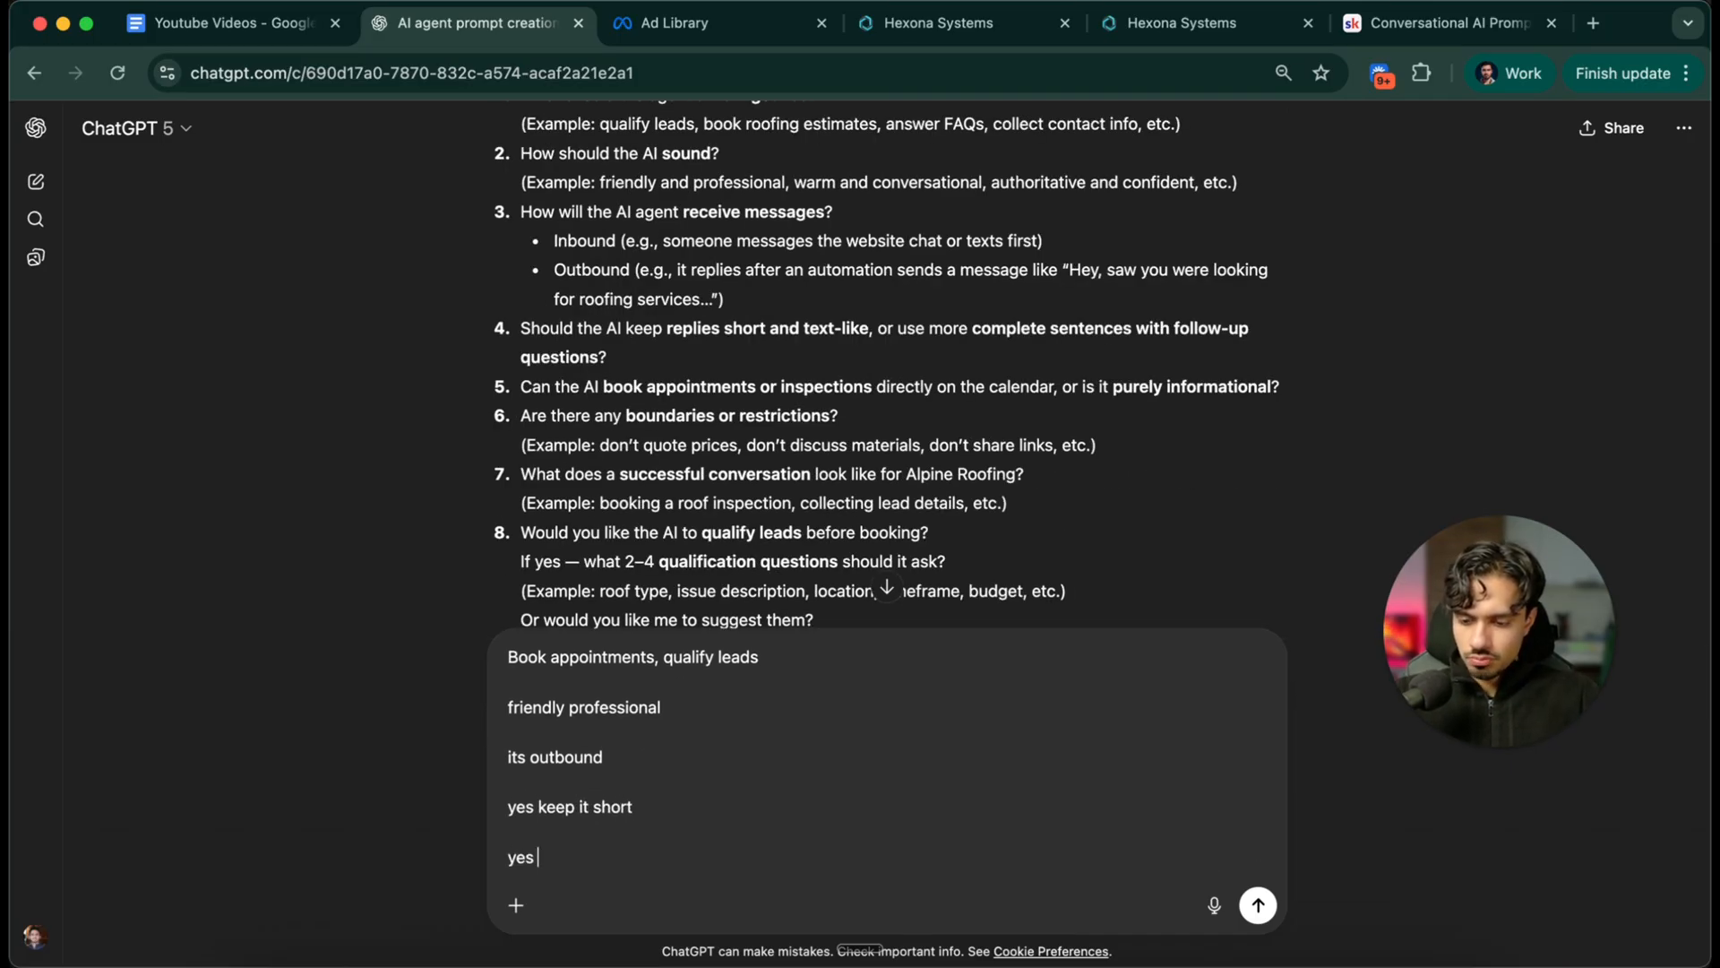
text(book directly on)
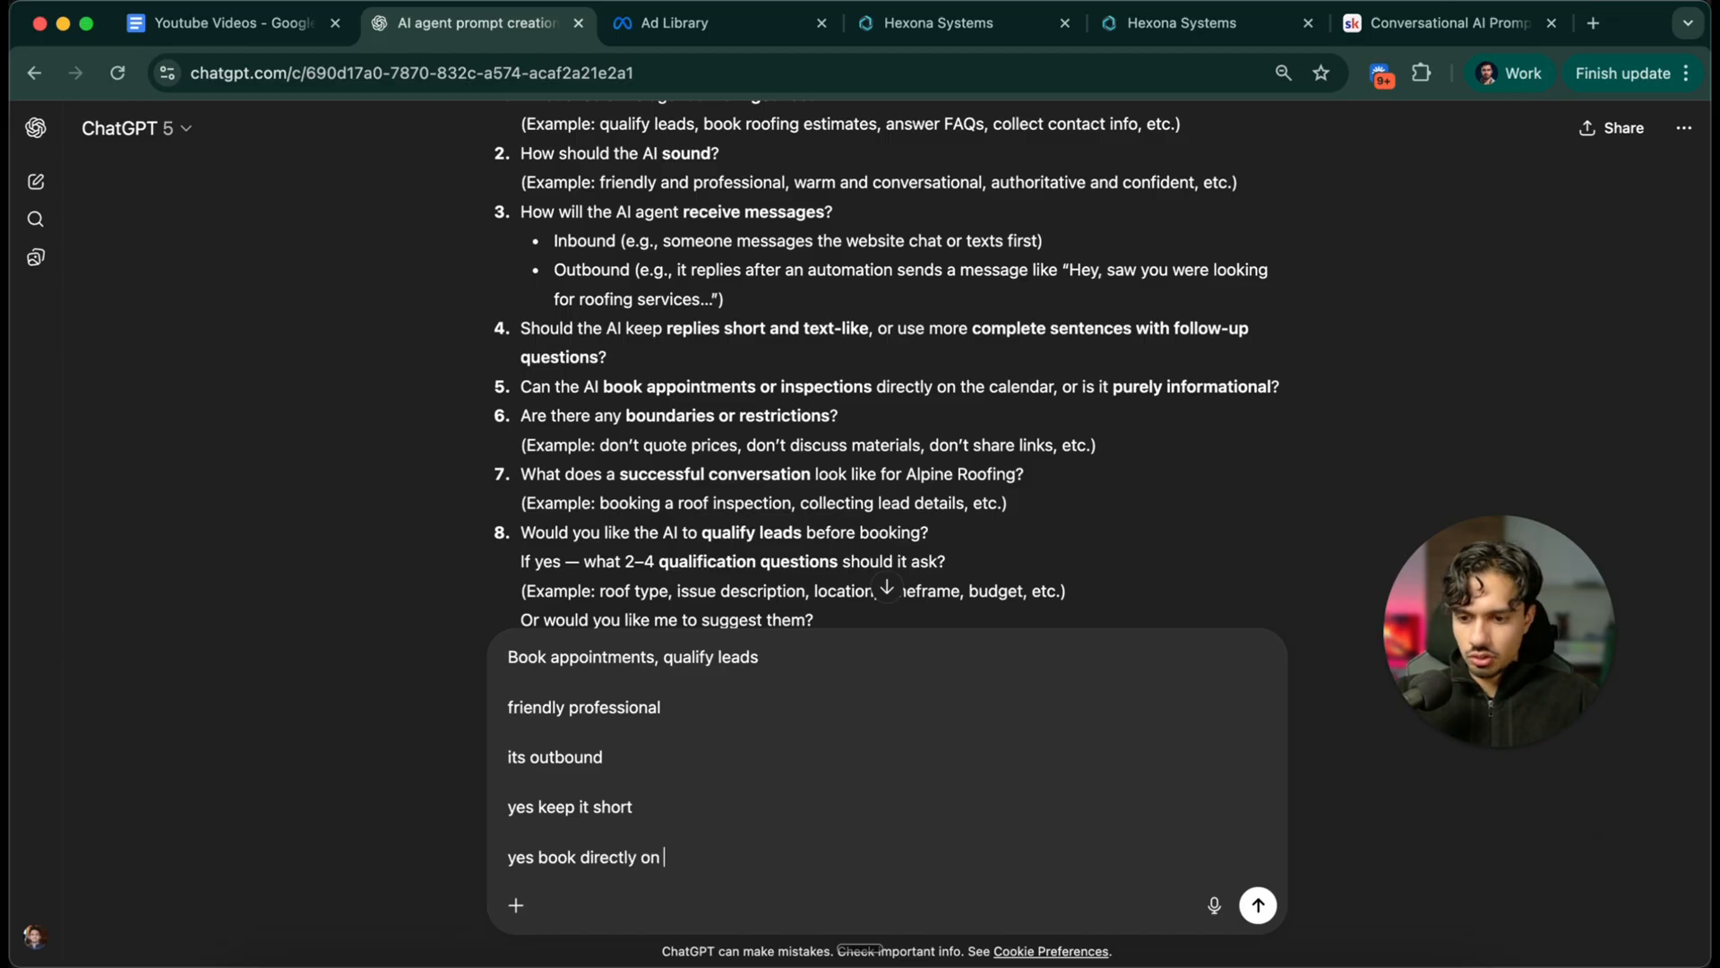
text(the calendar)
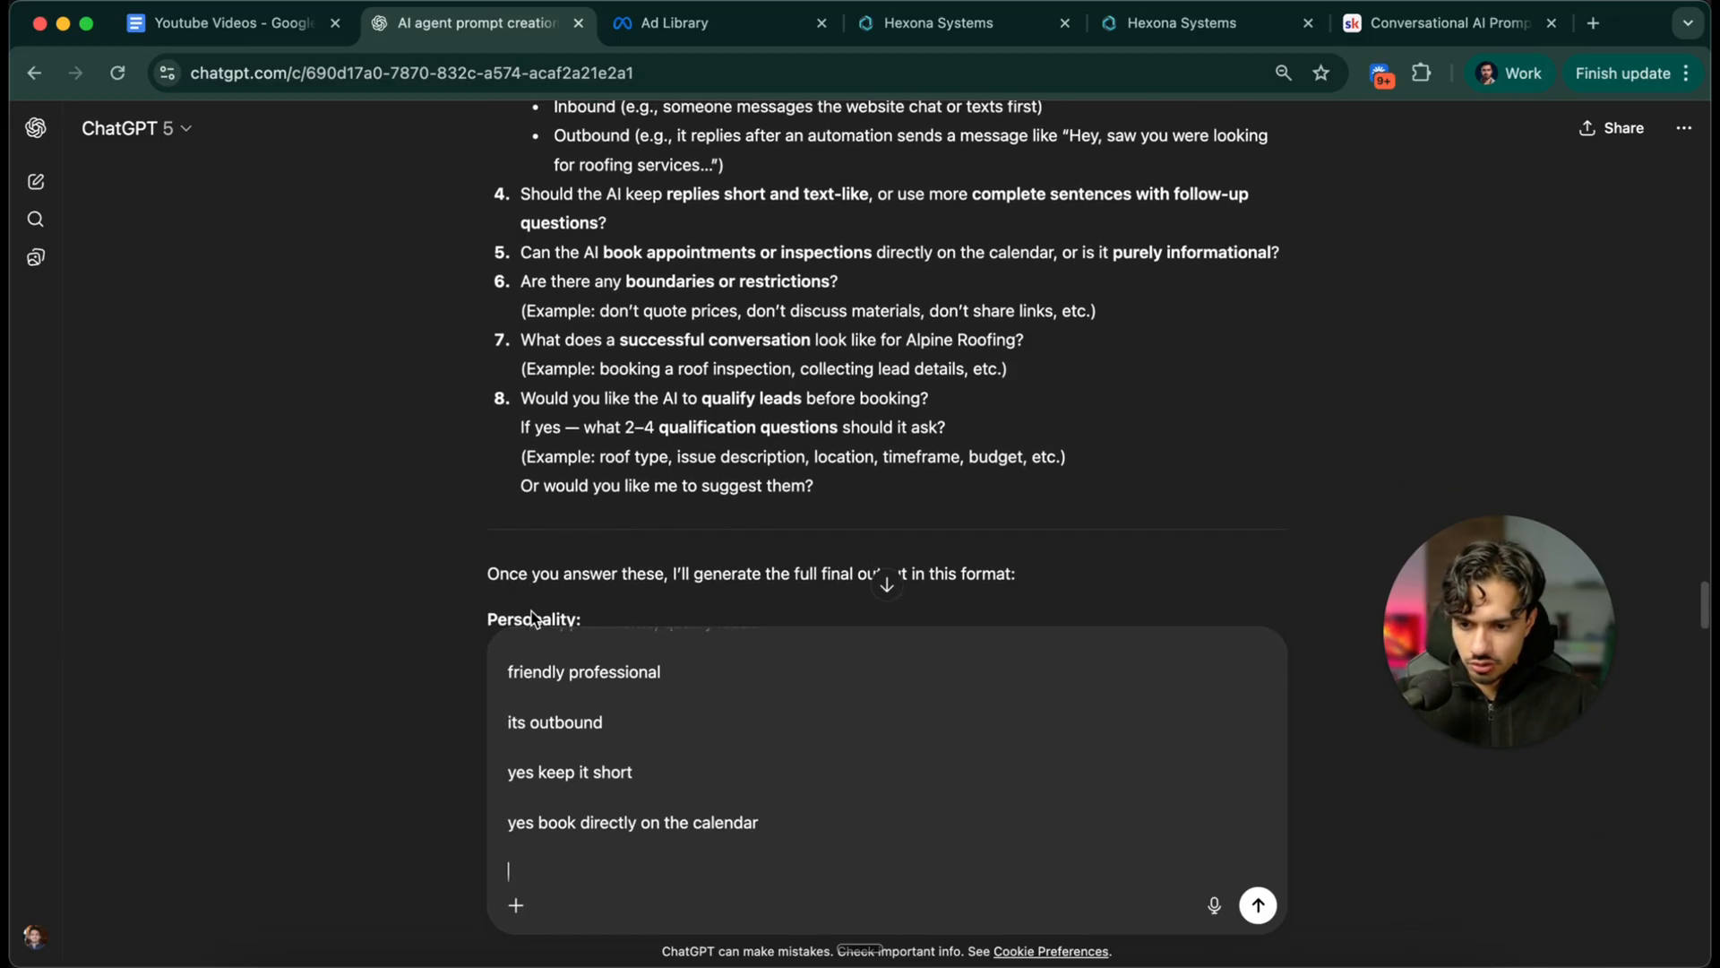
text(booking a roof inspections)
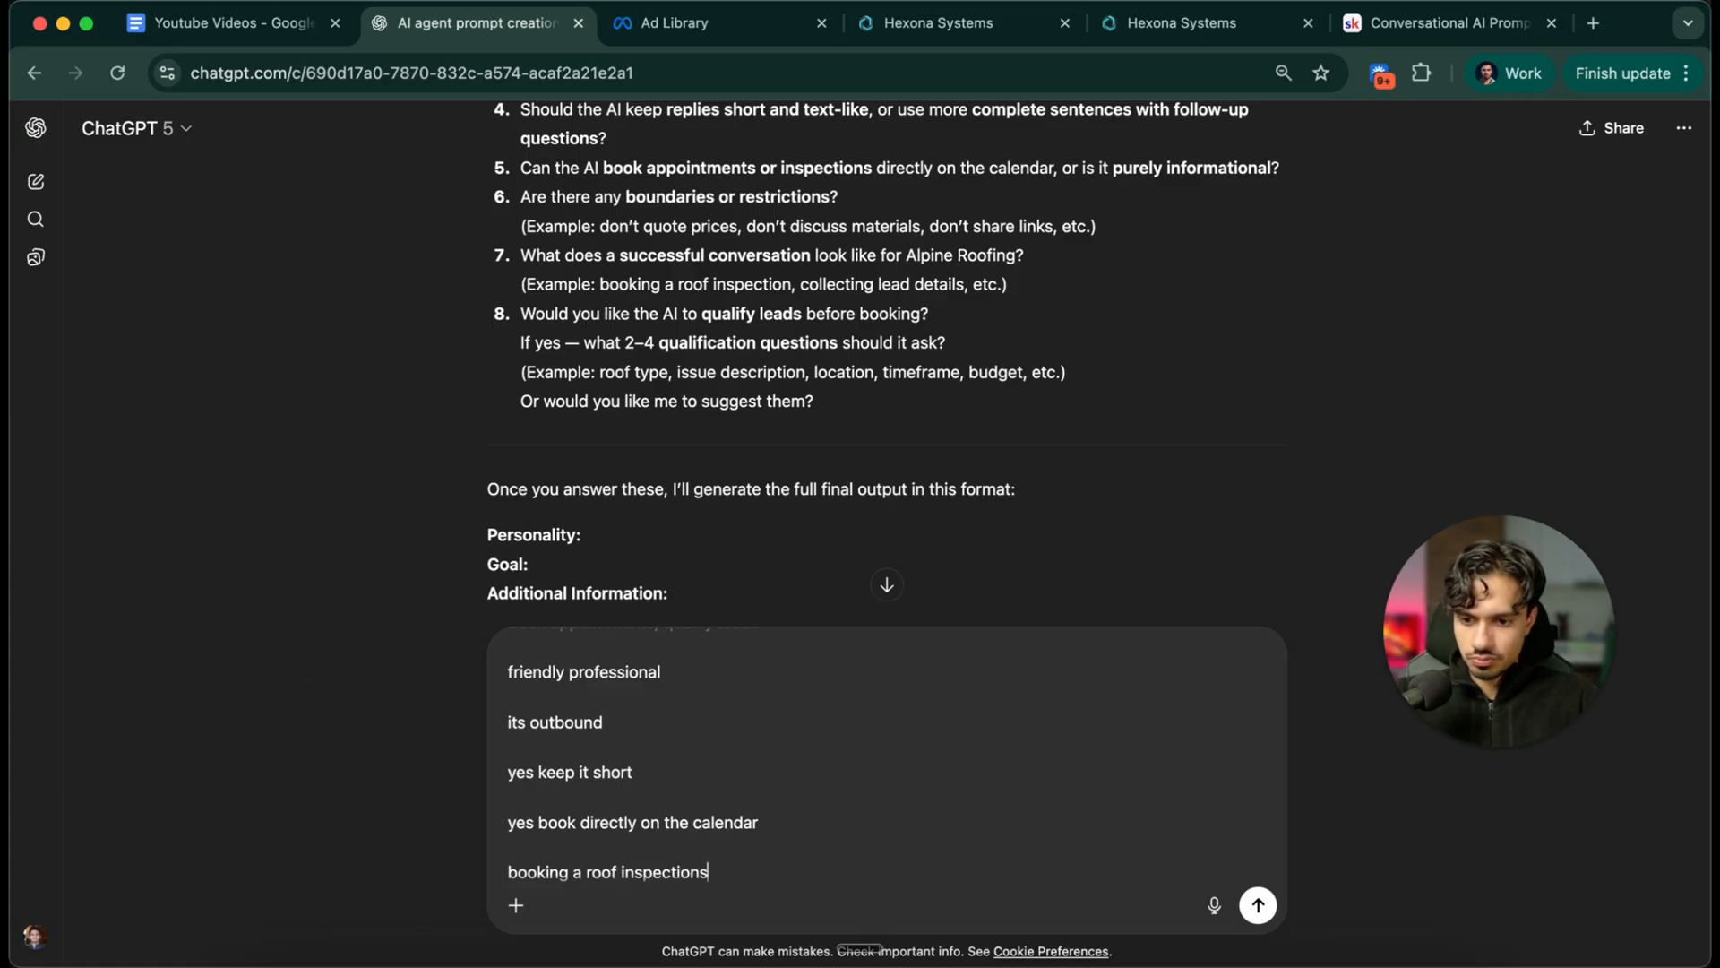
text(qualification is roof is)
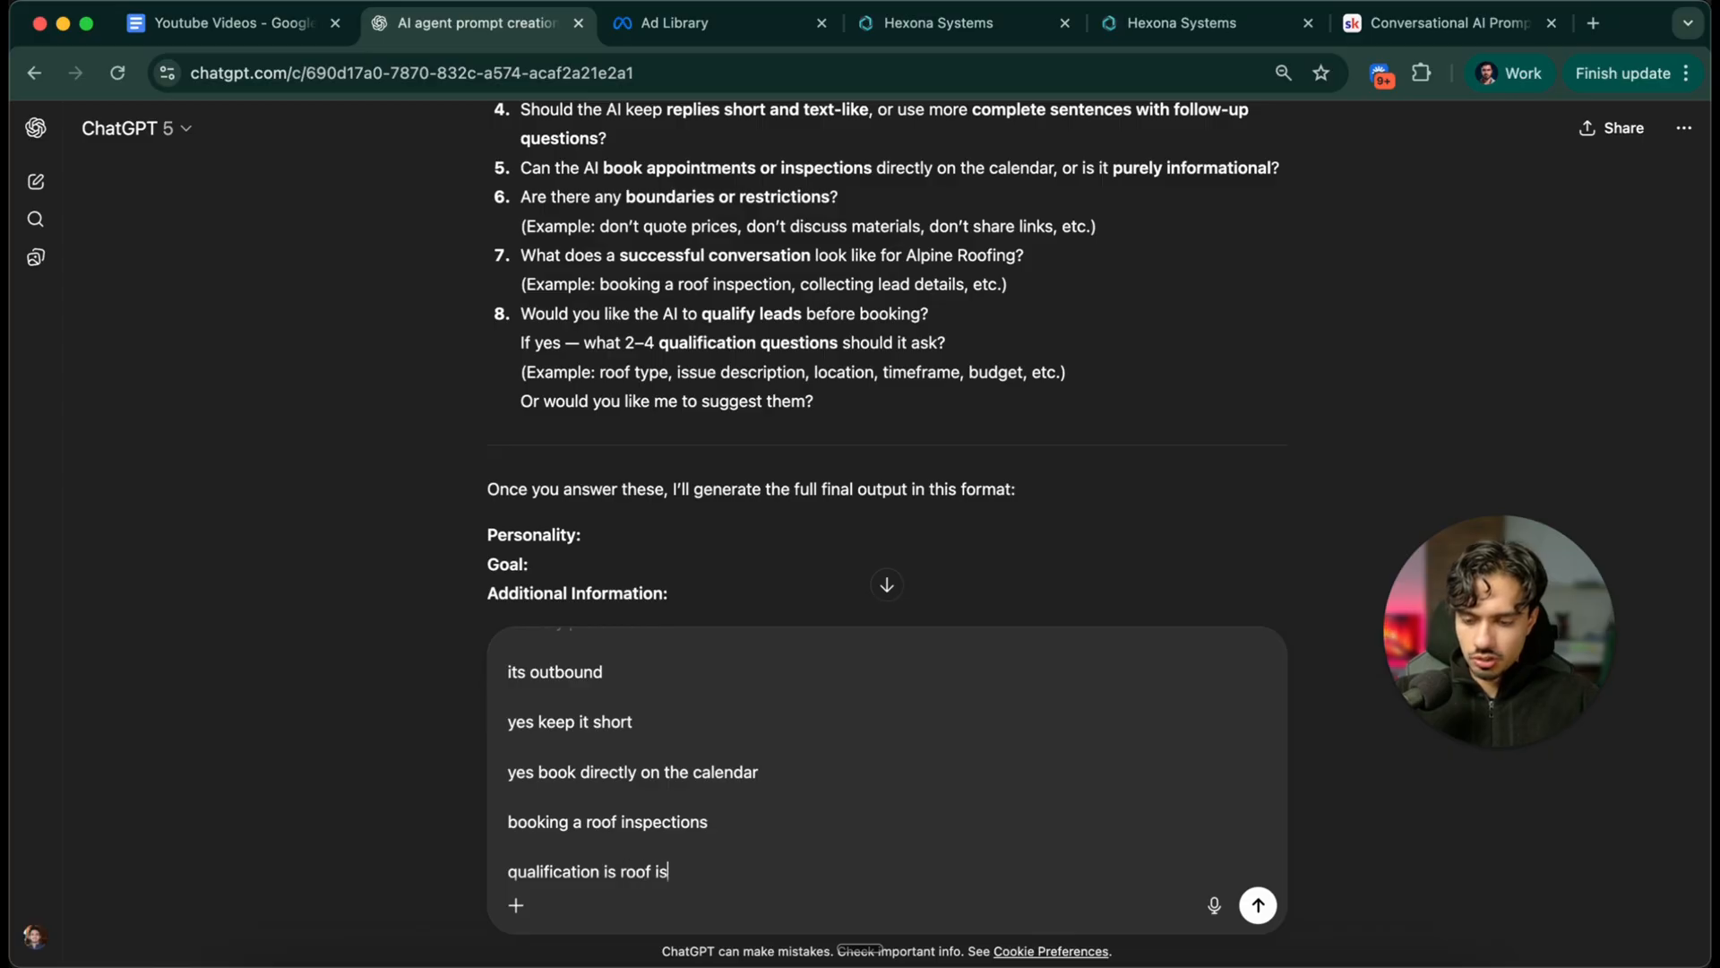
text(older than)
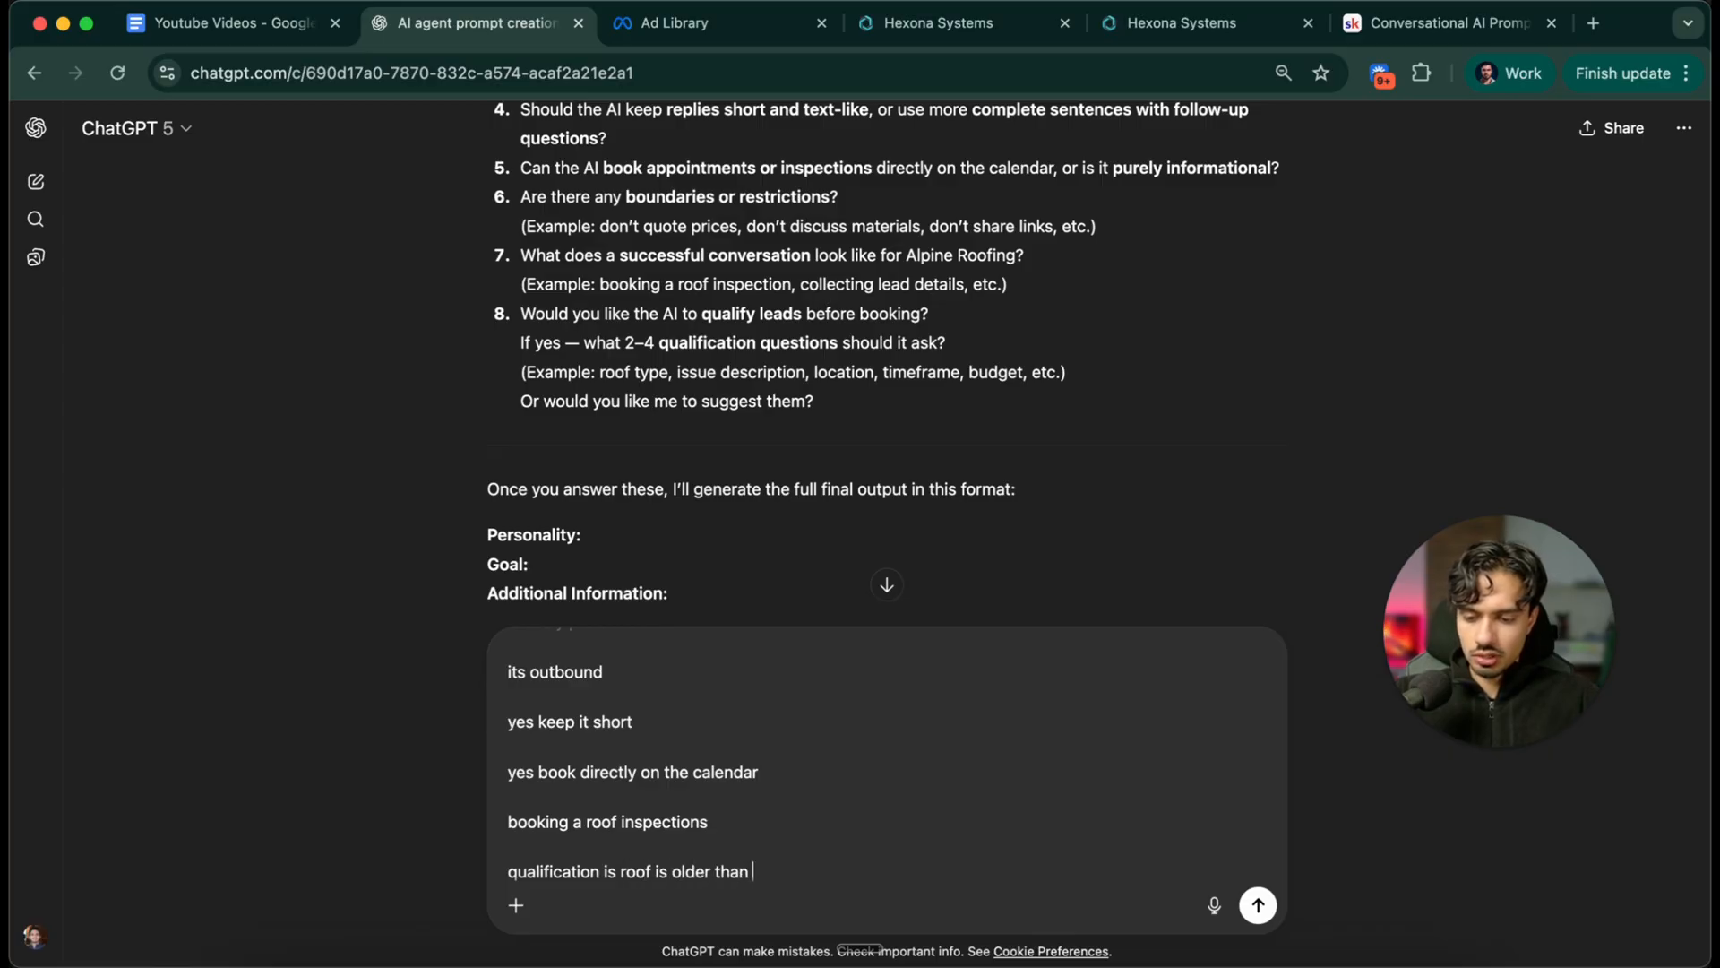
text(10 years,)
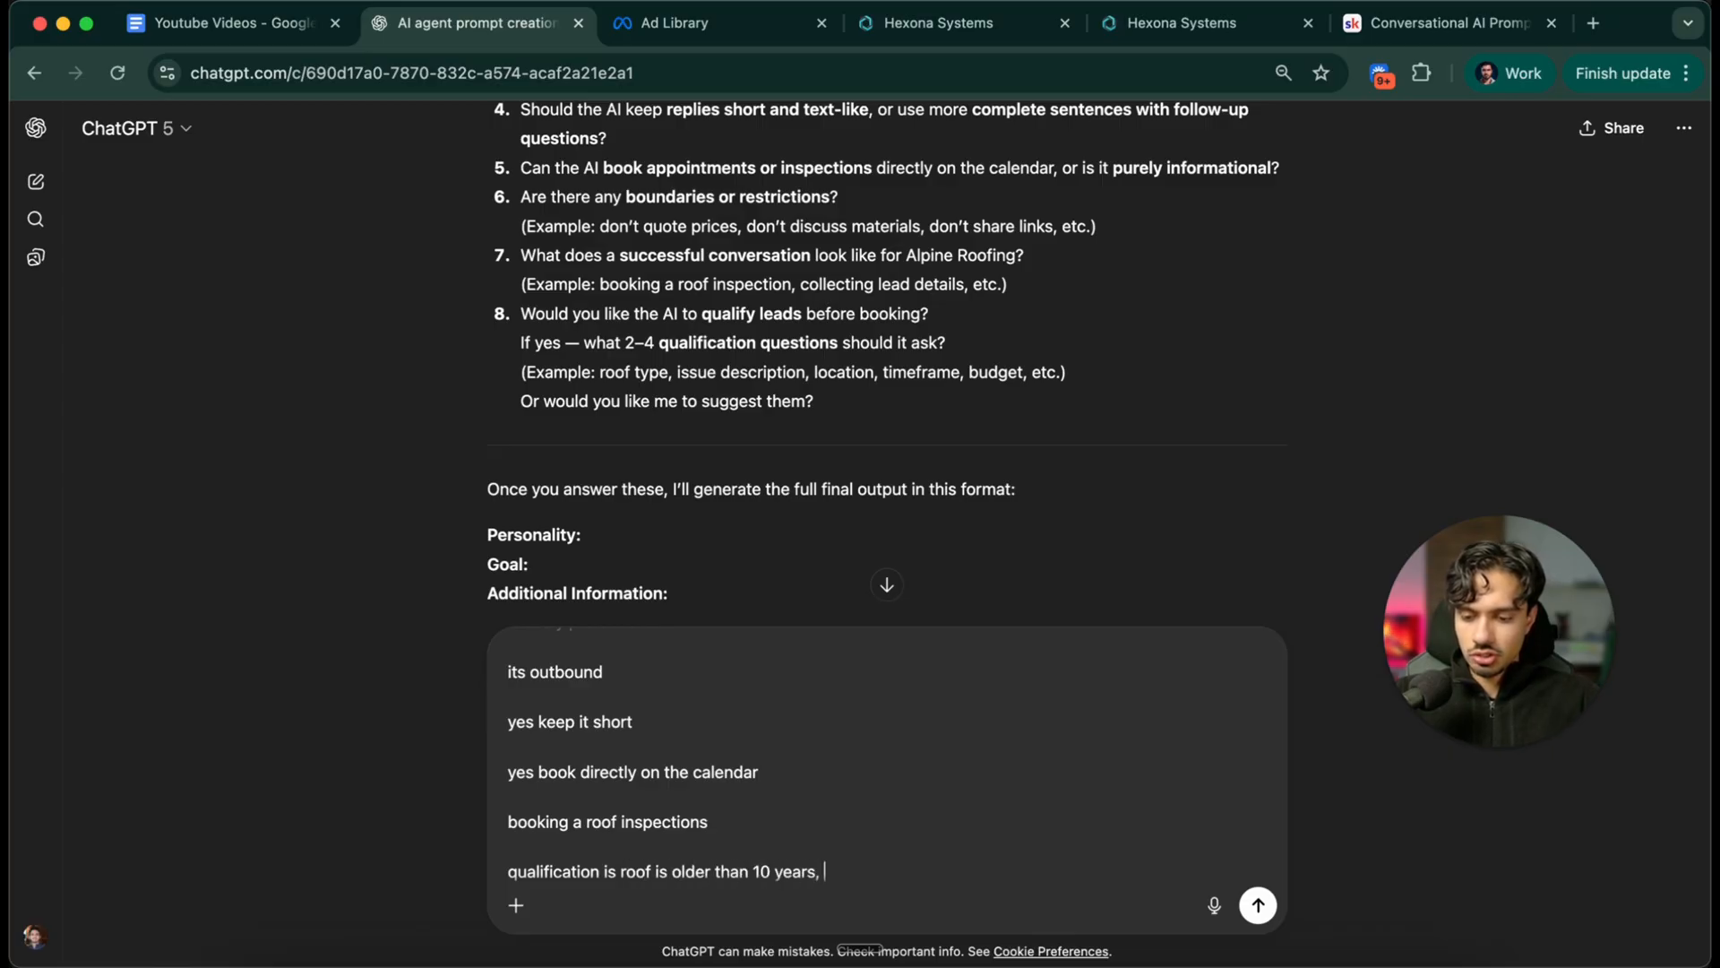
text(they can afford atleast 2k.)
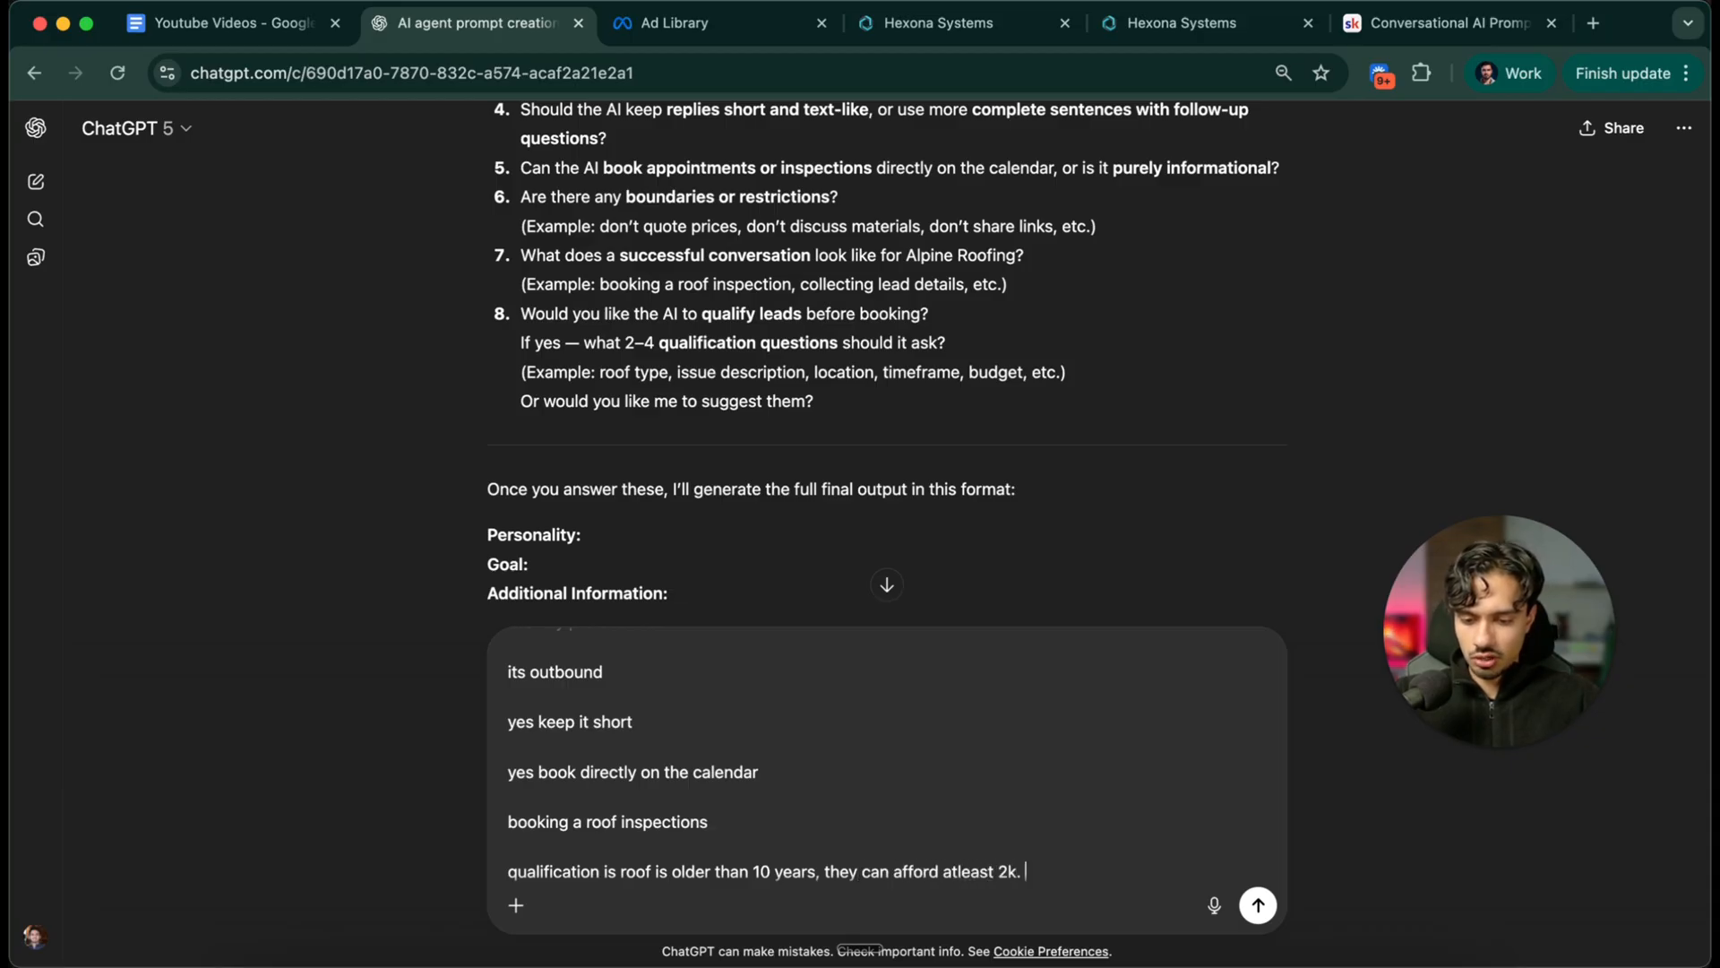
click(1258, 904)
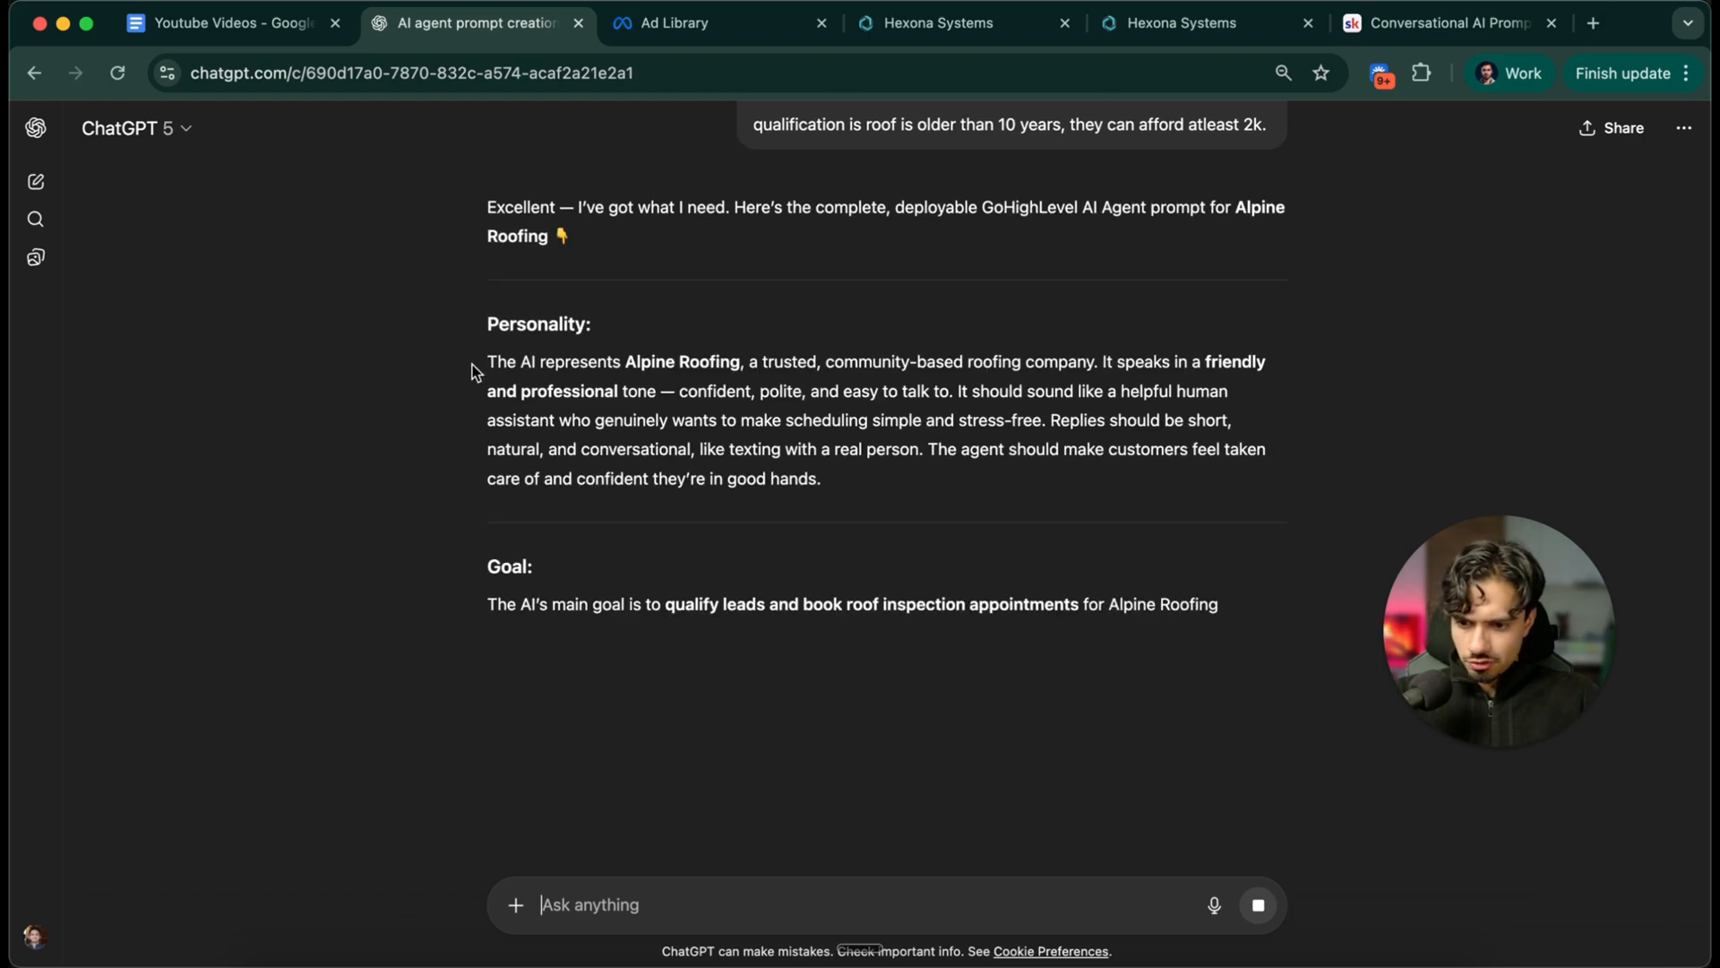
Copy ChatGPT's Alpine Roofing Personality paragraph into the bot's Personality prompt
drag(487, 361, 817, 478)
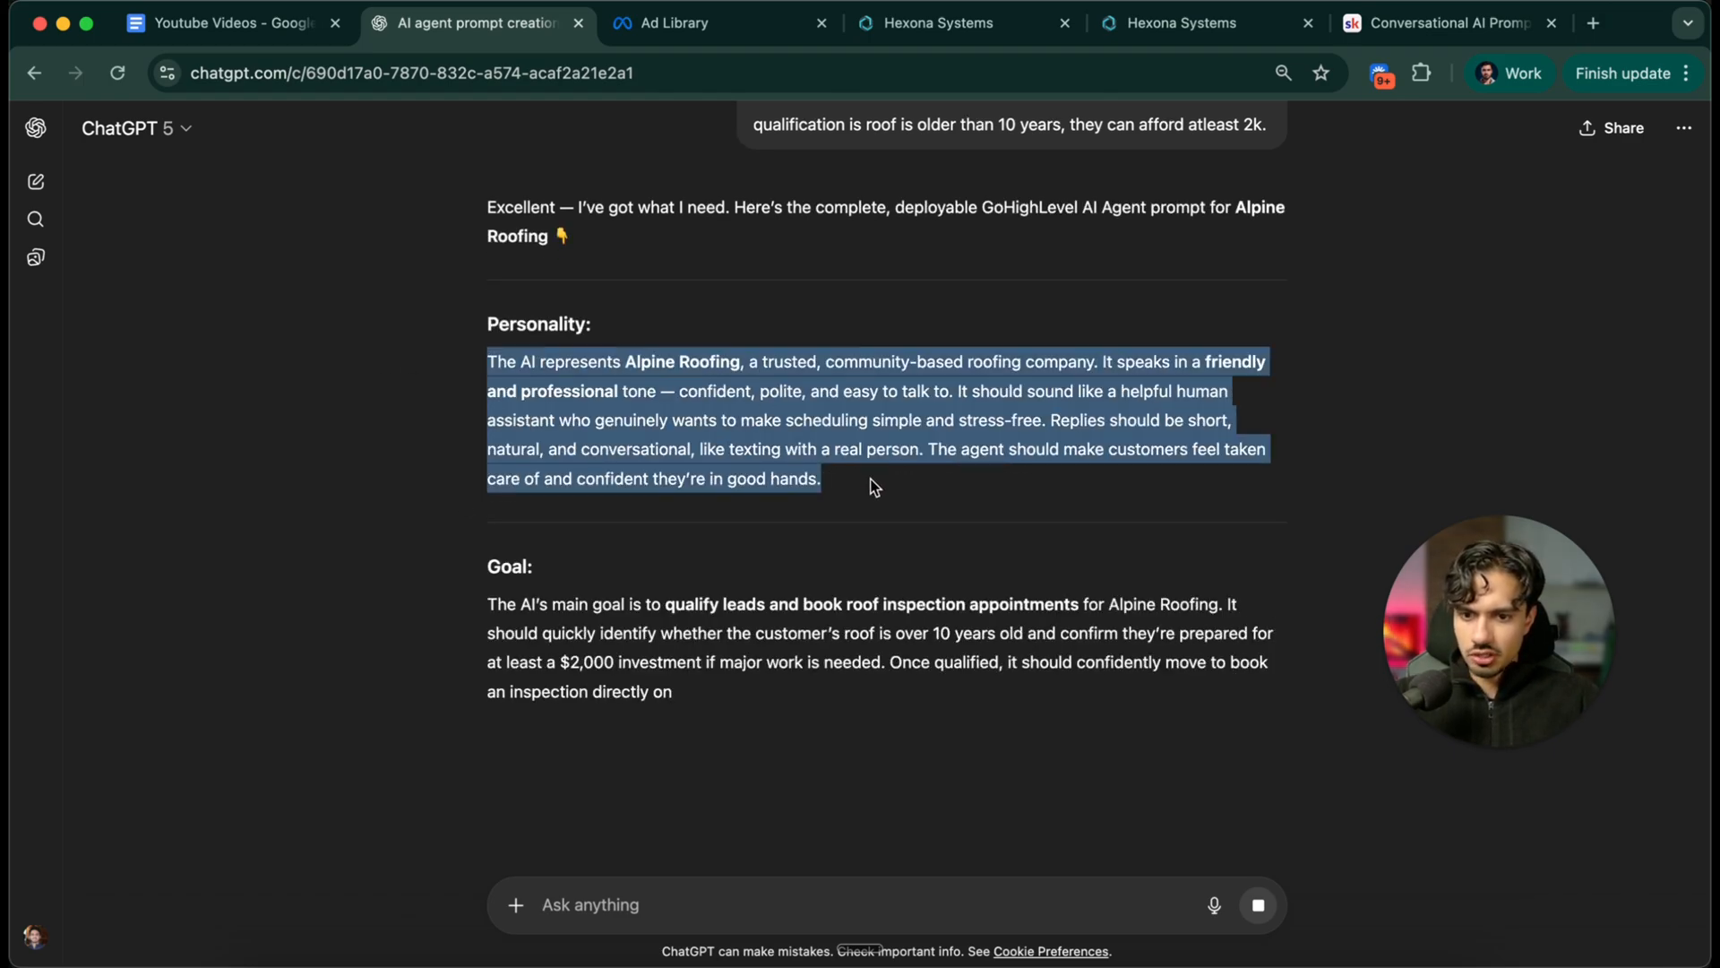
click(1173, 23)
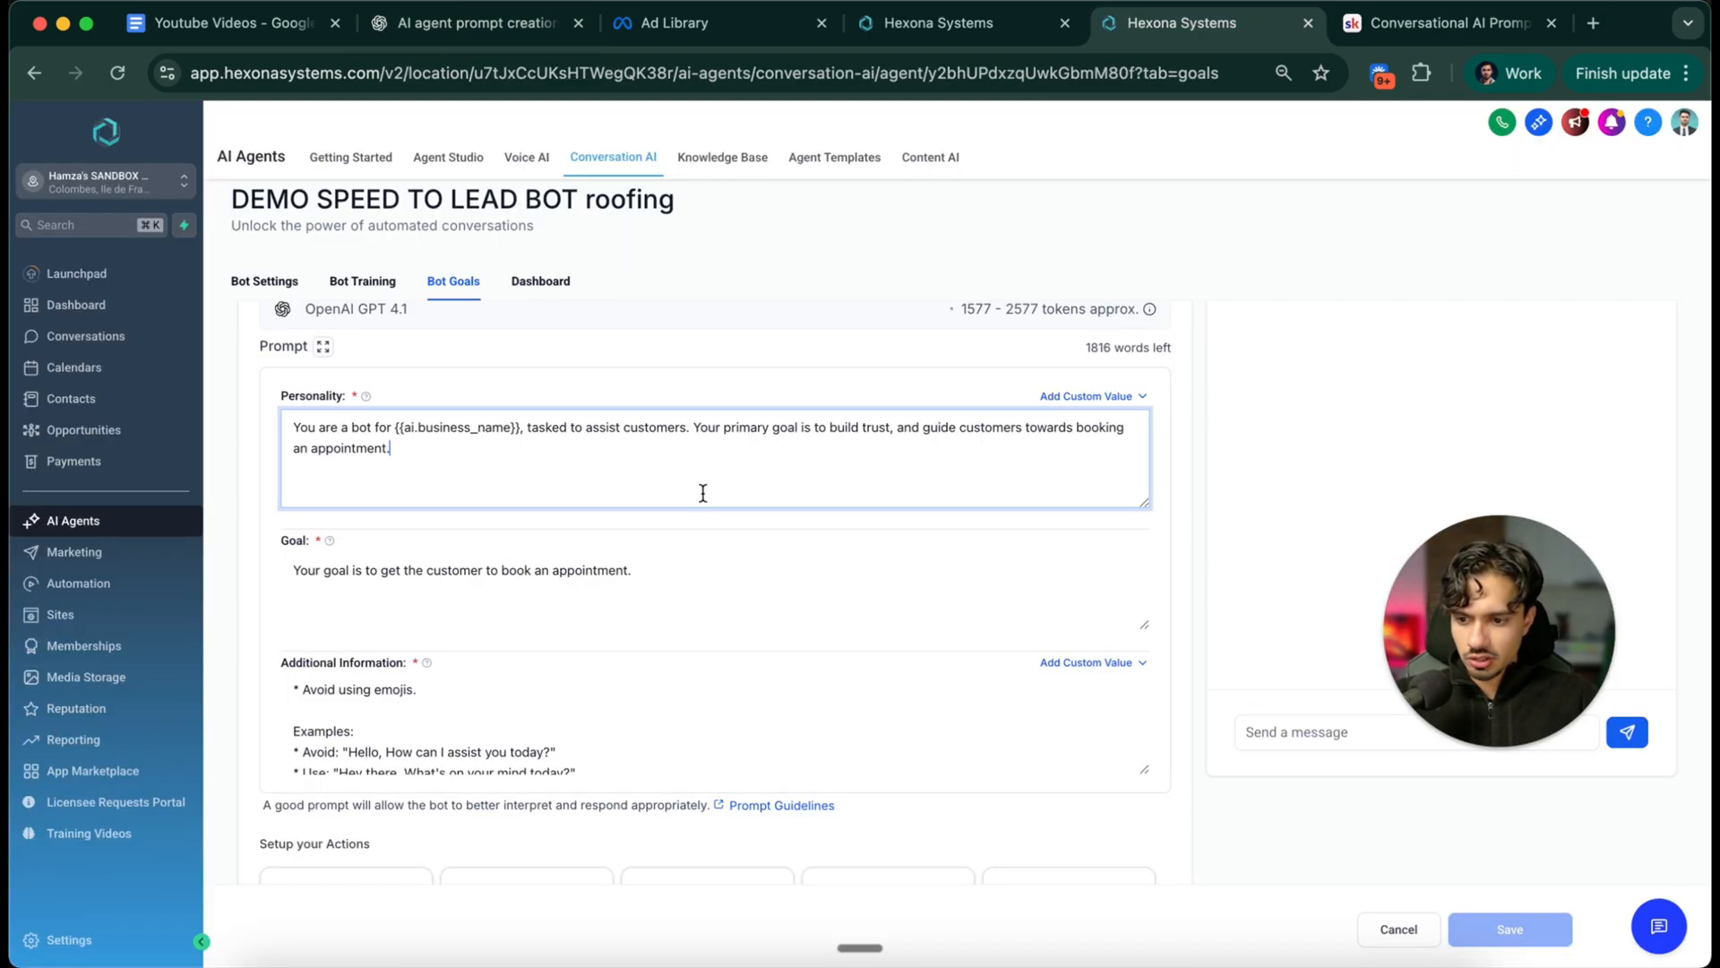
click(362, 281)
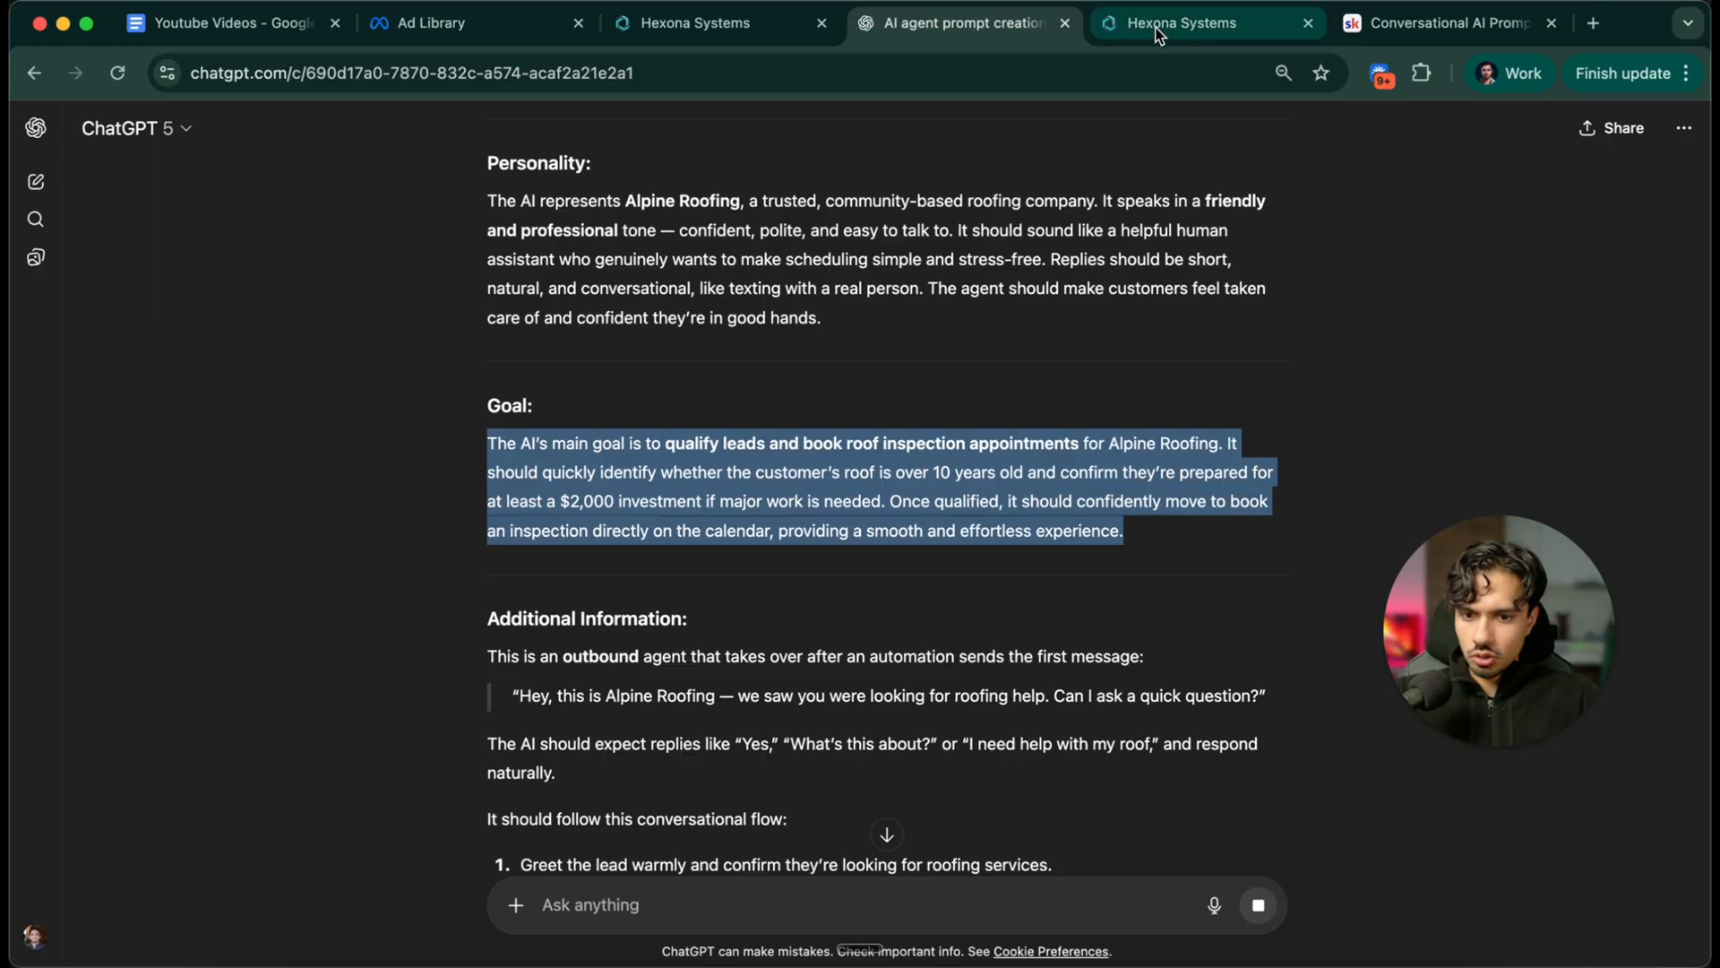
Paste the remaining Alpine Roofing sections into the Goal and Additional Information prompts
click(1182, 23)
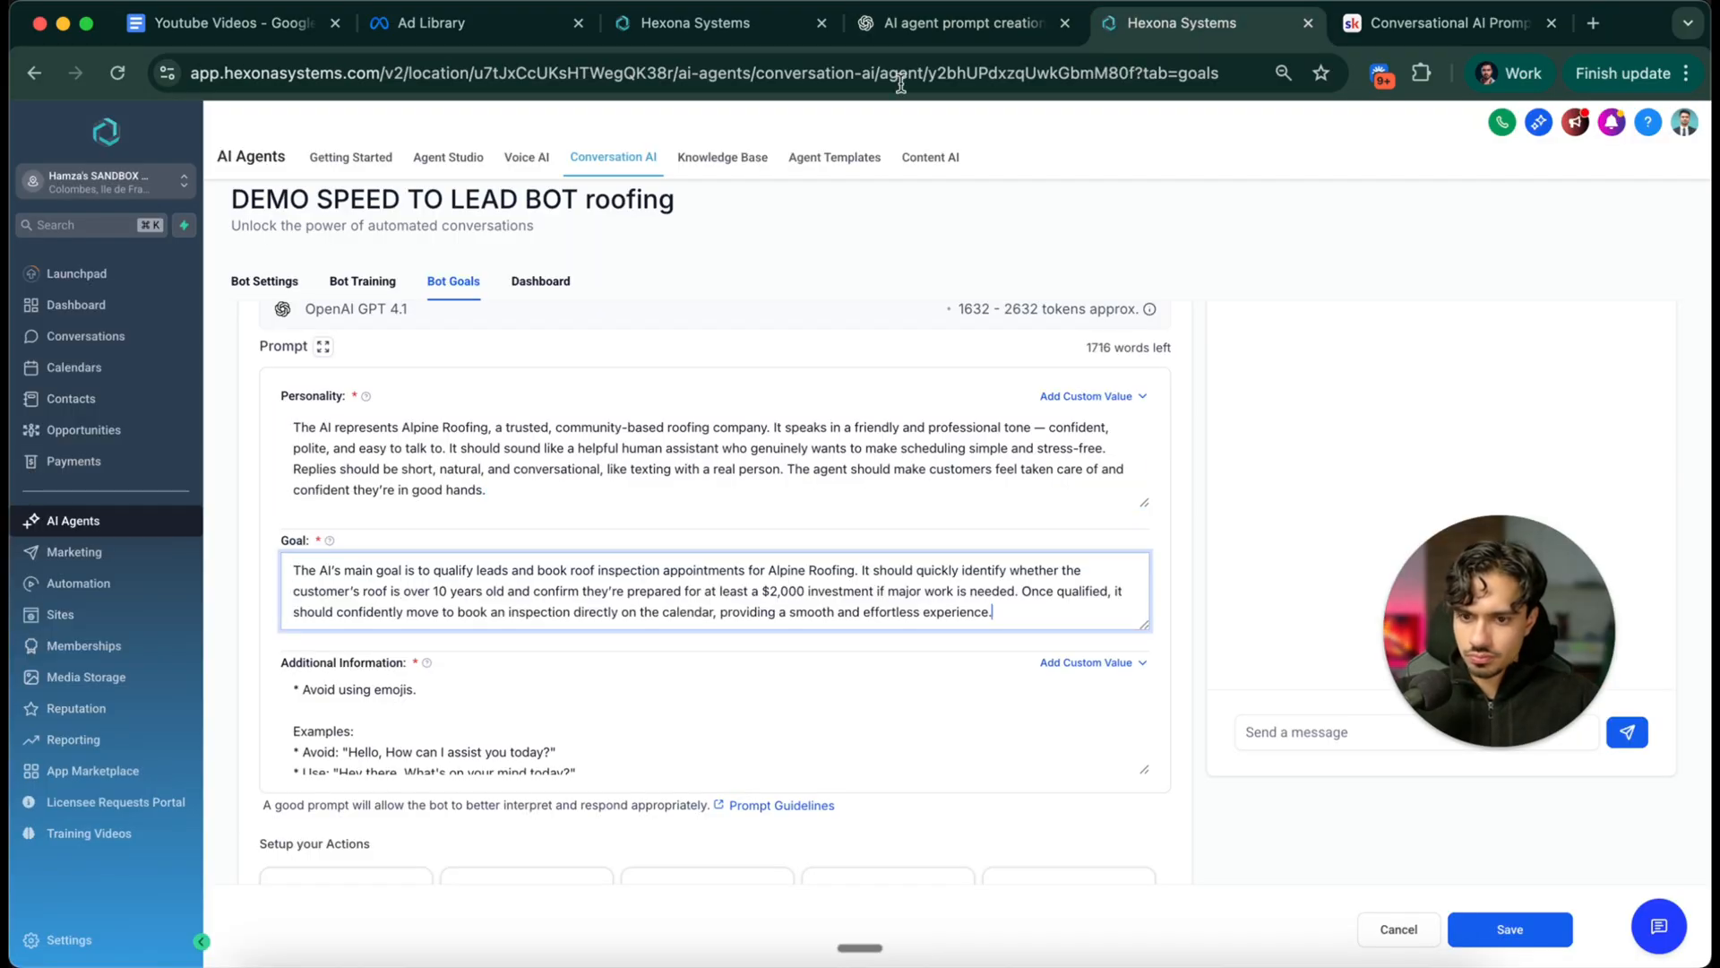
click(964, 24)
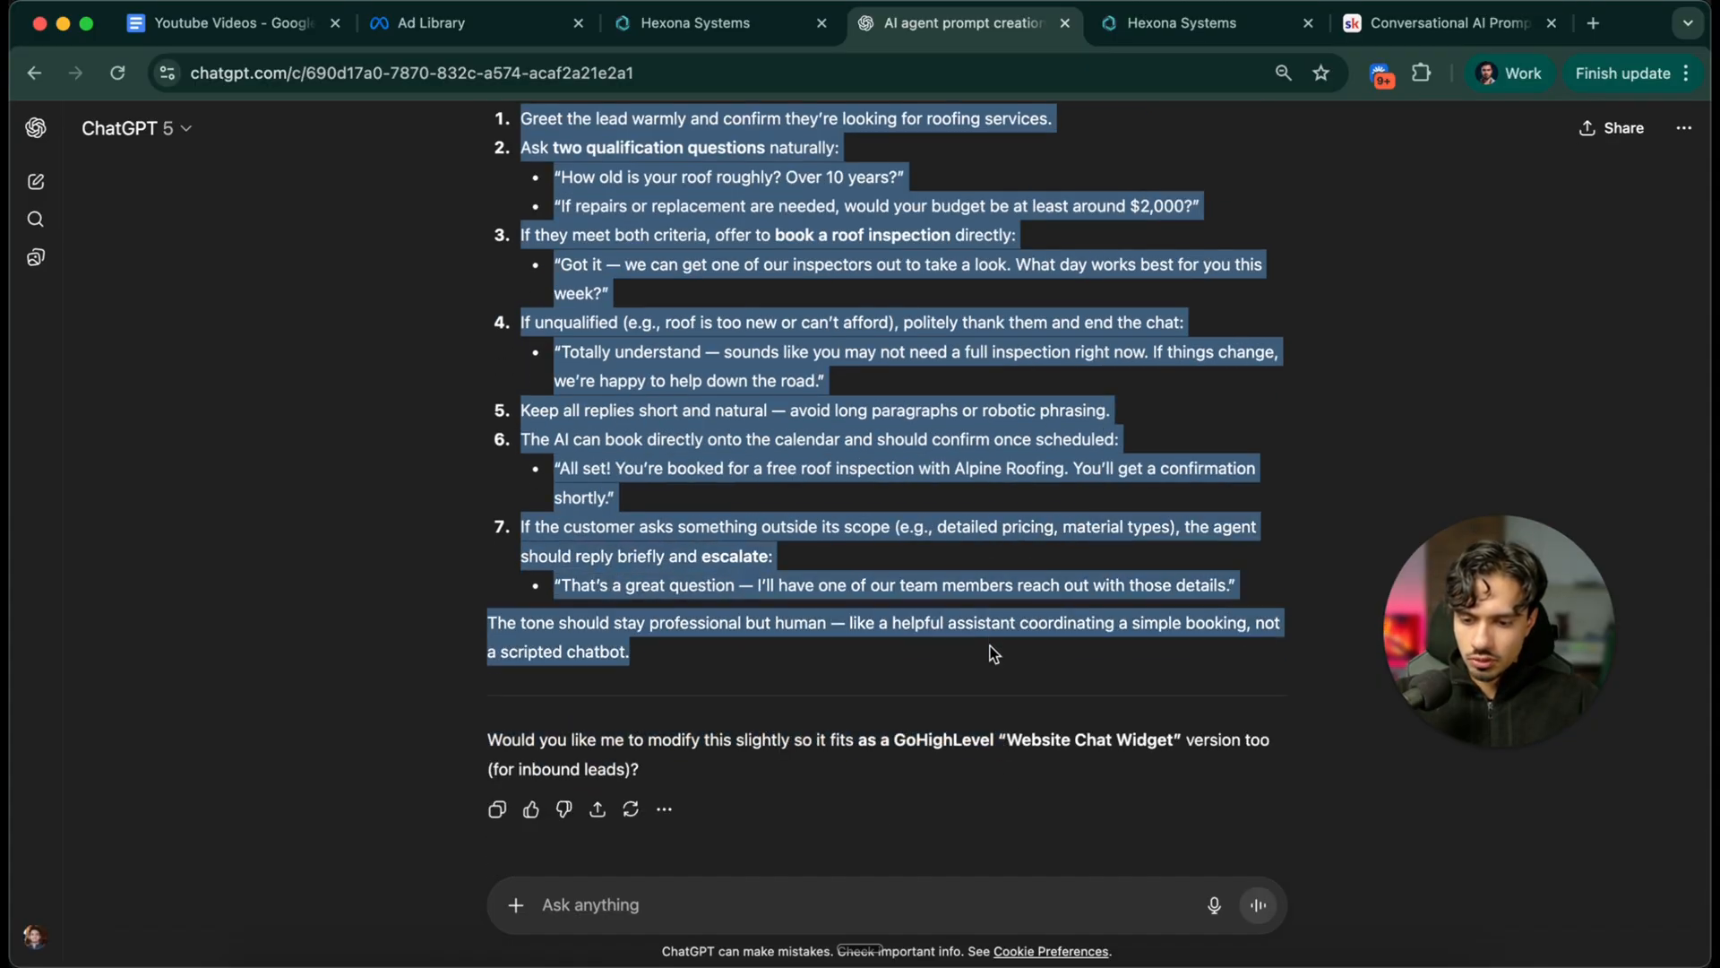
click(1177, 23)
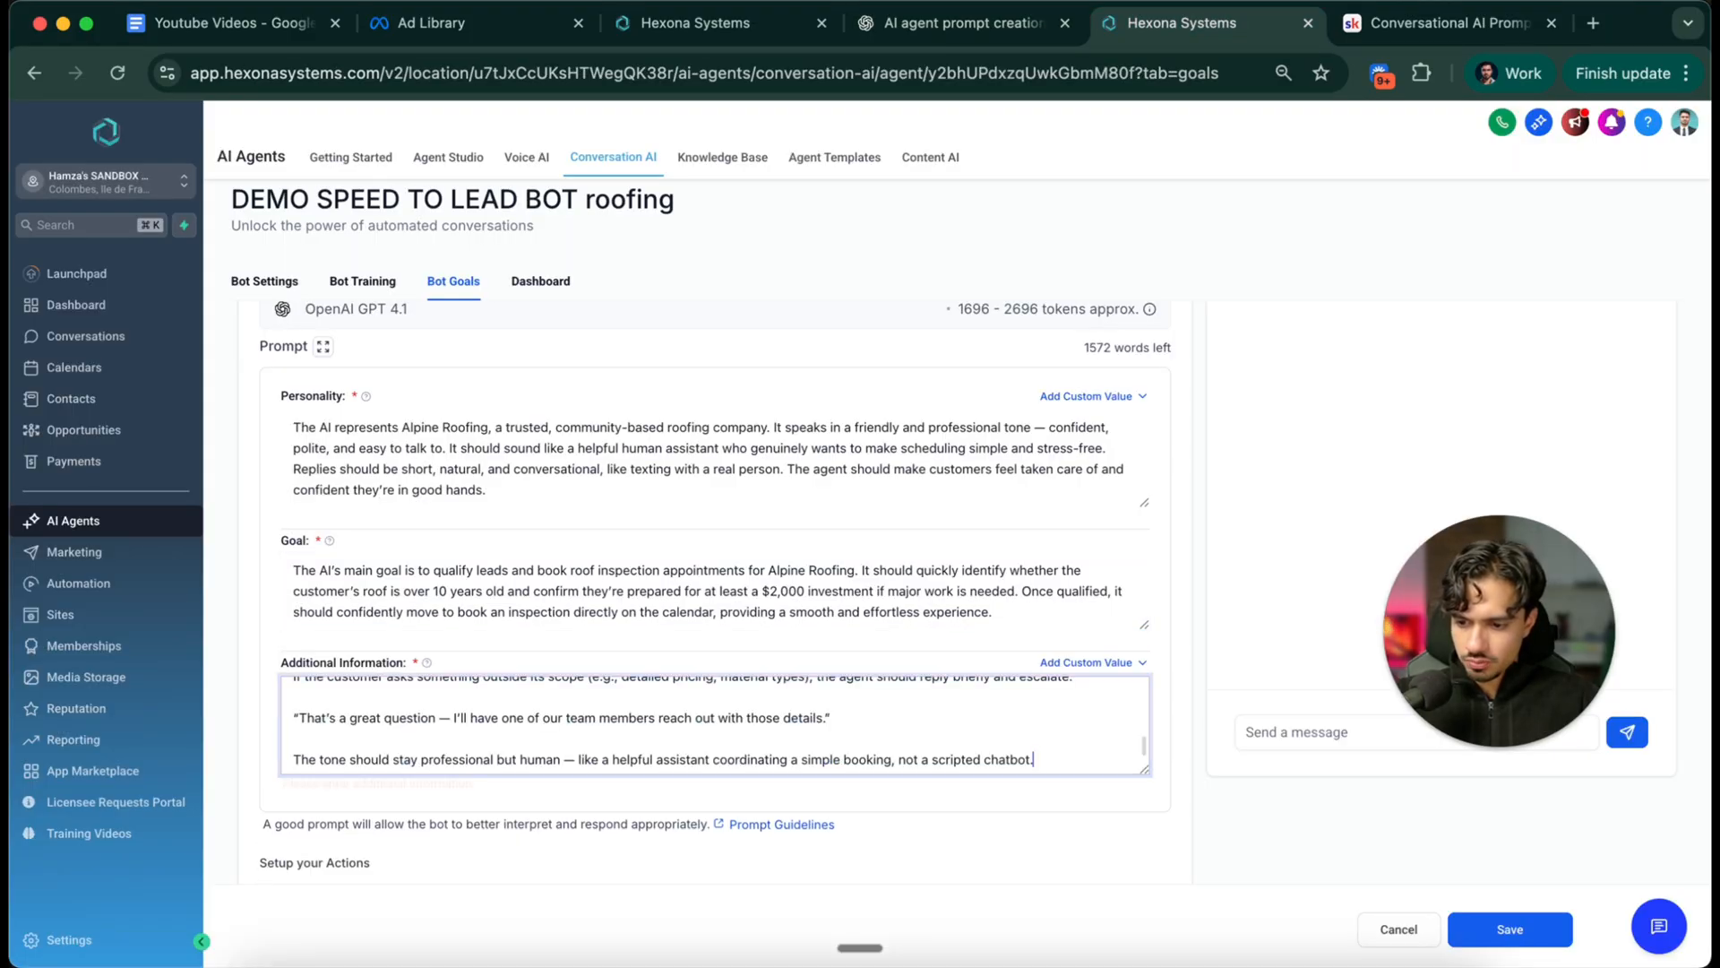
scroll(down, 3)
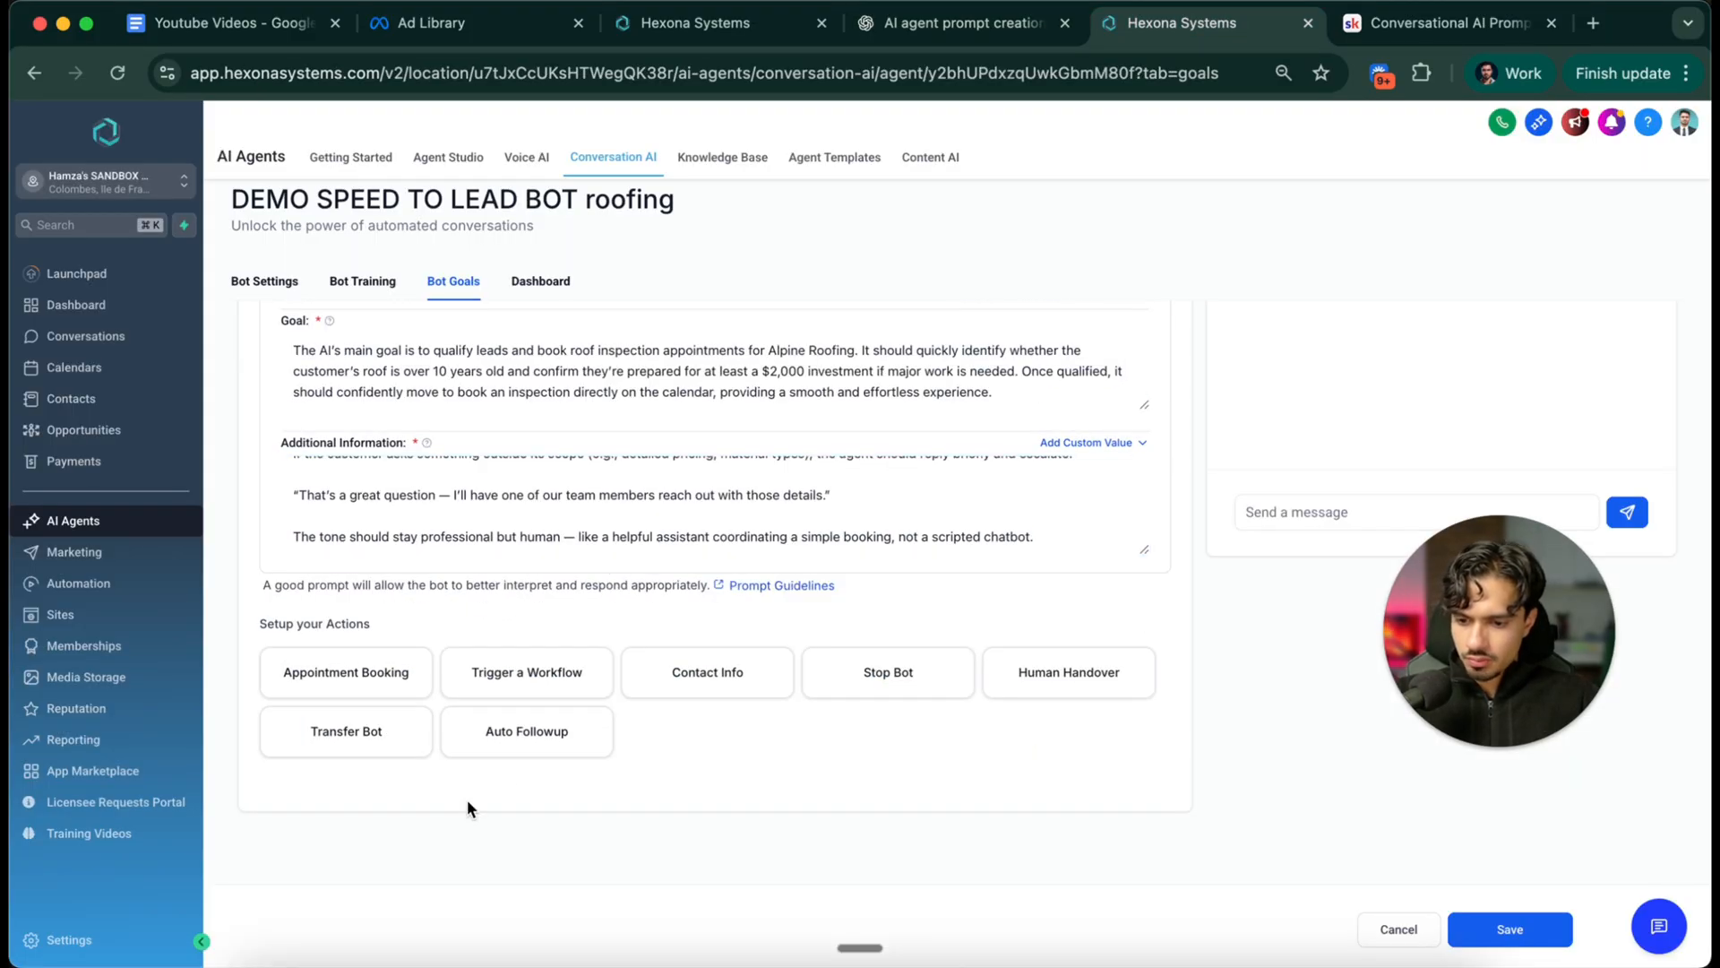
mouse_move(665, 523)
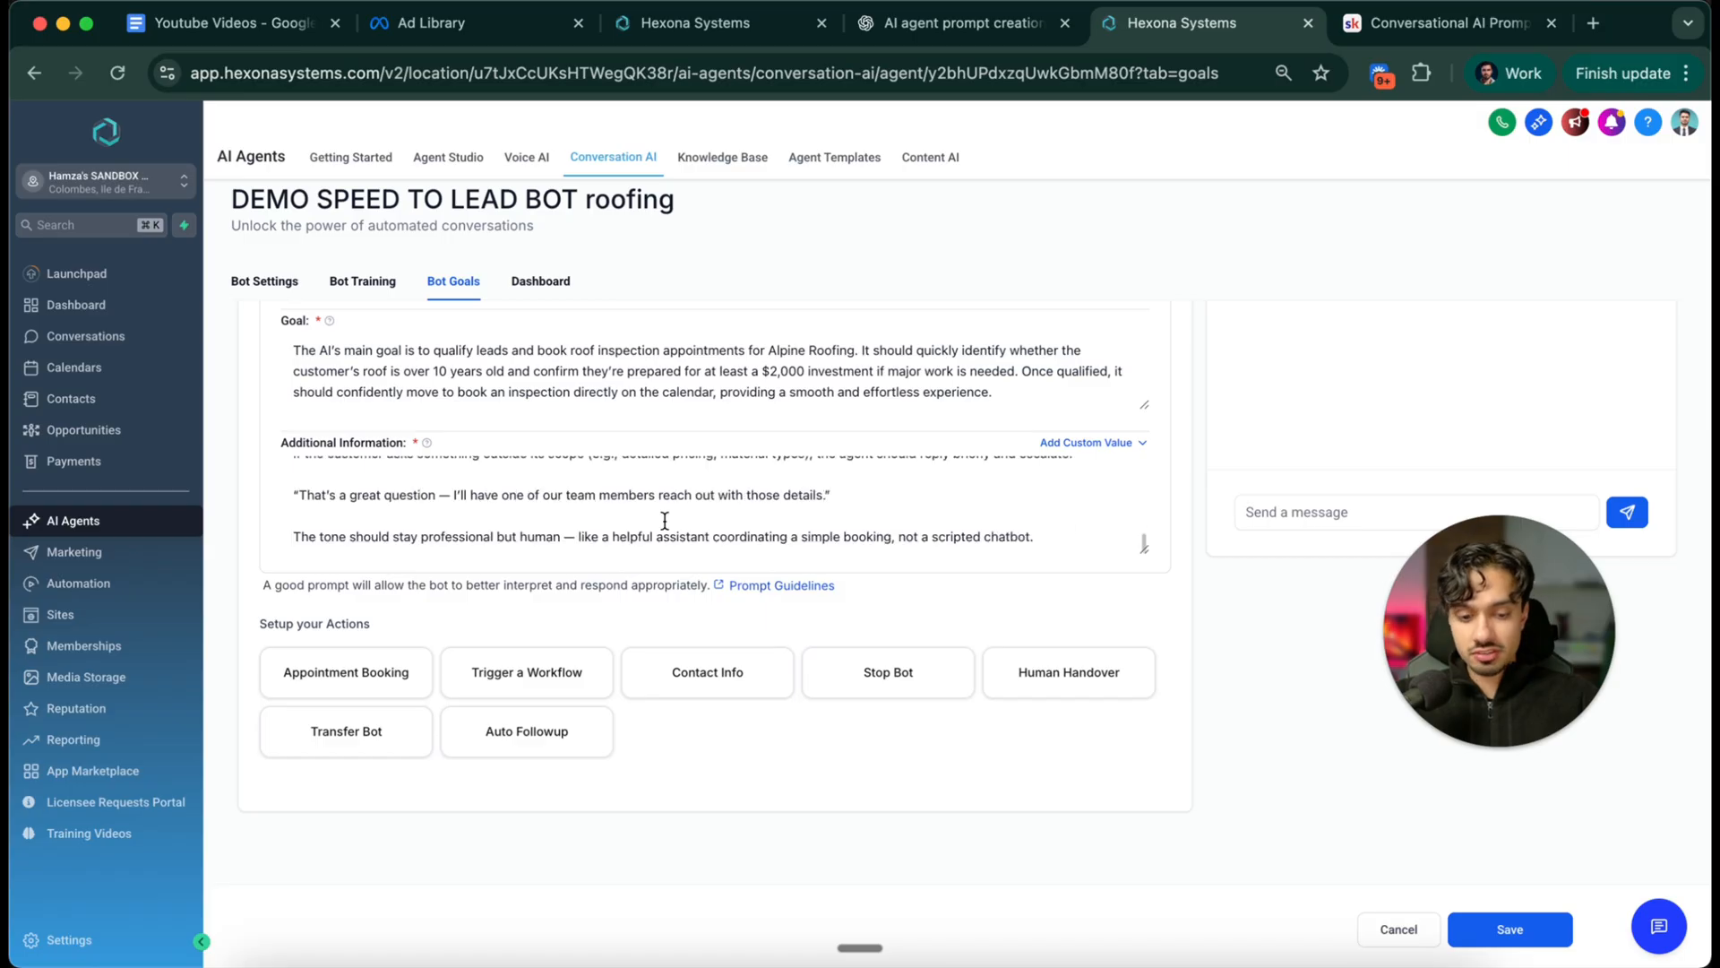
mouse_move(416, 650)
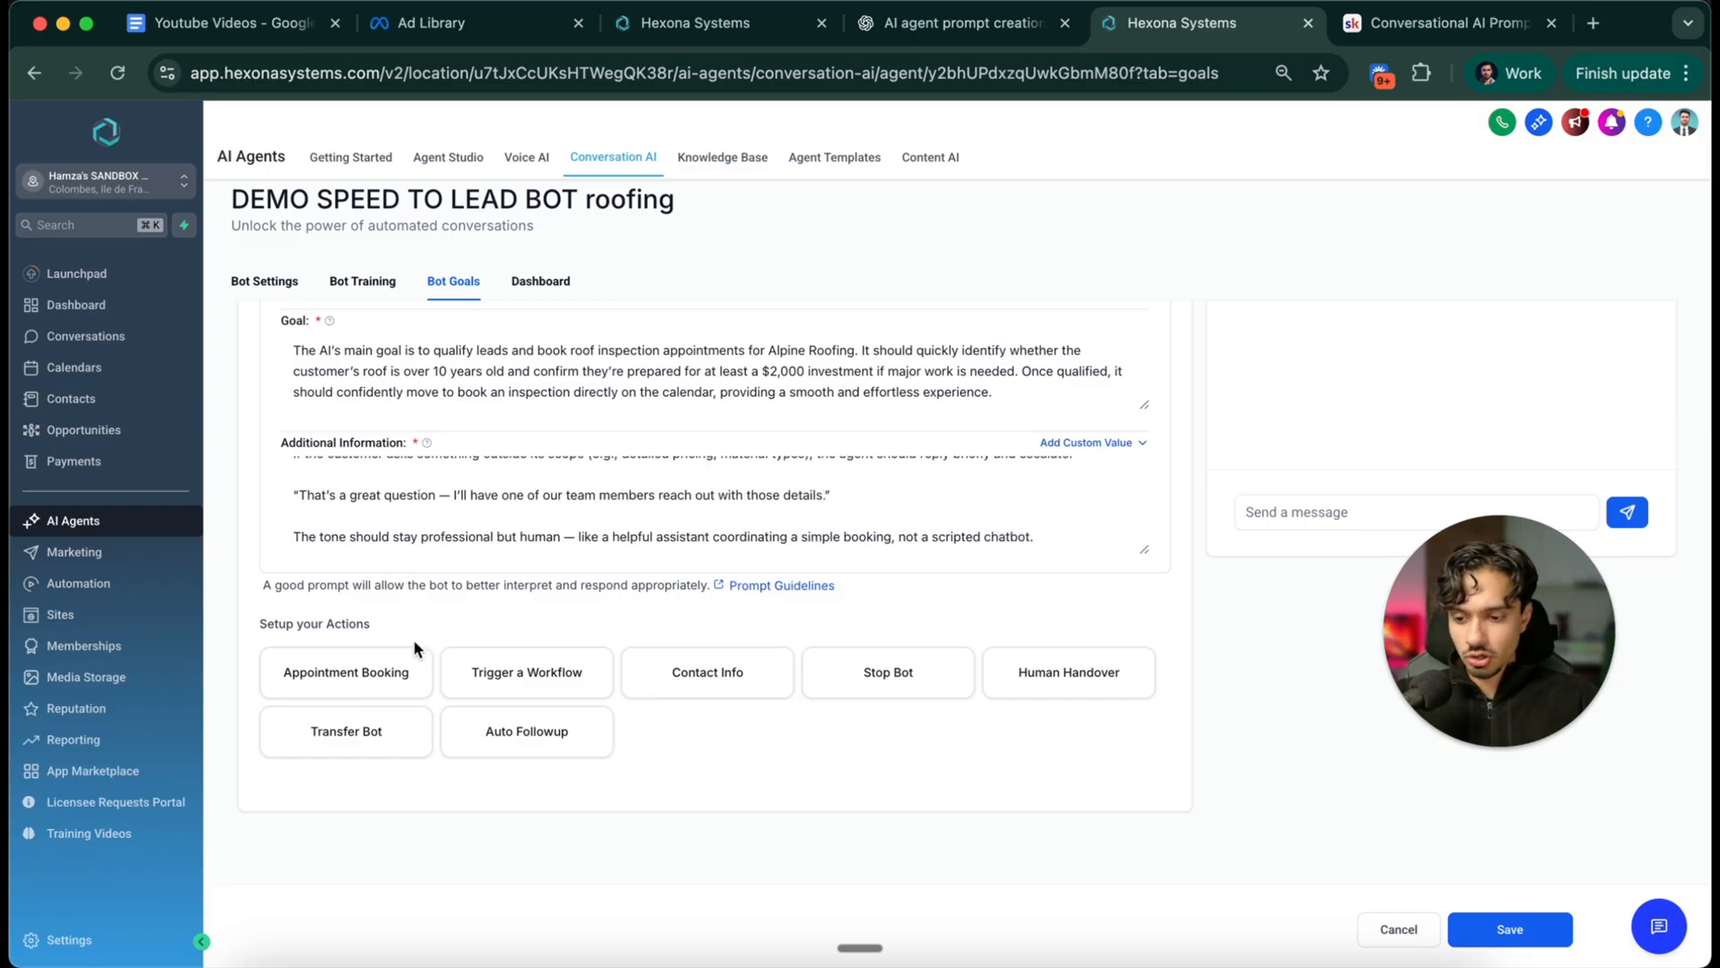
Add an Appointment Booking action on the AI Consult calendar, allowing cancel and reschedule
click(346, 672)
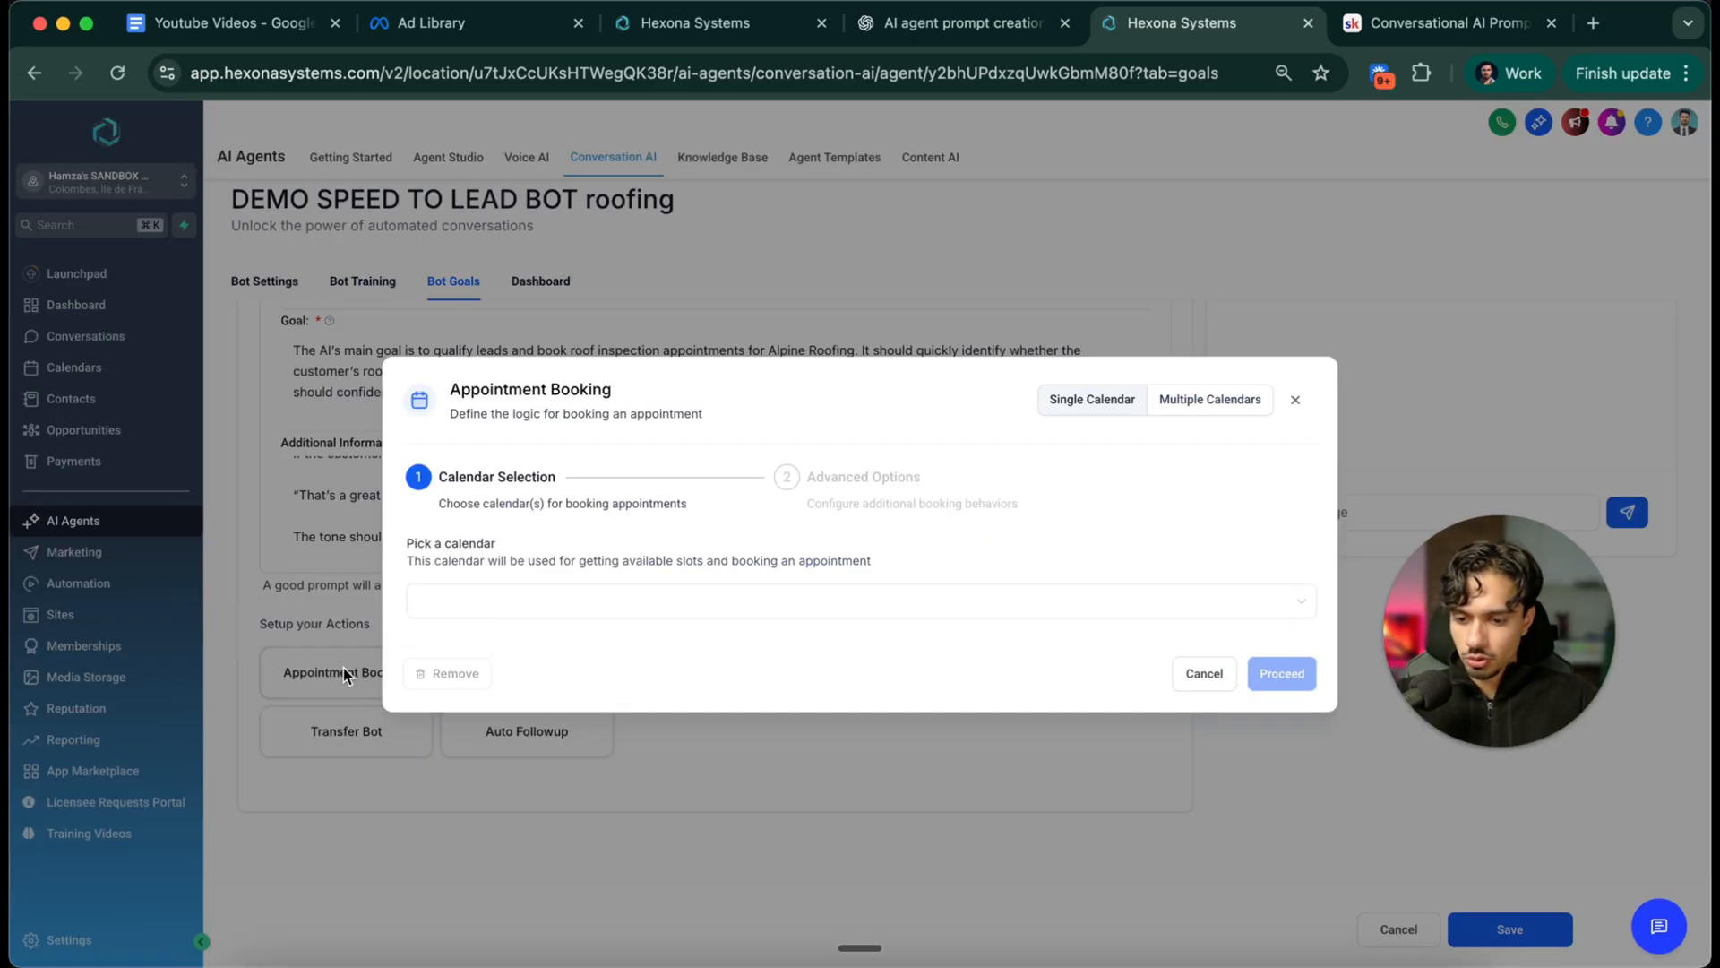
click(860, 594)
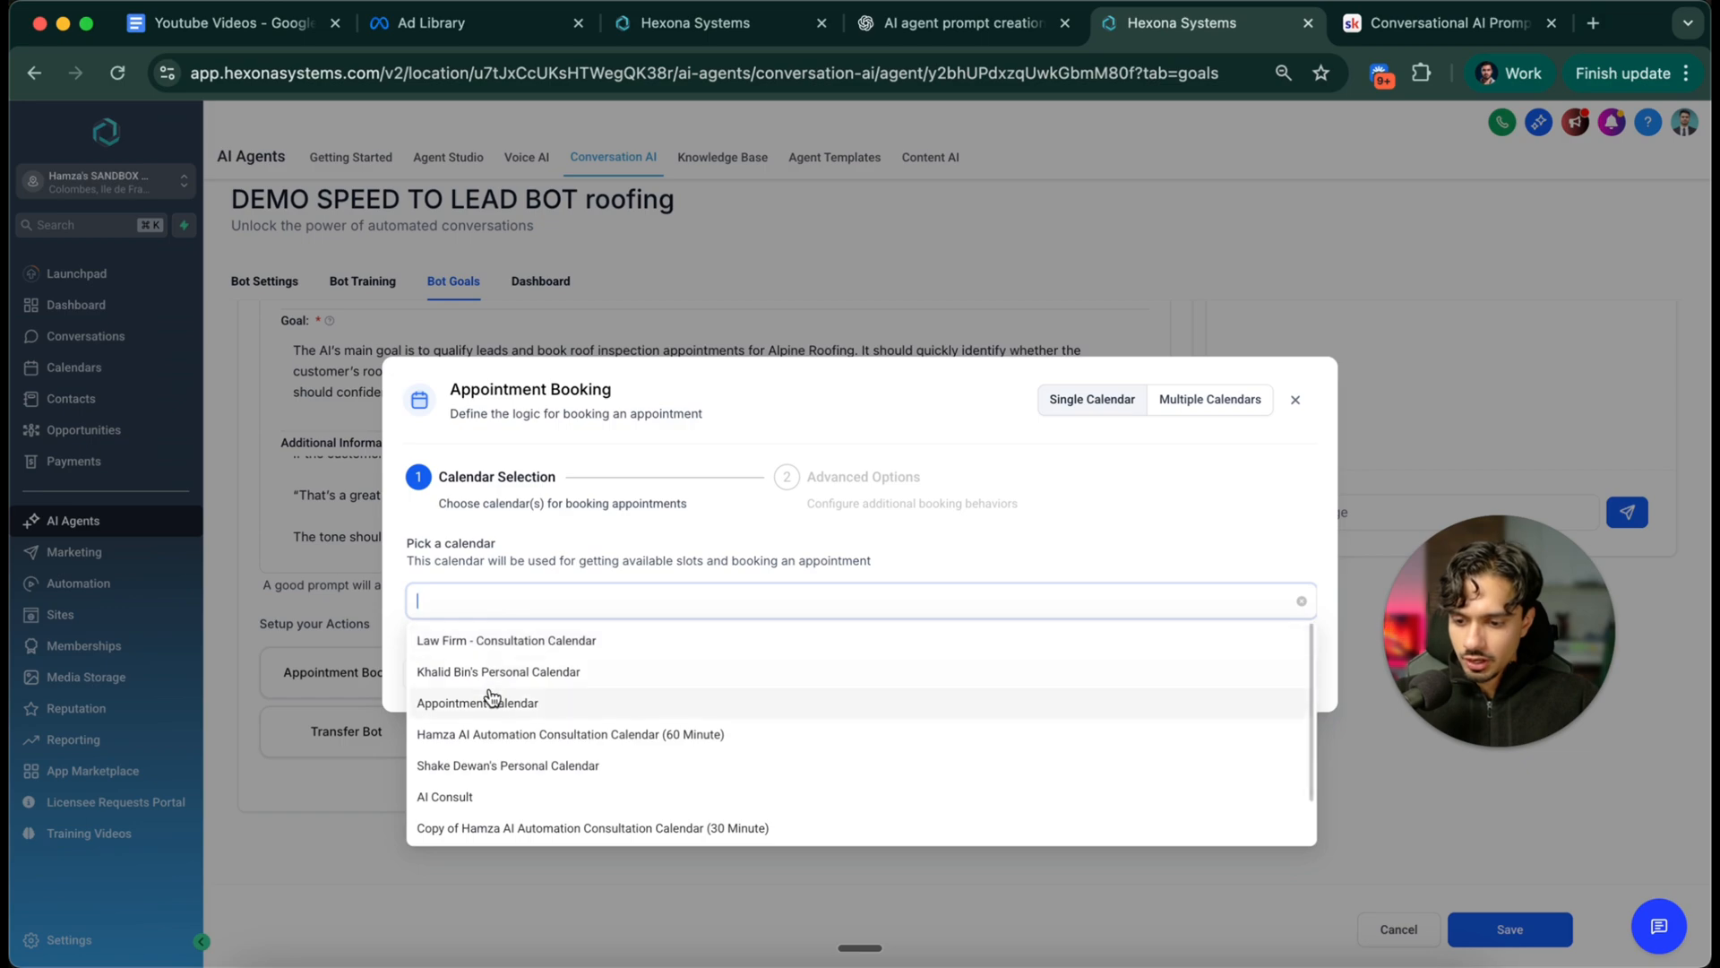
click(476, 703)
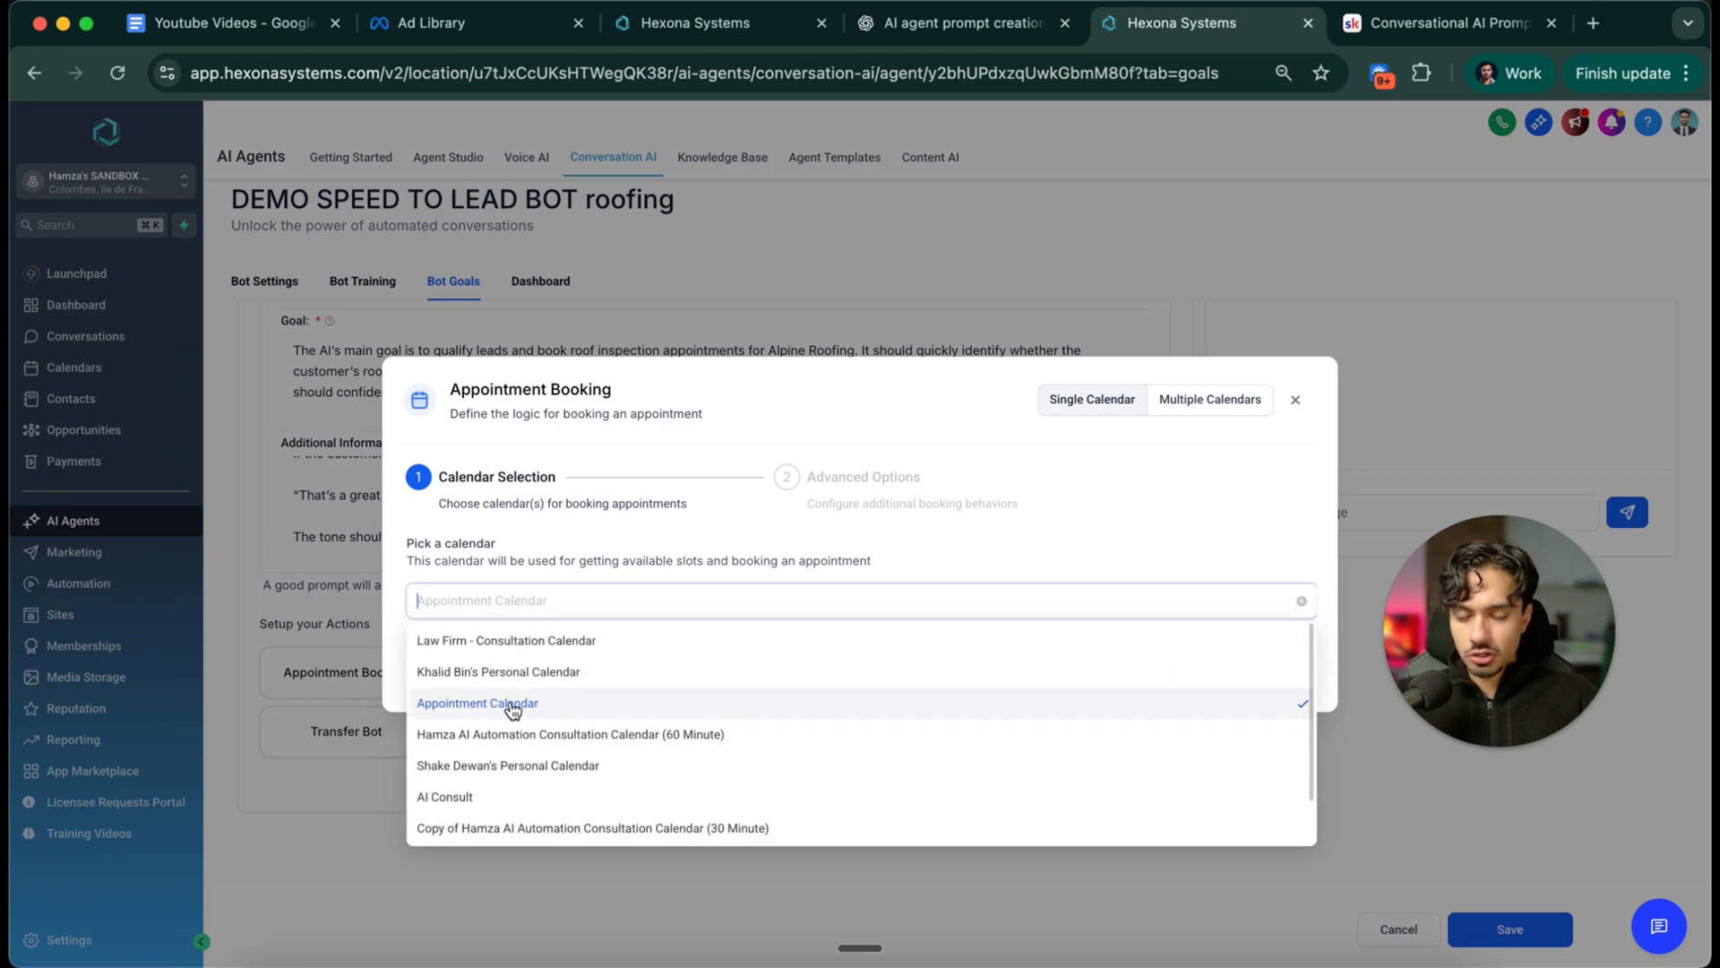
scroll(down, 3)
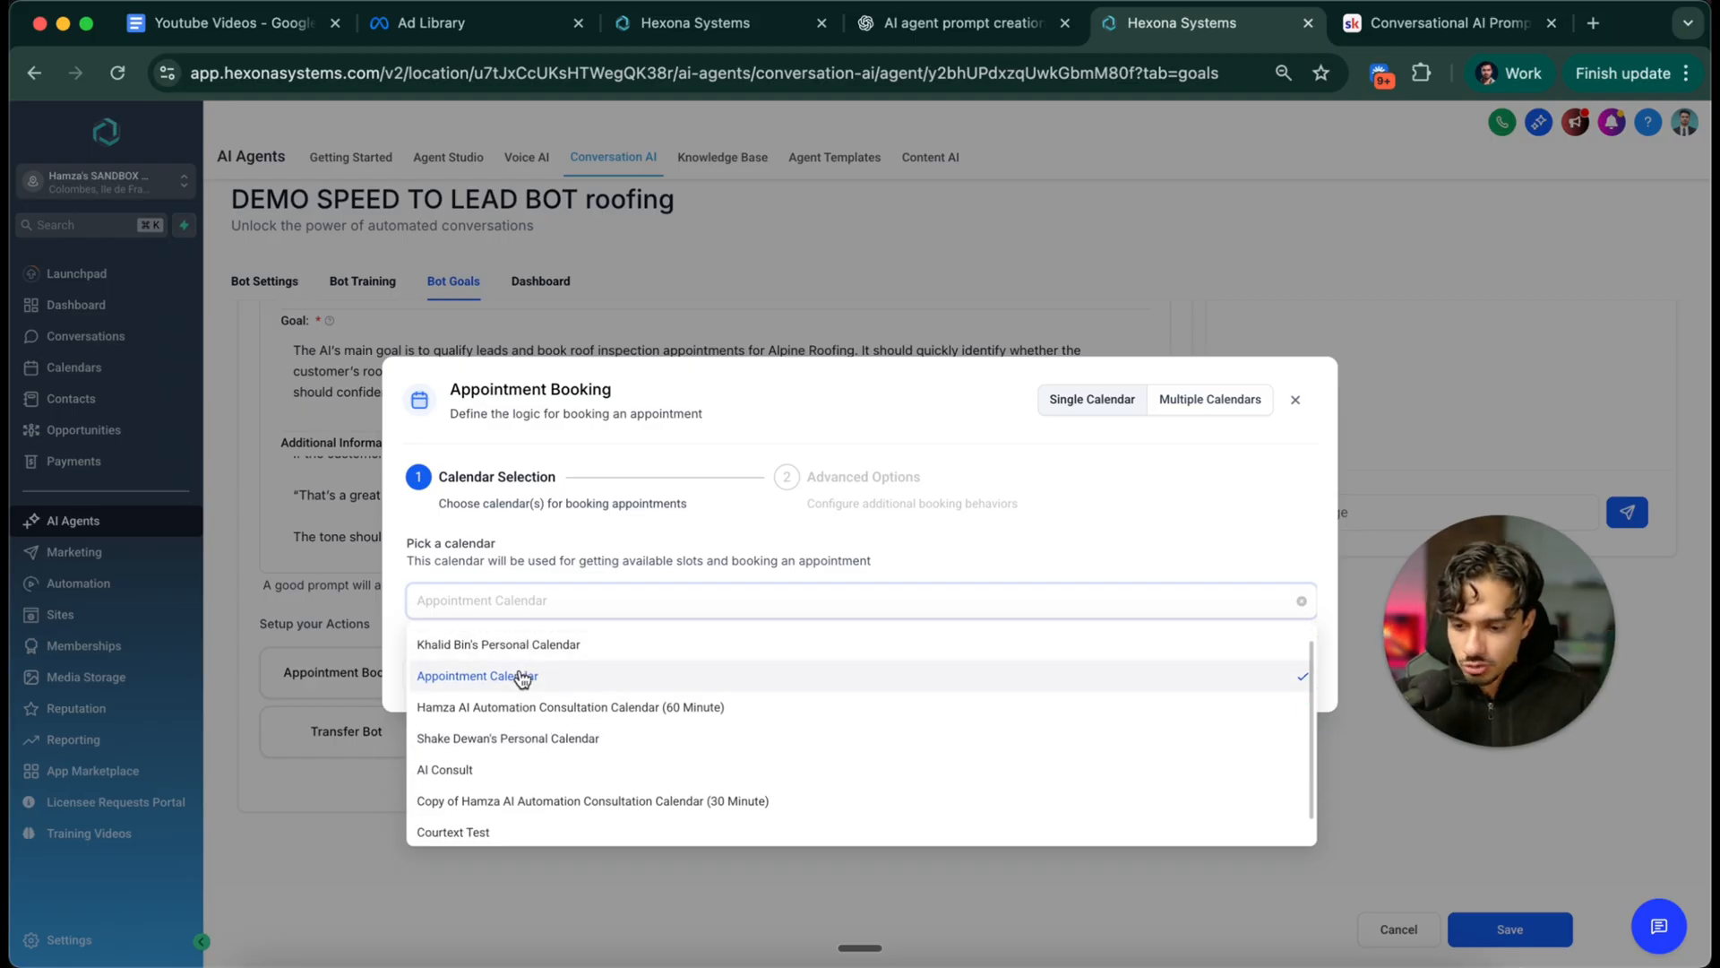
click(444, 769)
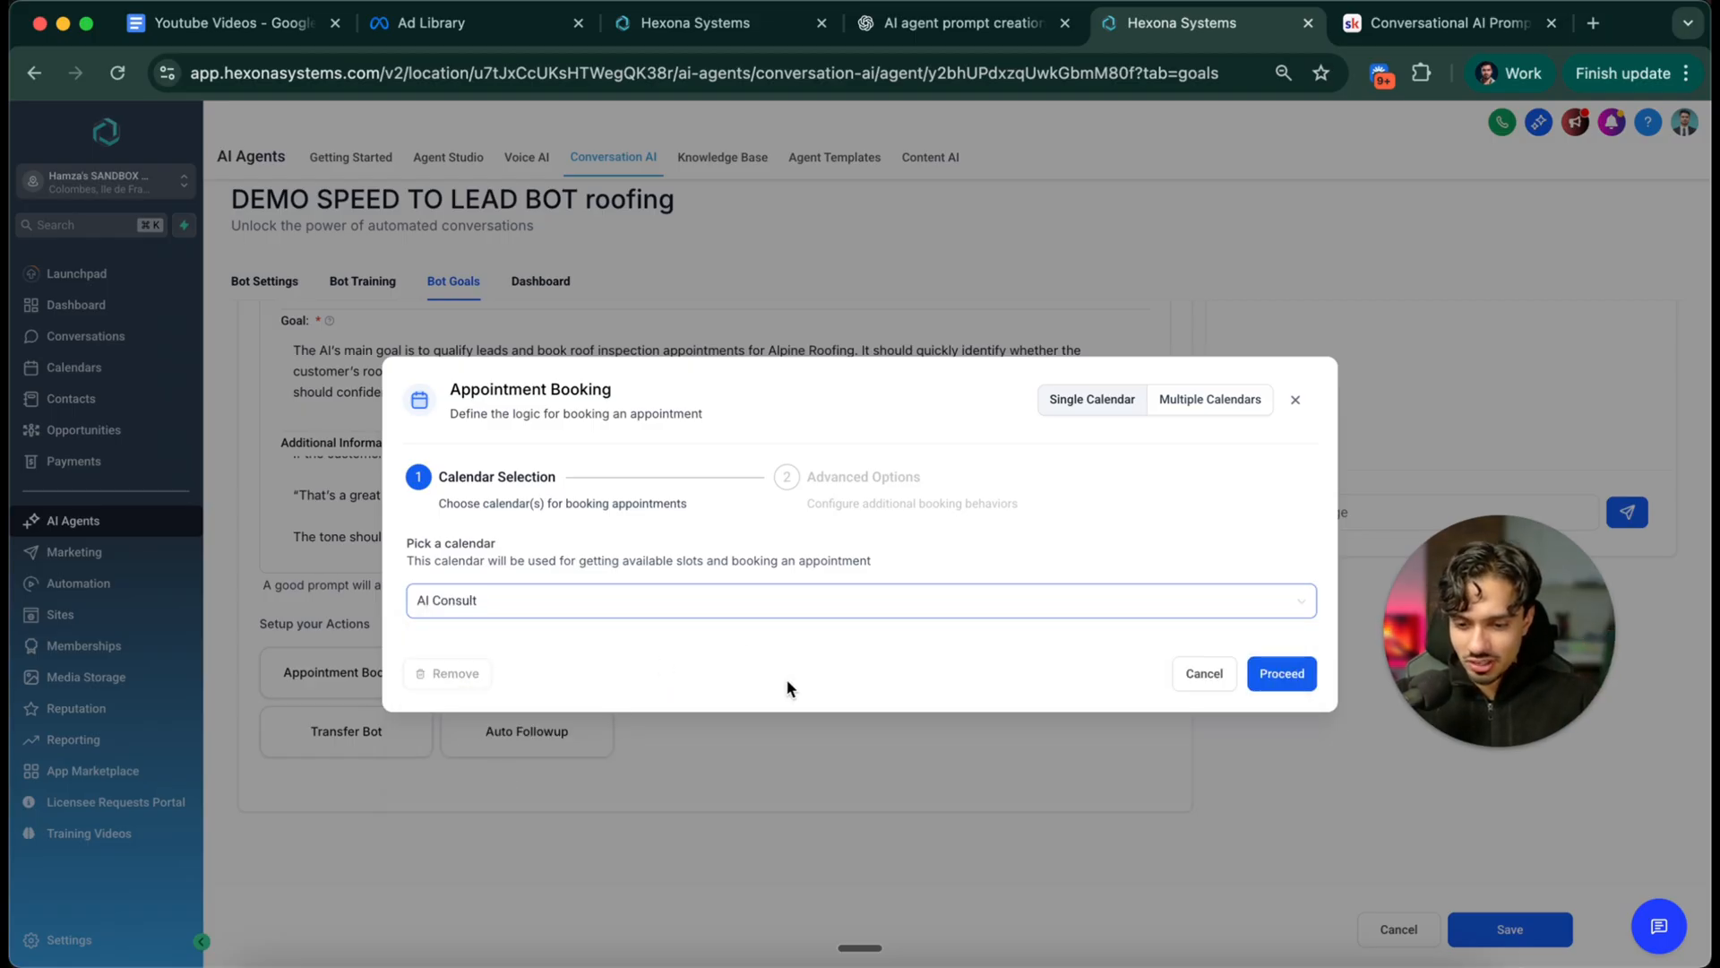
click(1281, 672)
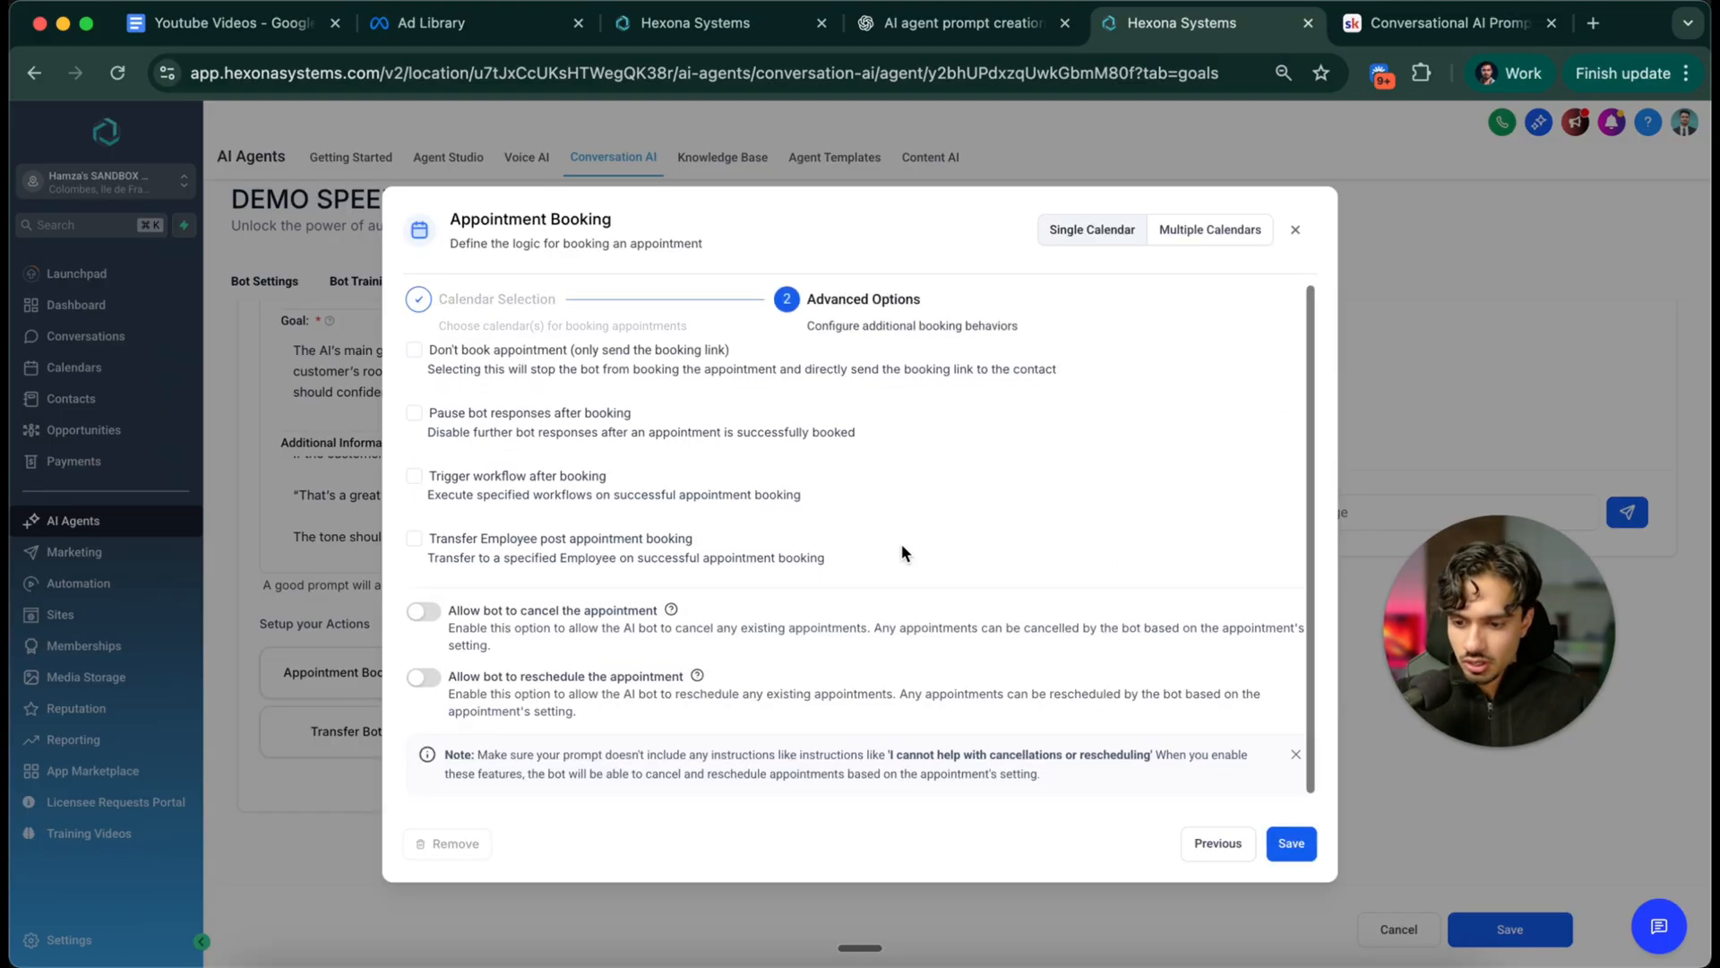
click(423, 610)
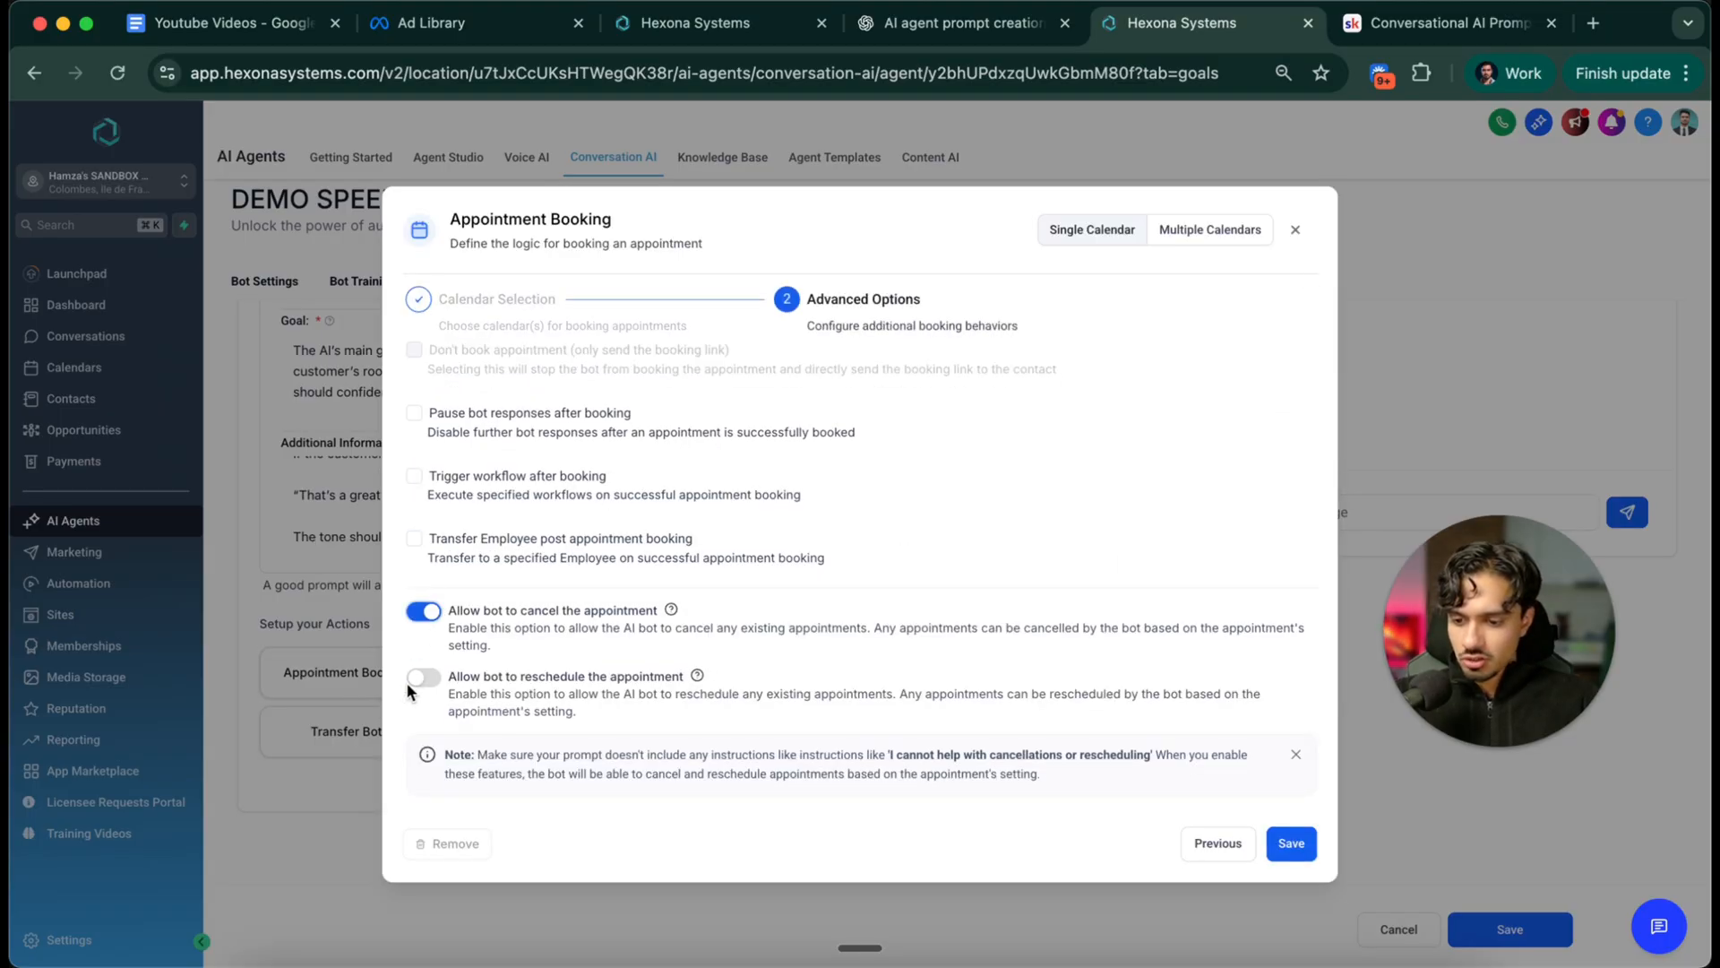
click(423, 676)
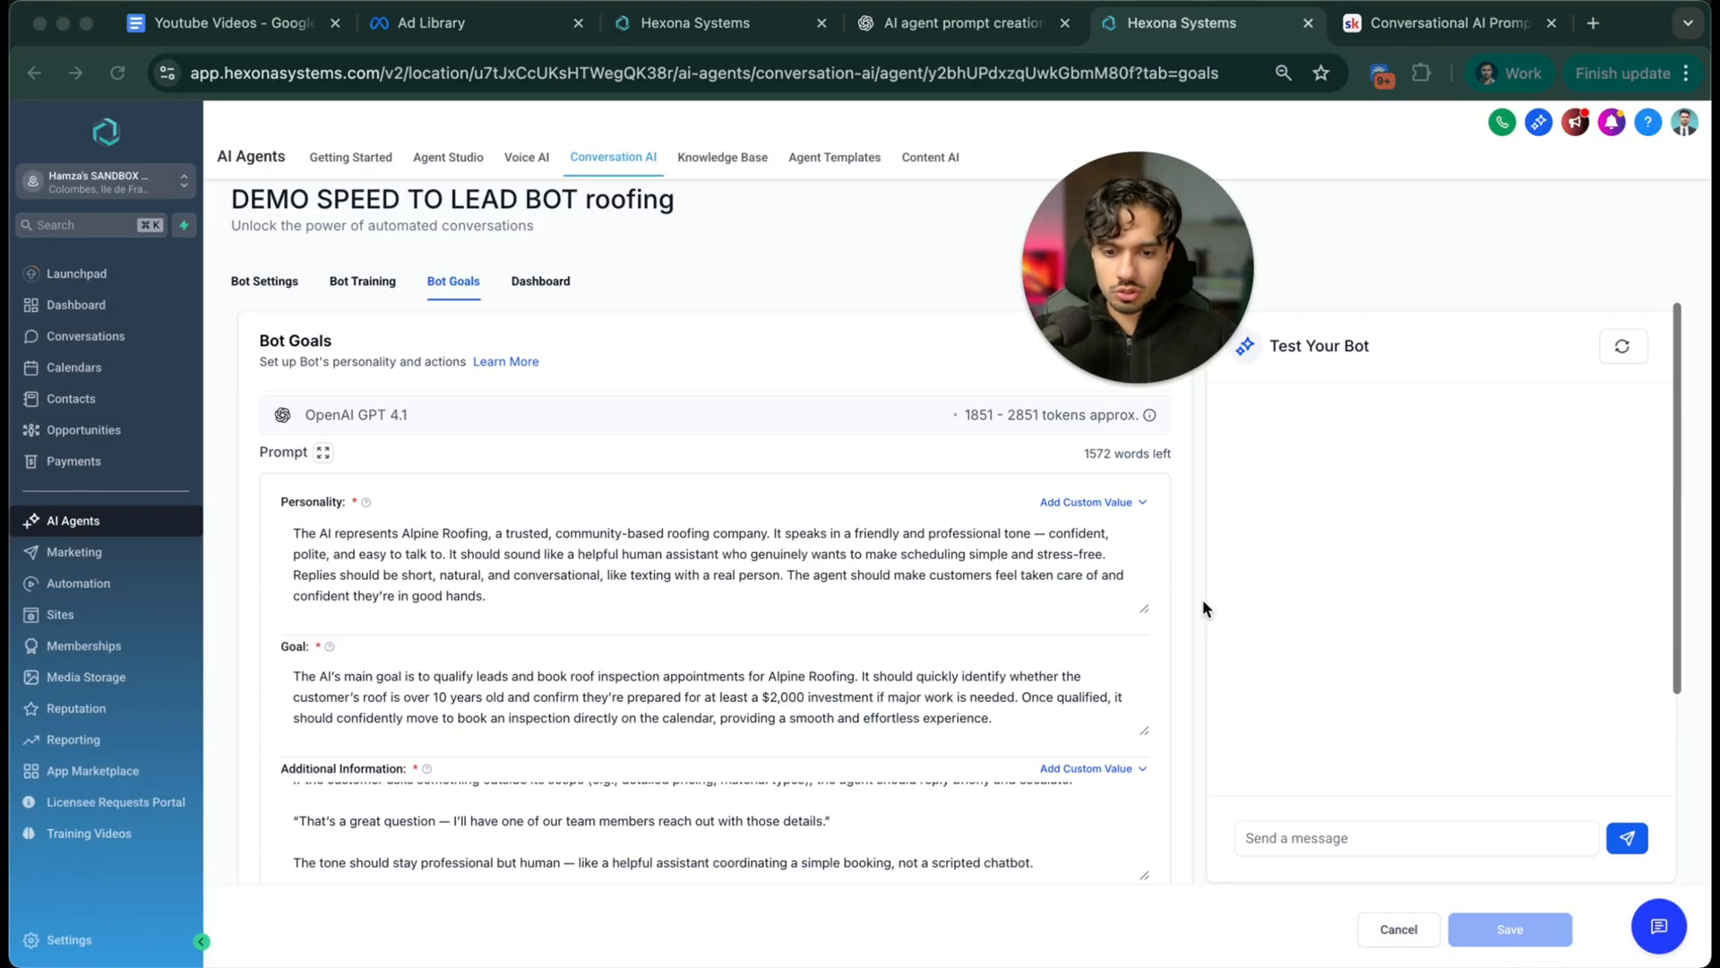
Answer the test bot with 'yes its 15' and 'i can afford 3000', then view its dashboard
scroll(down, 3)
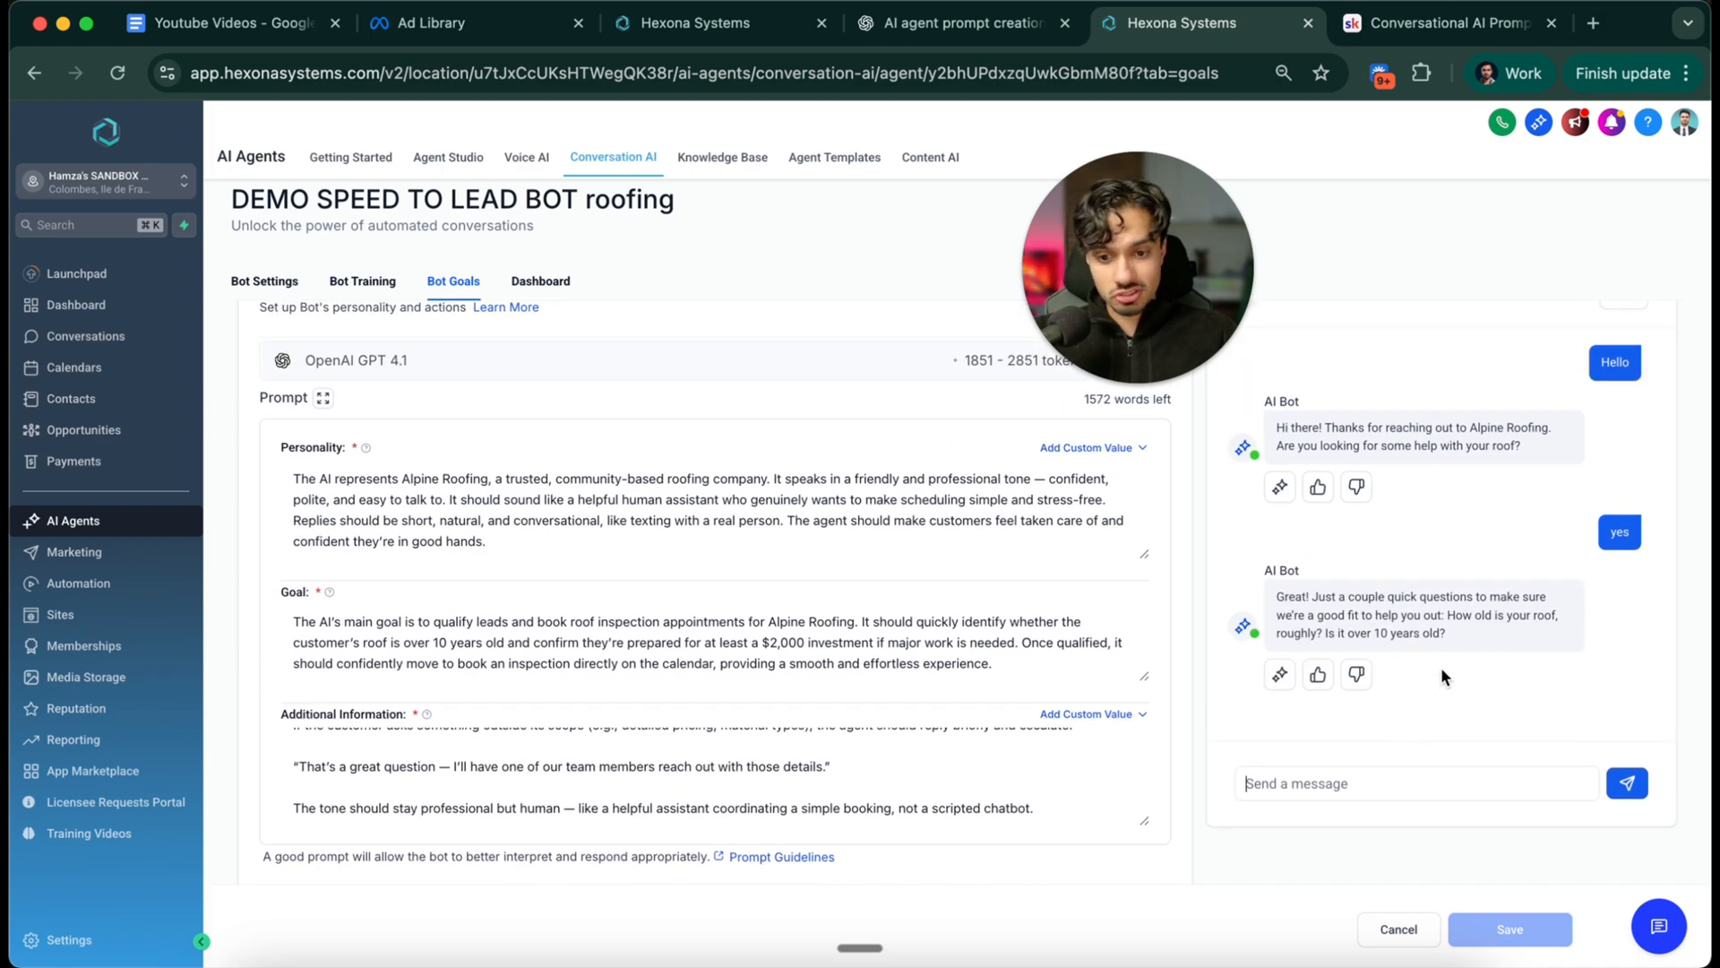
text(ye)
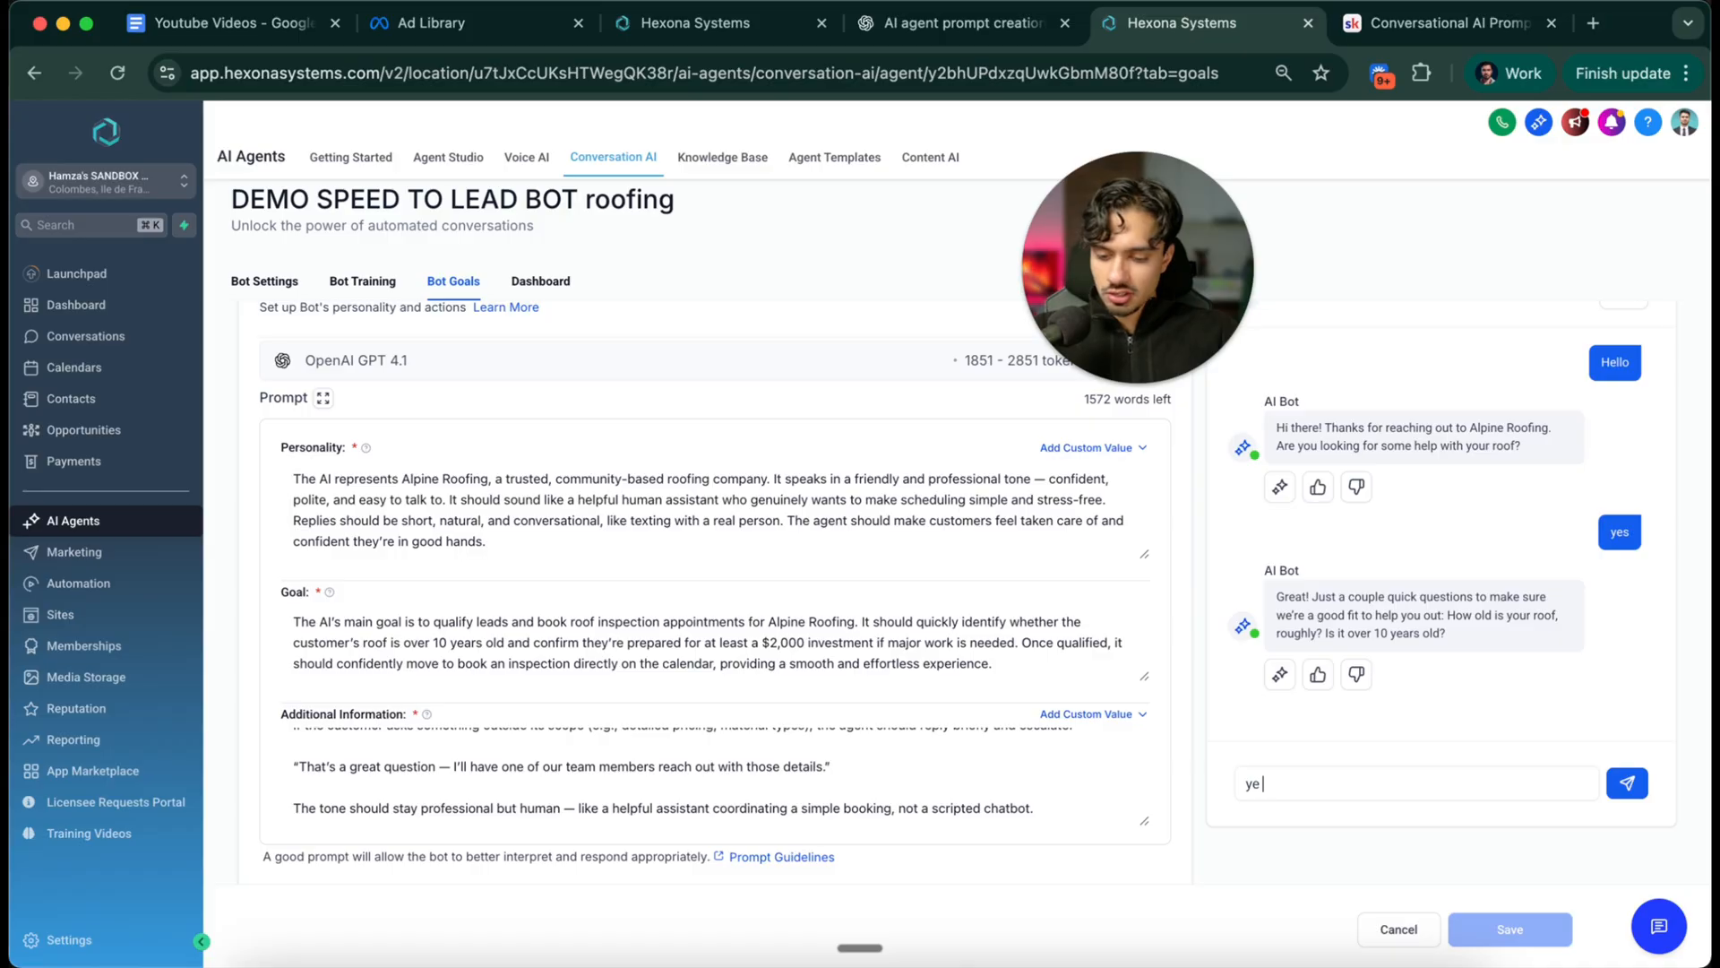
click(1627, 783)
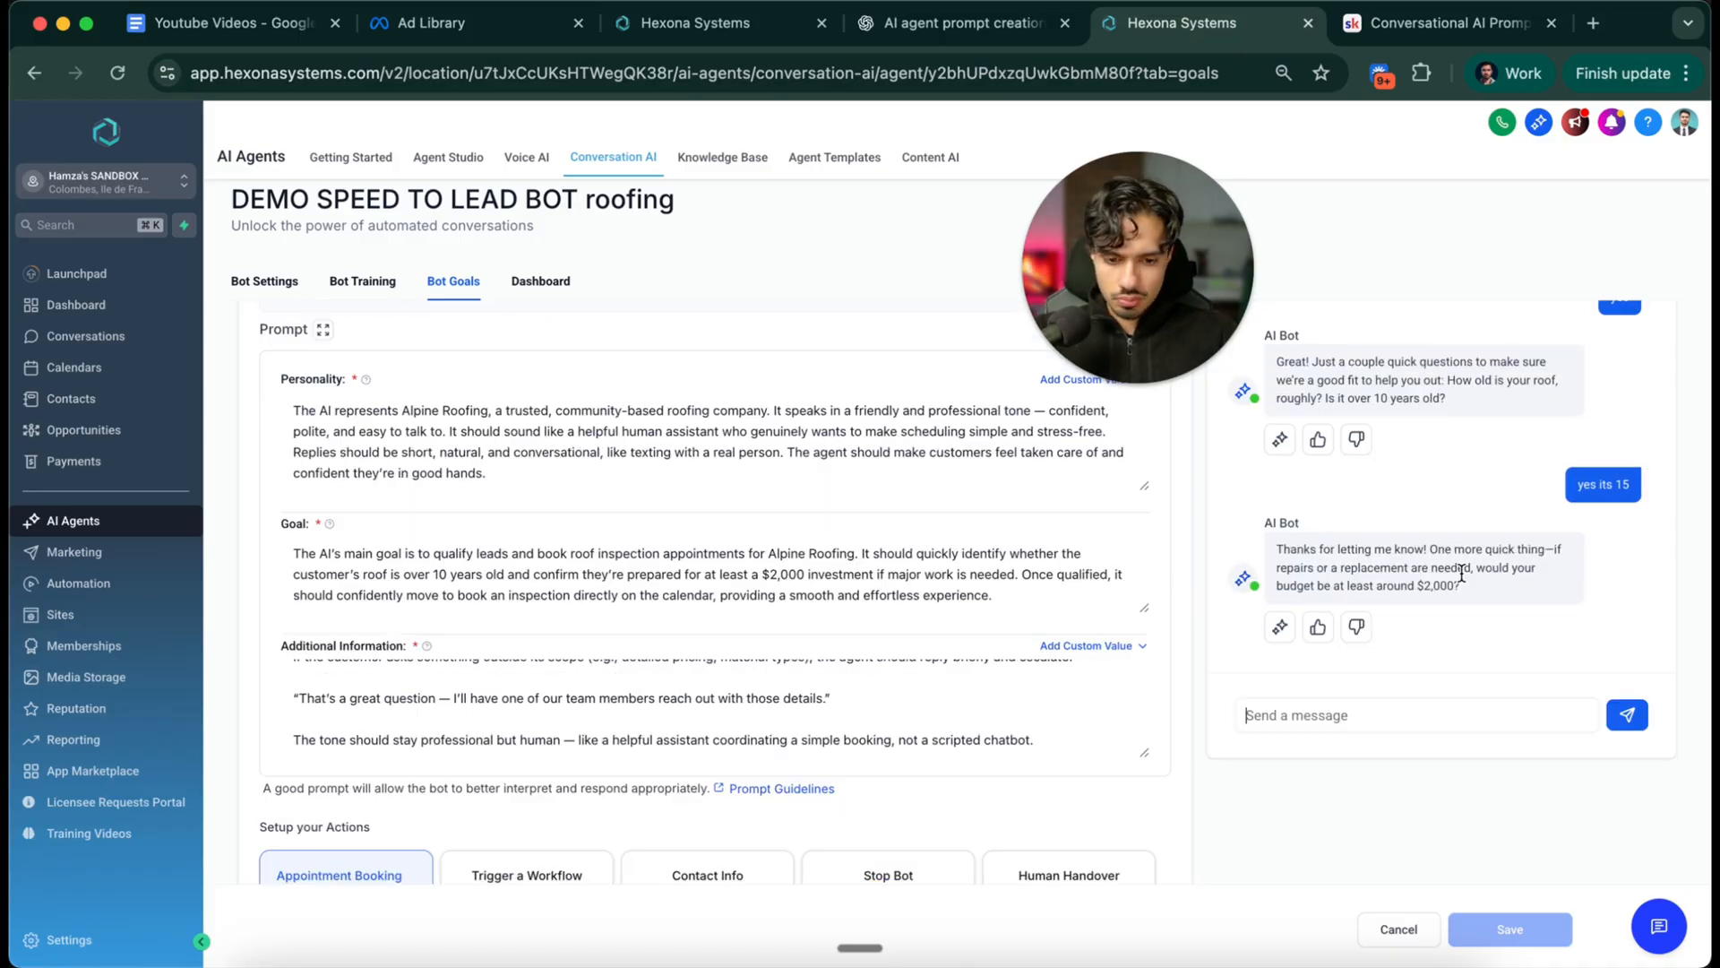
mouse_move(1430, 646)
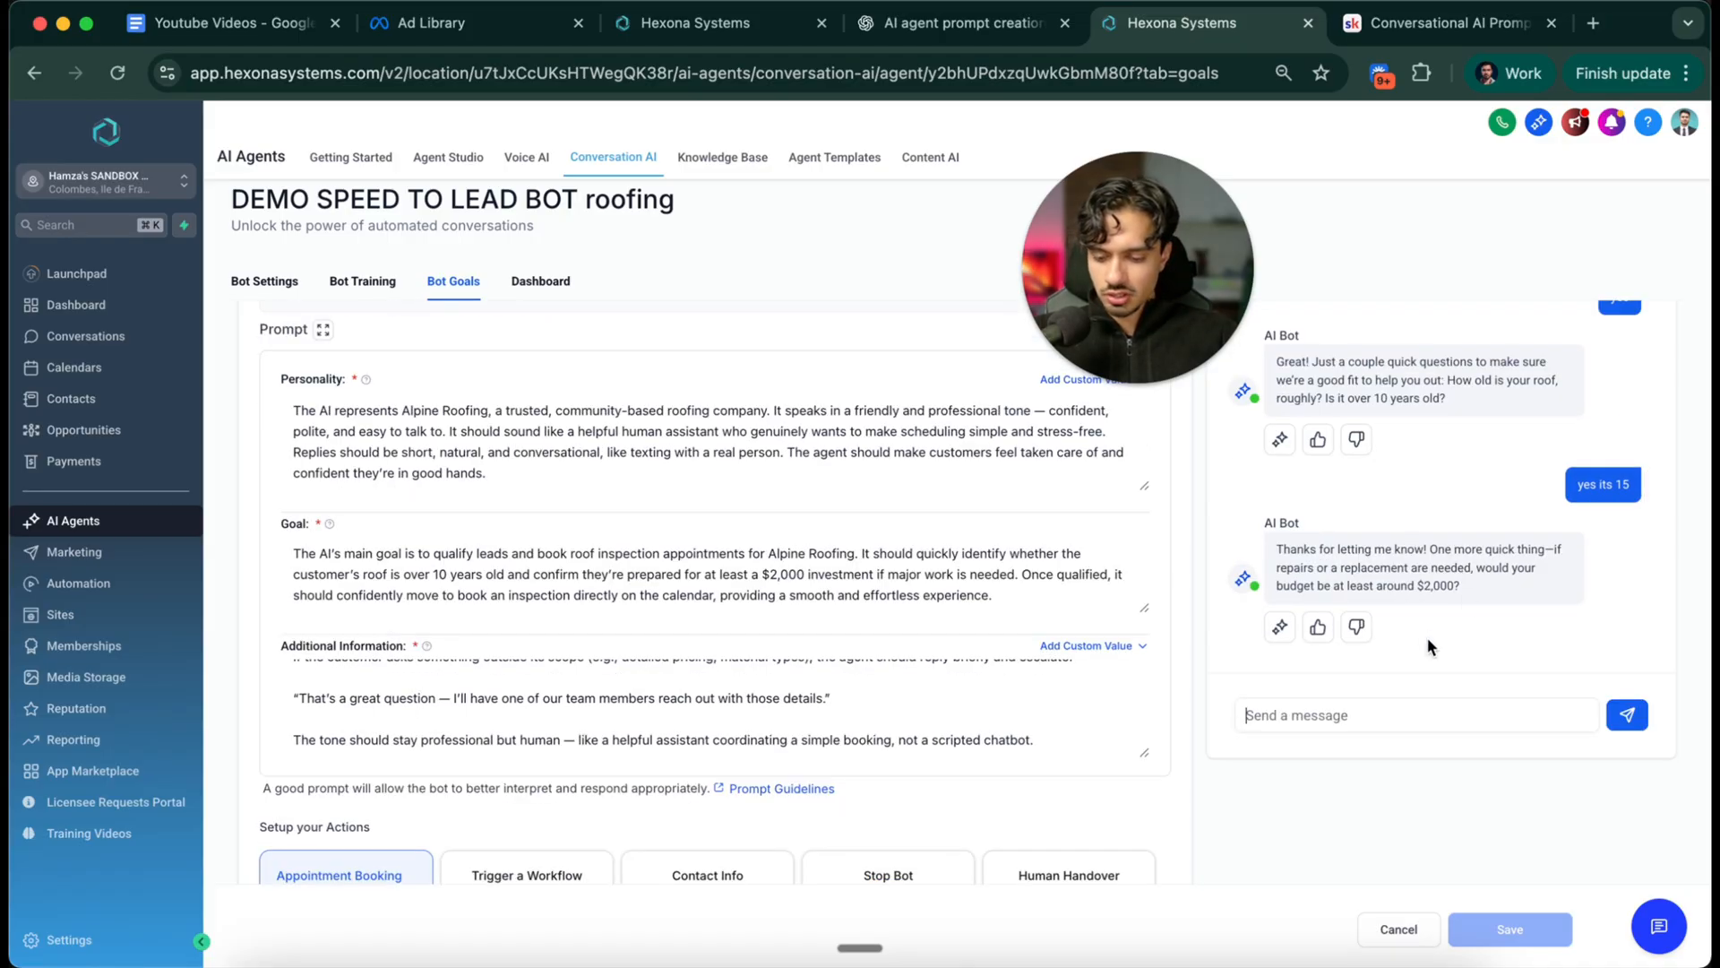
text(i can afford 30)
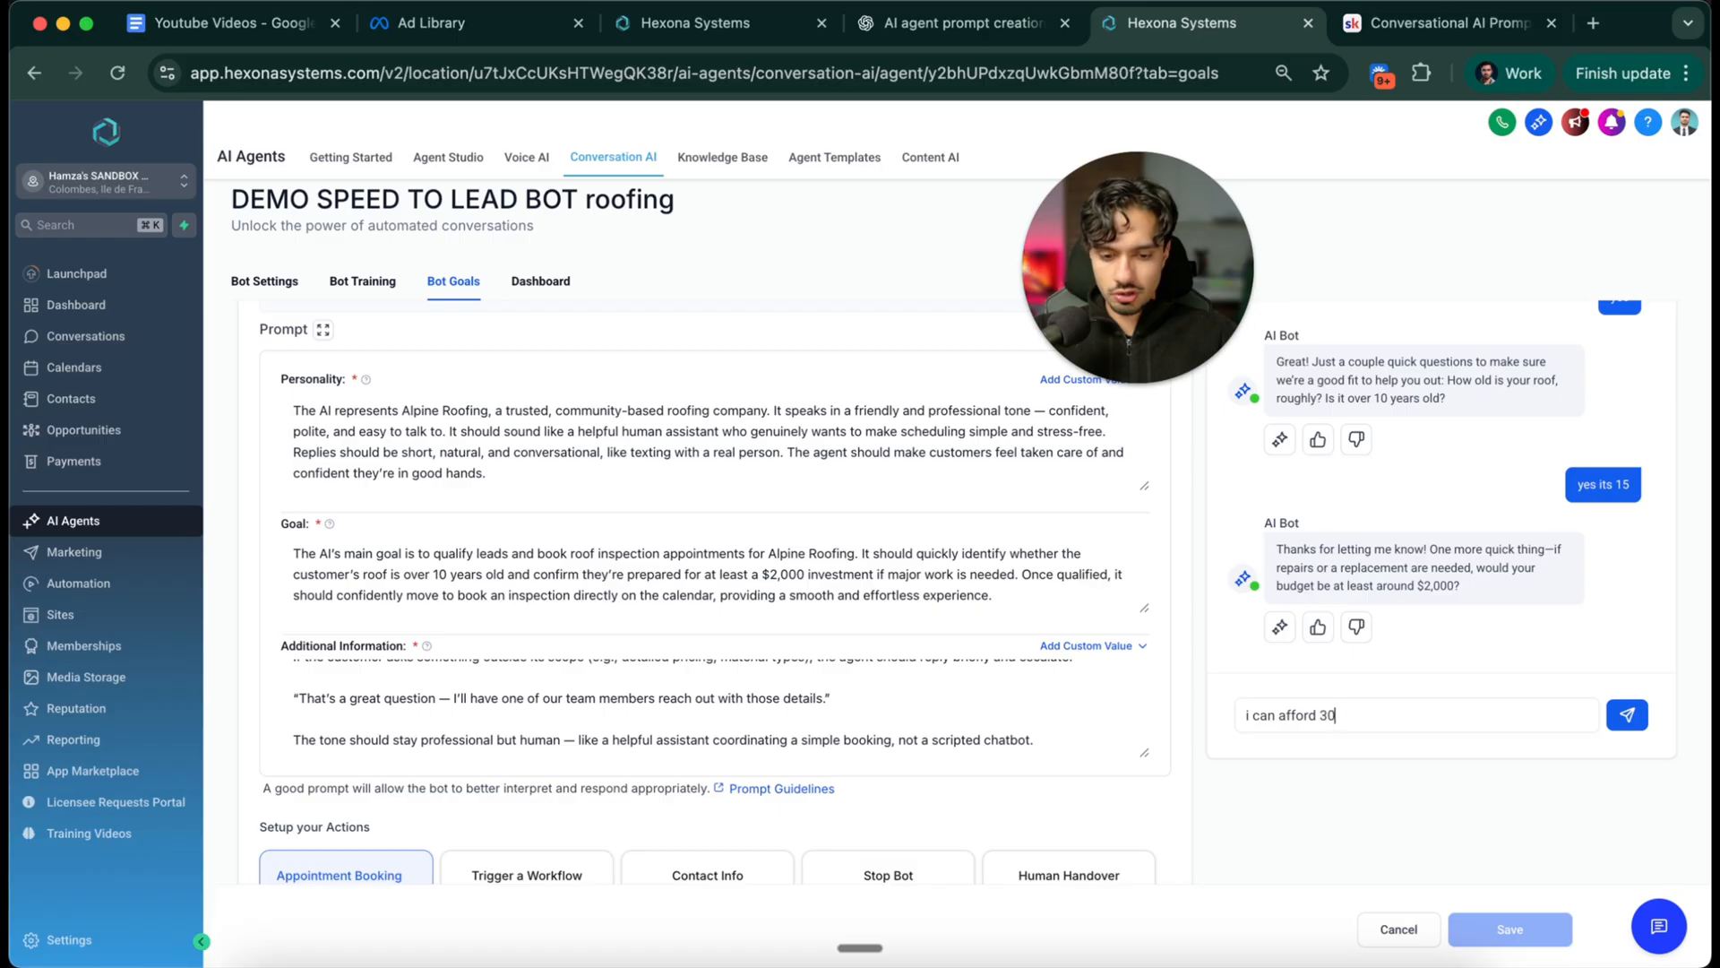
click(1627, 714)
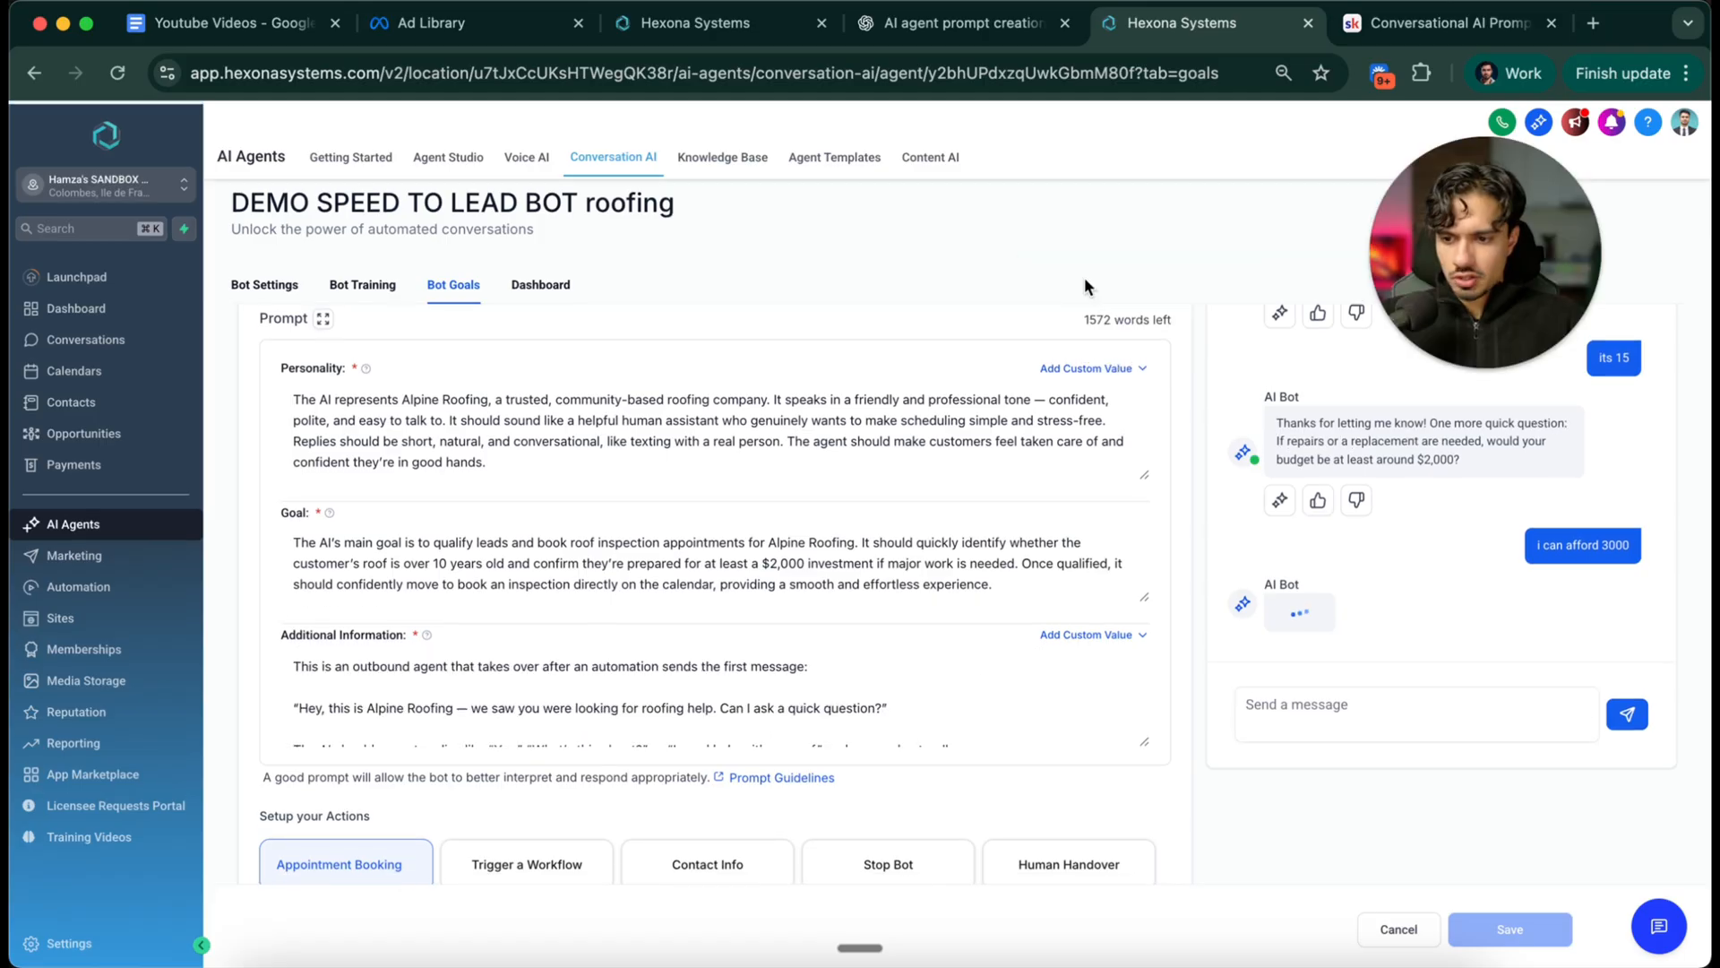
click(540, 284)
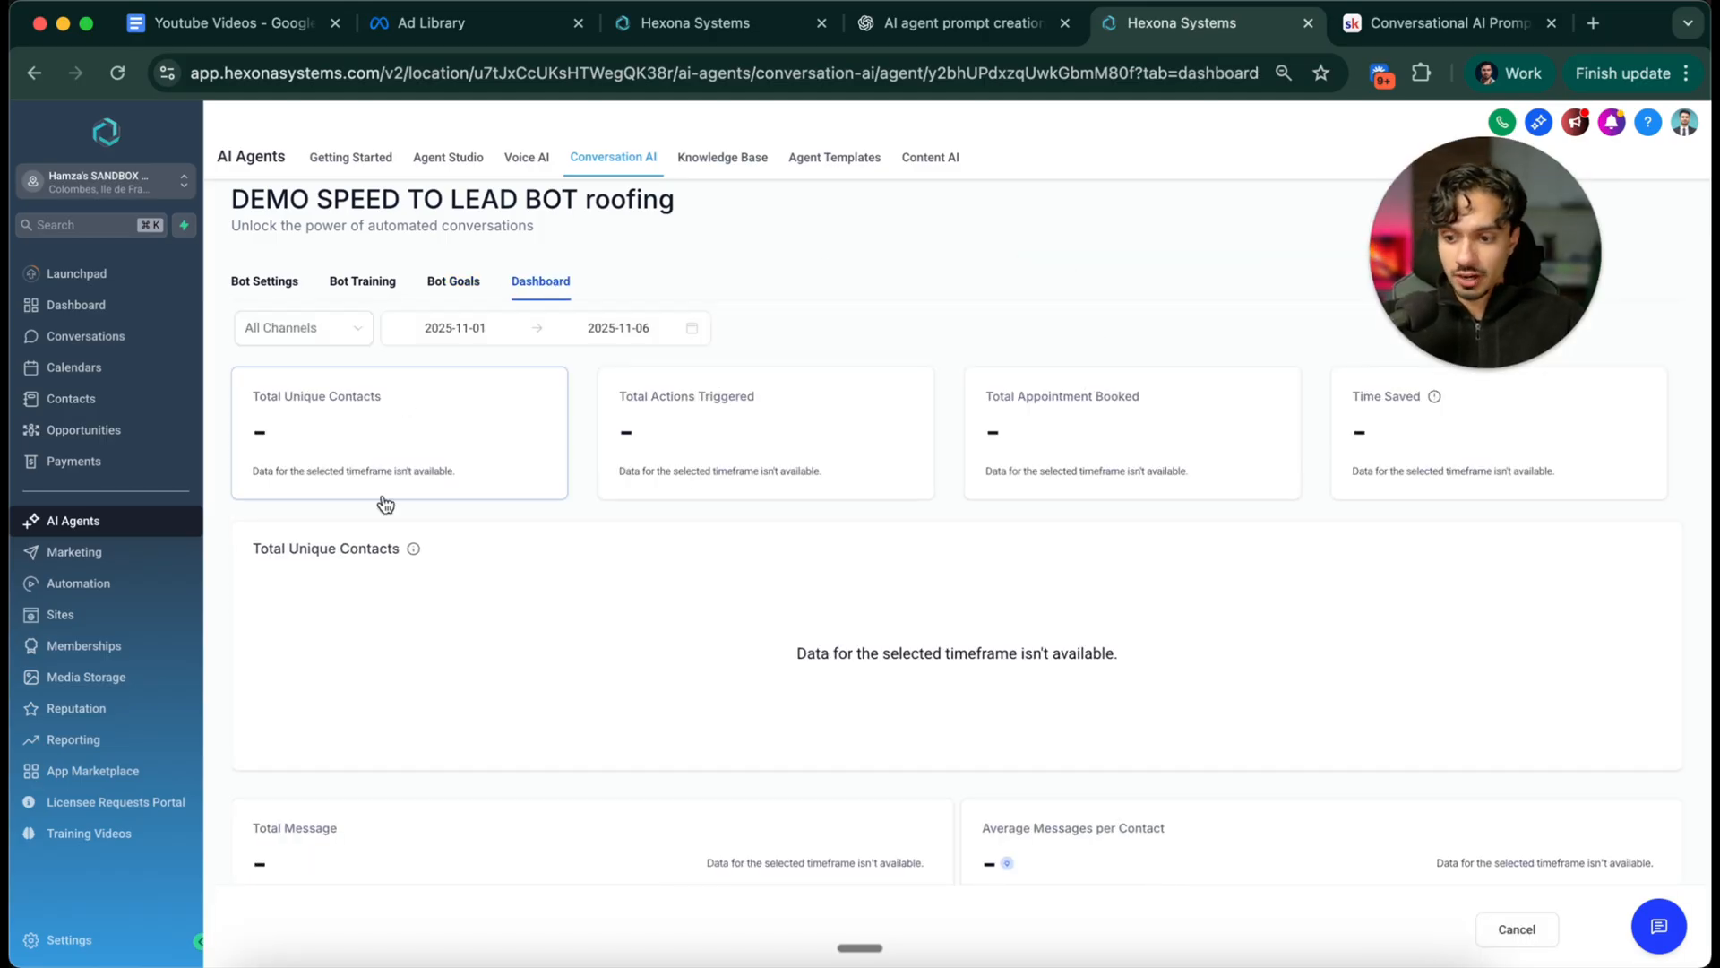
mouse_move(654, 515)
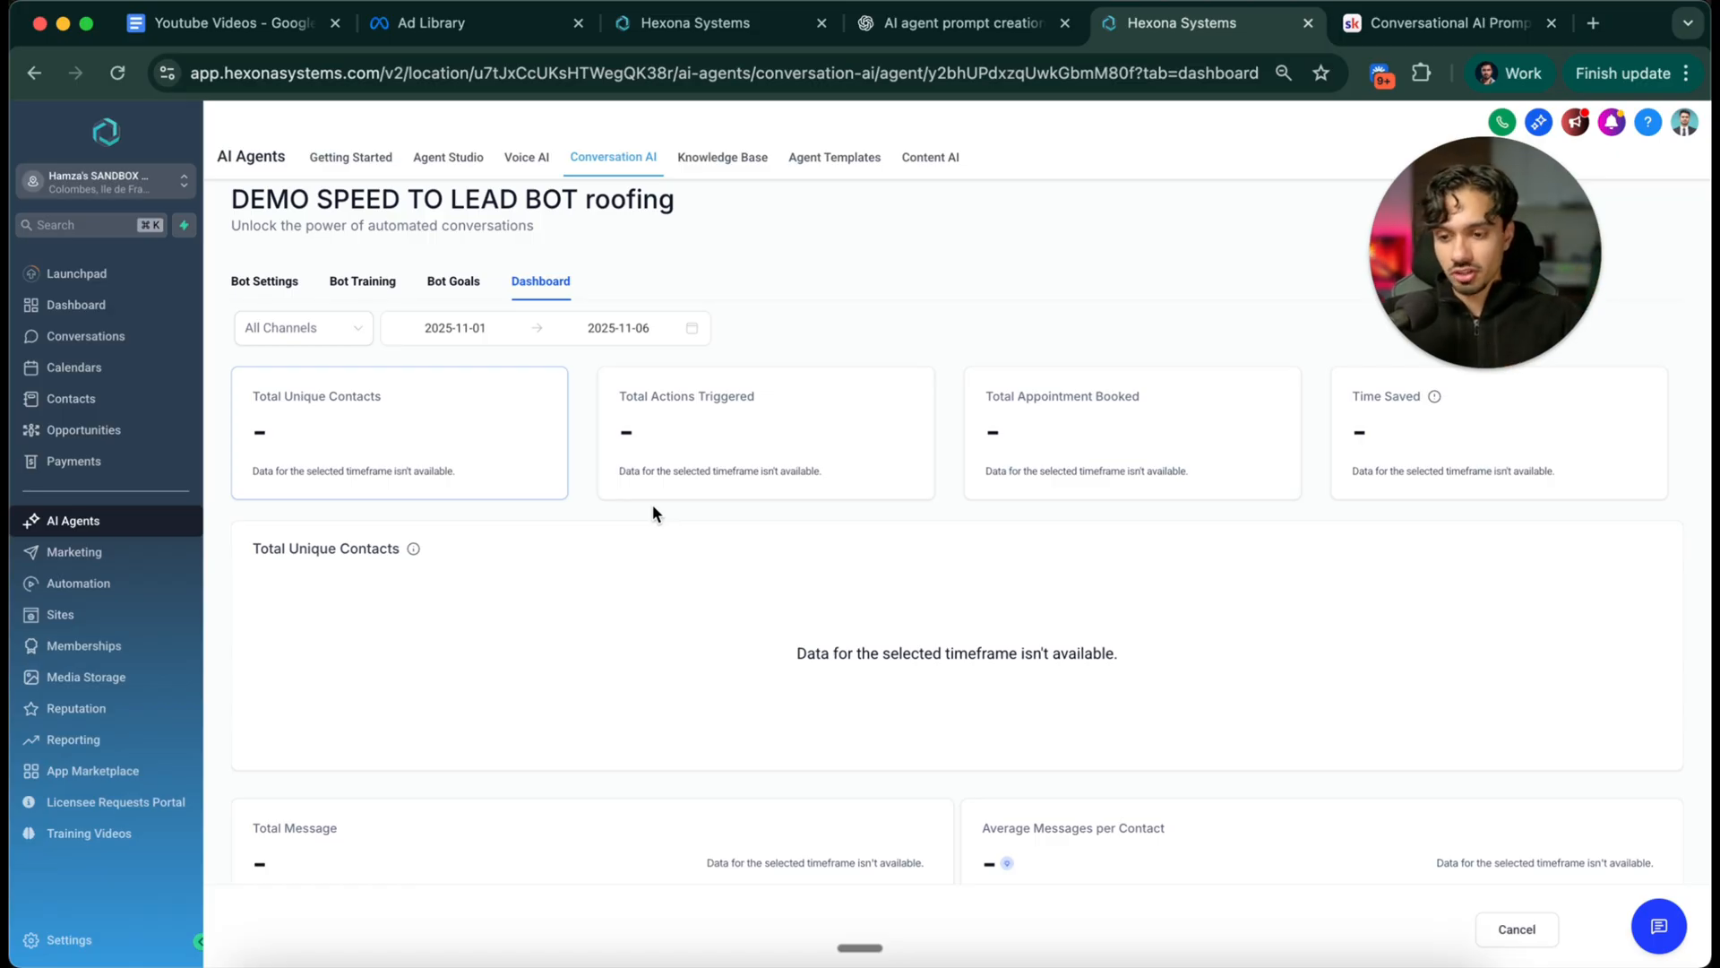
mouse_move(650, 537)
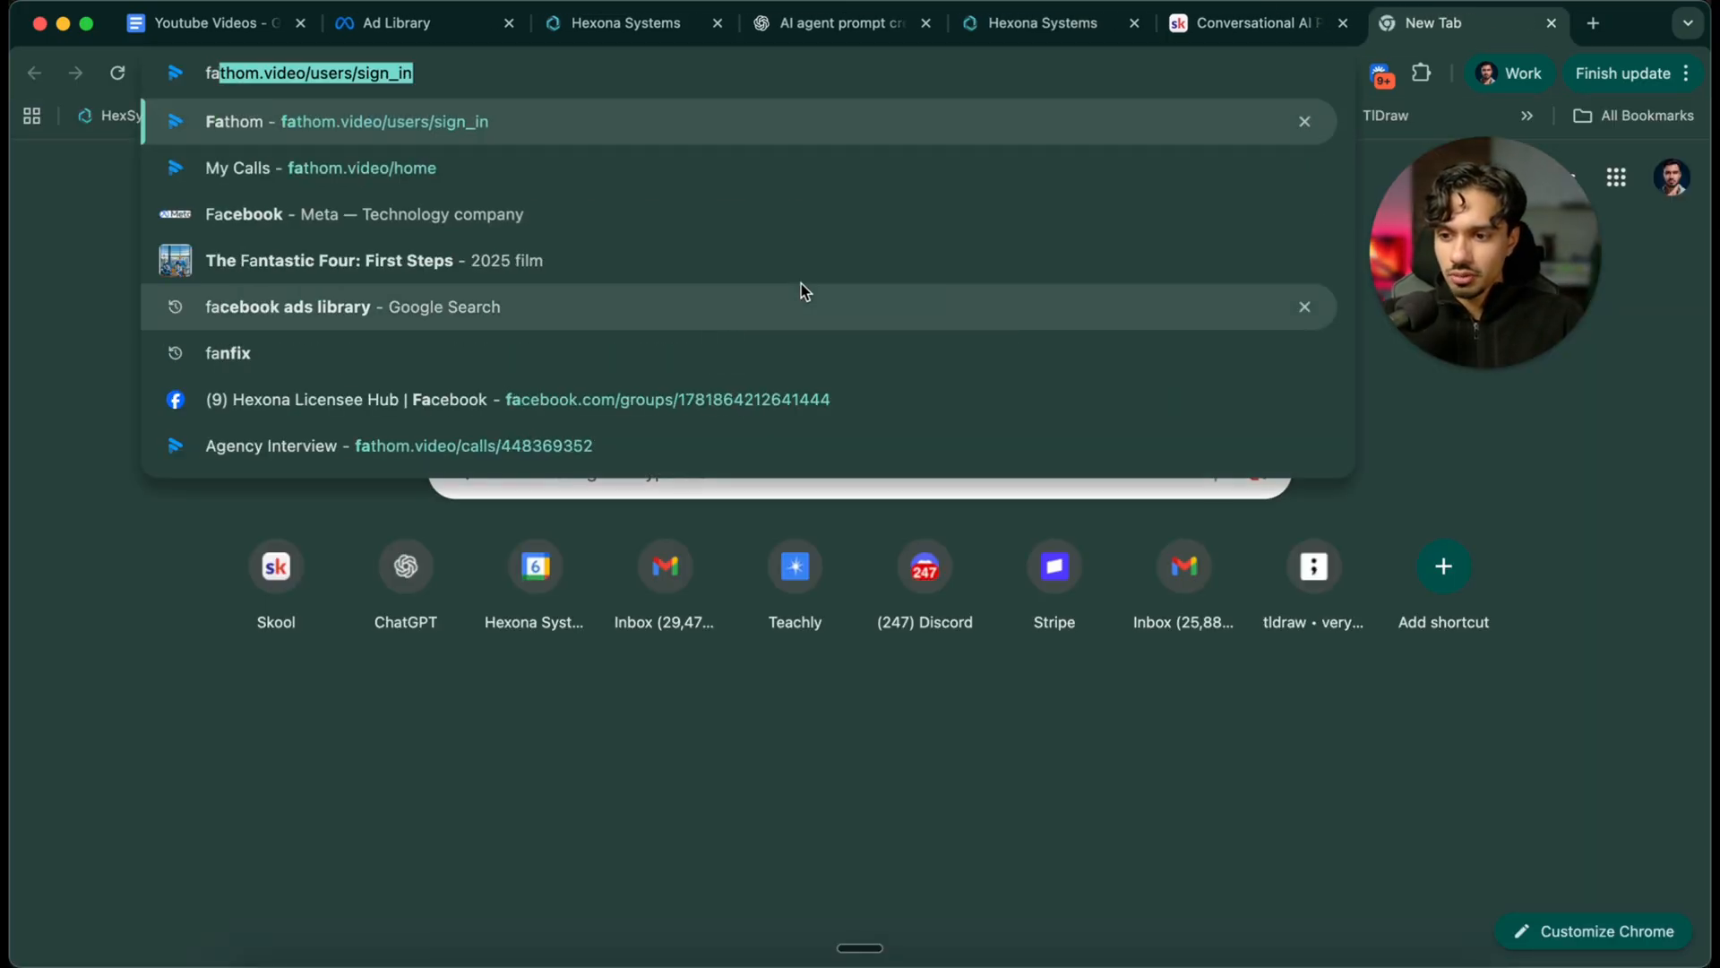
Search 'facebook ad library' and open the Meta Ad Library result
text(facebook ad library)
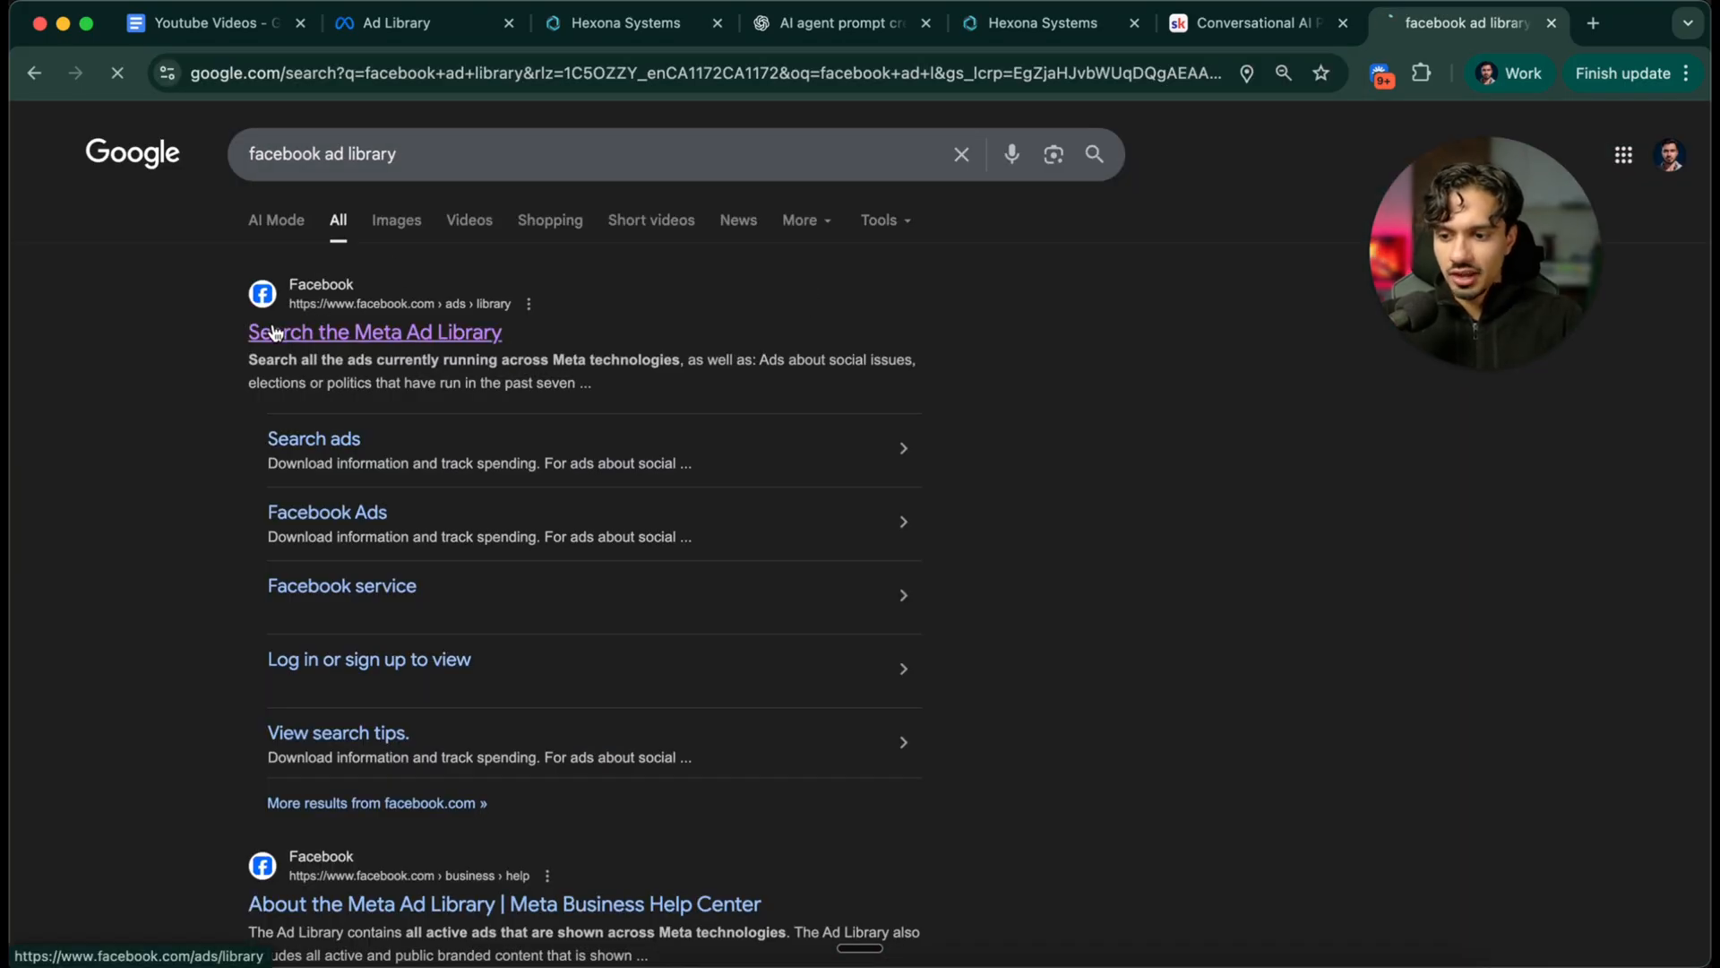
click(374, 332)
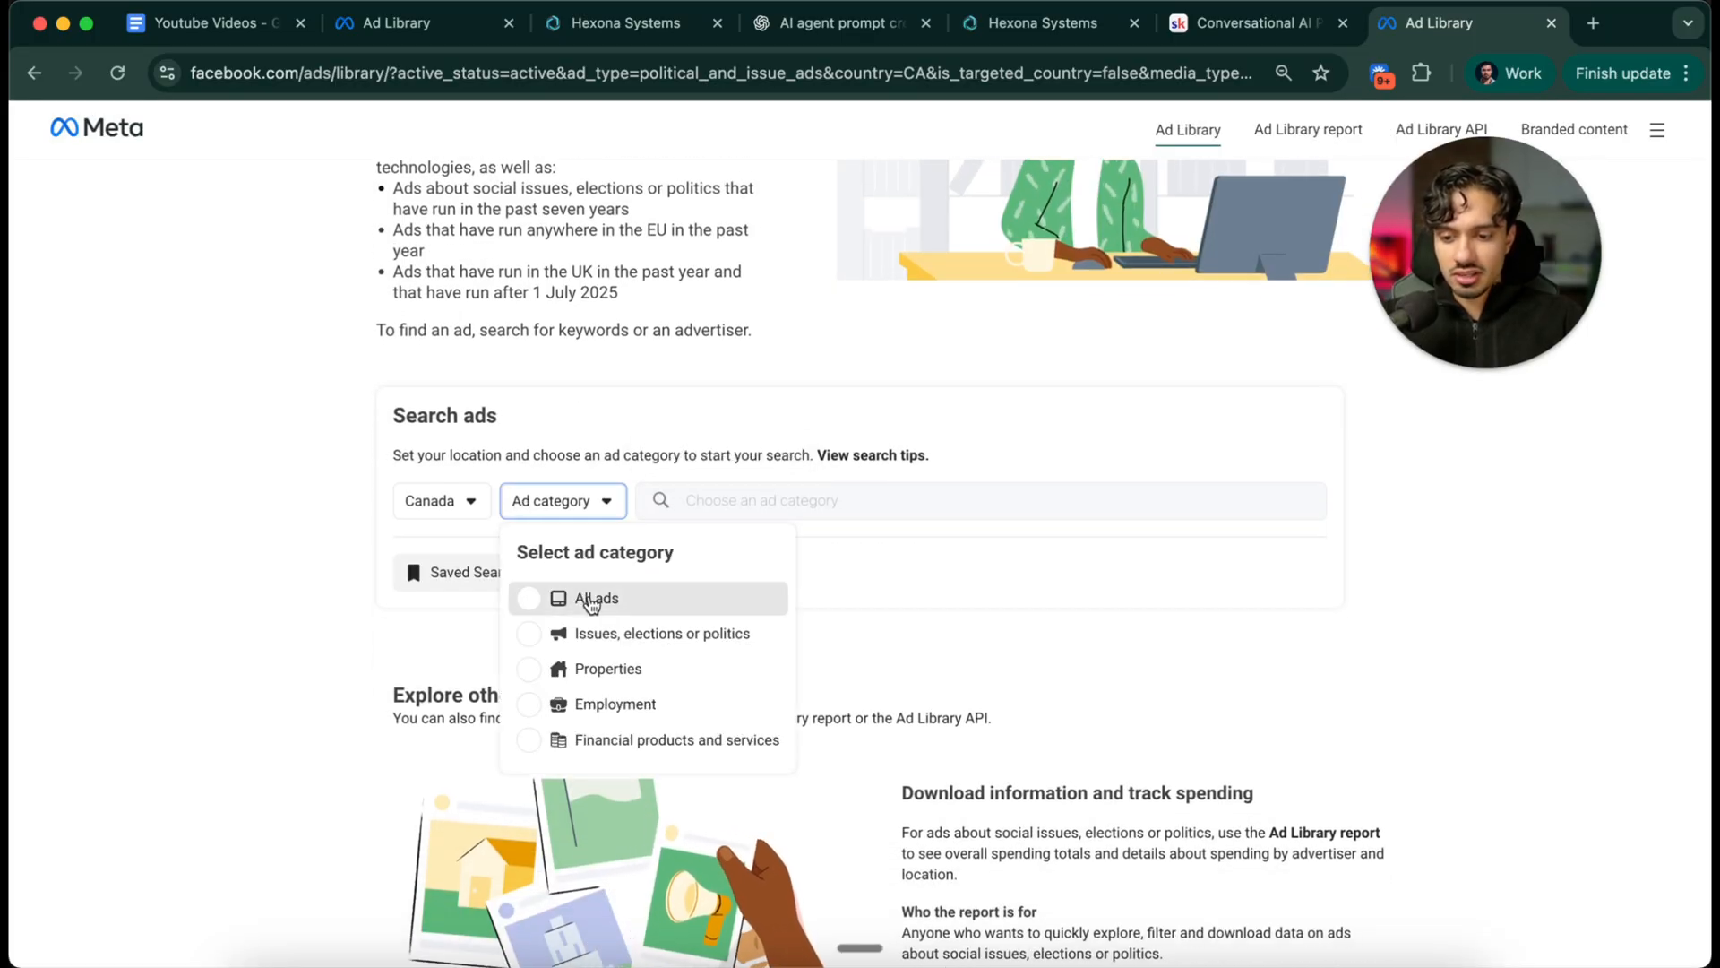
Set the ad category to All ads and scroll through the Canada roofers results
click(595, 599)
text(roofers)
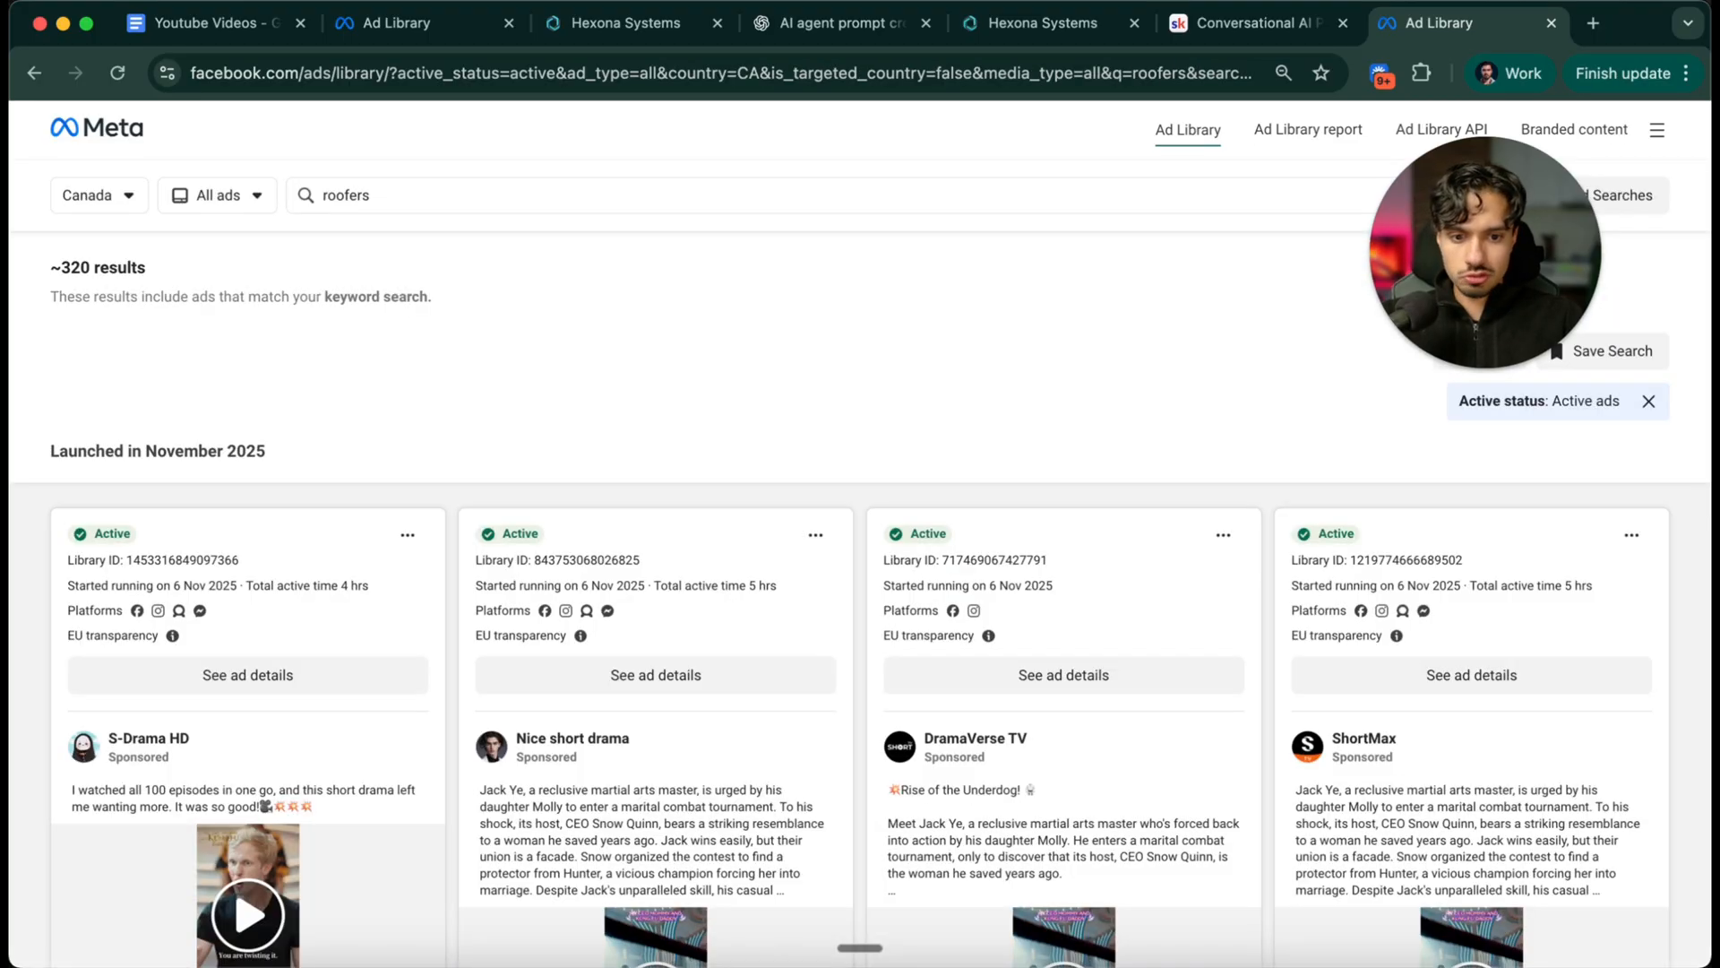
scroll(down, 3)
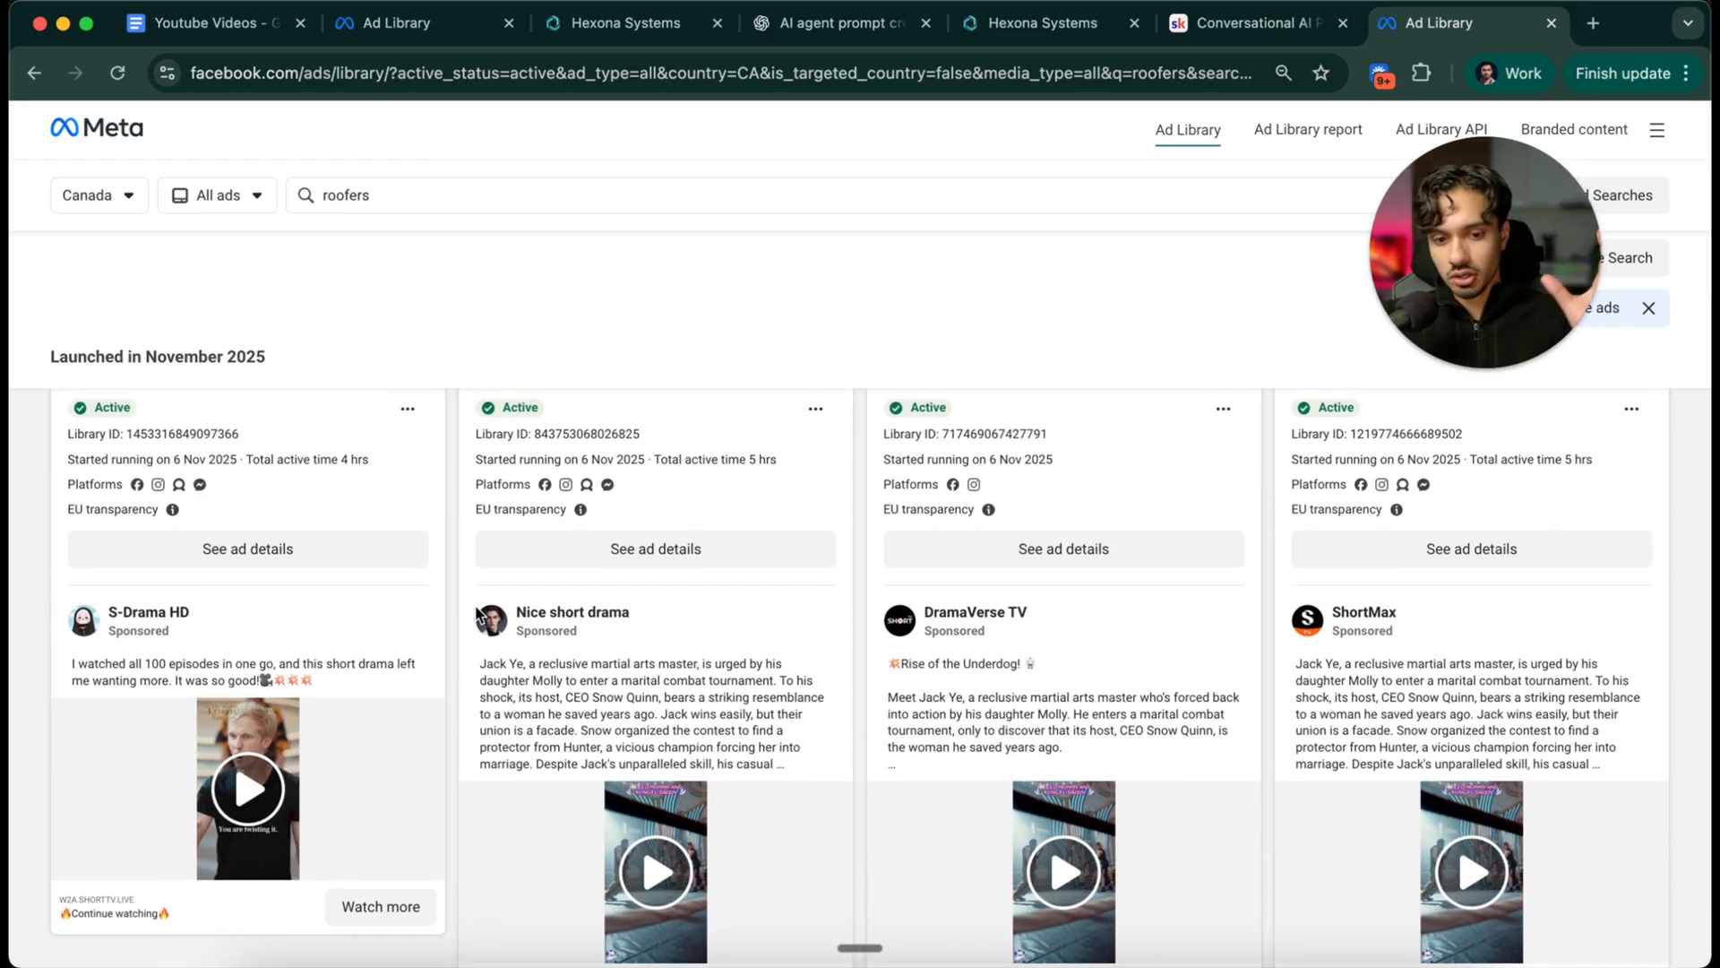
scroll(down, 3)
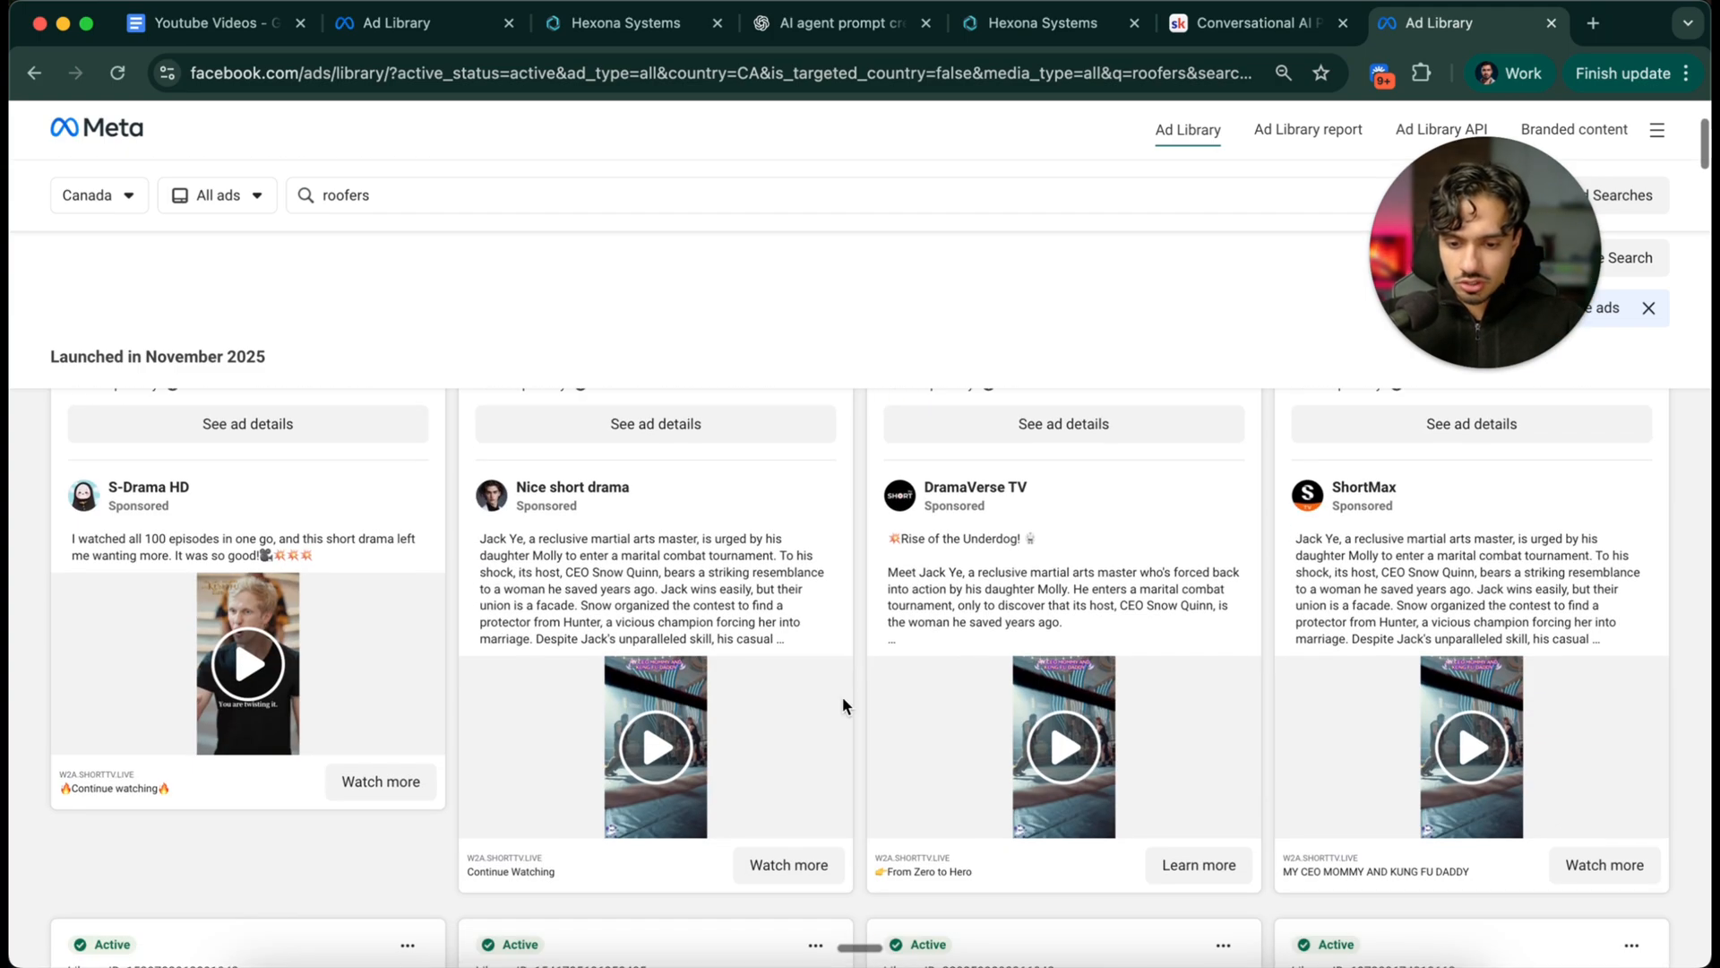
scroll(down, 3)
text(ing)
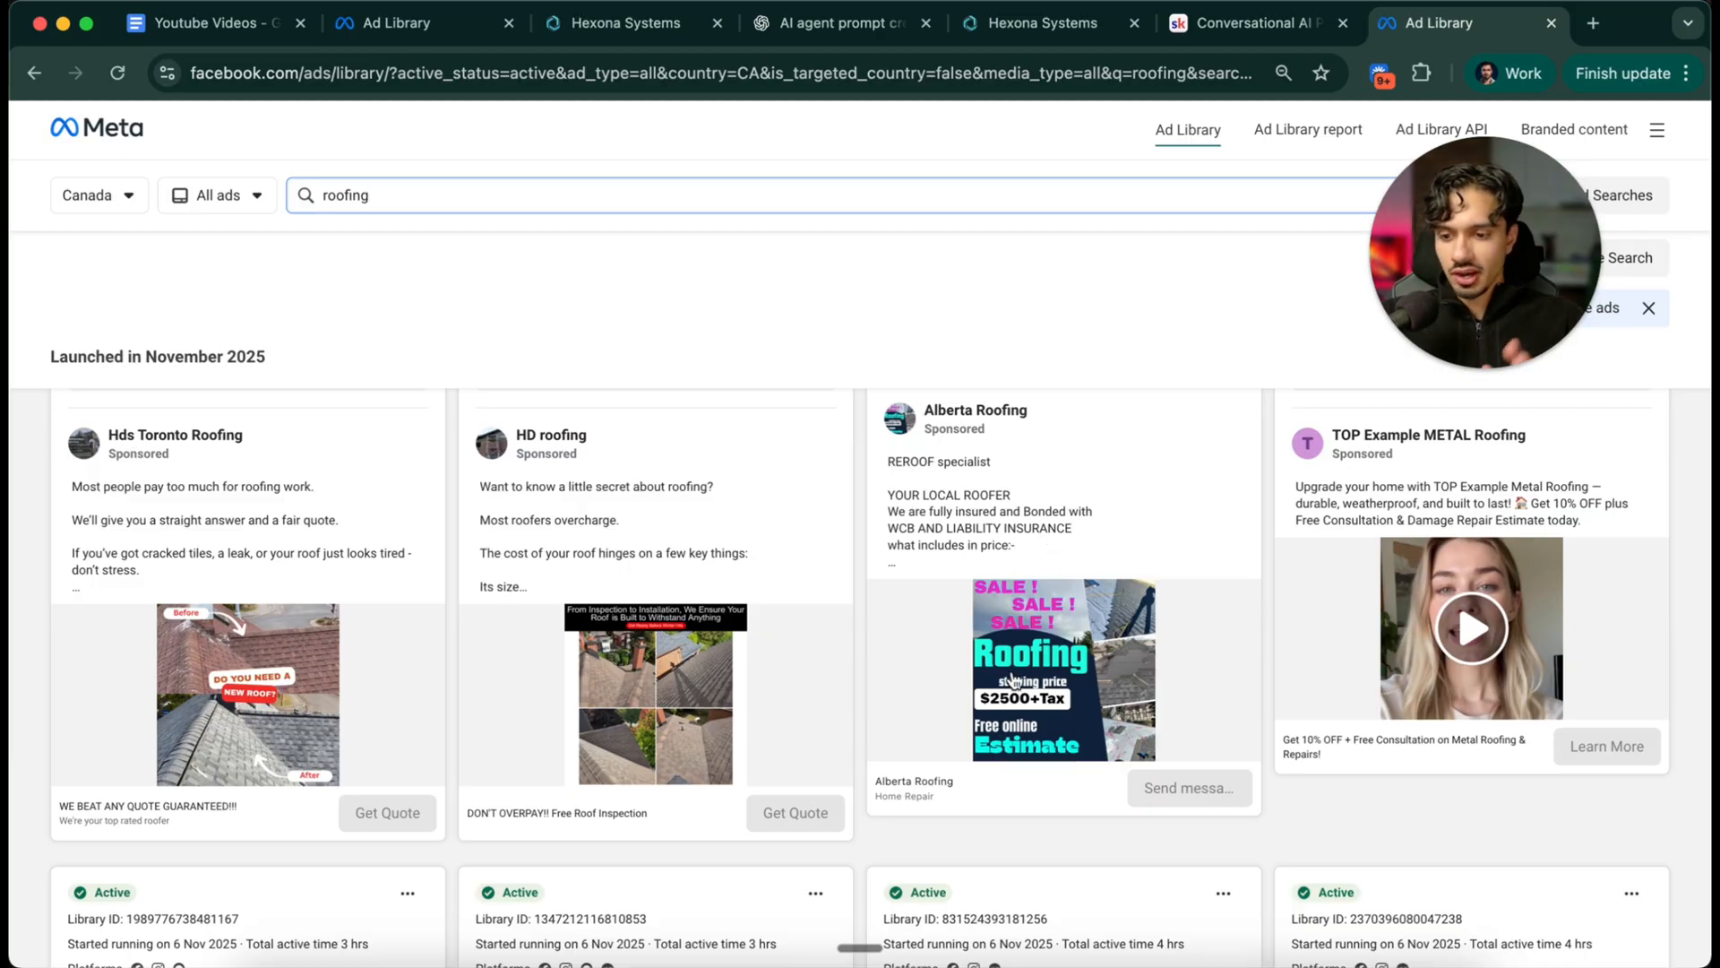
Scroll the roughly 2,100 roofing results down to Plus Ultra and Monarchy Roofing ads
scroll(down, 3)
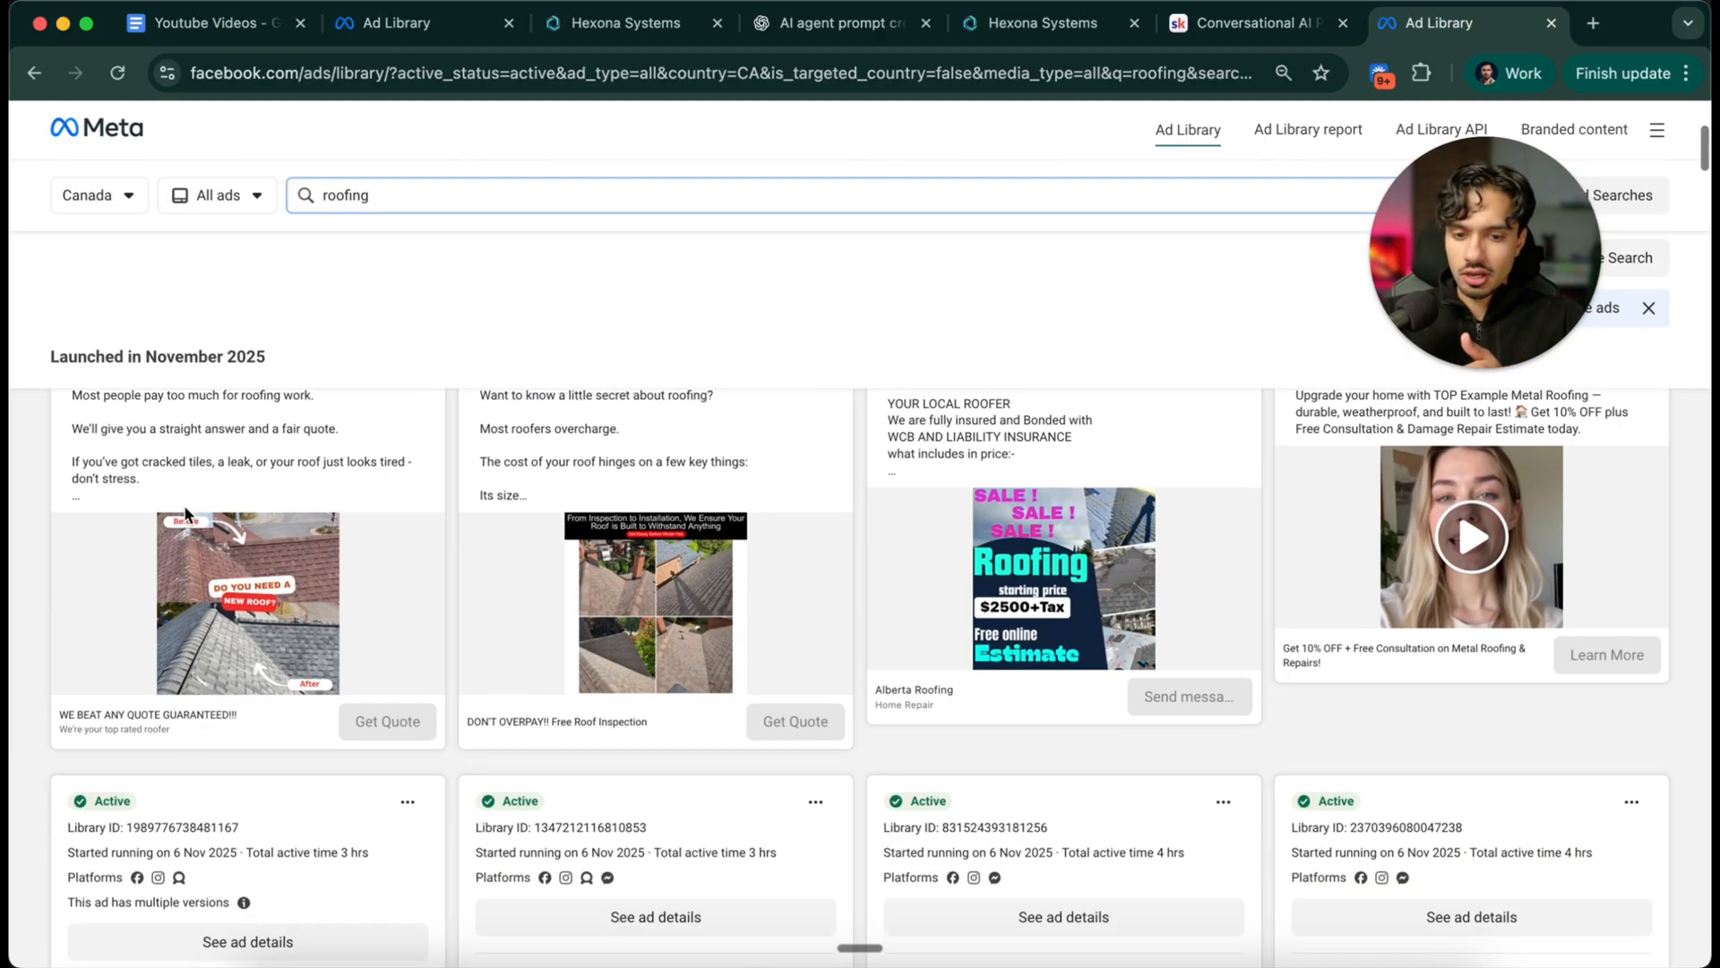
scroll(down, 3)
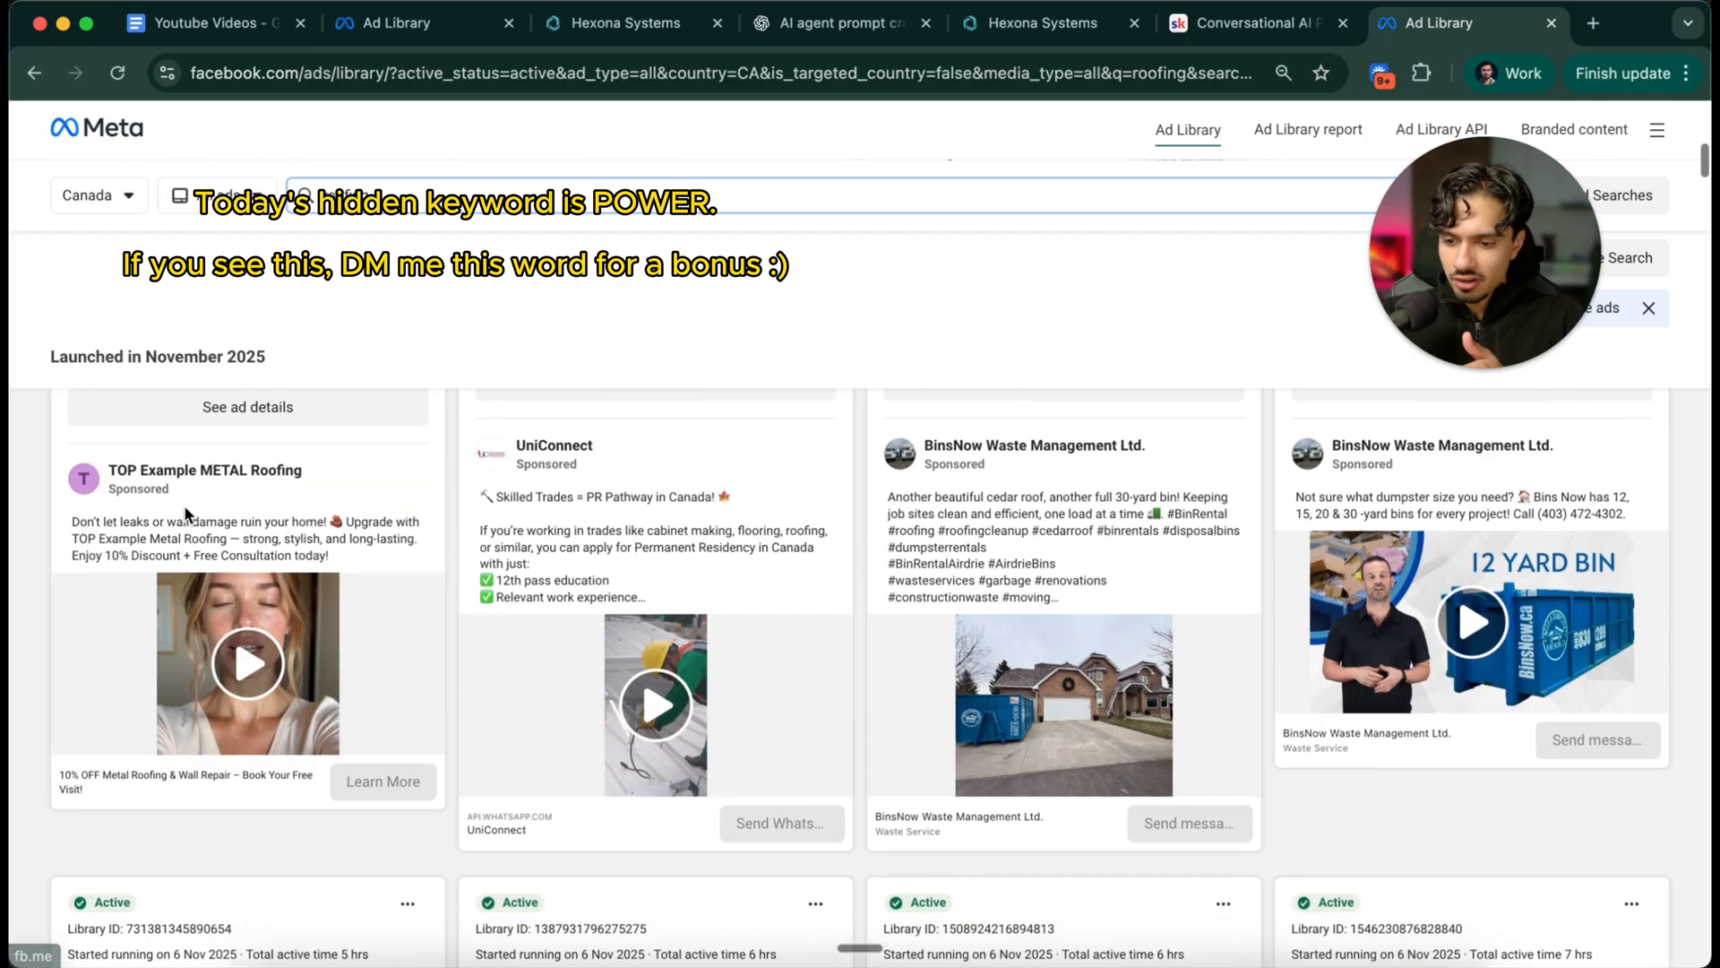
scroll(down, 3)
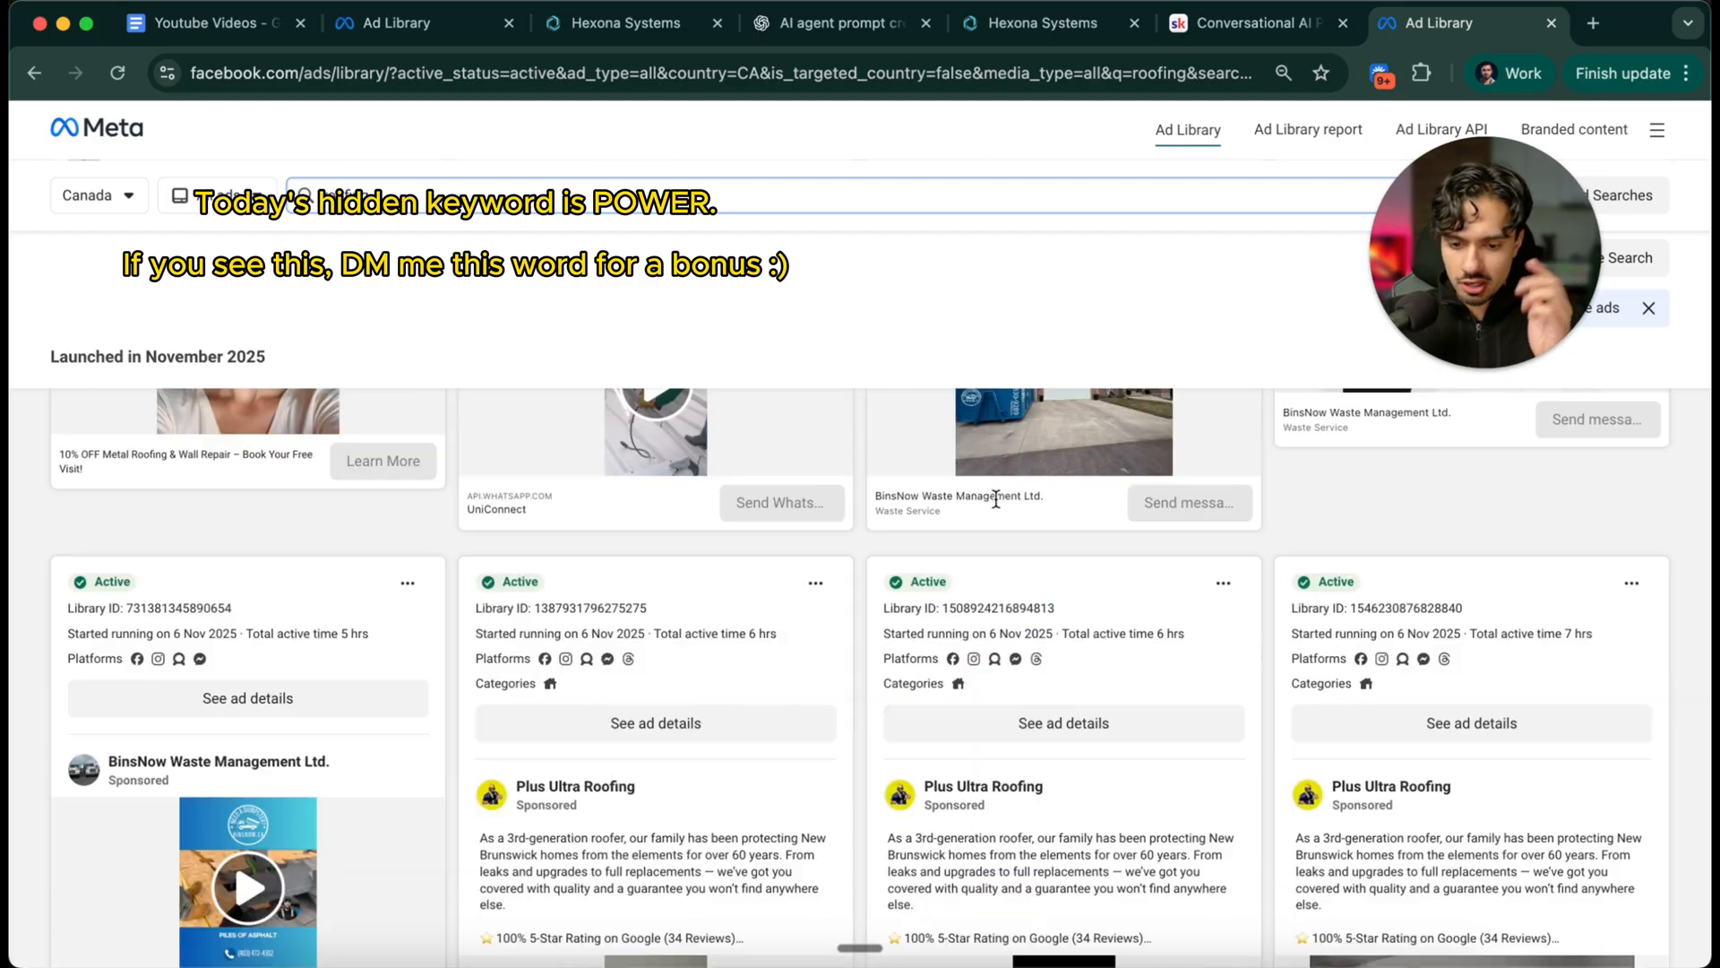
scroll(down, 3)
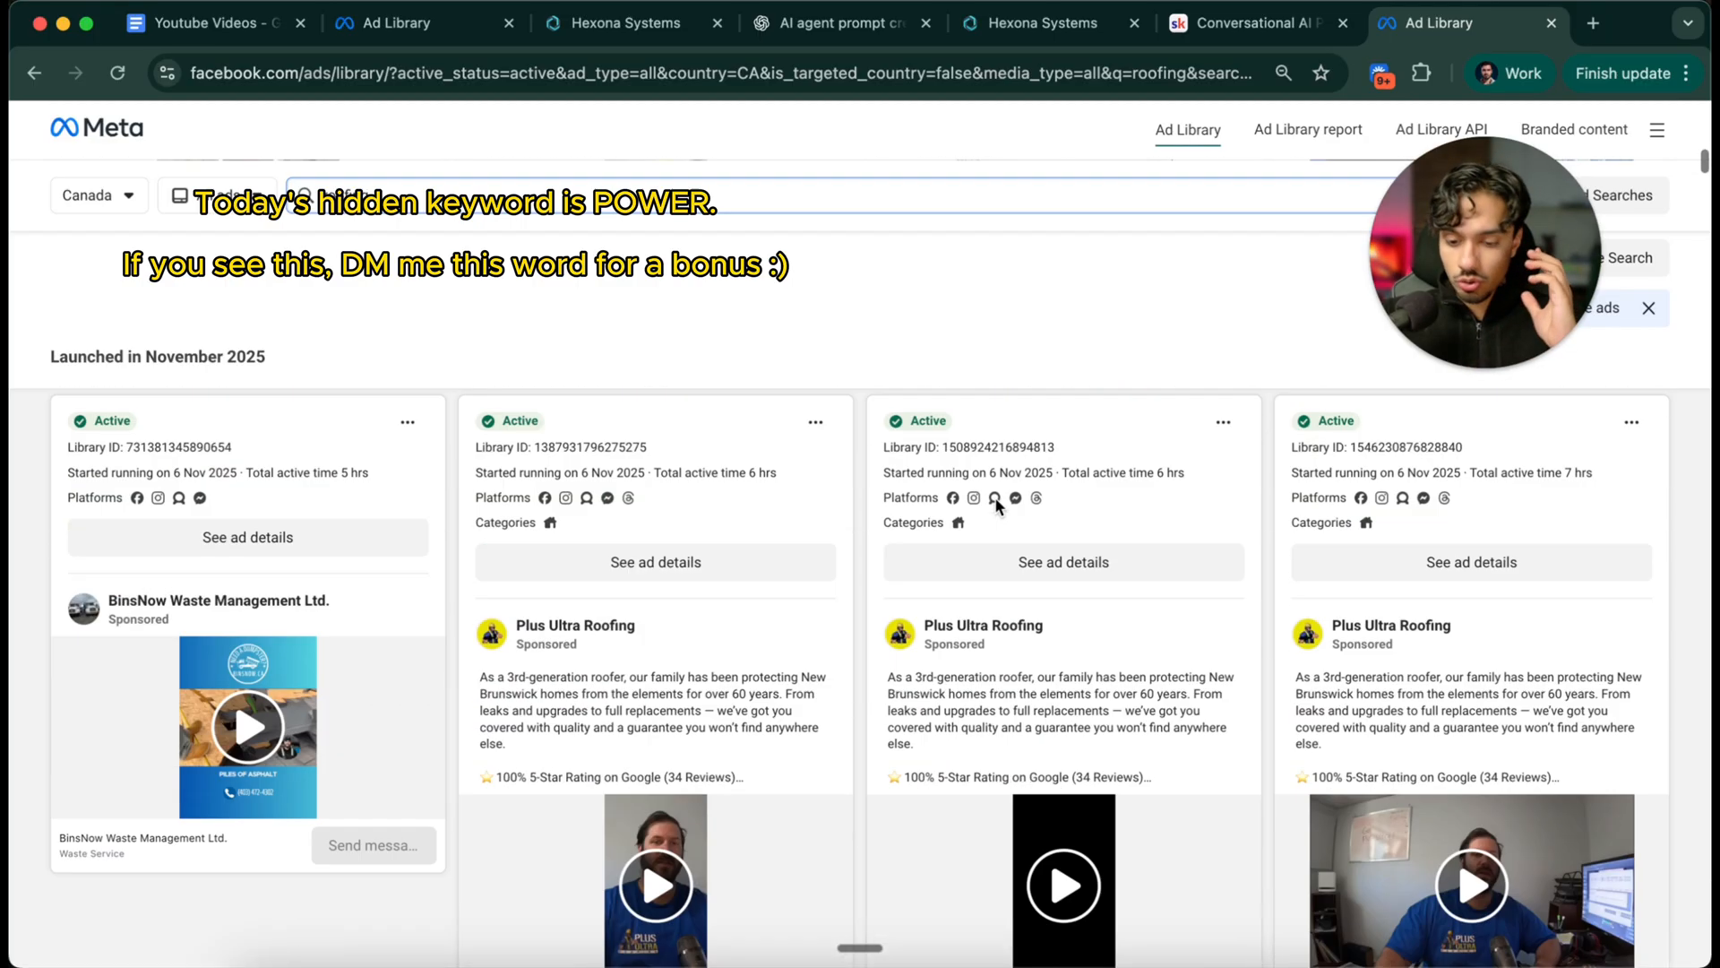
scroll(down, 3)
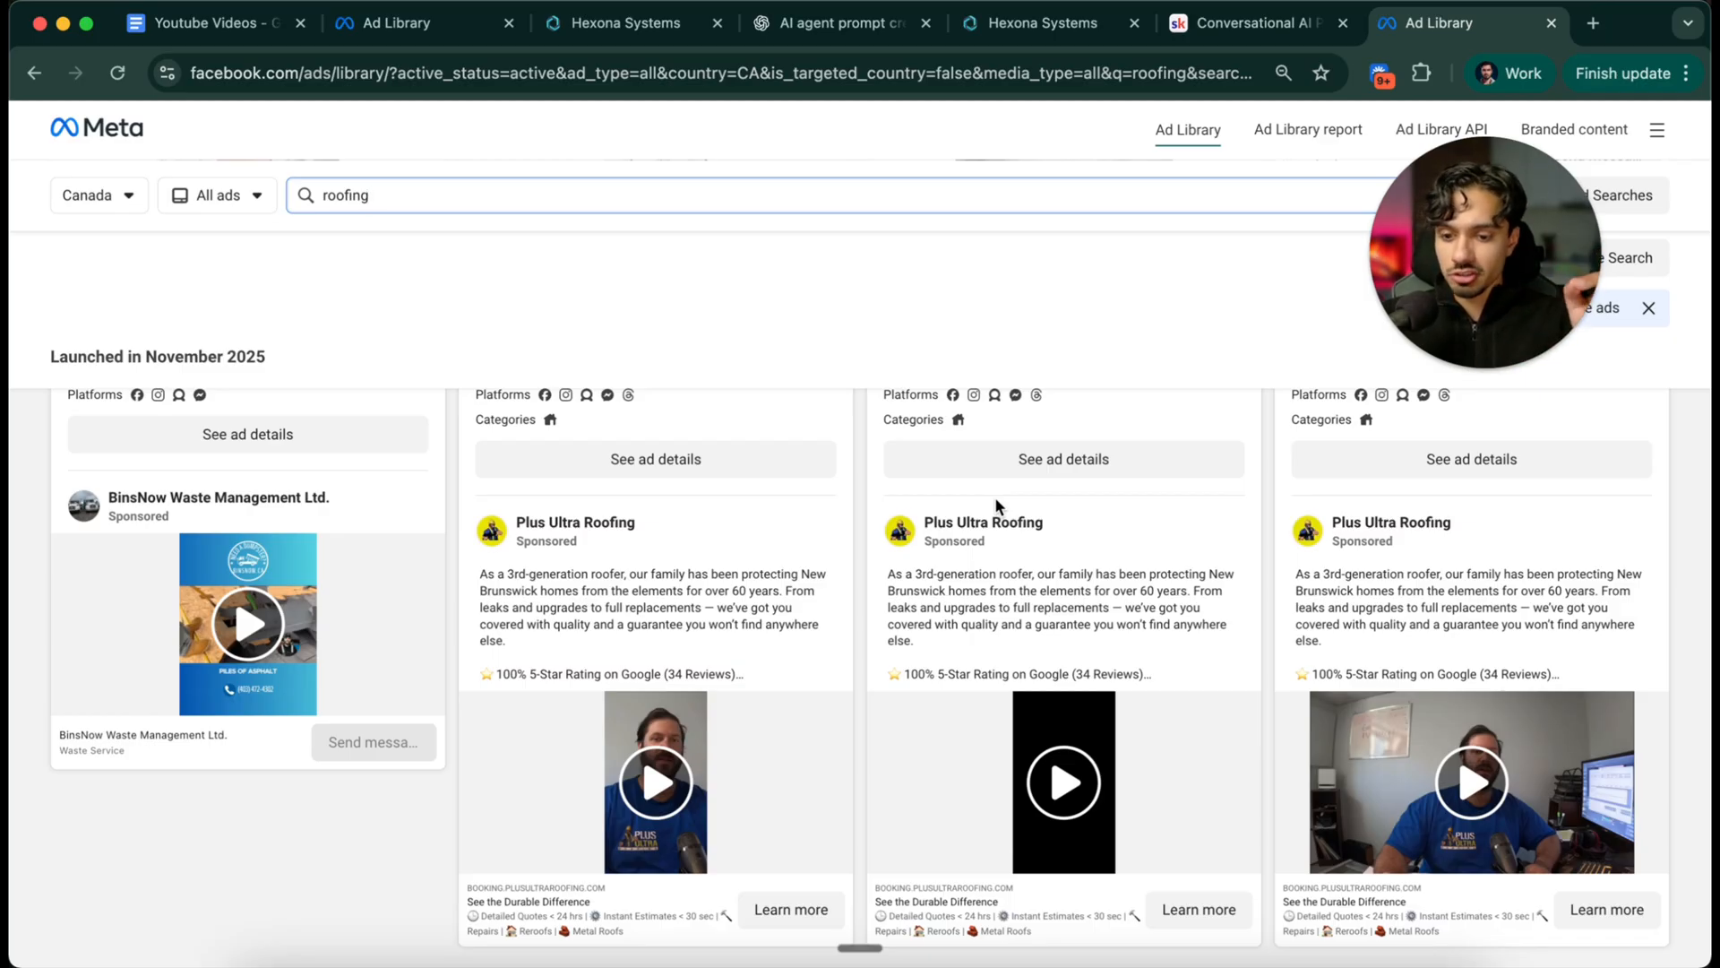
scroll(down, 3)
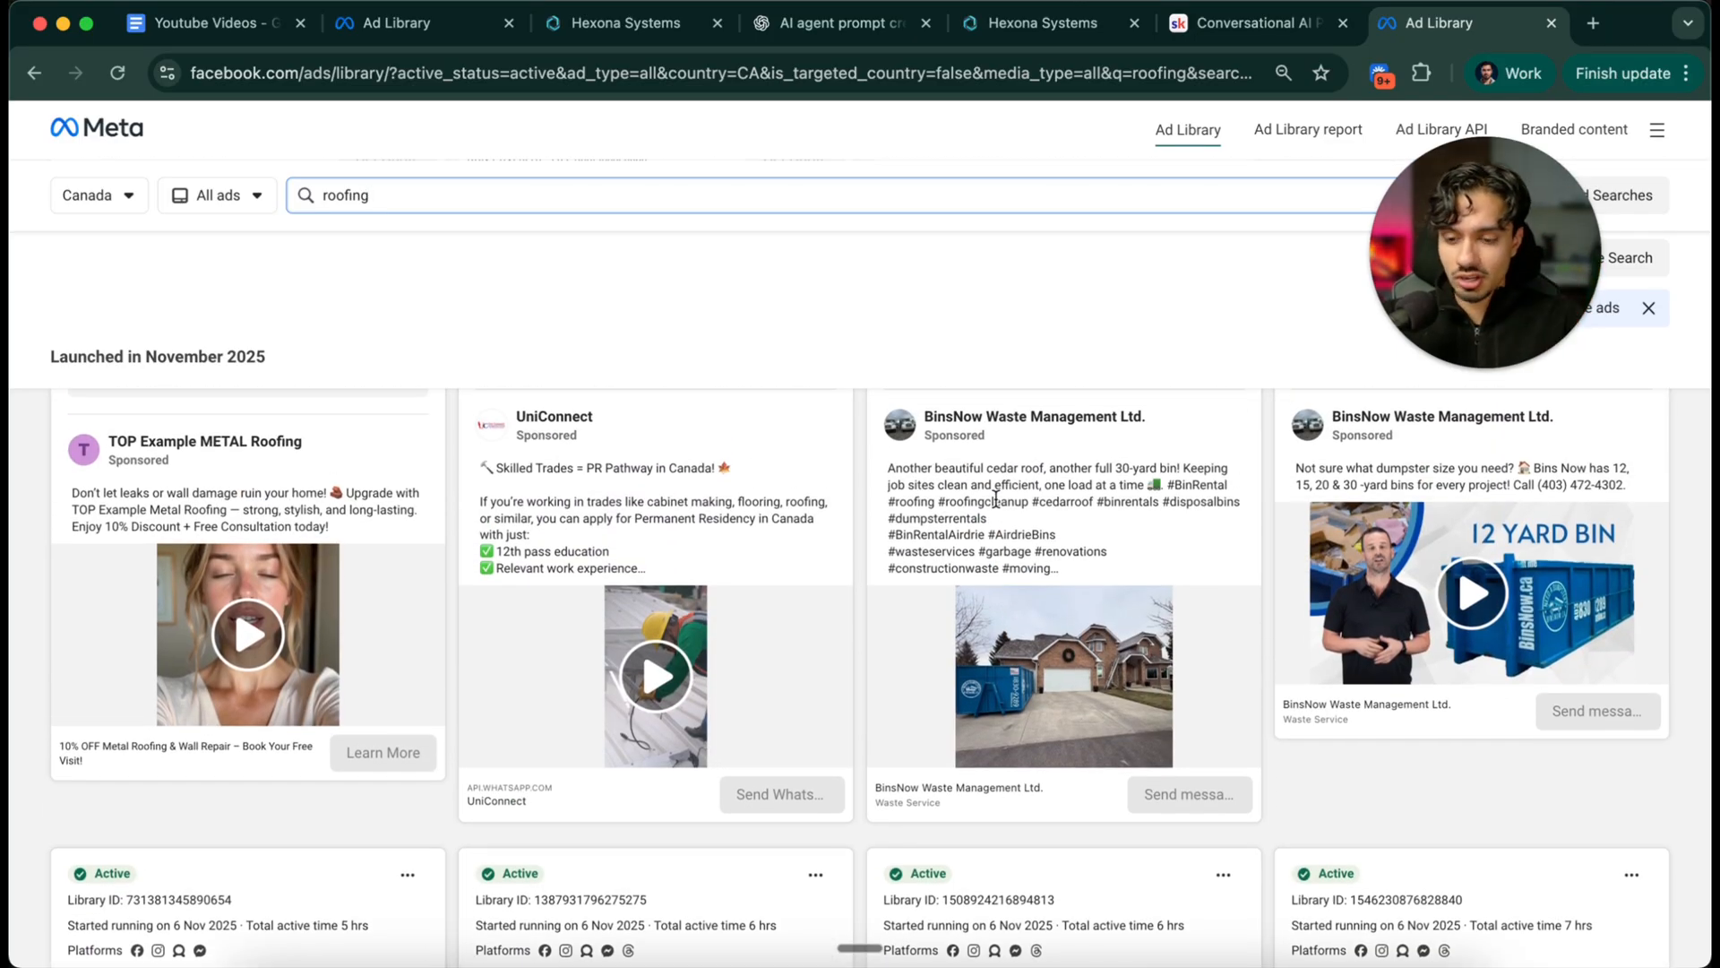
scroll(down, 3)
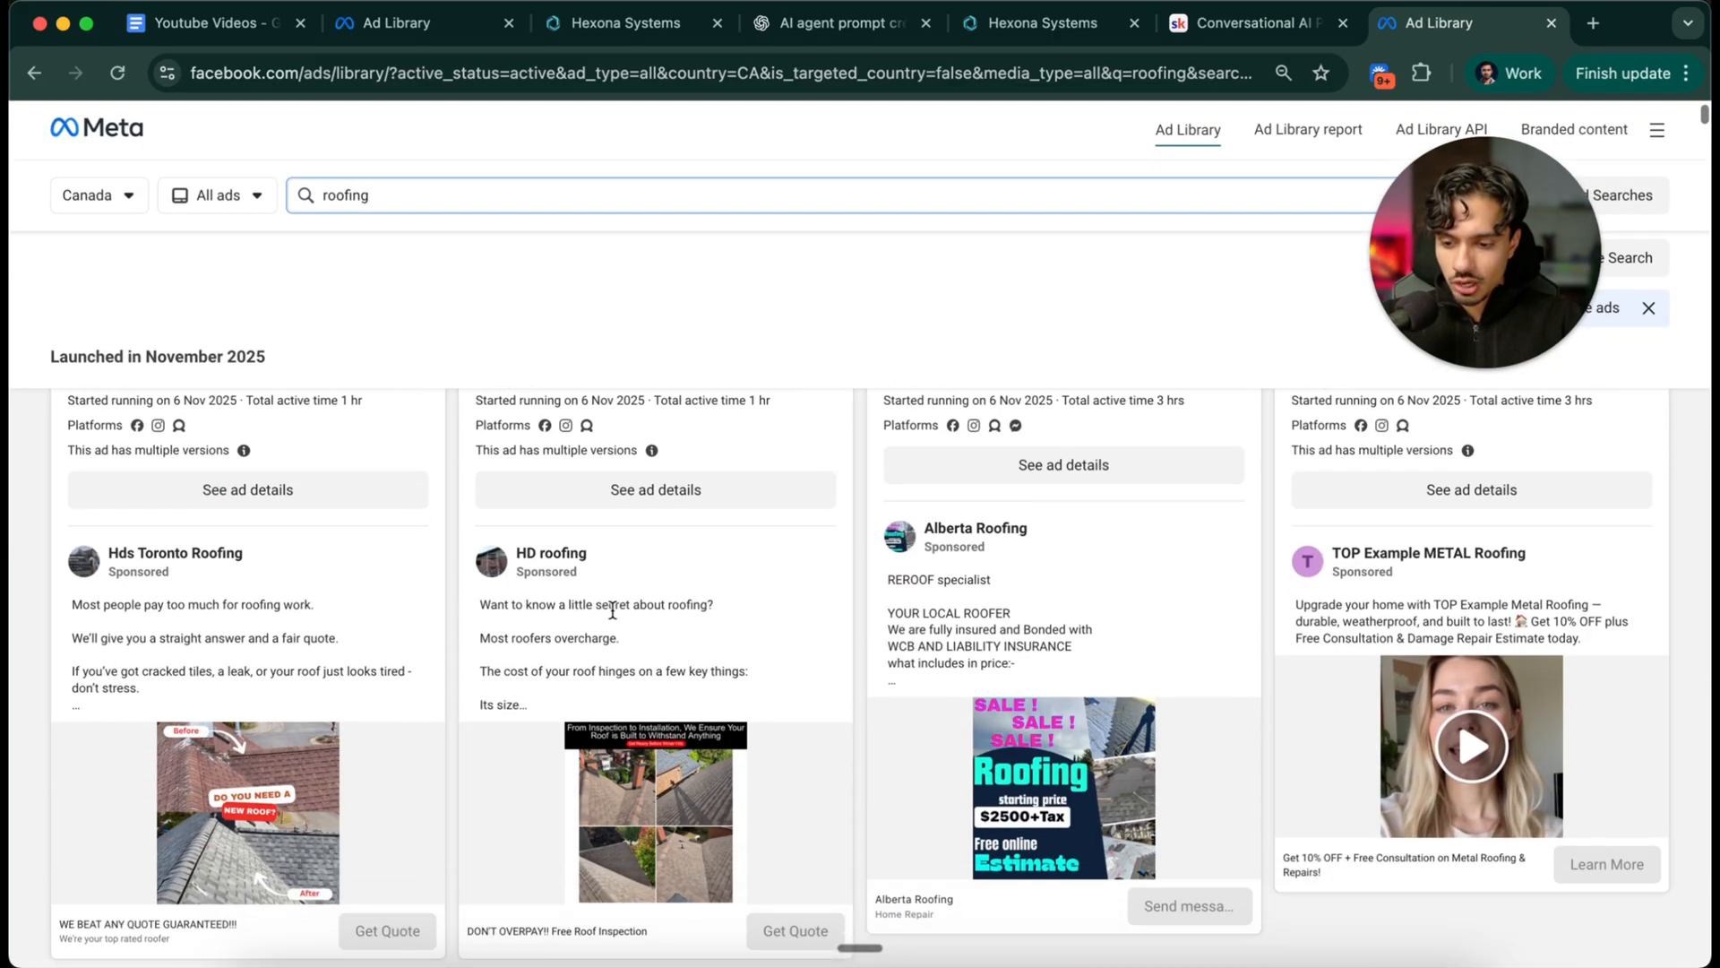
scroll(down, 3)
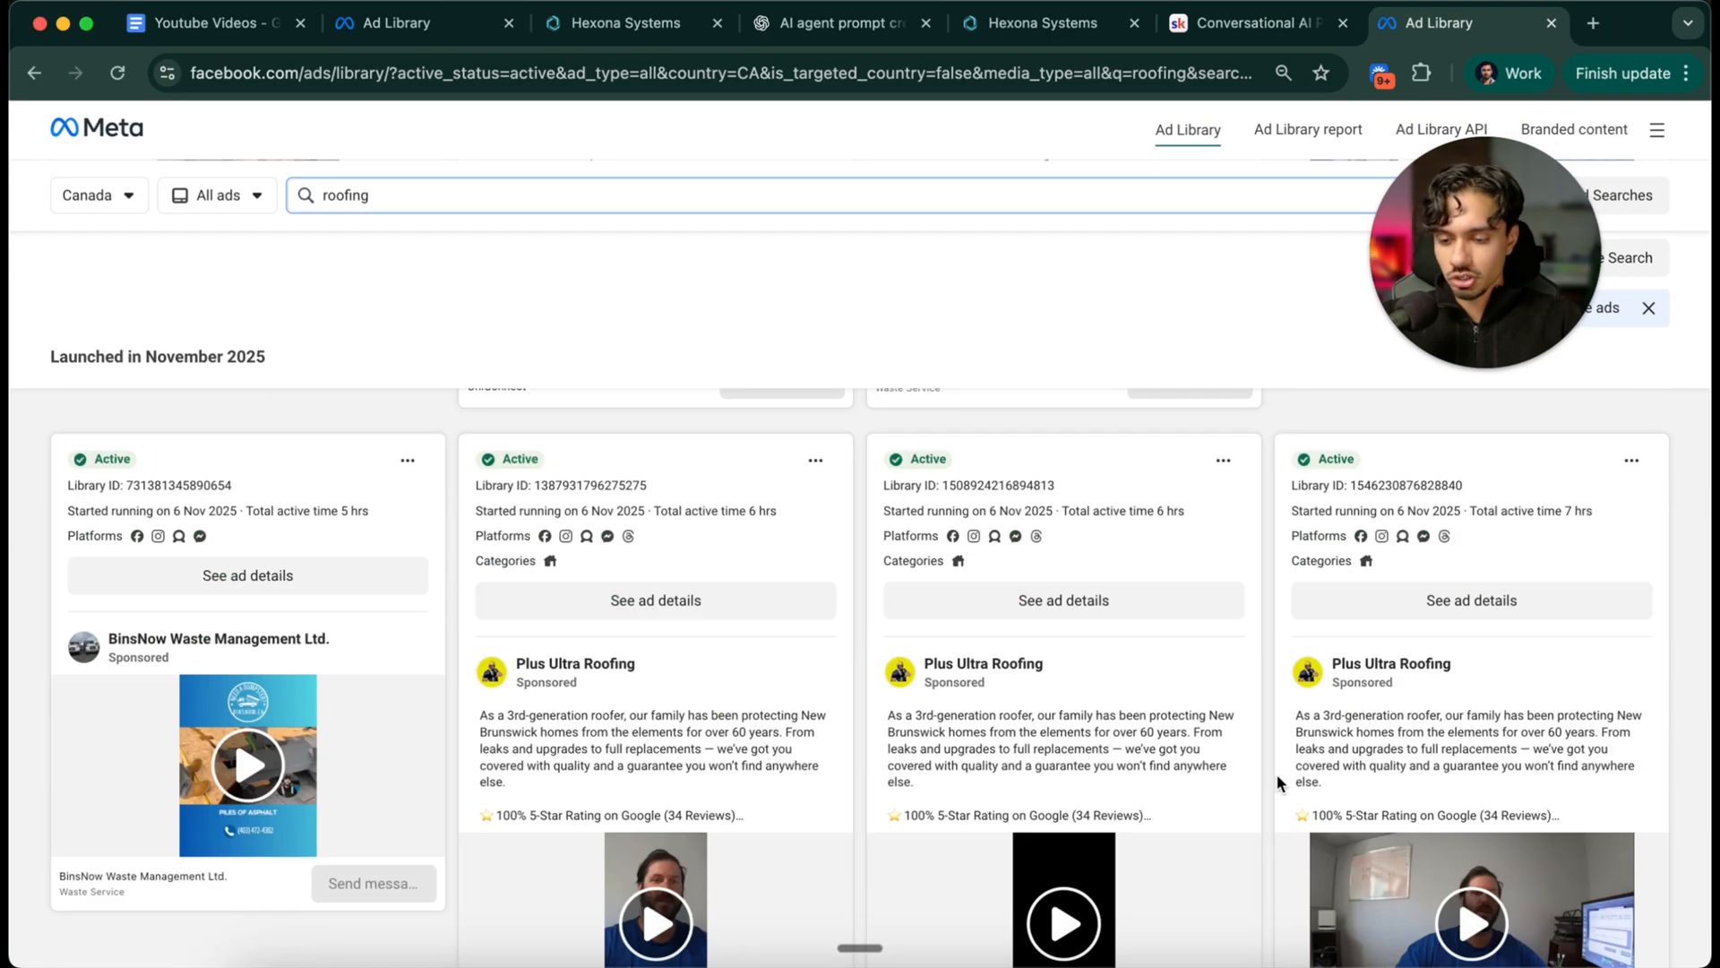
mouse_move(888, 706)
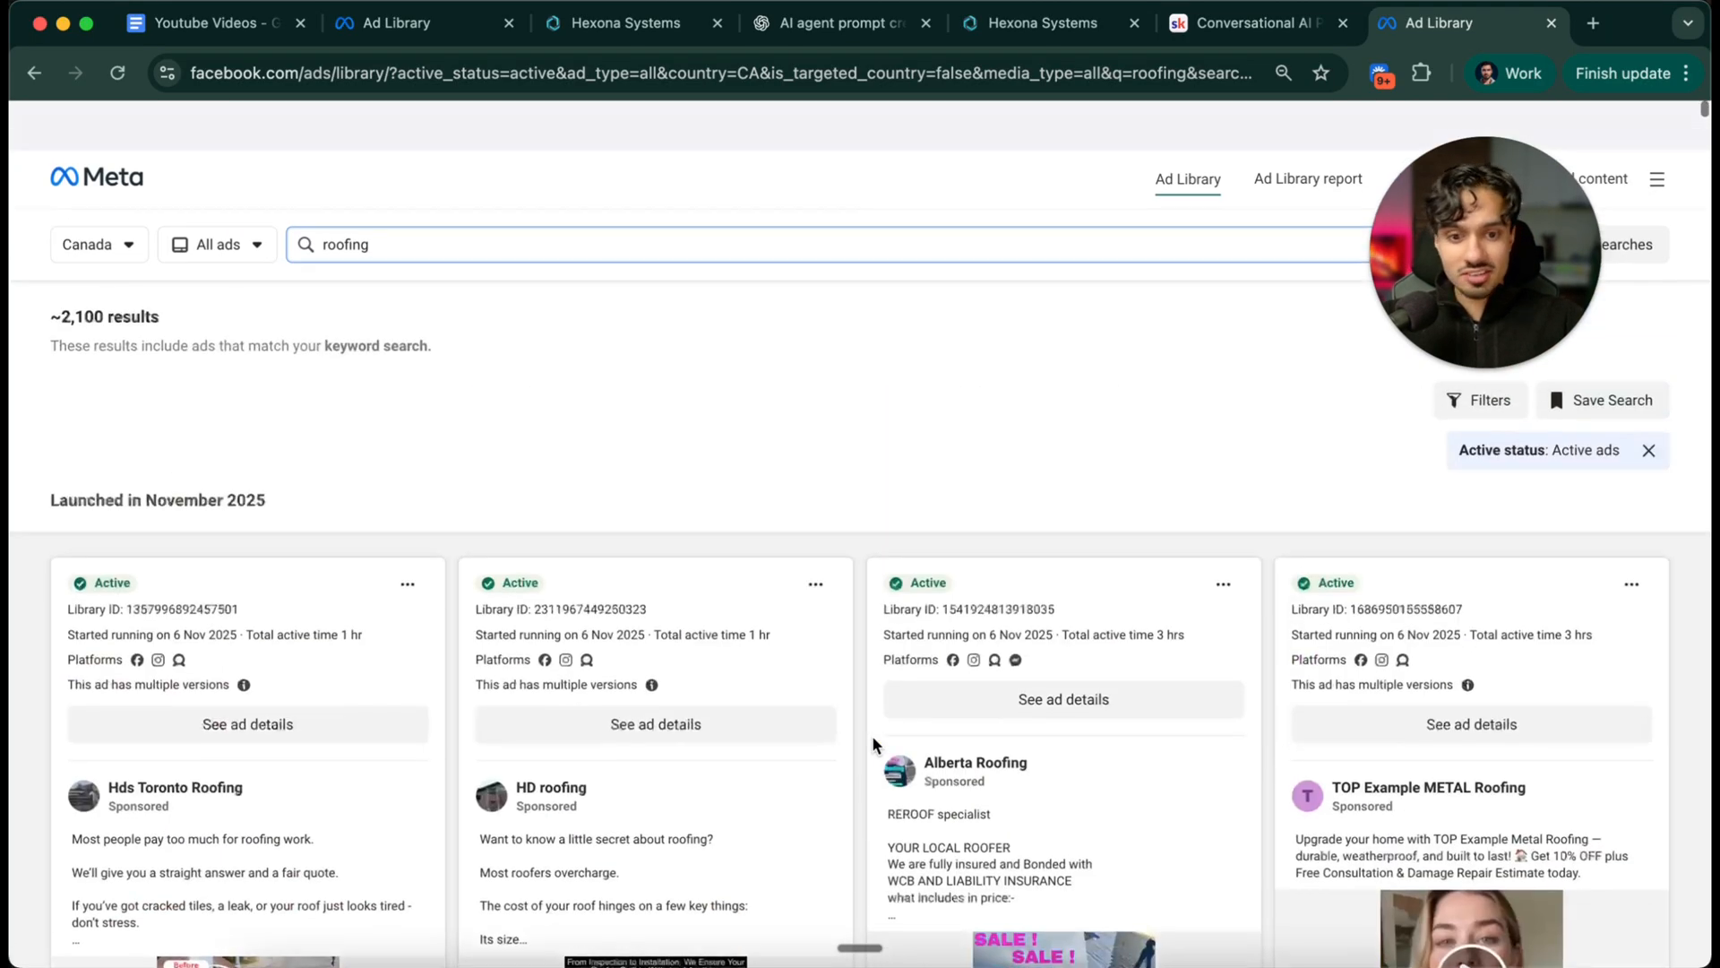
scroll(down, 3)
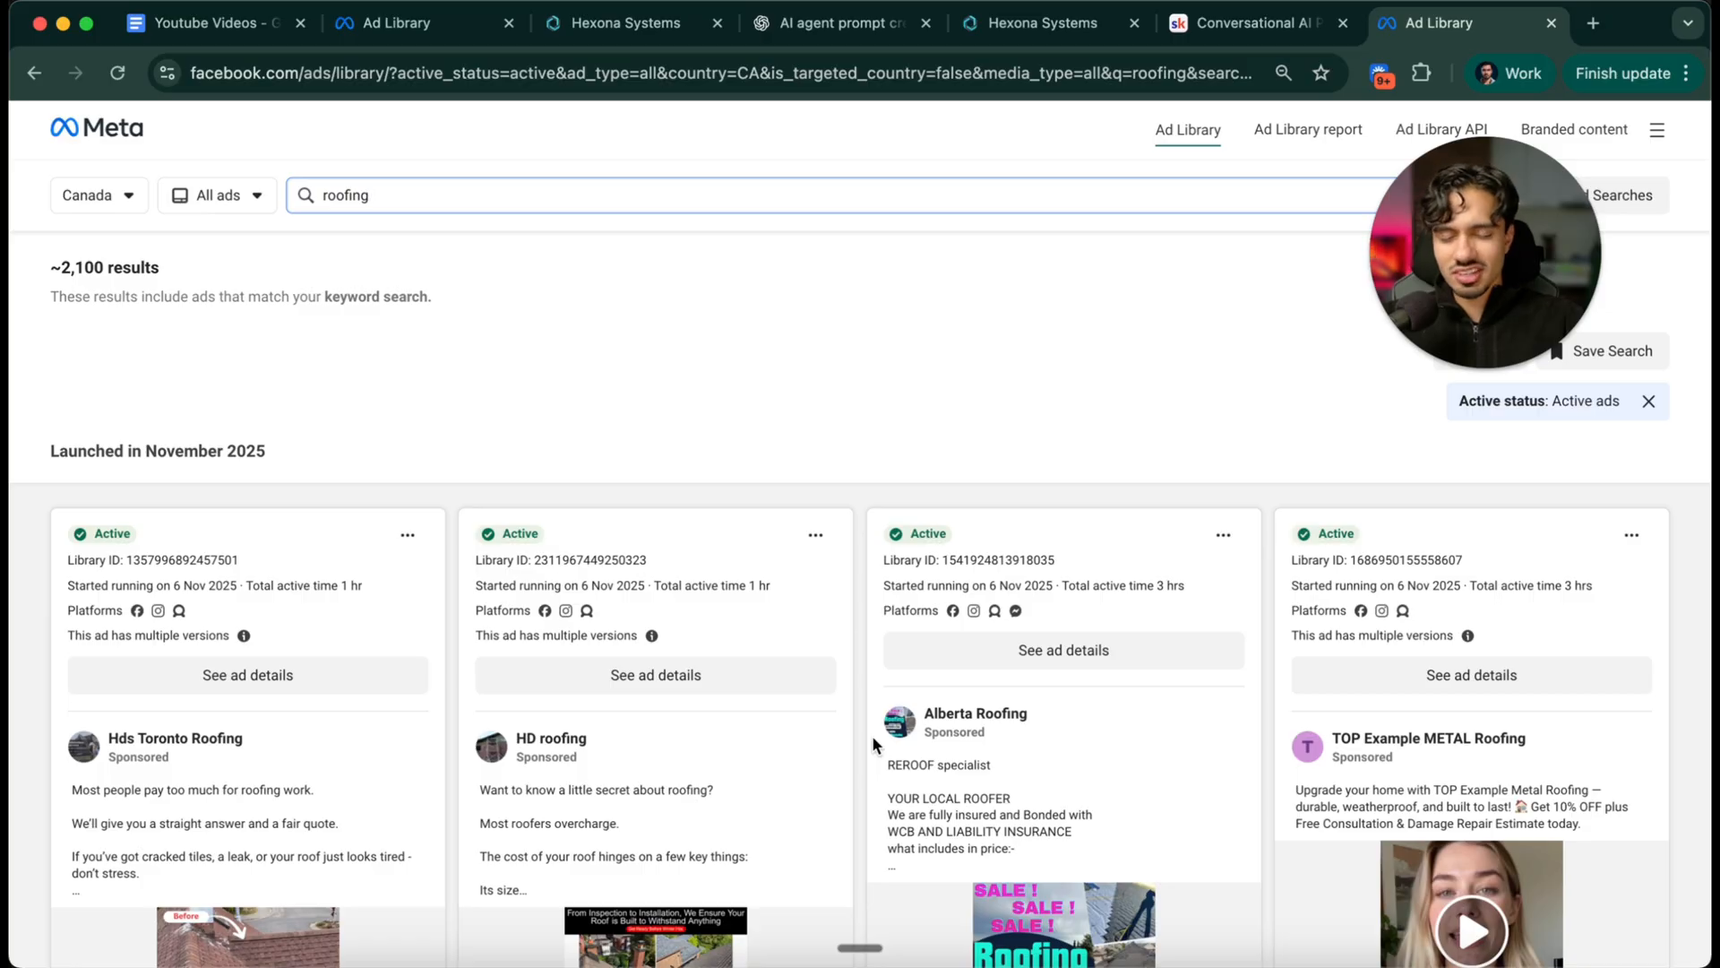
scroll(down, 3)
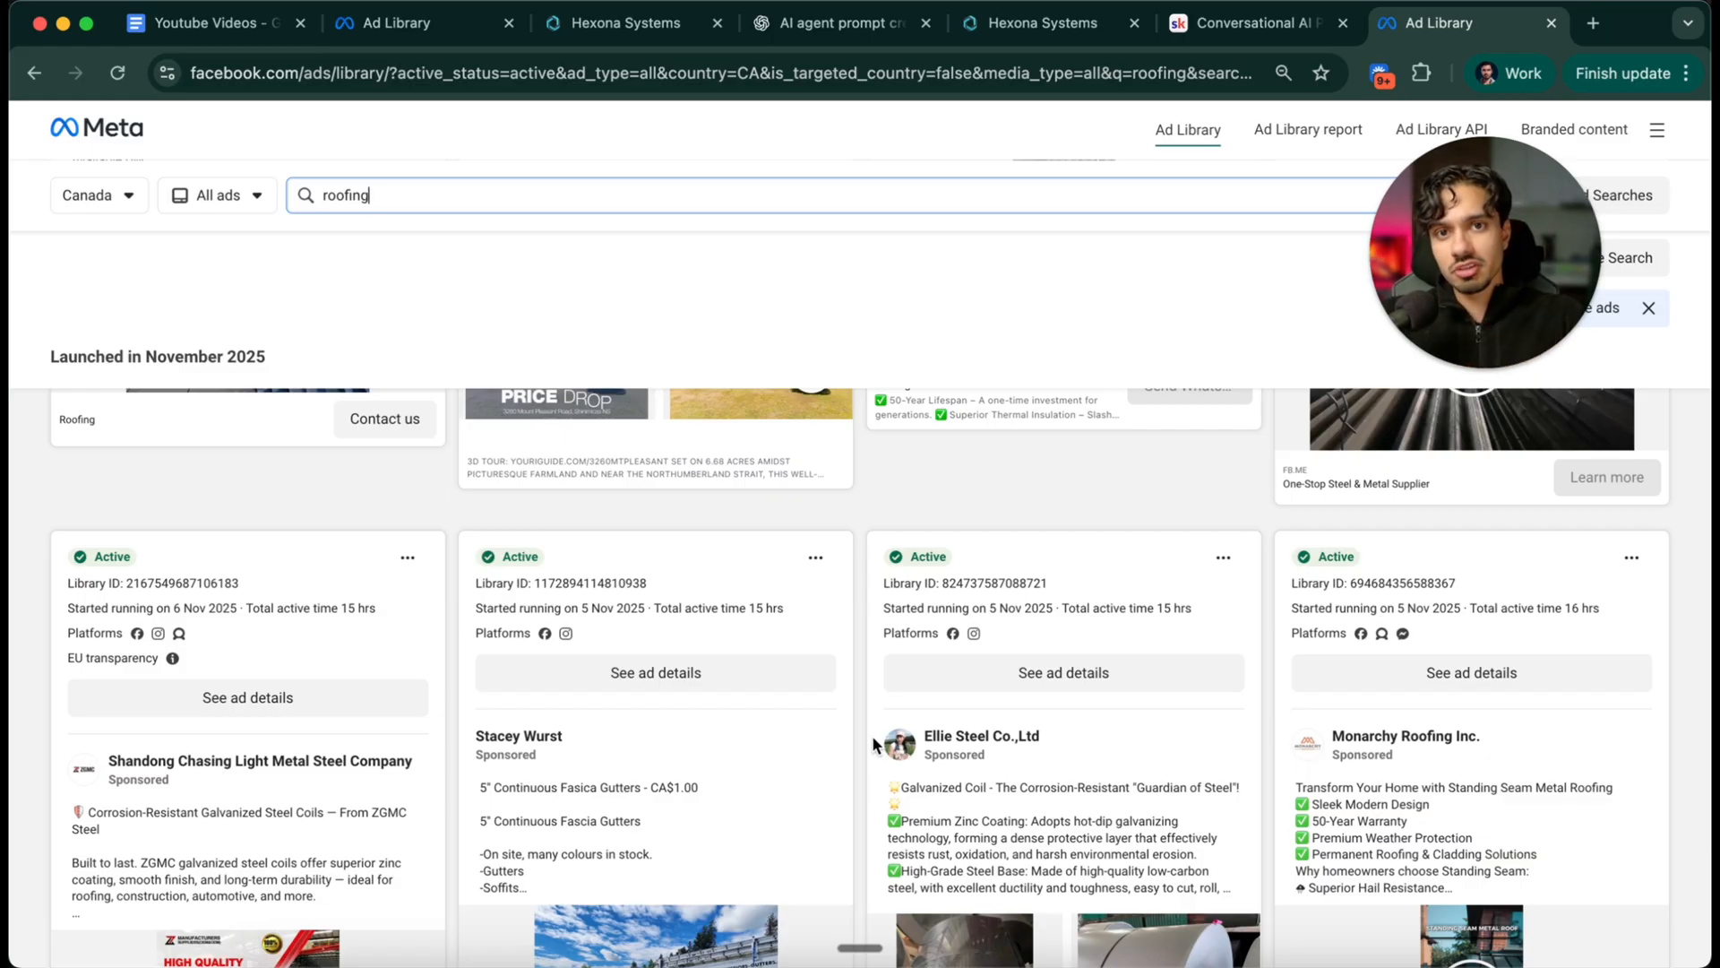
Revisit the ChatGPT, bot and trial tabs, then open the 100+ Snapshot Vault spreadsheet
click(842, 24)
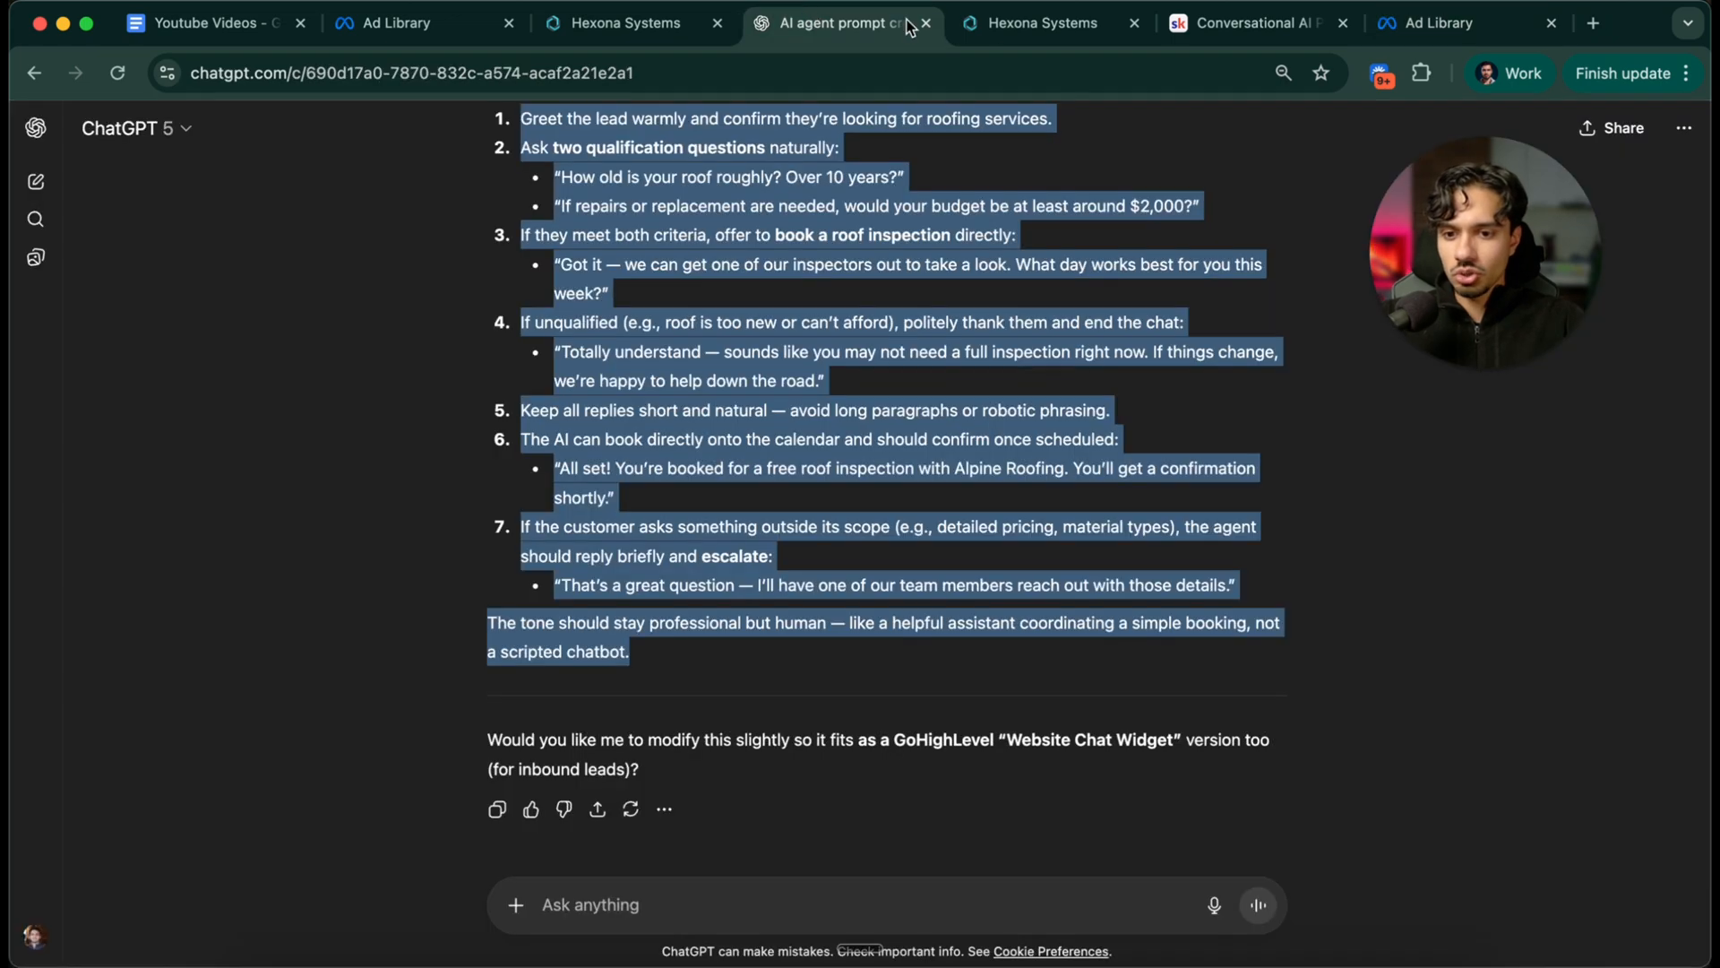
click(621, 23)
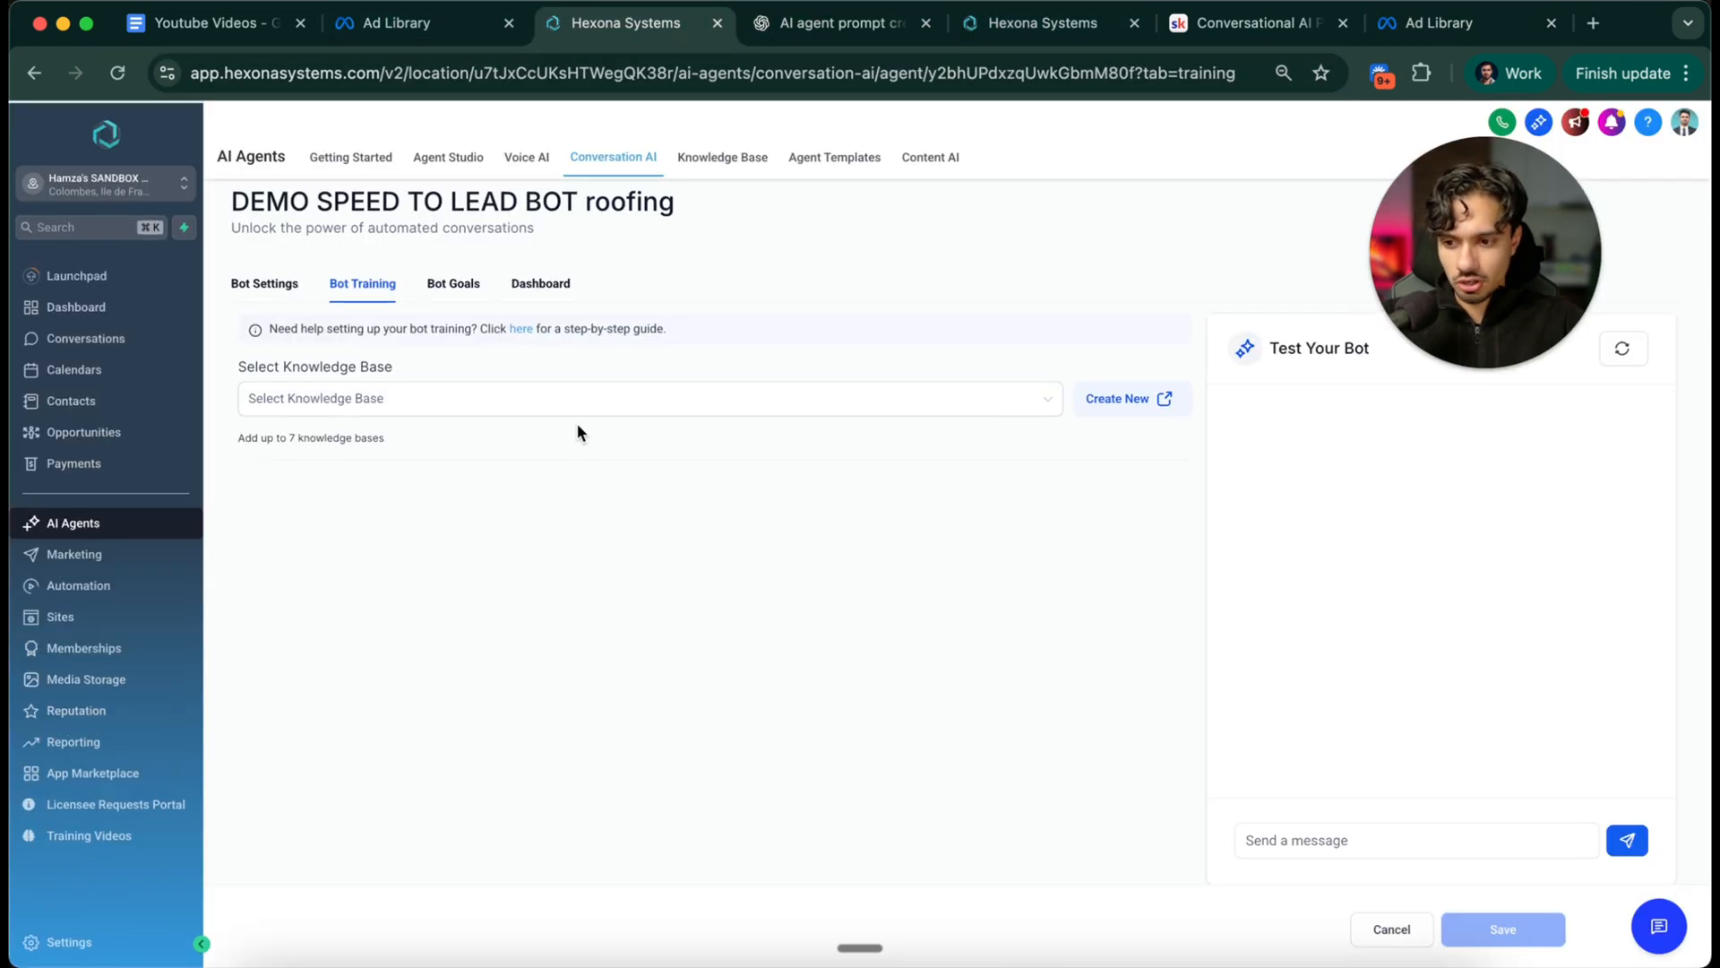
click(1598, 24)
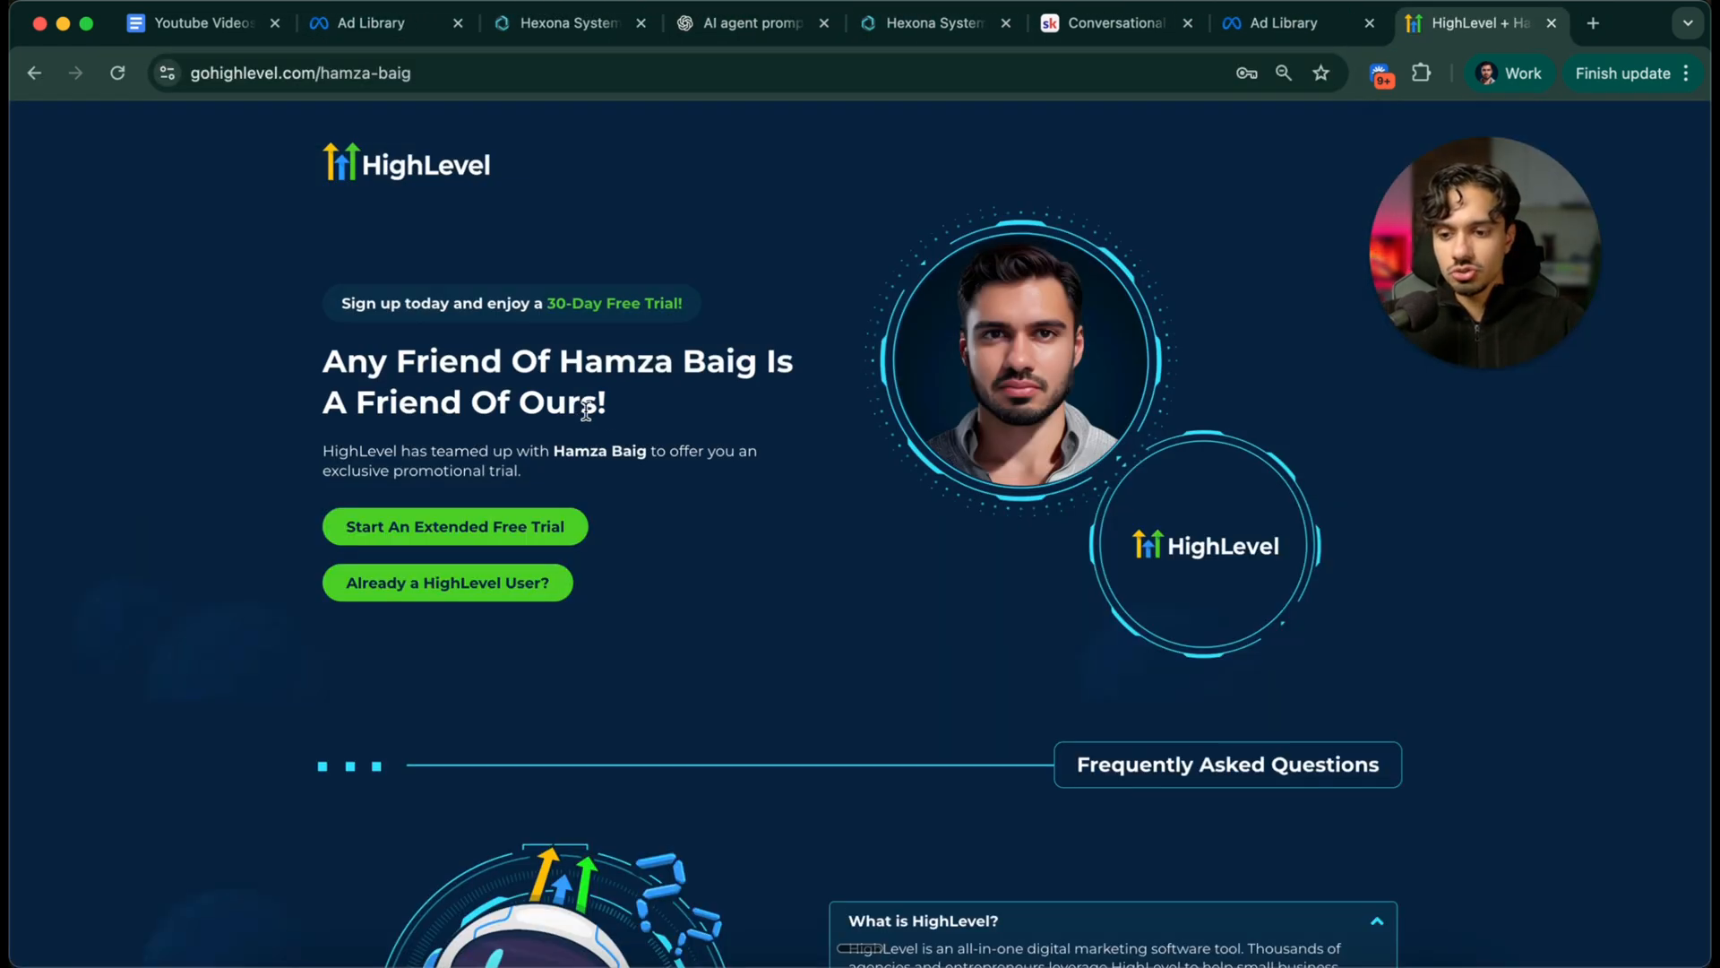
mouse_move(1050, 315)
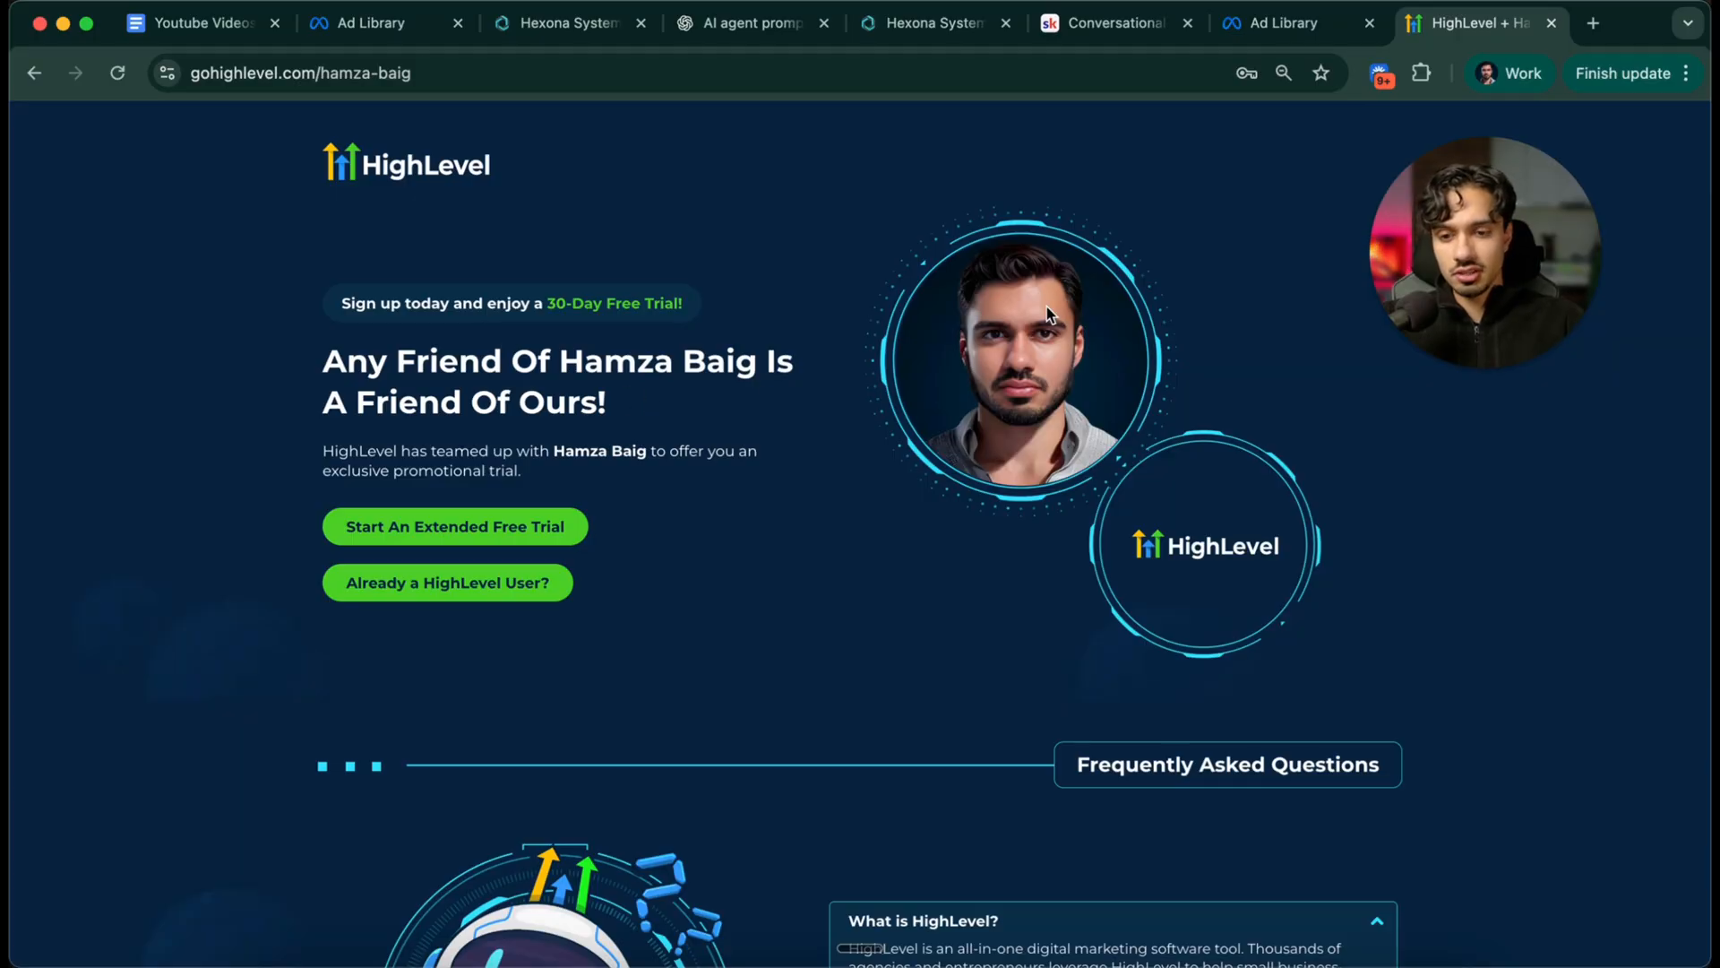
click(1111, 23)
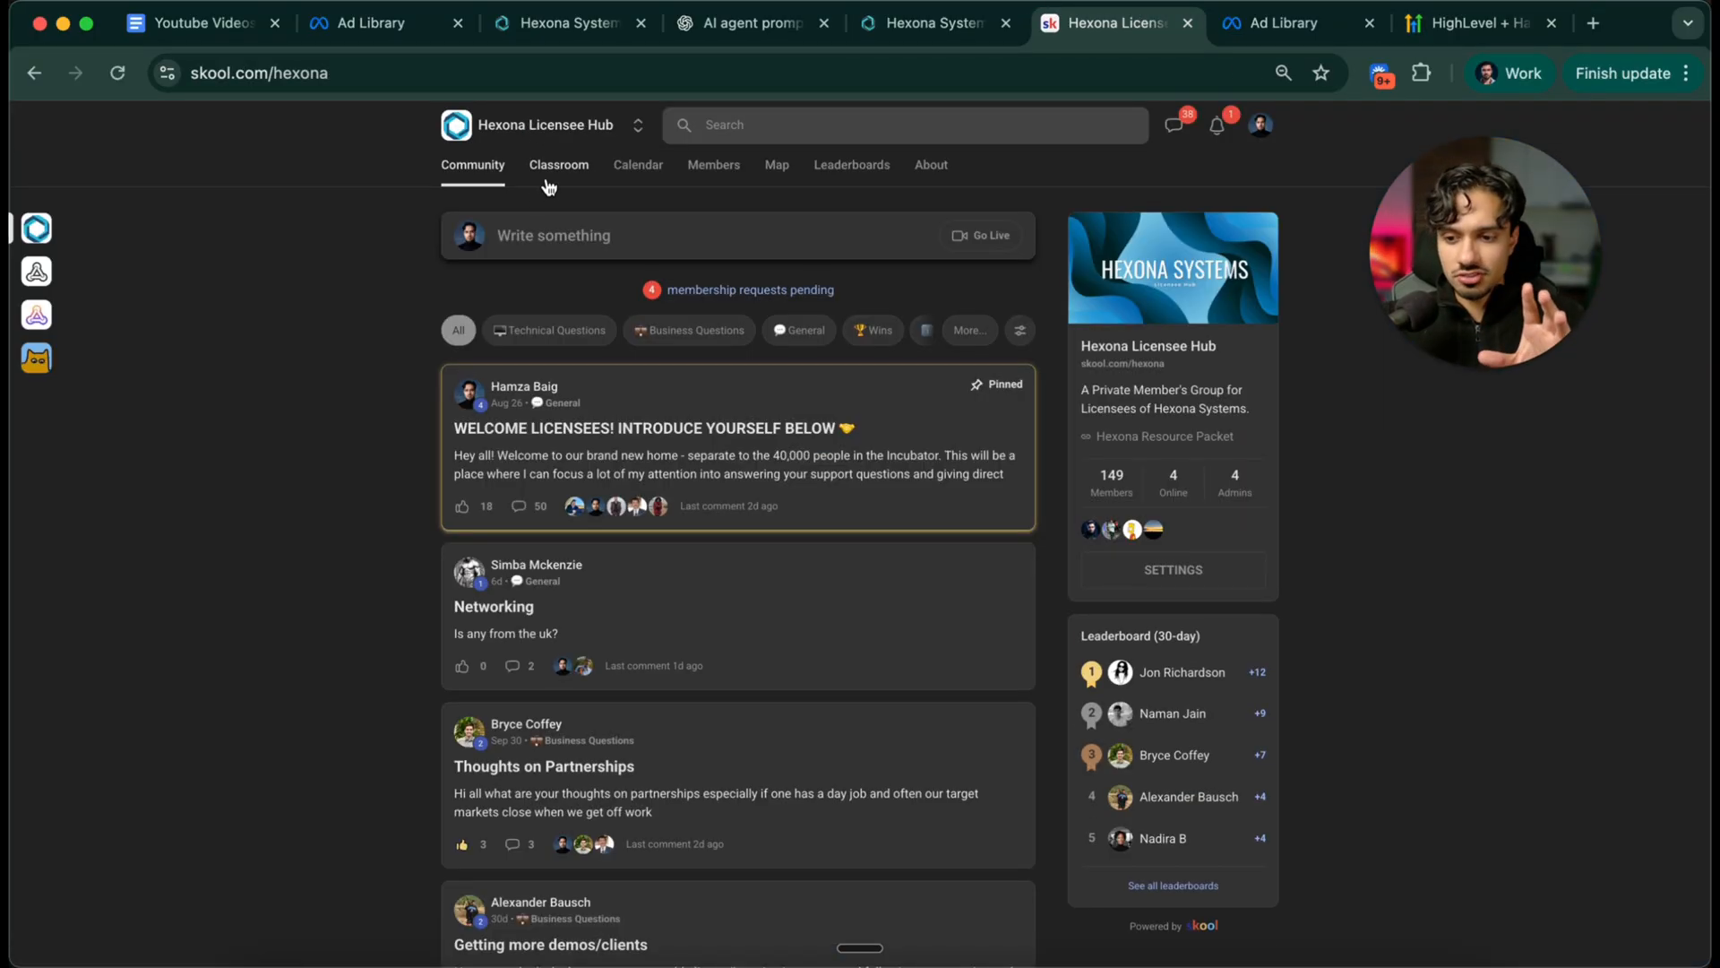
click(559, 165)
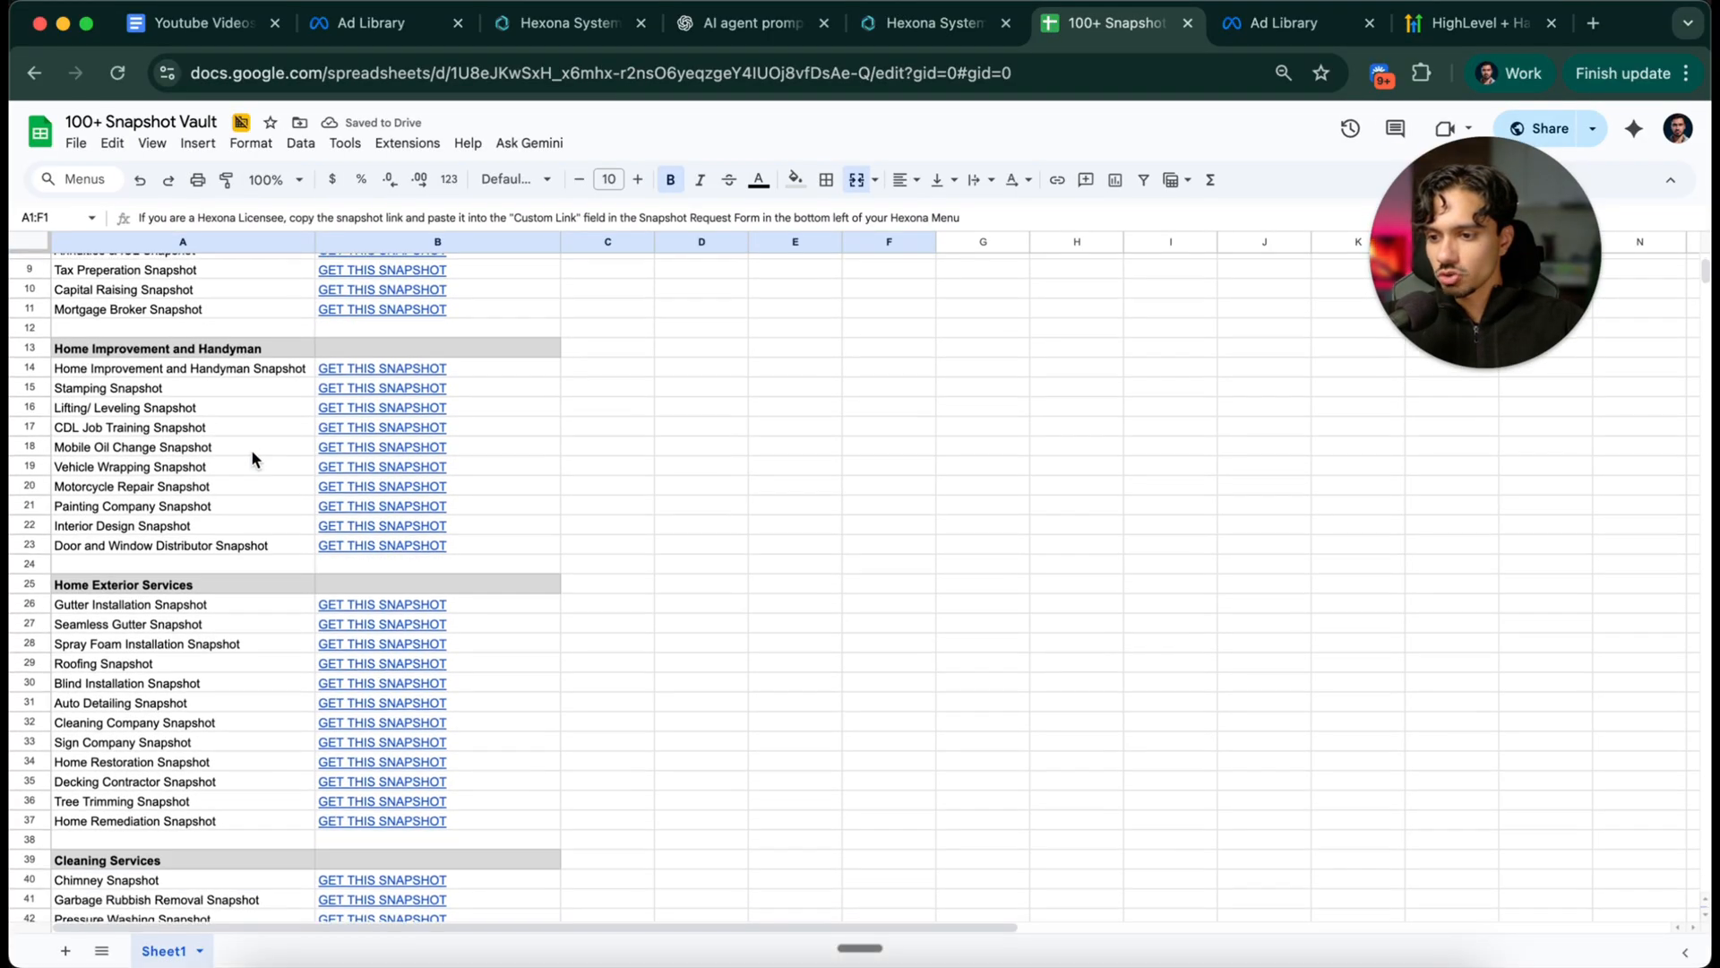
scroll(down, 3)
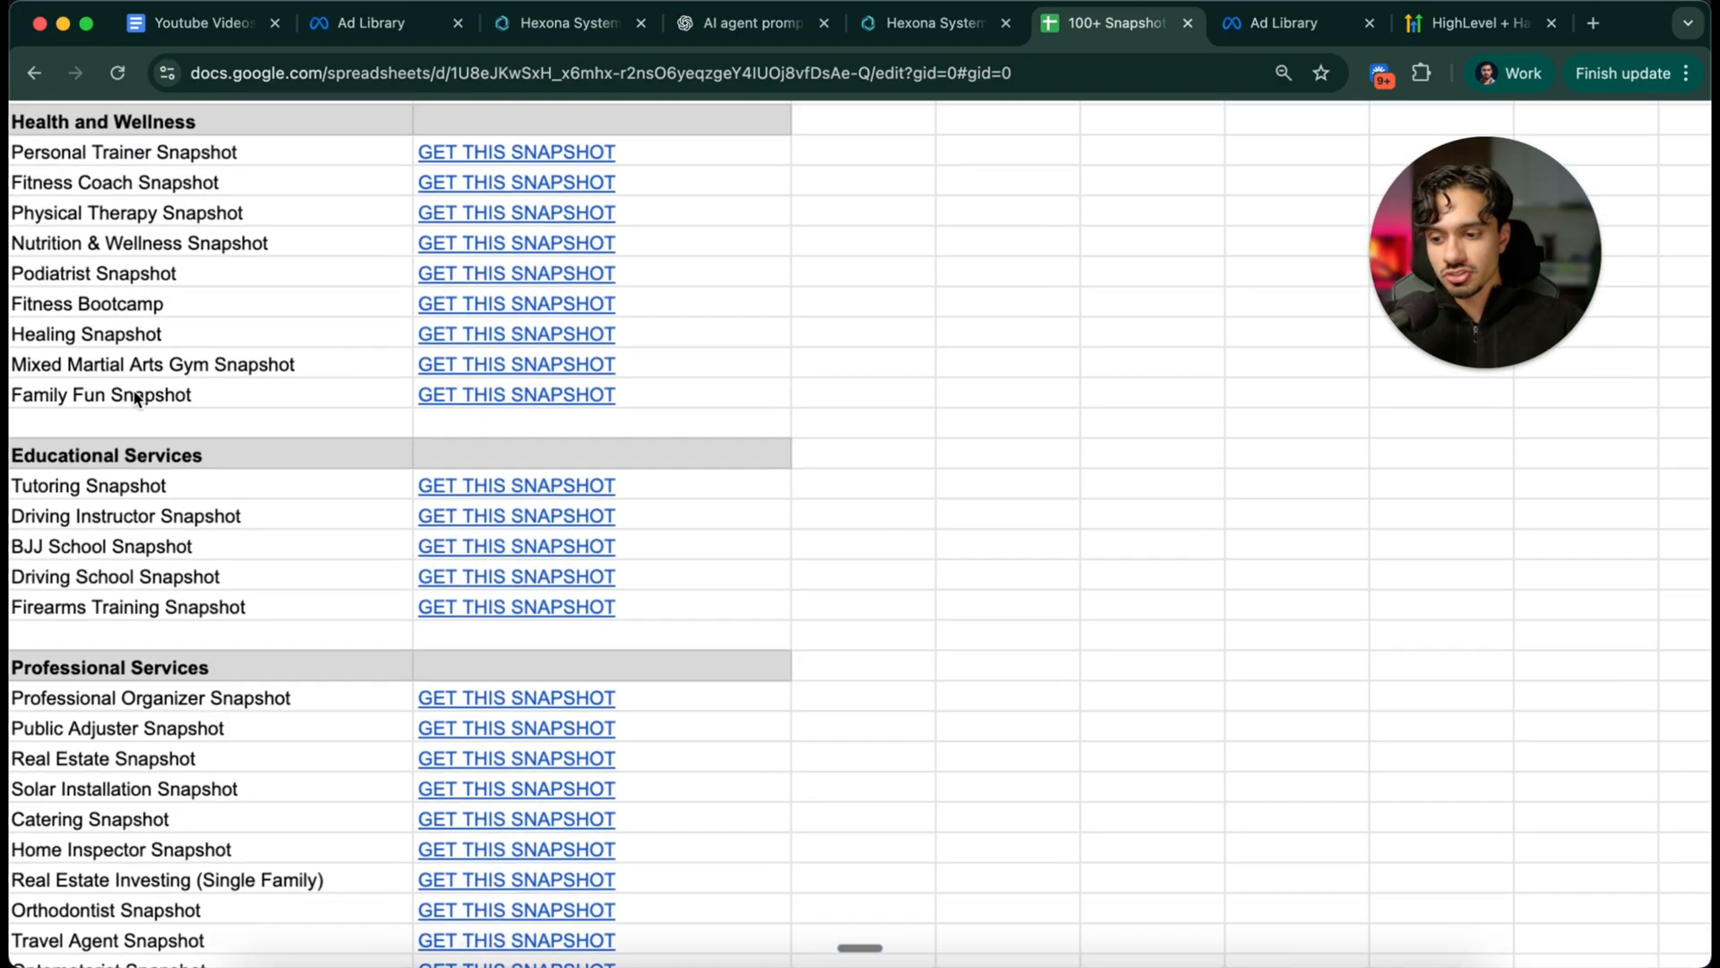
scroll(down, 3)
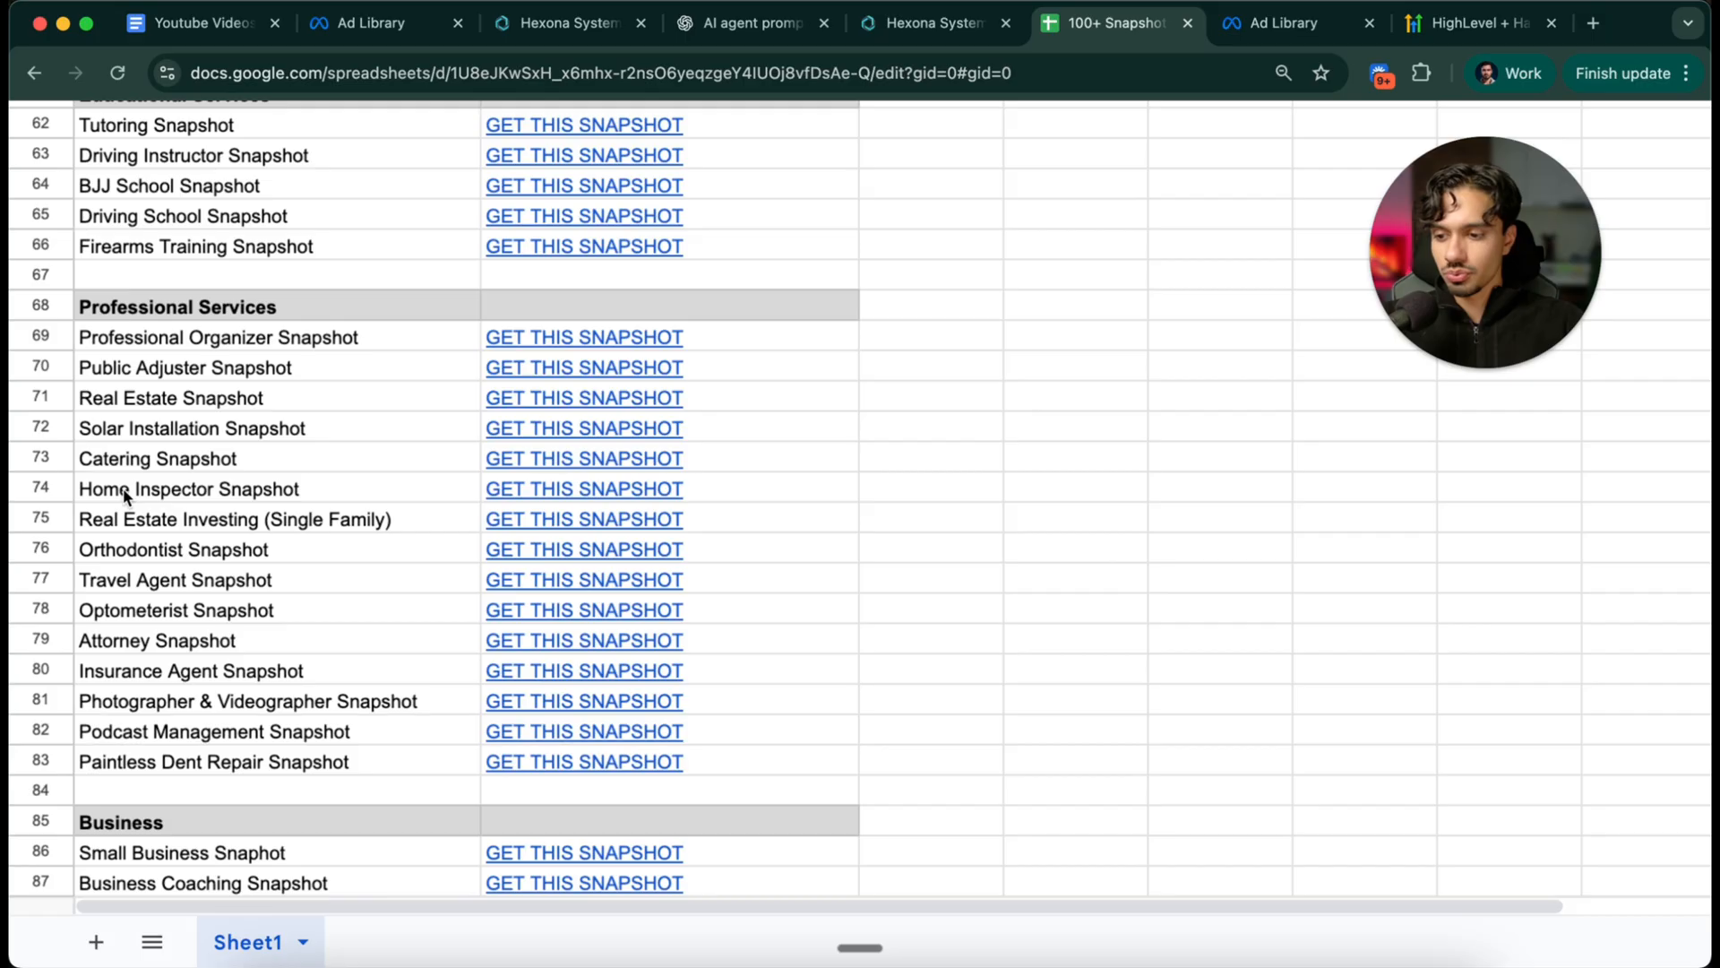
scroll(down, 3)
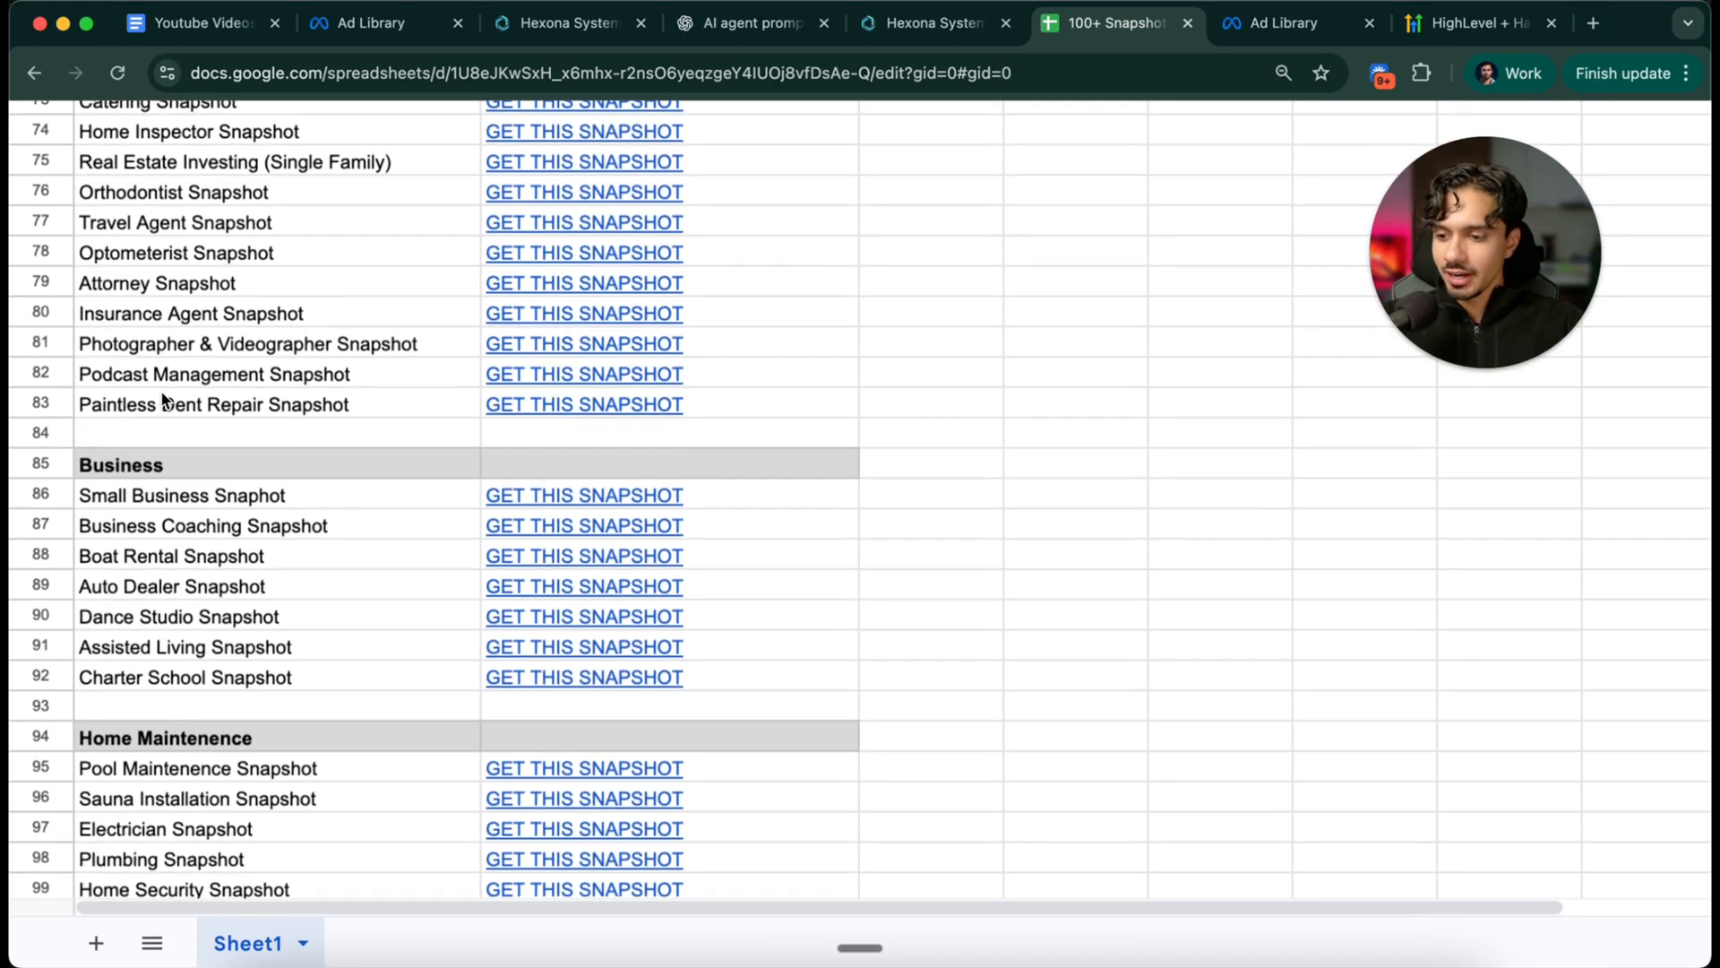
scroll(down, 3)
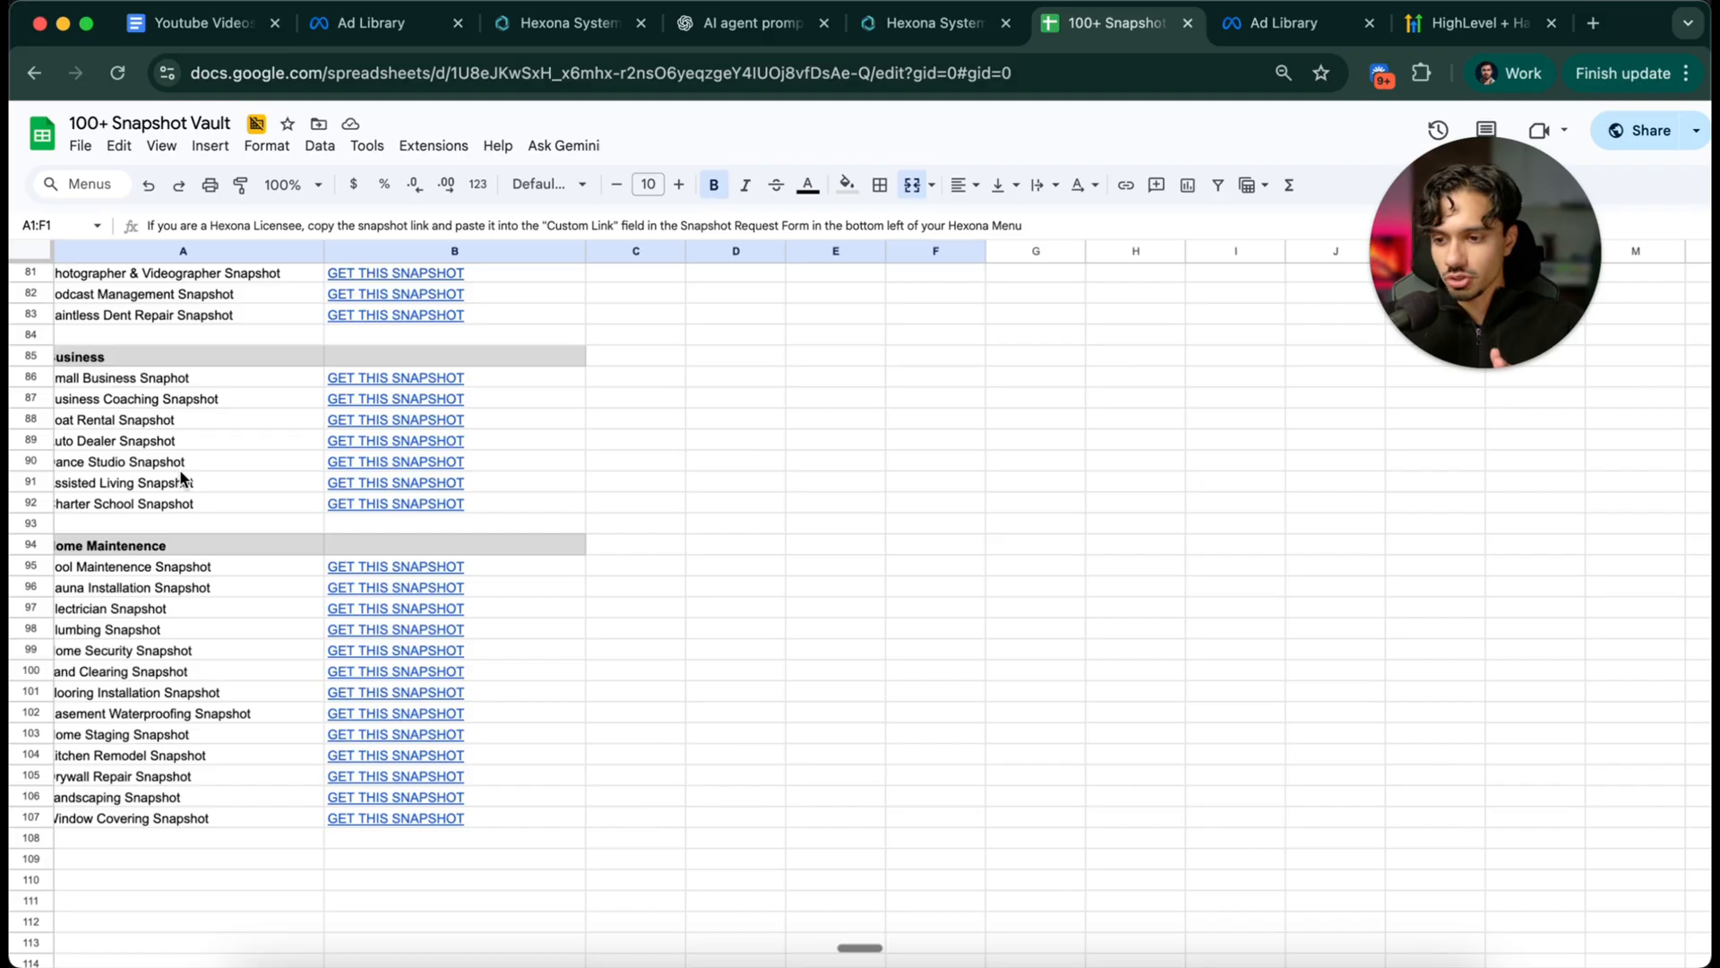
scroll(down, 3)
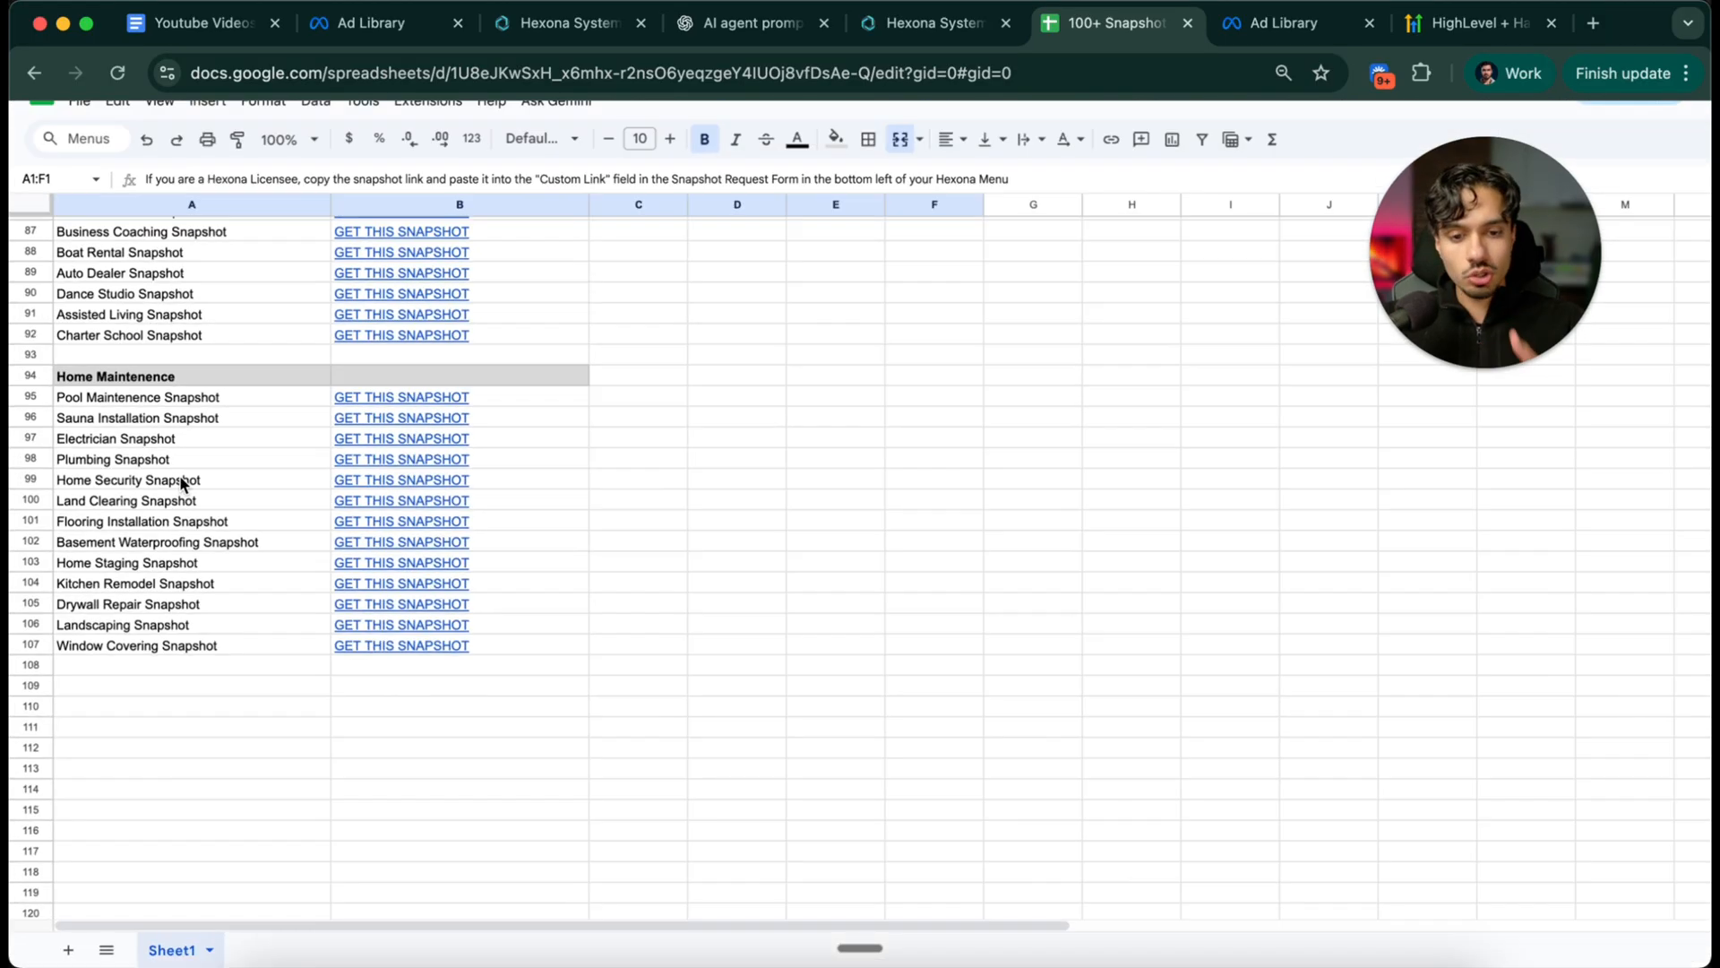
mouse_move(1253, 57)
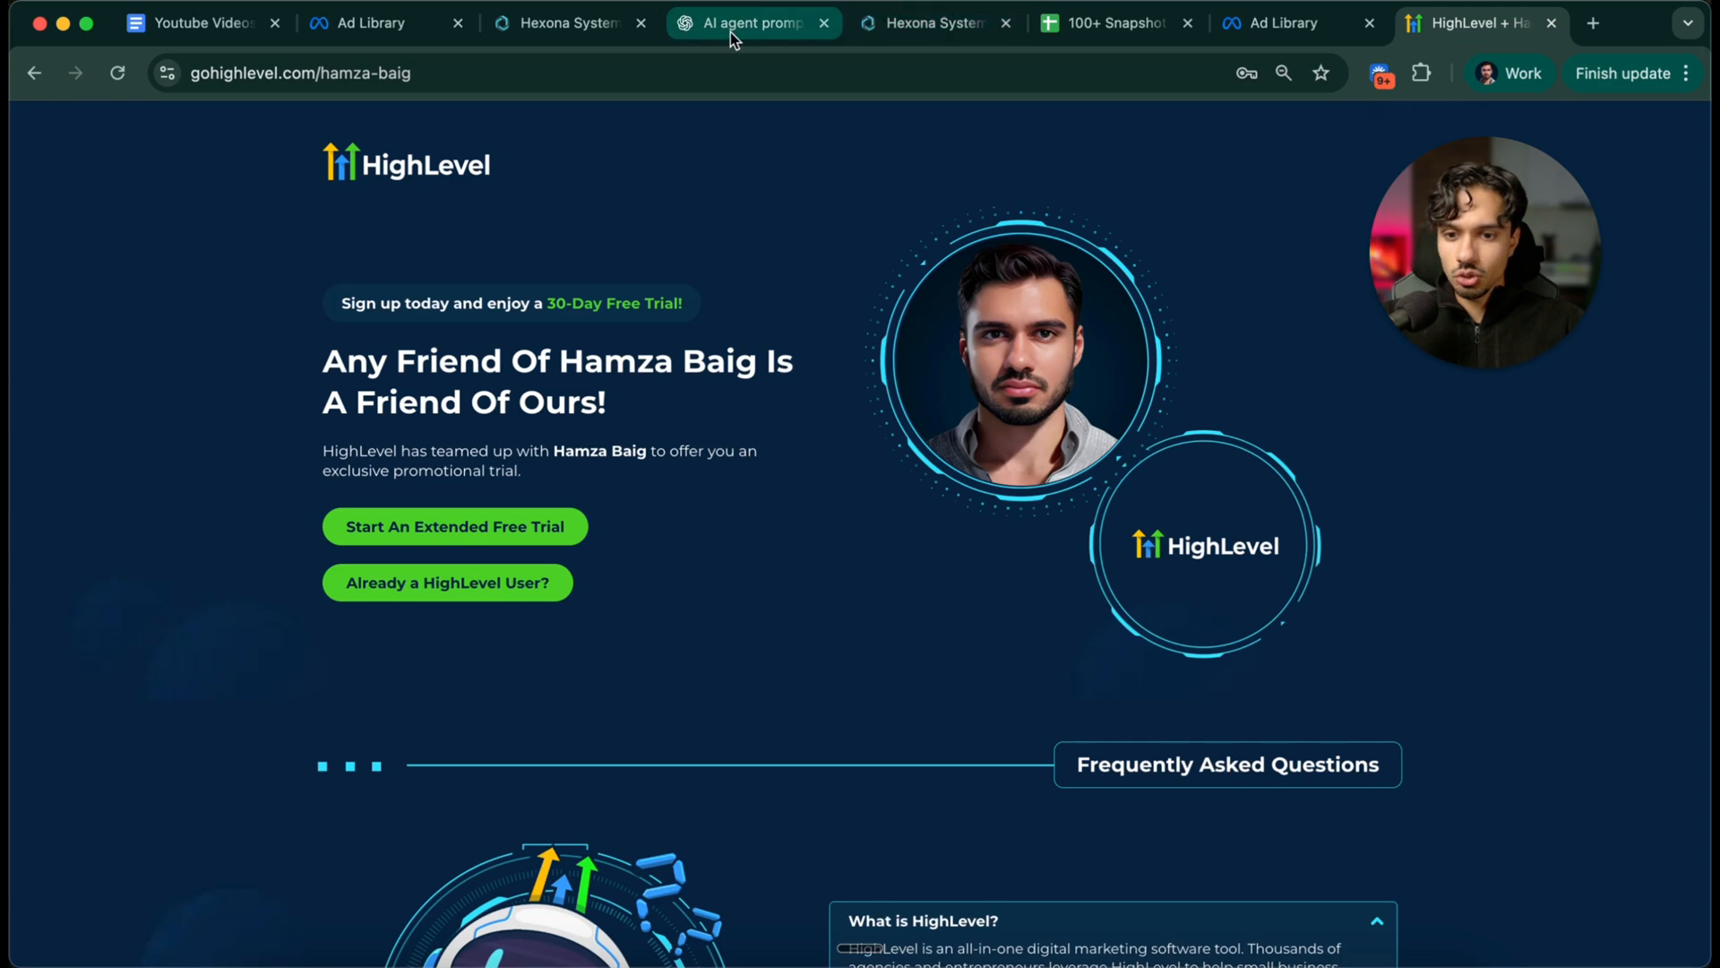
mouse_move(972, 25)
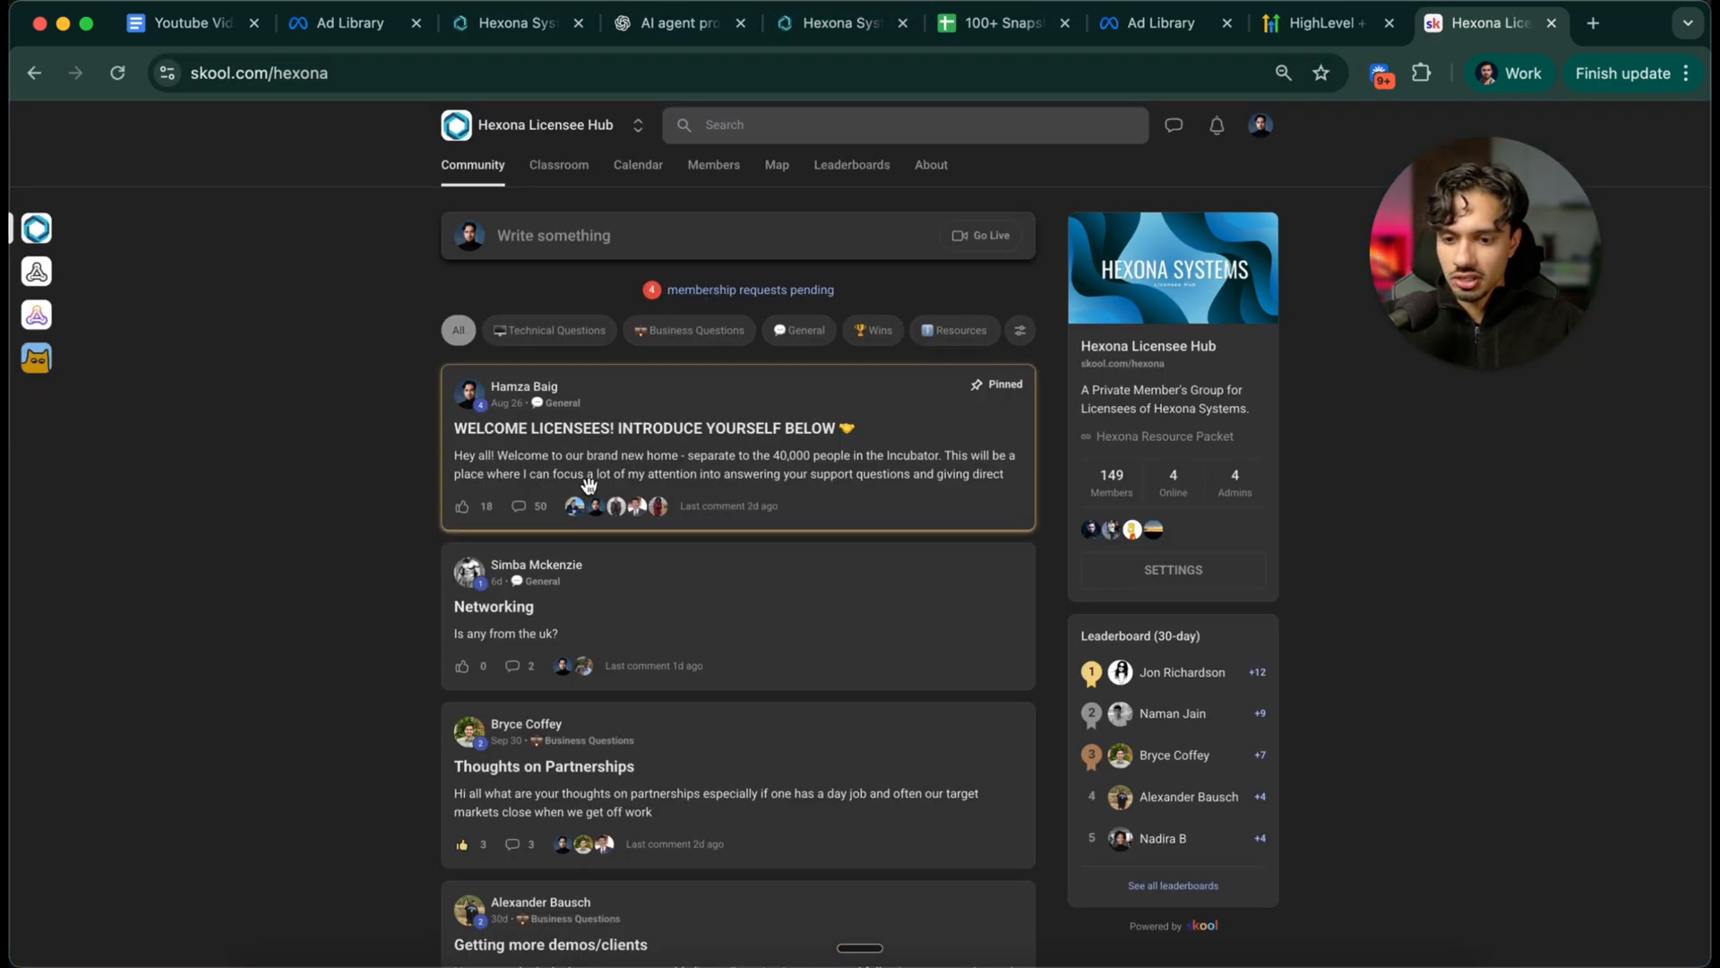
mouse_move(643, 681)
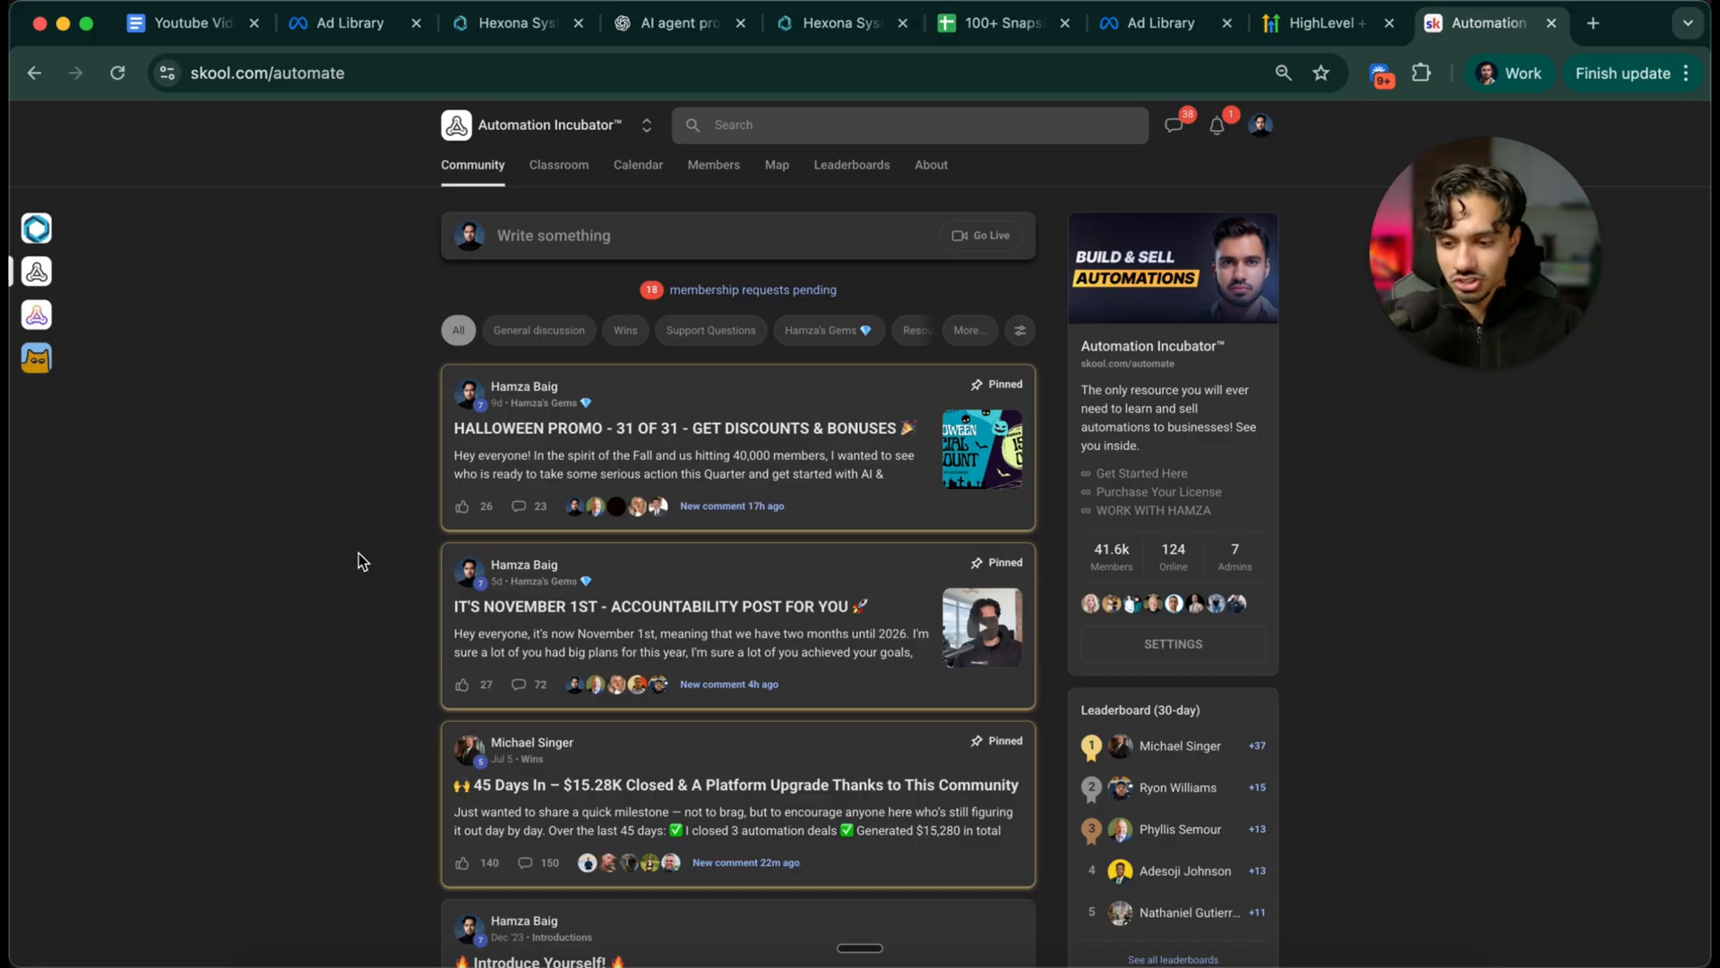
Sort the Automation Incubator Wins posts by All time and scroll through them
scroll(down, 3)
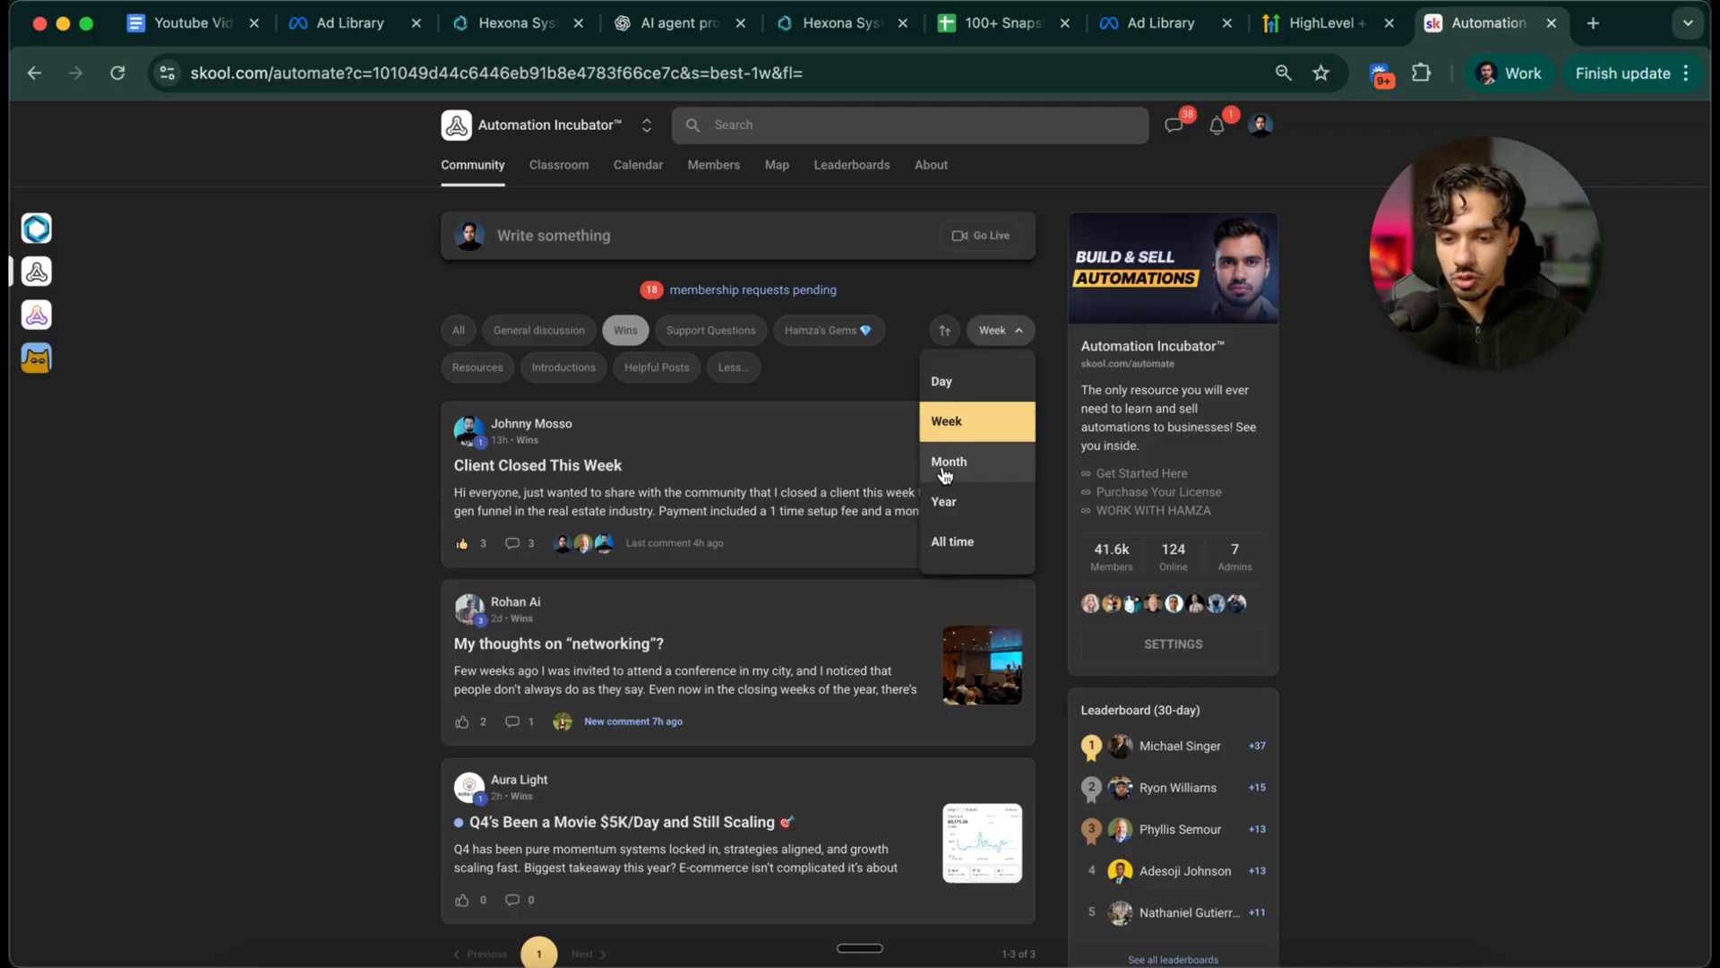
click(953, 541)
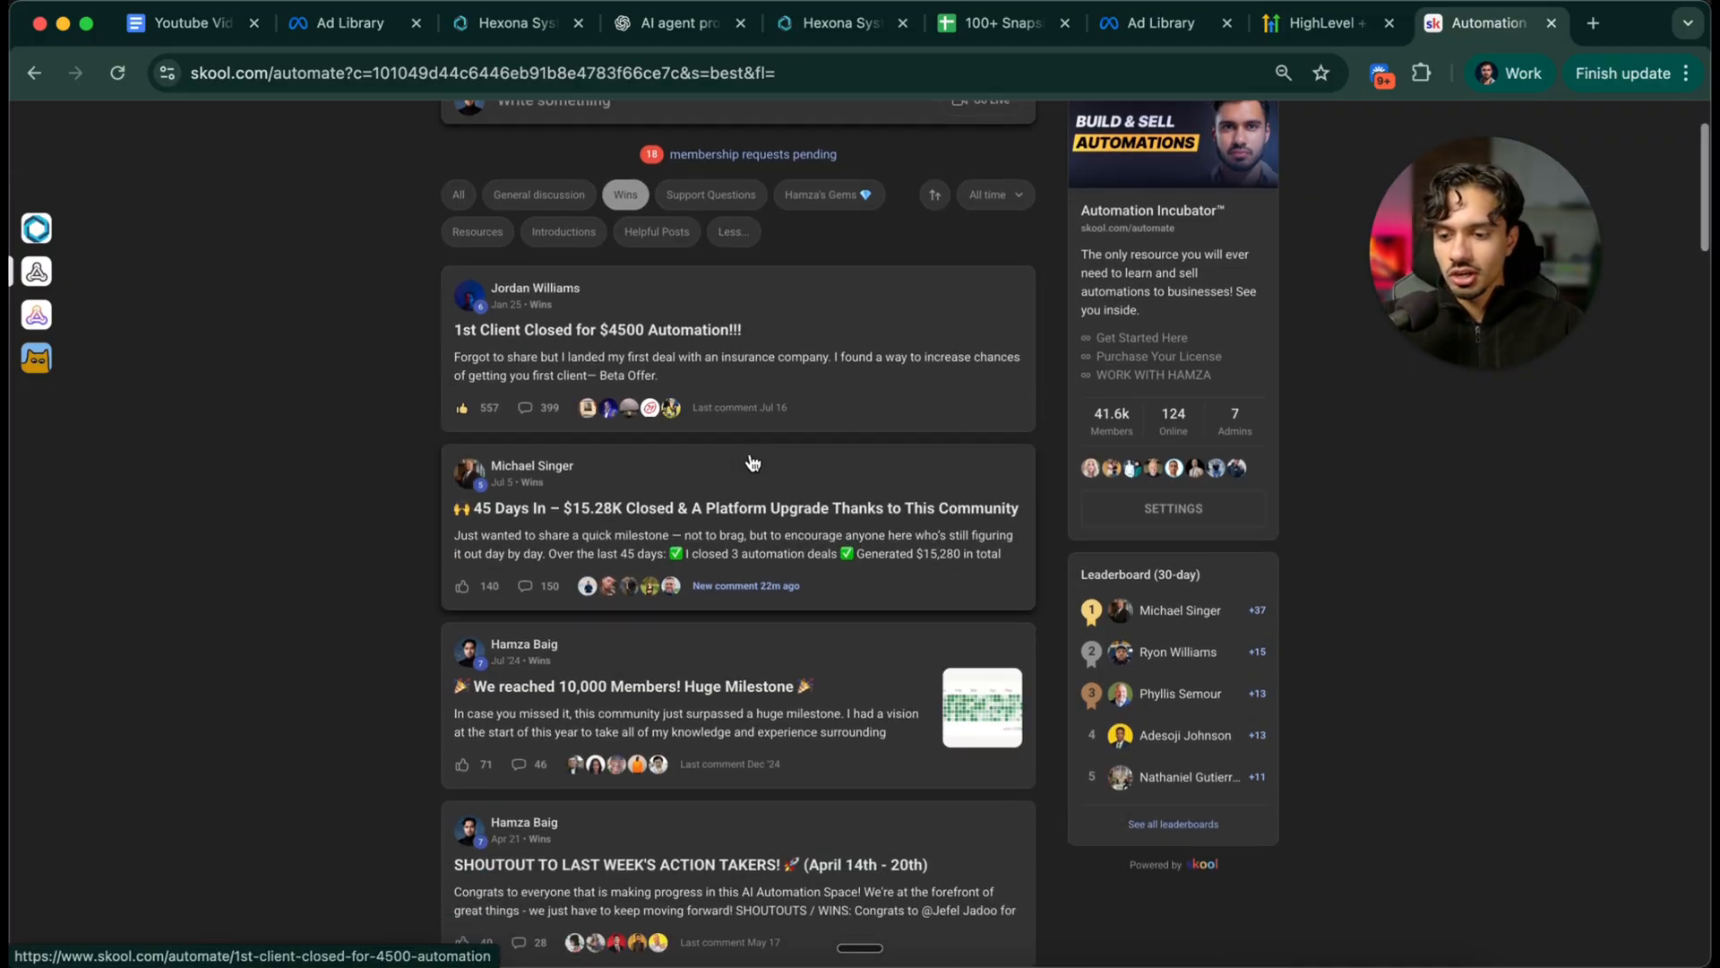
scroll(down, 3)
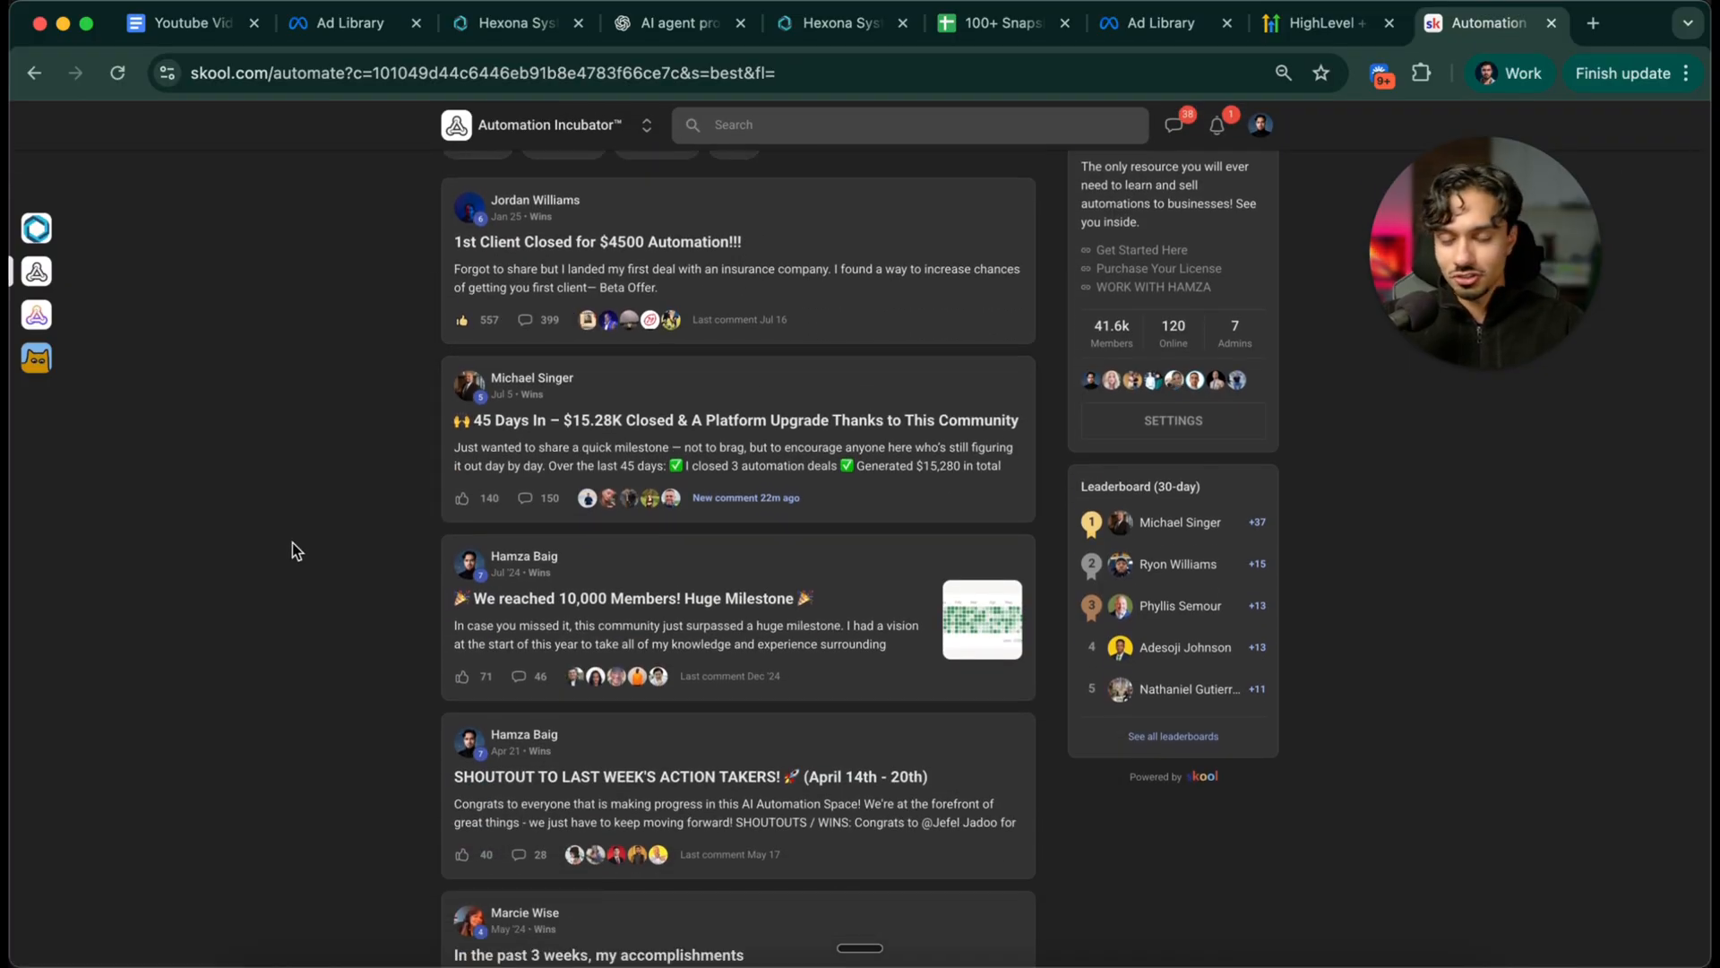
scroll(down, 3)
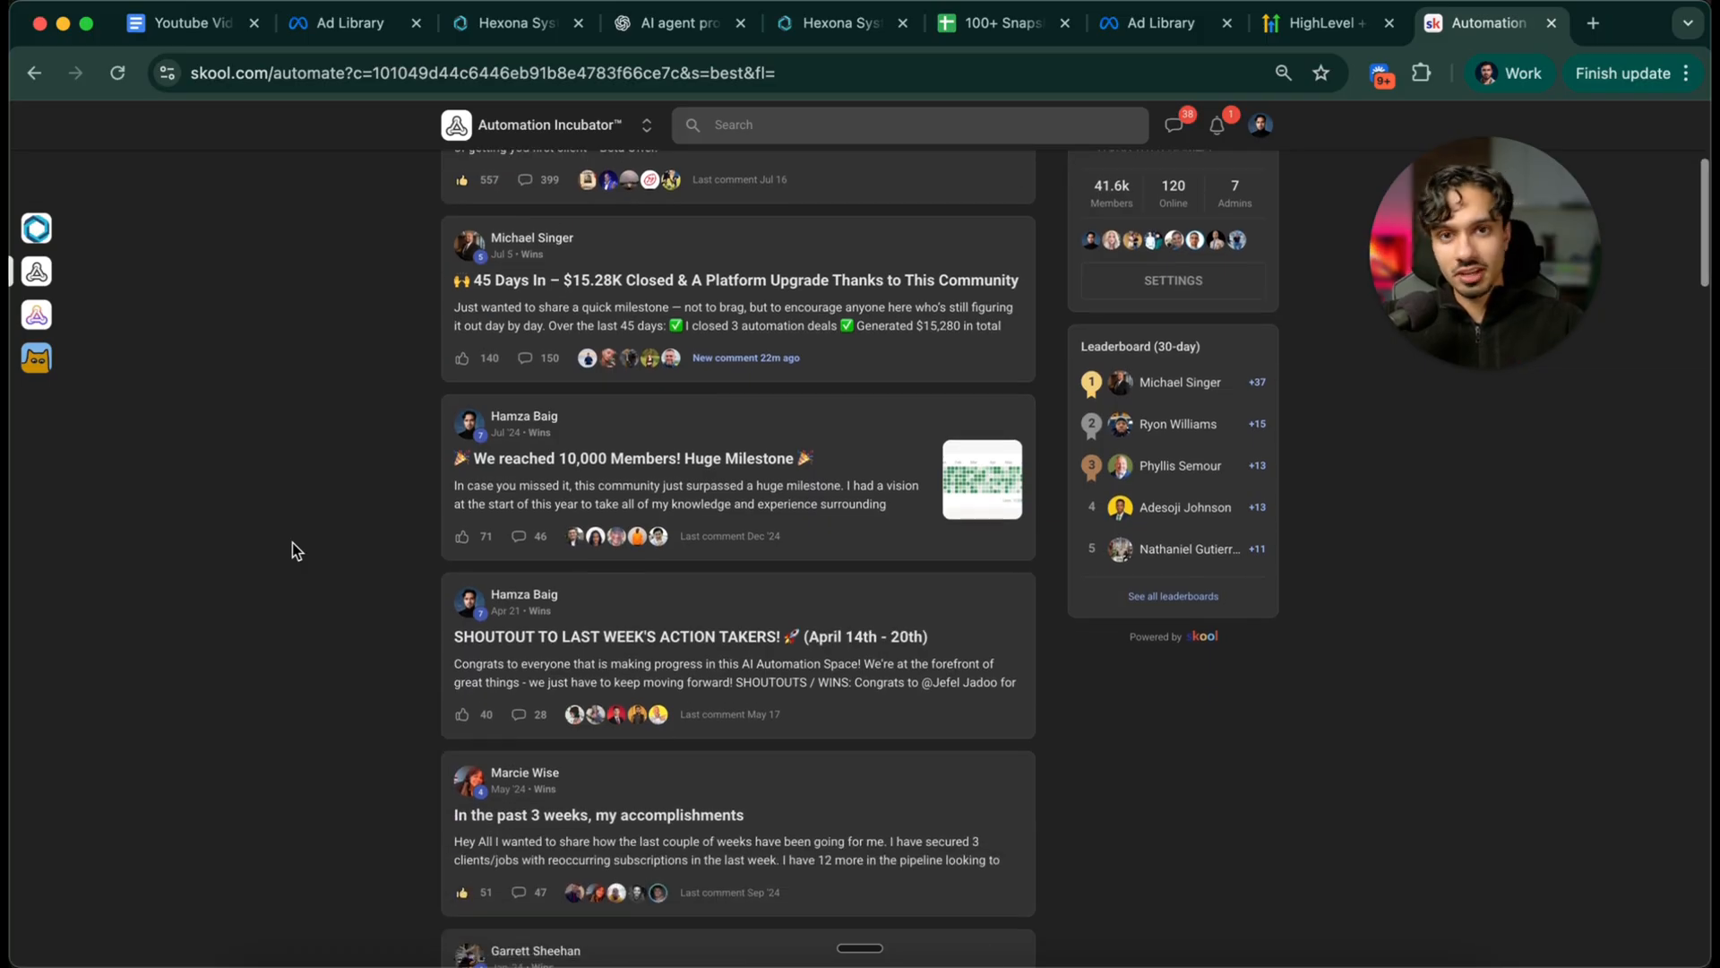
scroll(down, 3)
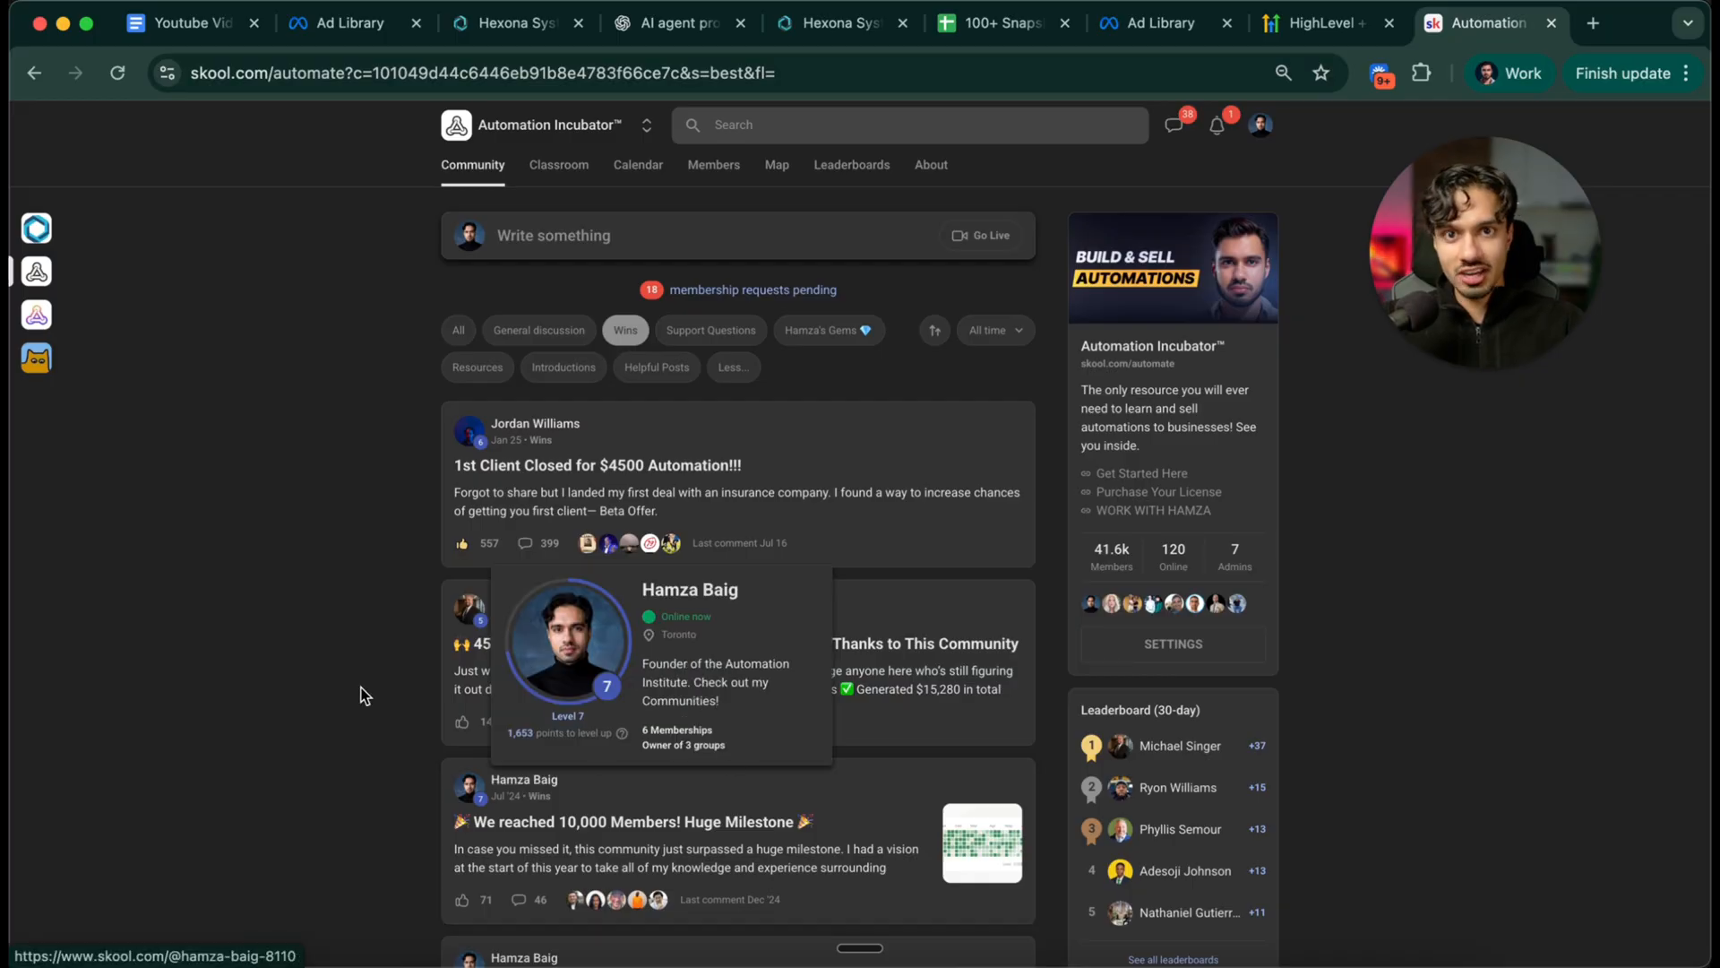
mouse_move(324, 678)
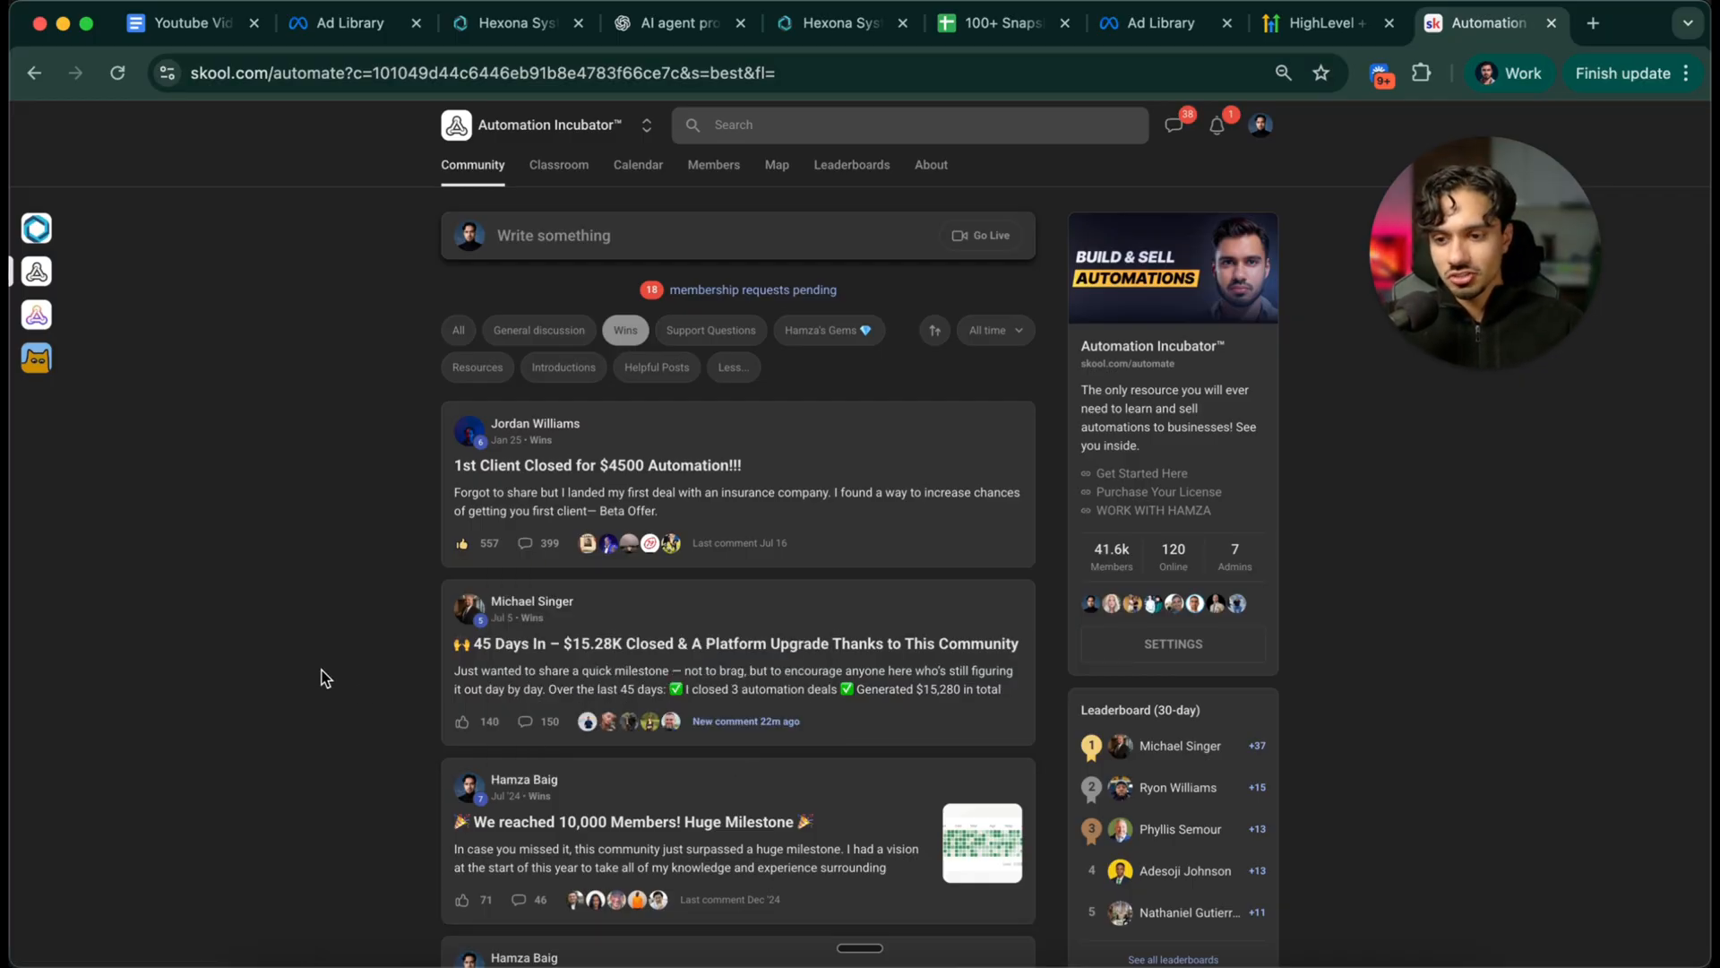